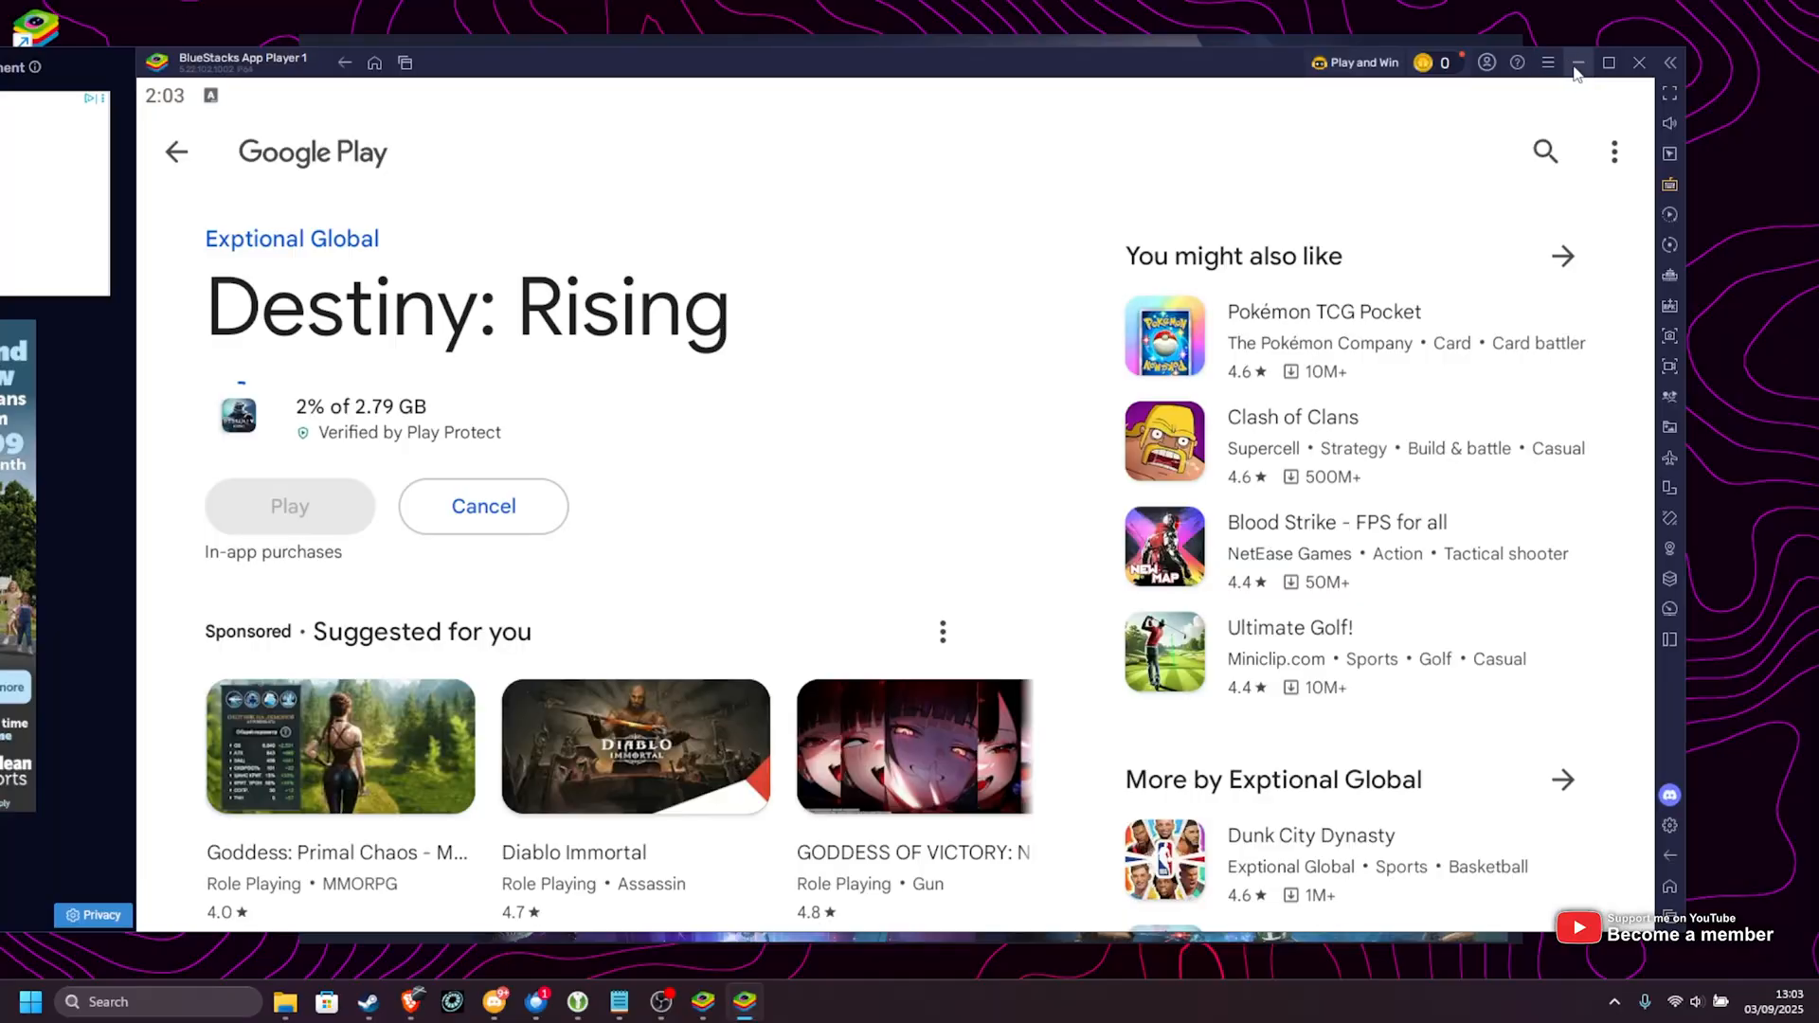
- Open BlueStacks Settings from the title-bar menu, landing on the Performance page
left_click(1547, 62)
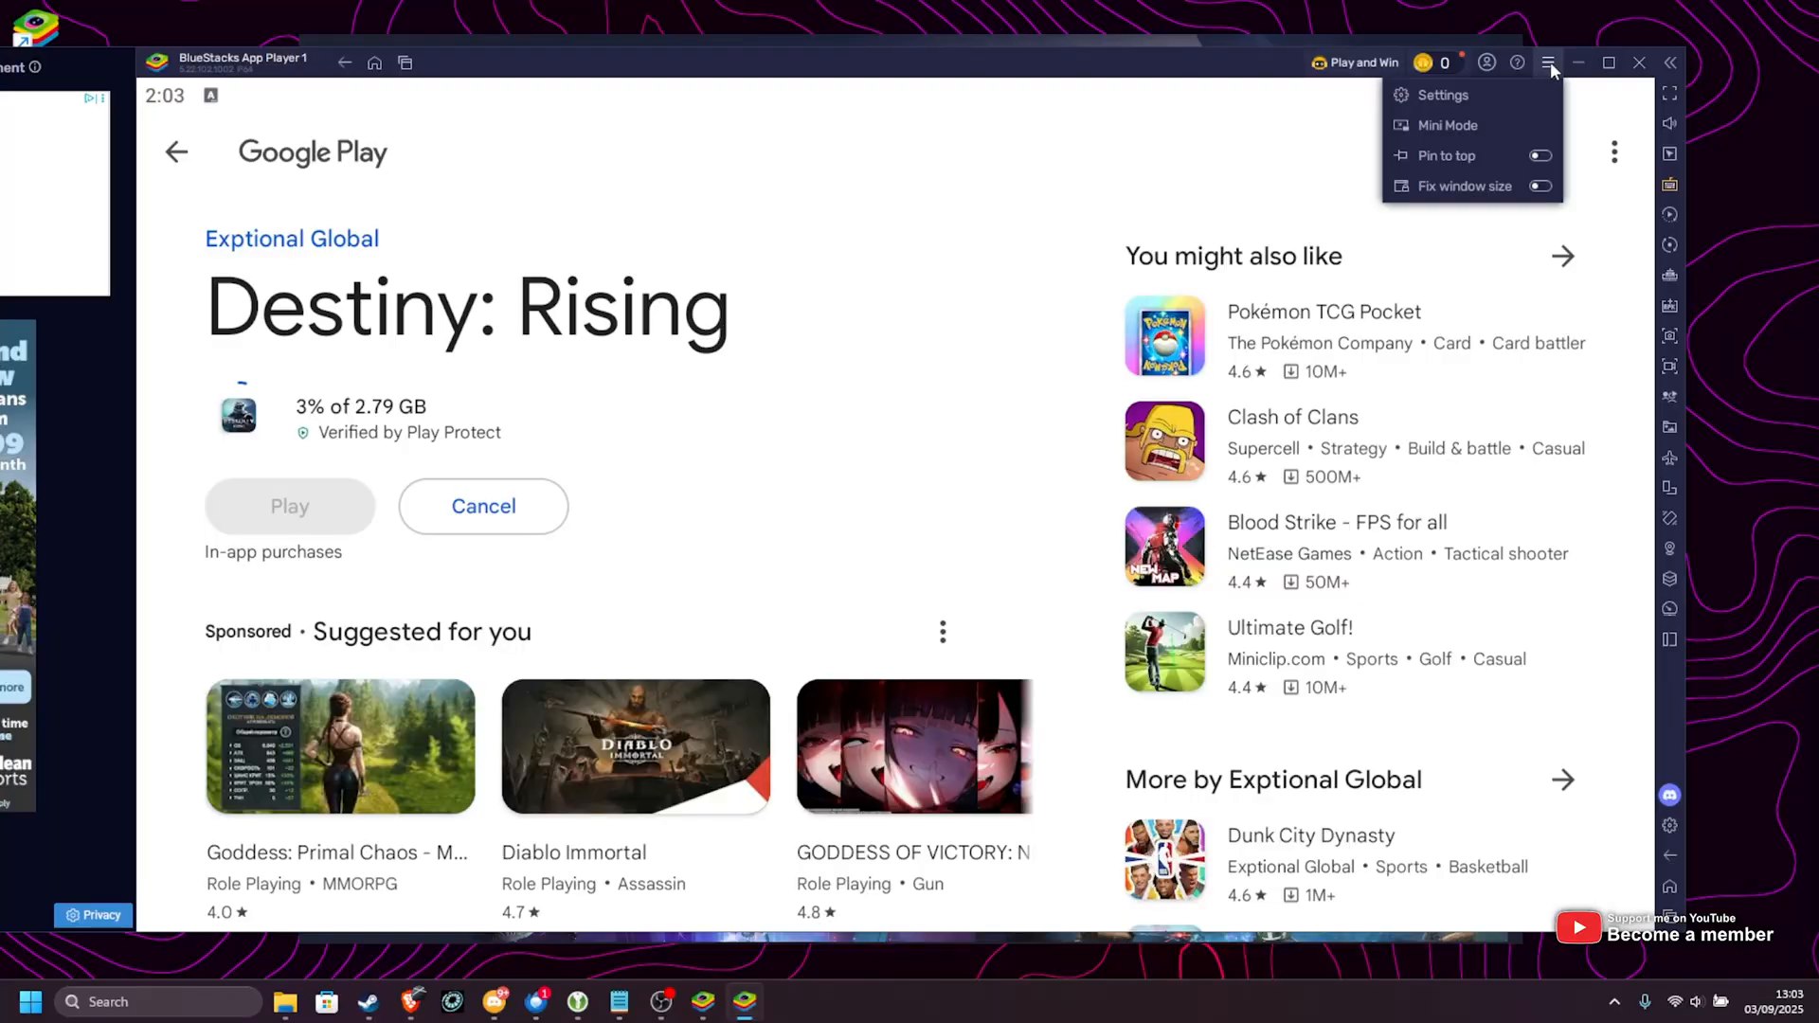
left_click(1443, 95)
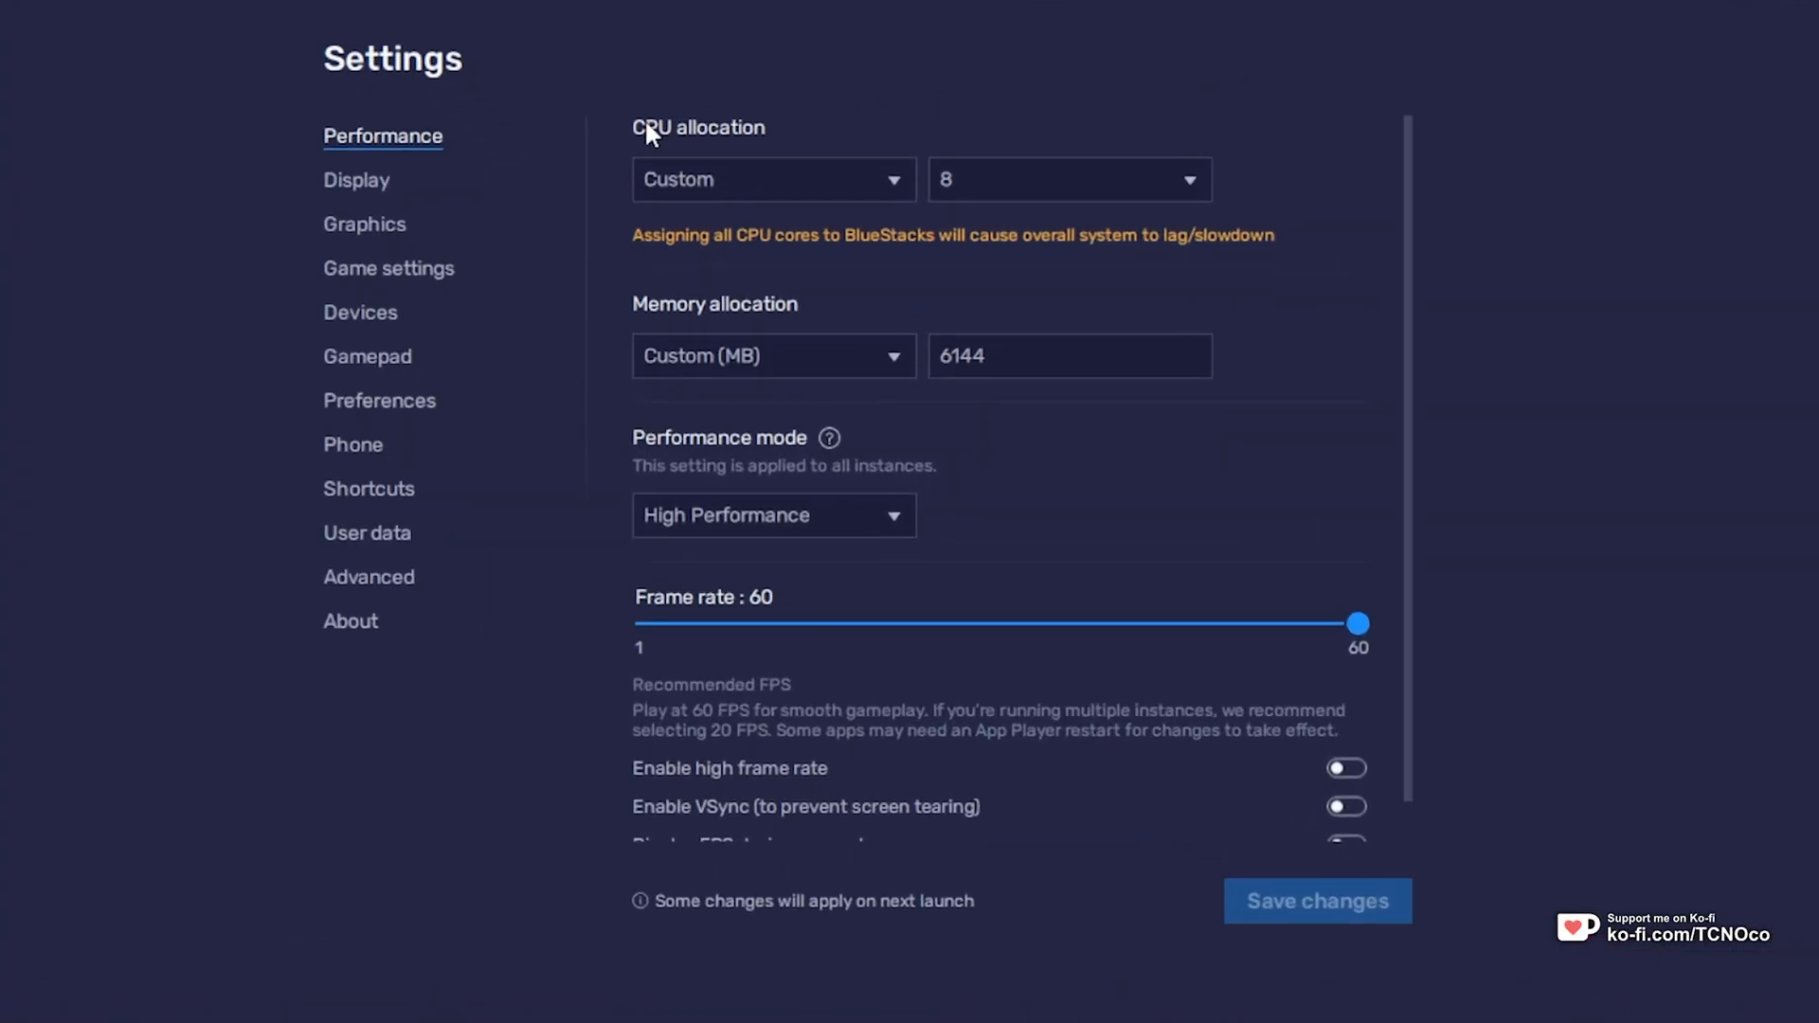
left_click(1068, 180)
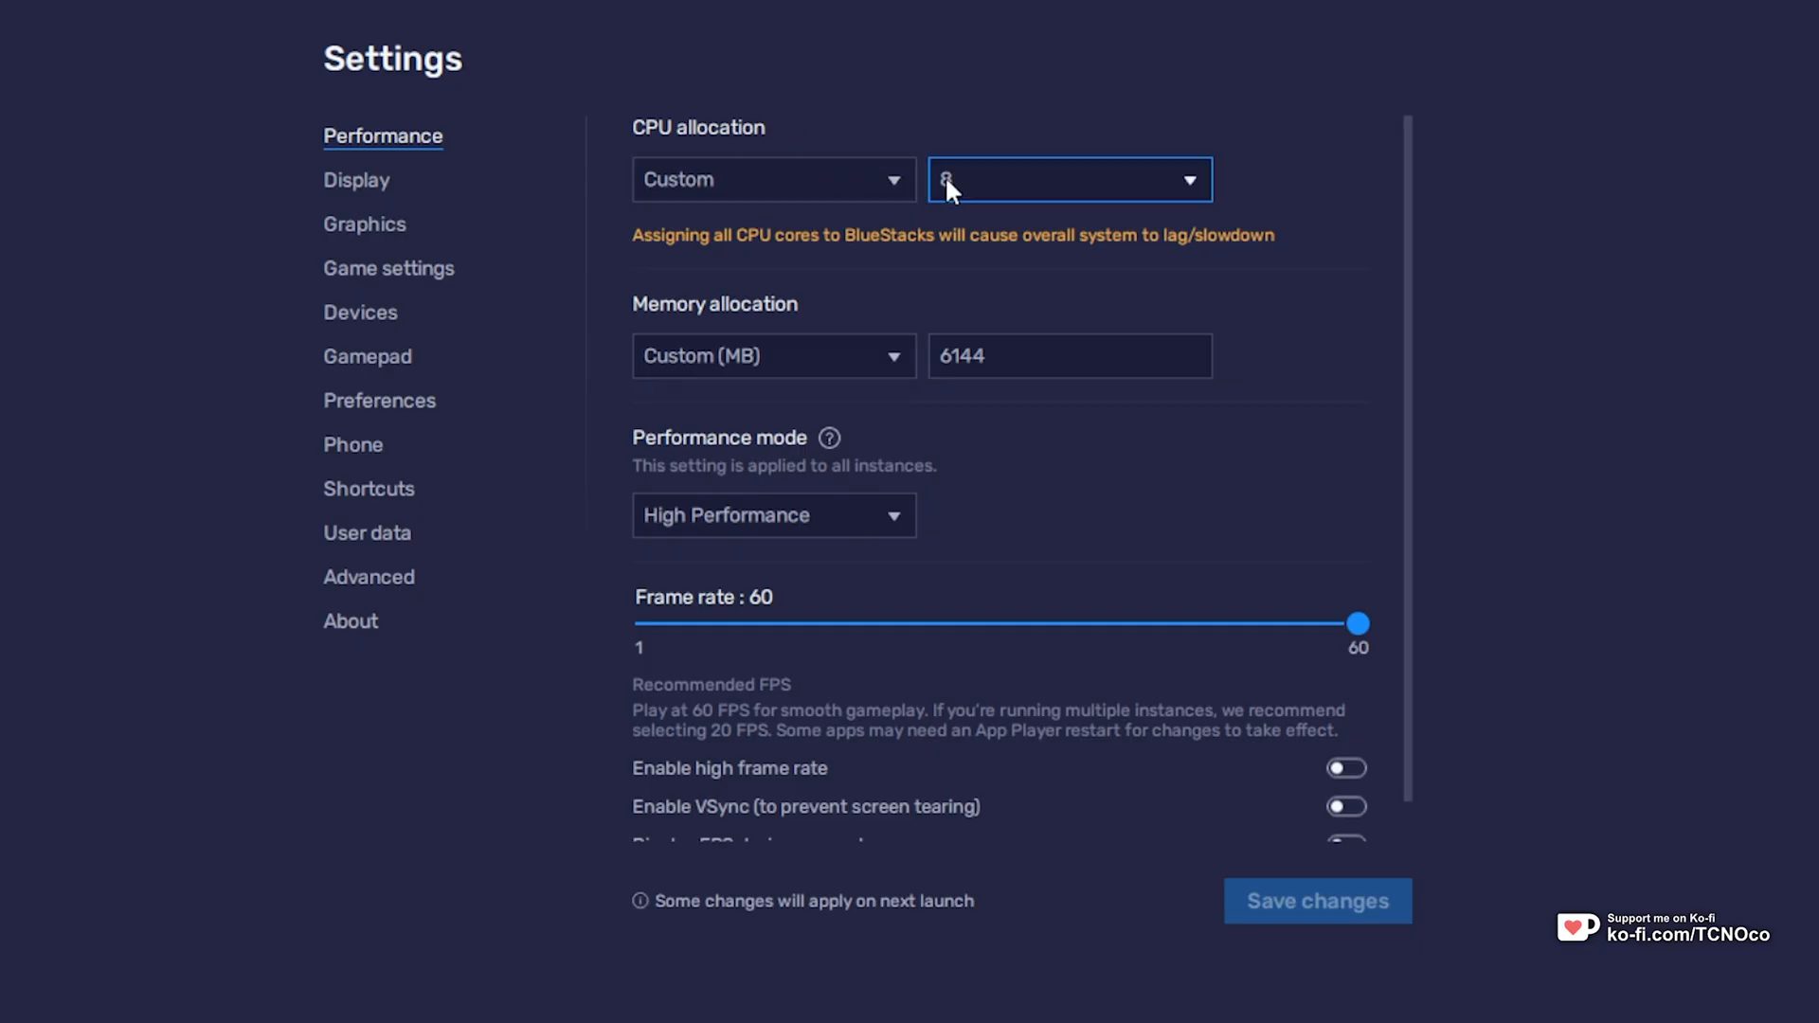
left_click(1067, 179)
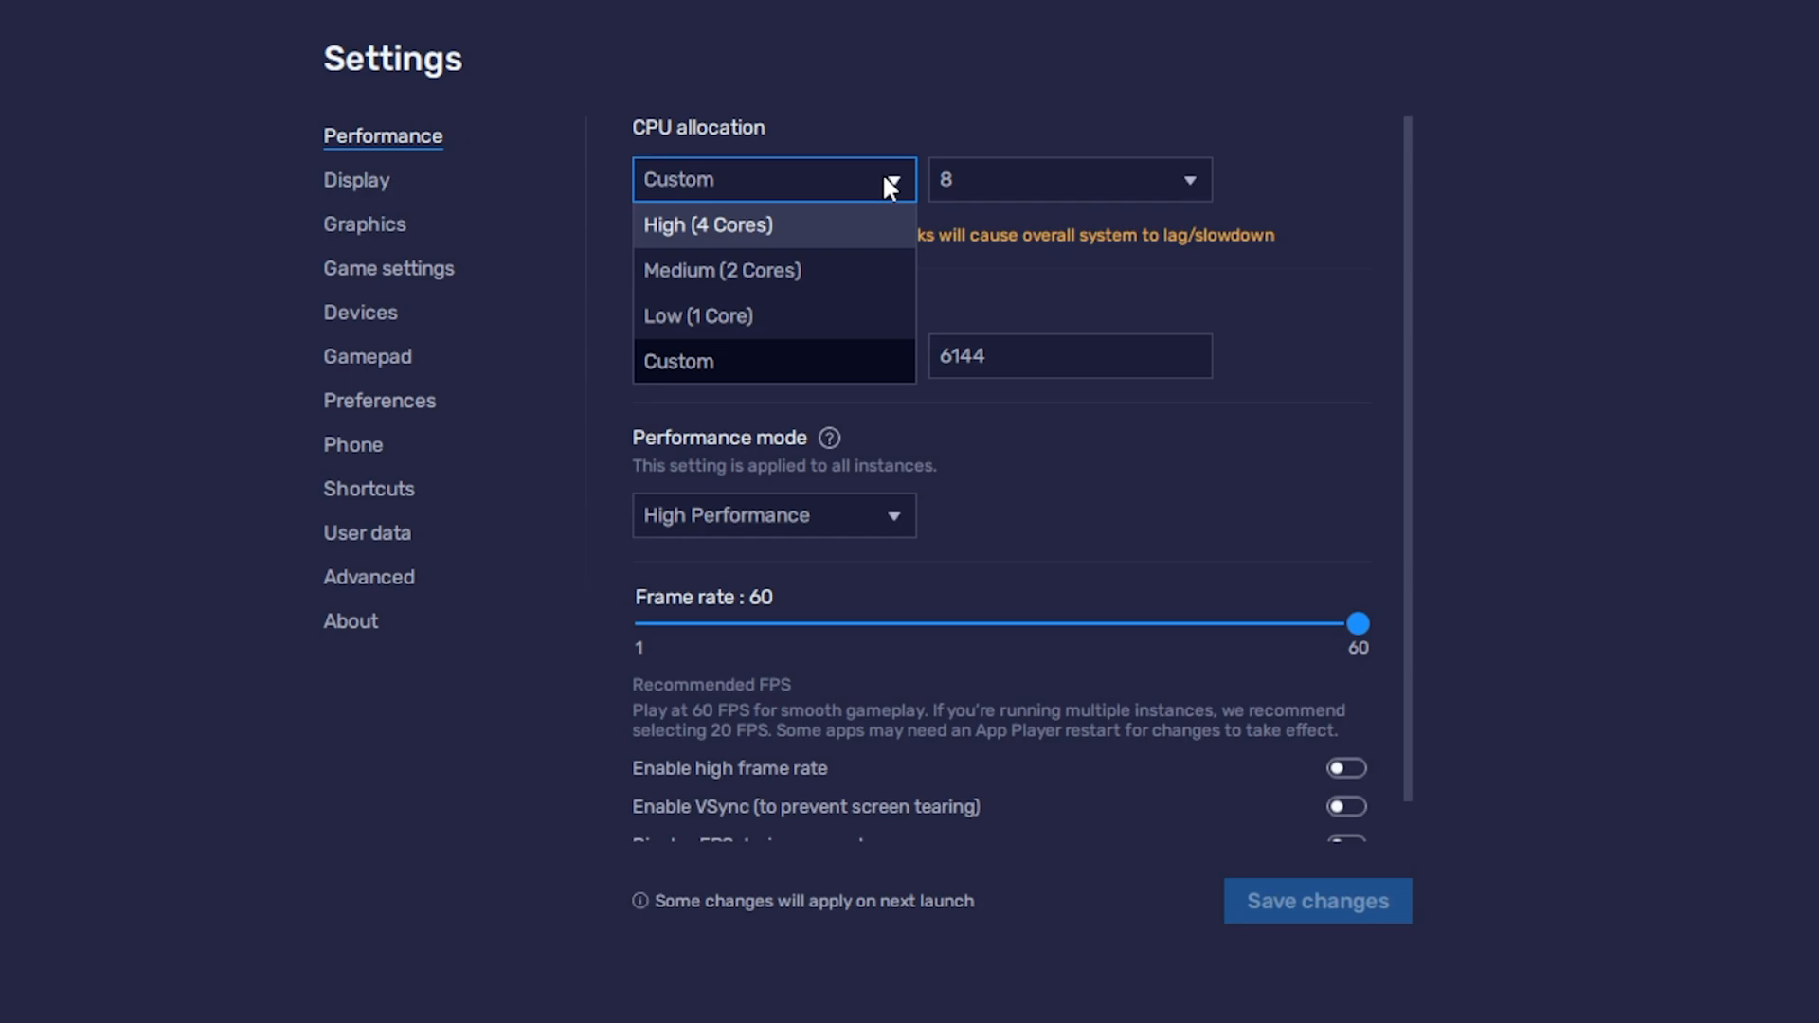
left_click(1067, 179)
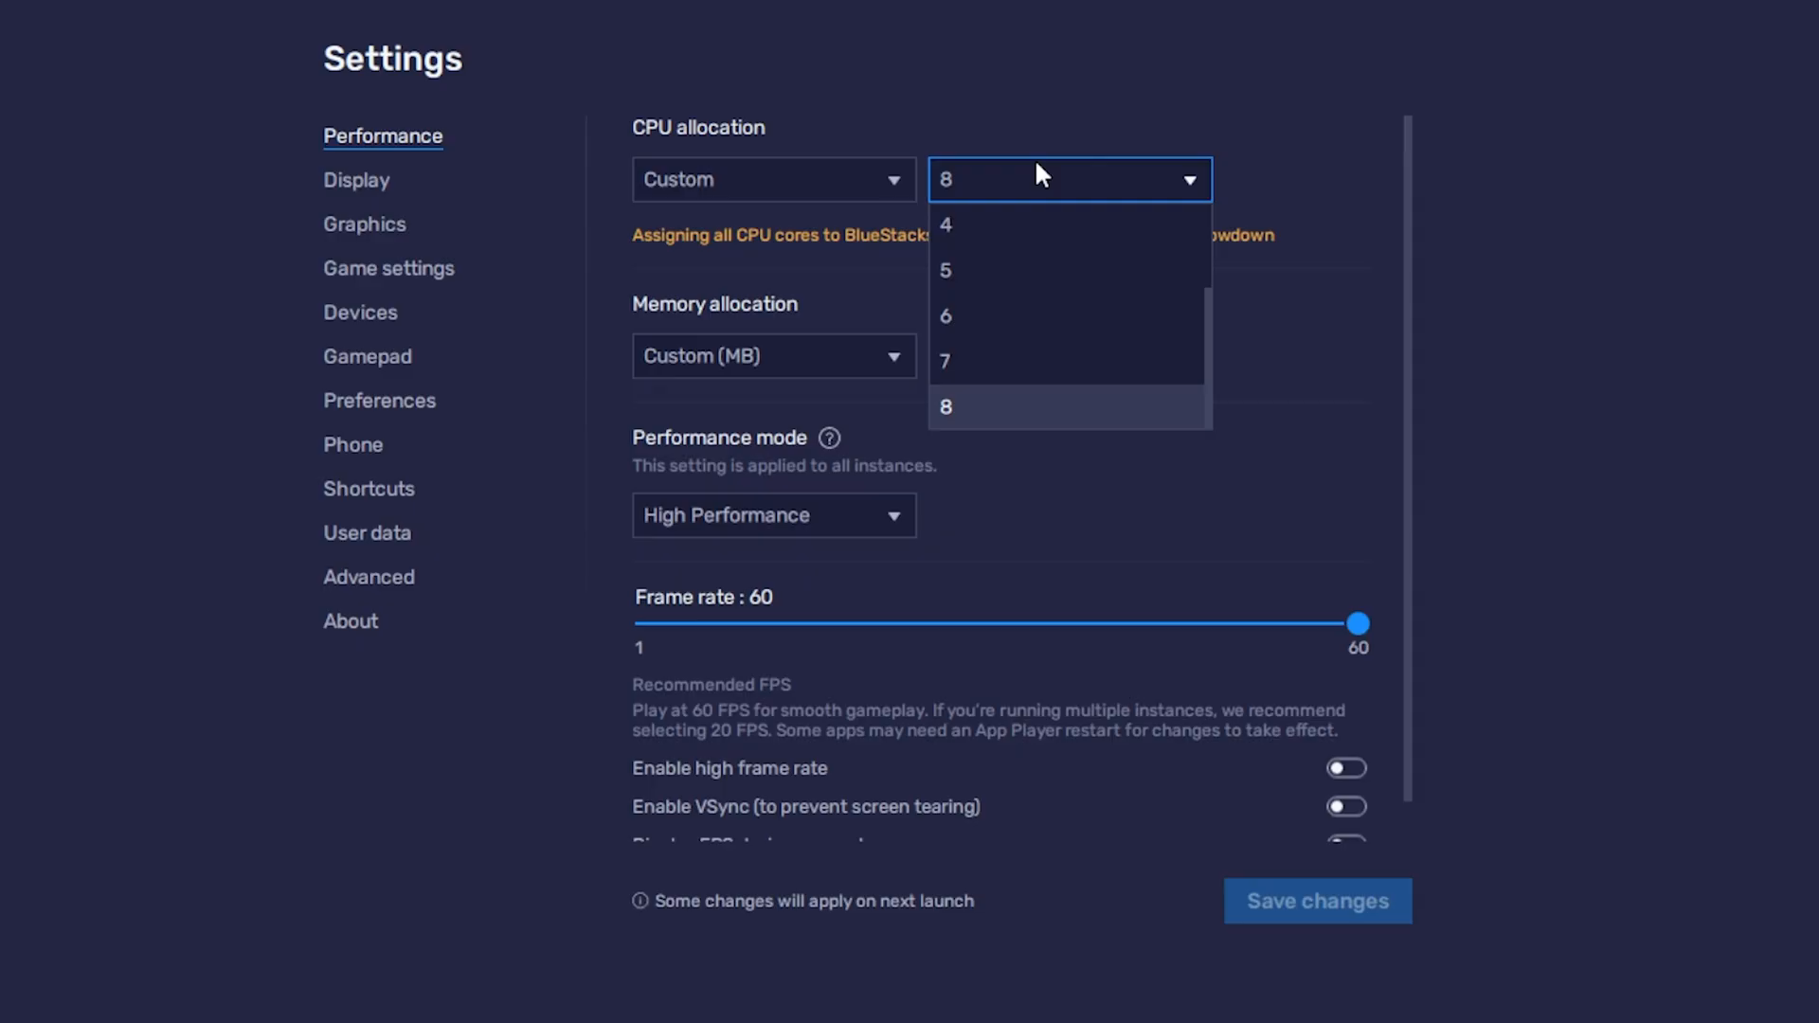
left_click(944, 406)
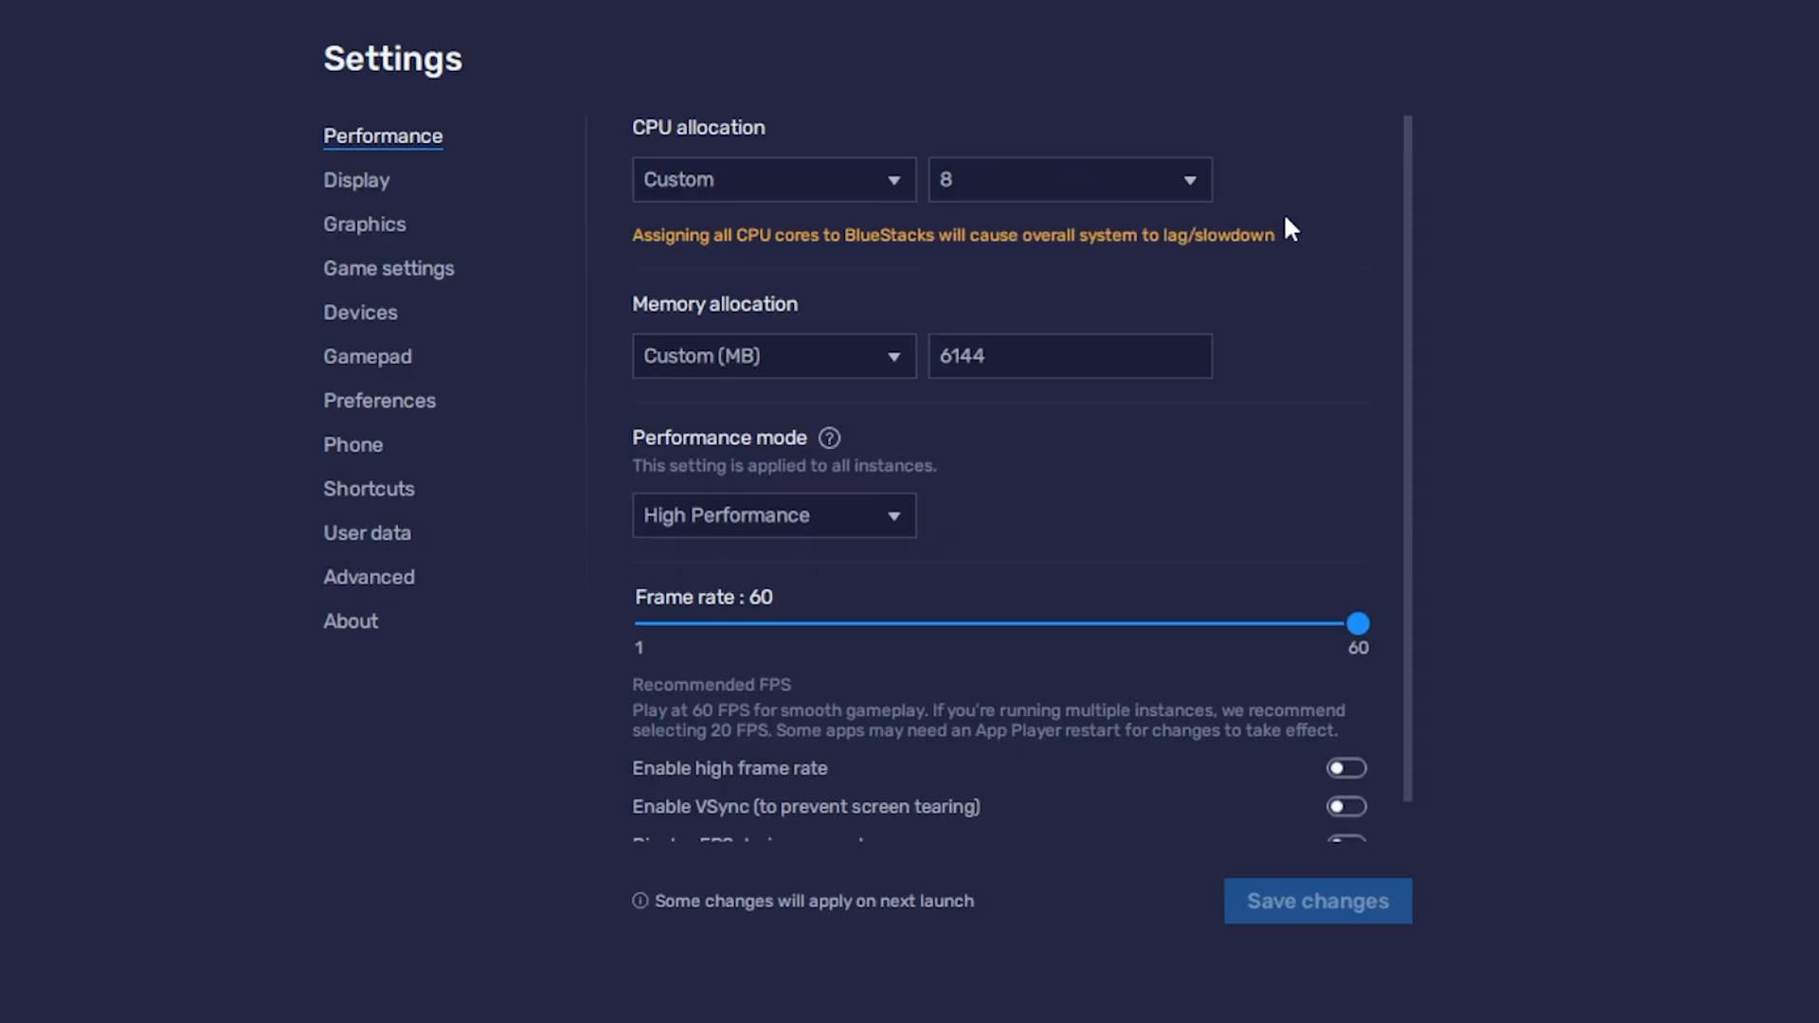
left_click(771, 356)
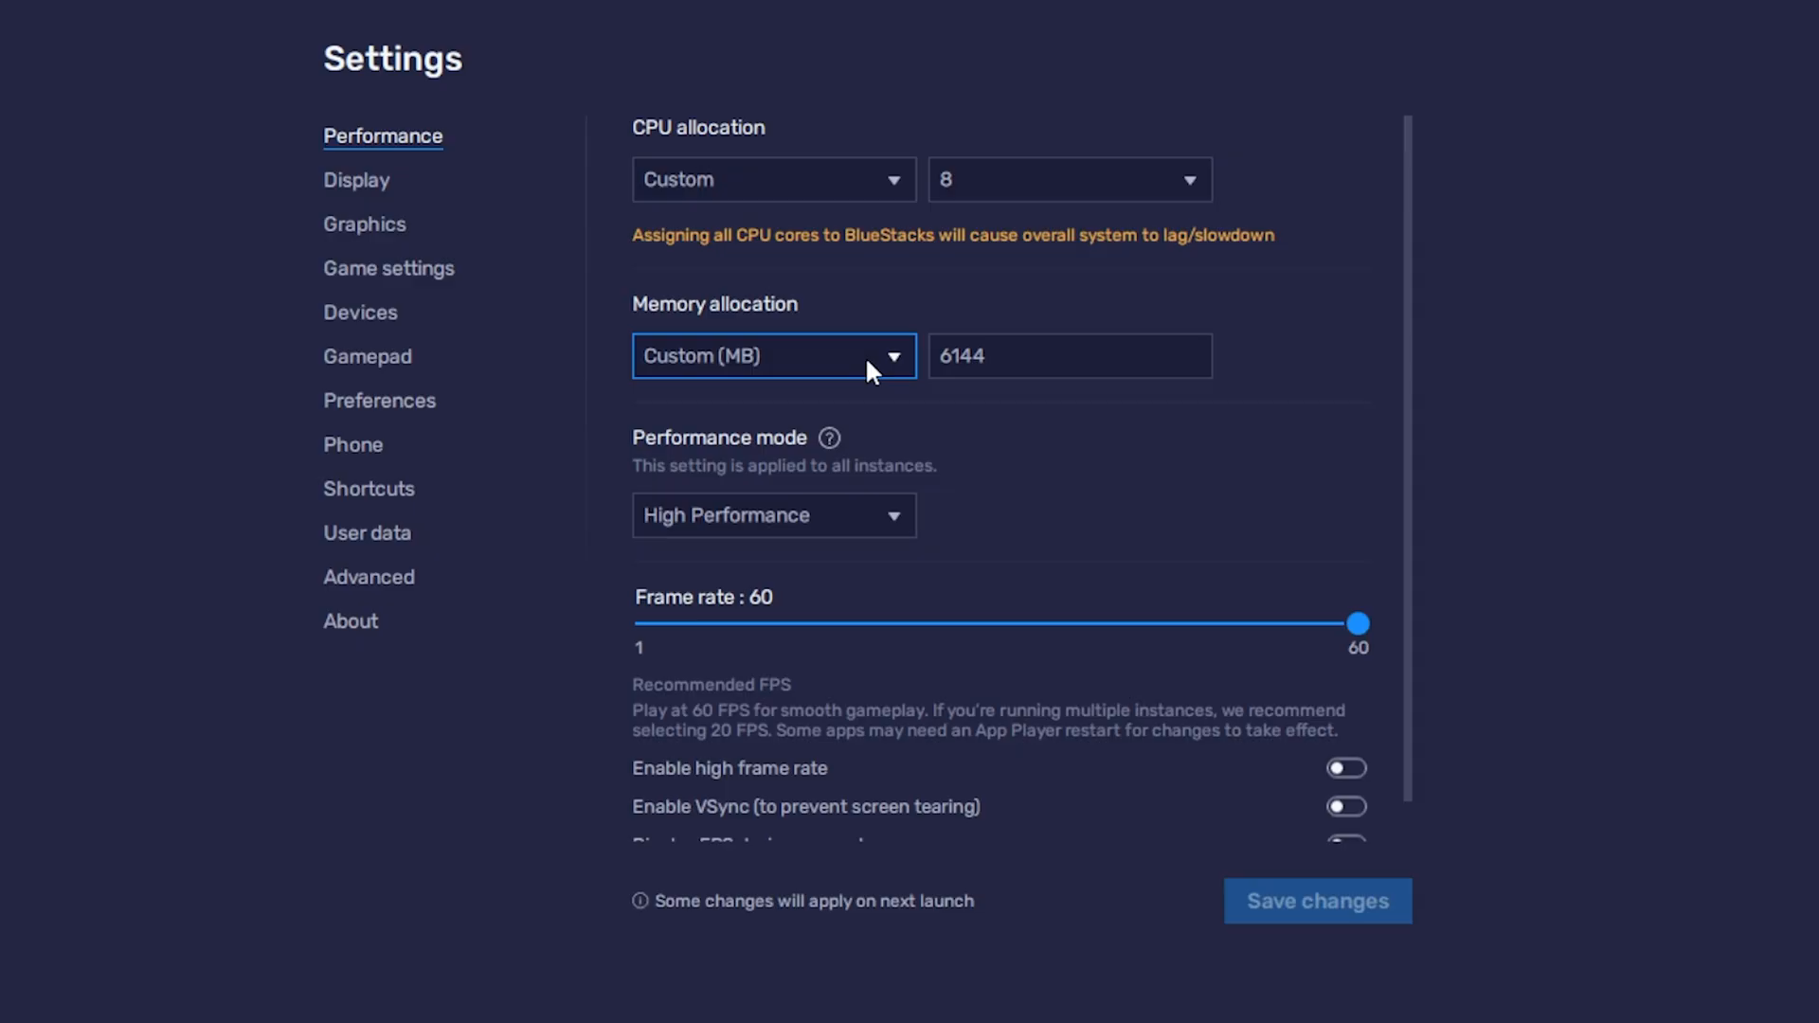
left_click(773, 355)
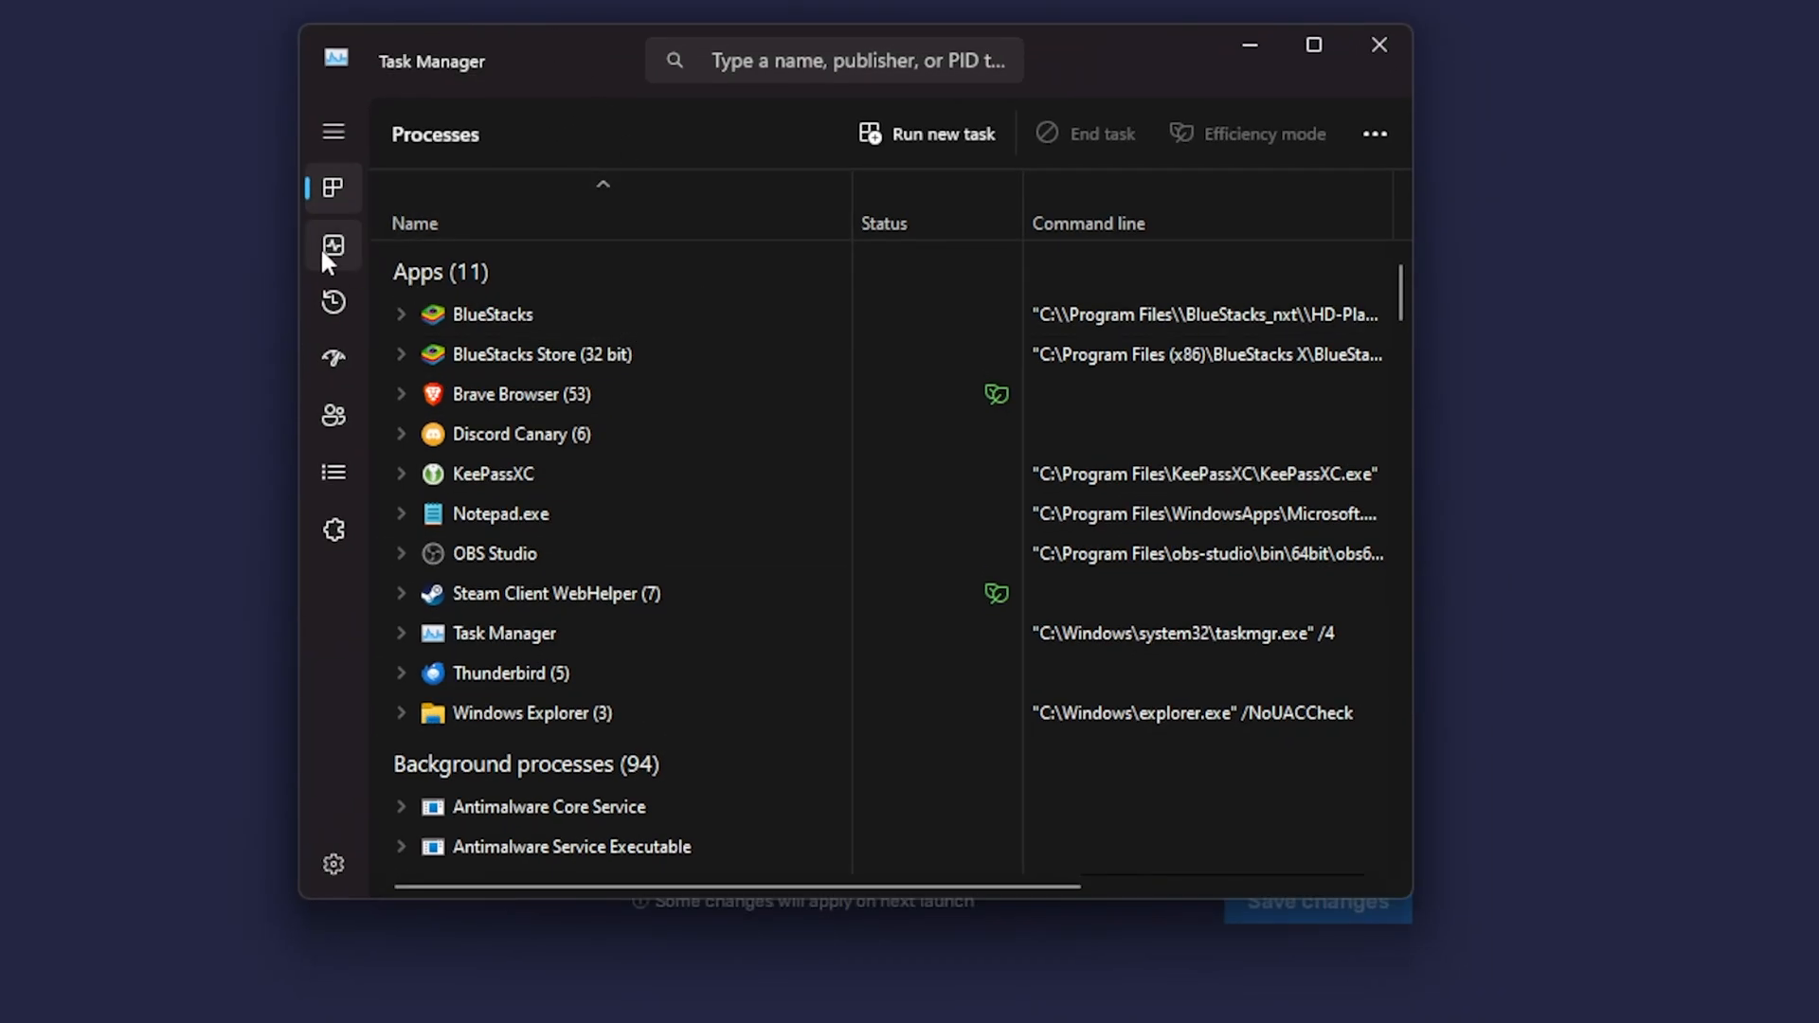
- Switch Task Manager to the Performance view to check the 64 GB of installed memory
left_click(333, 245)
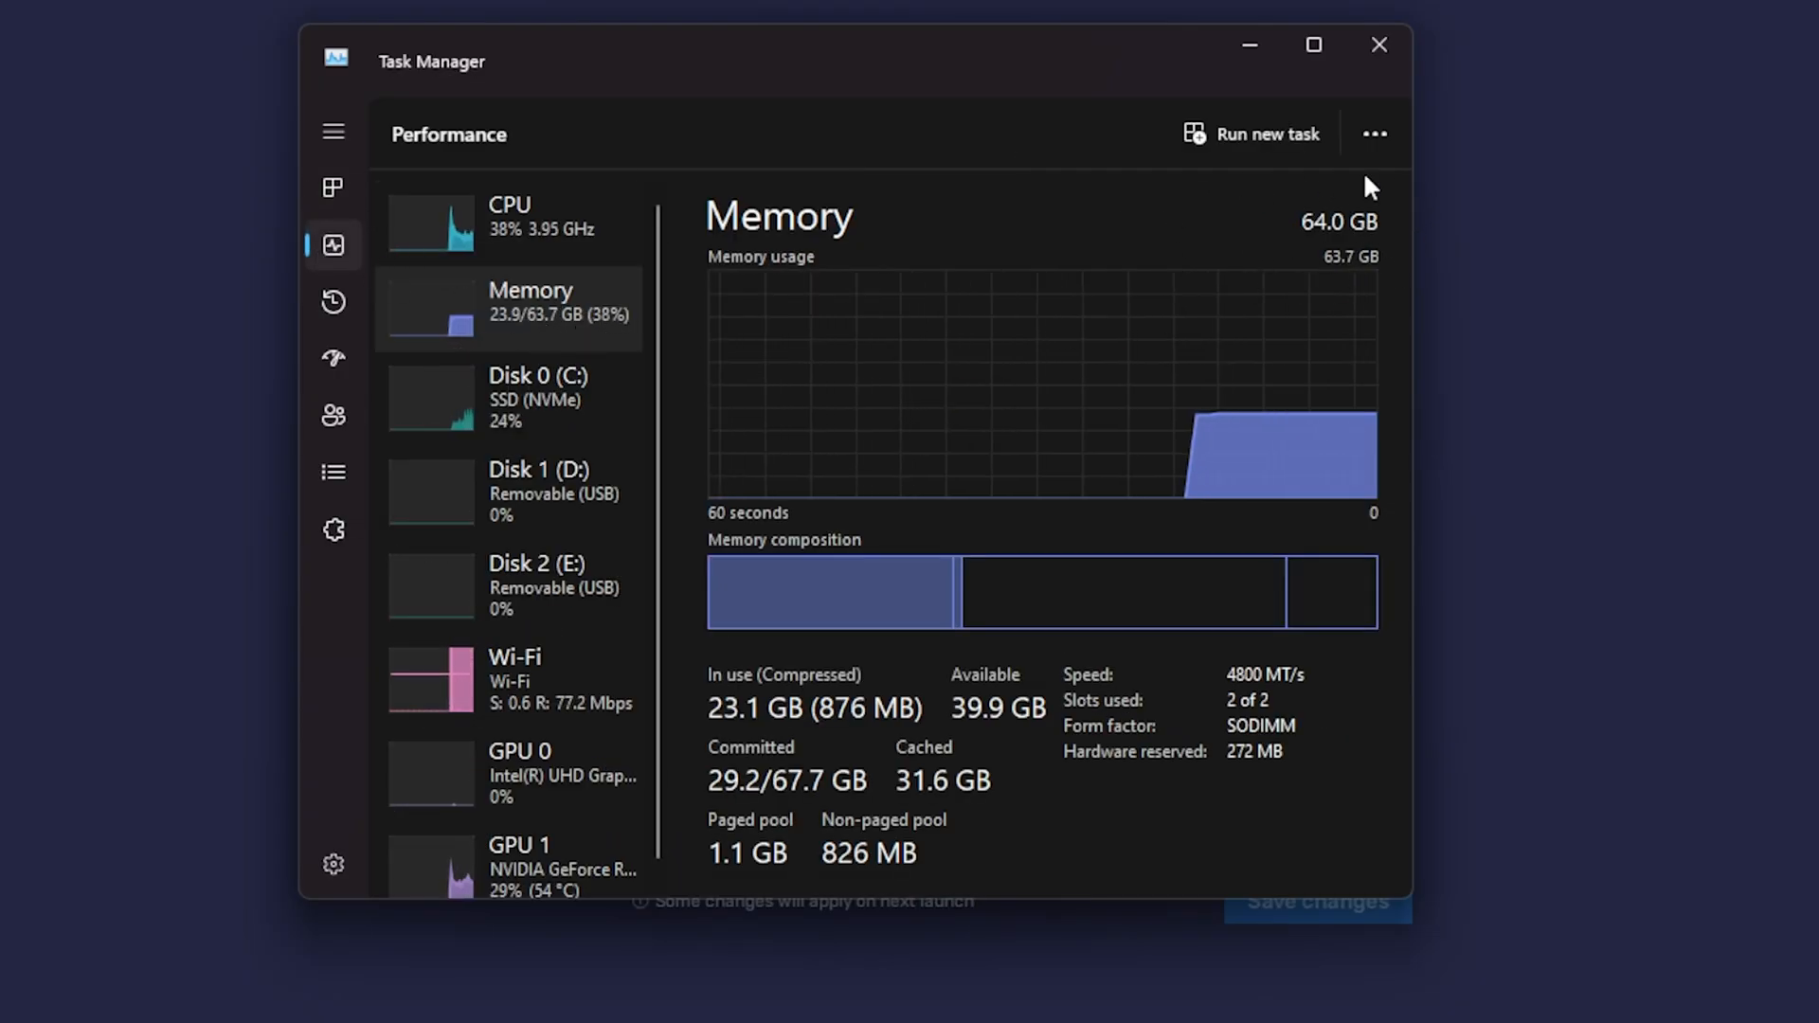
mouse_move(989, 653)
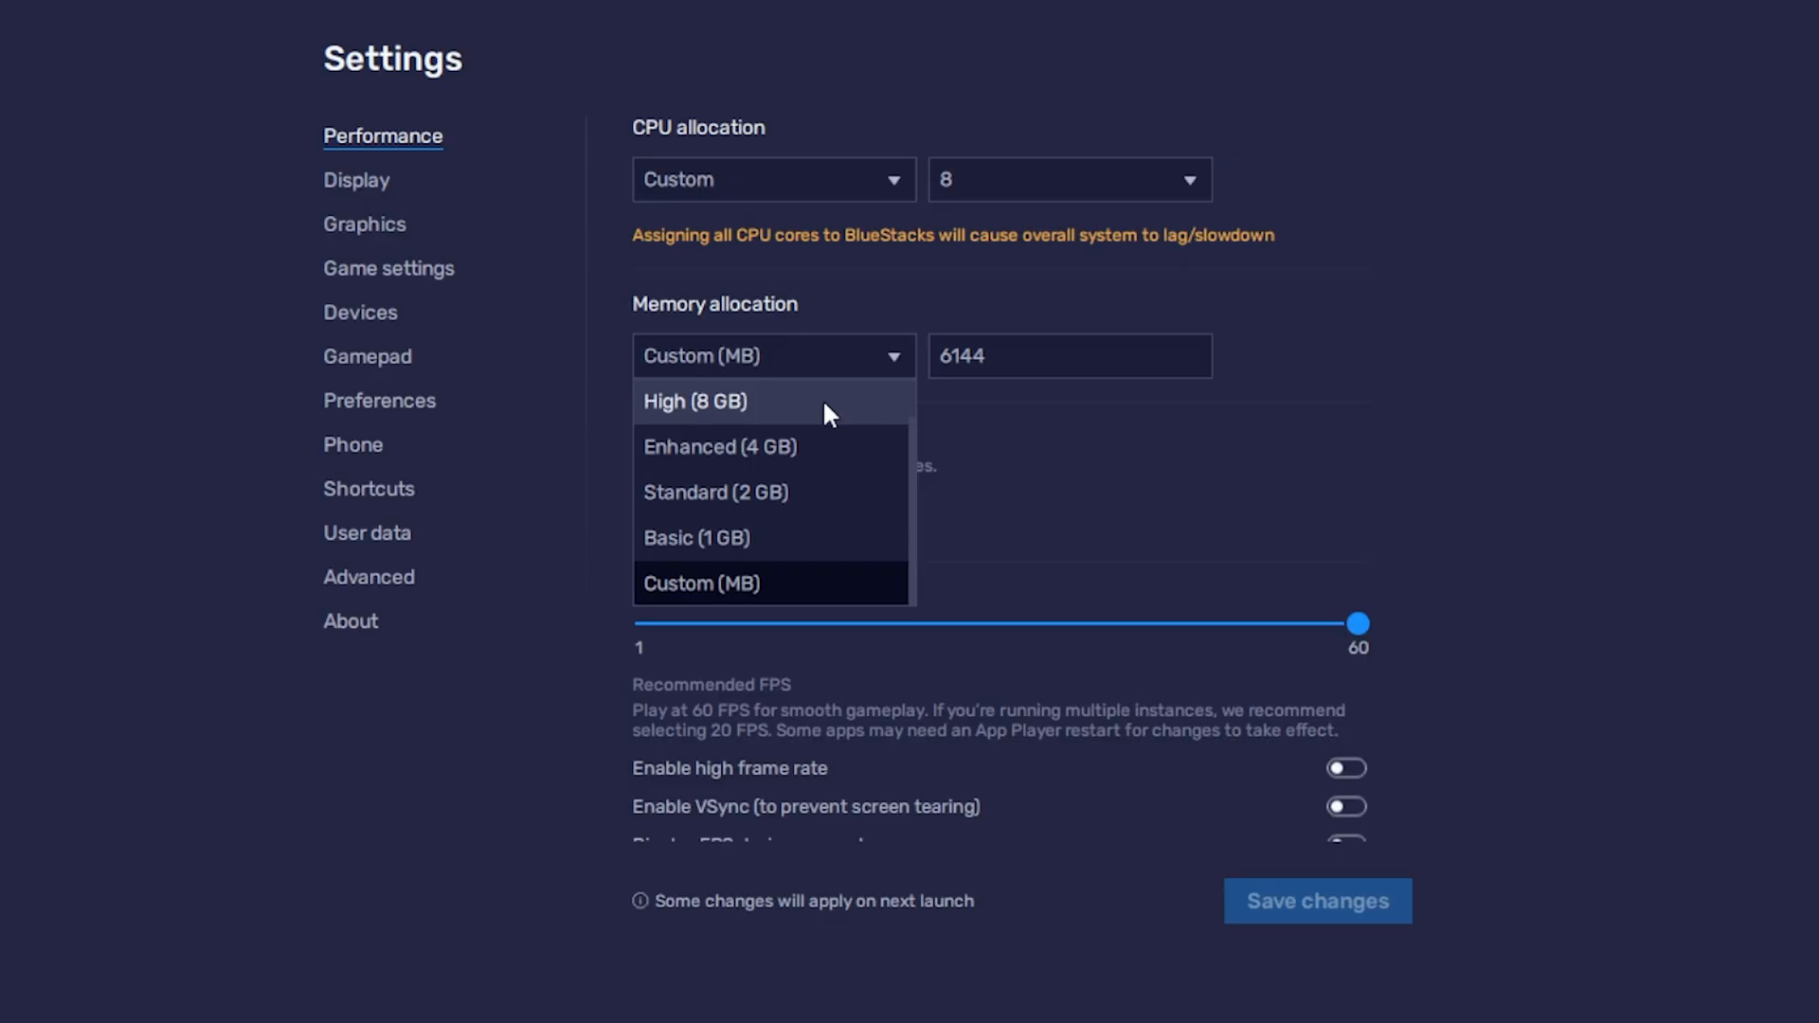
mouse_move(693, 417)
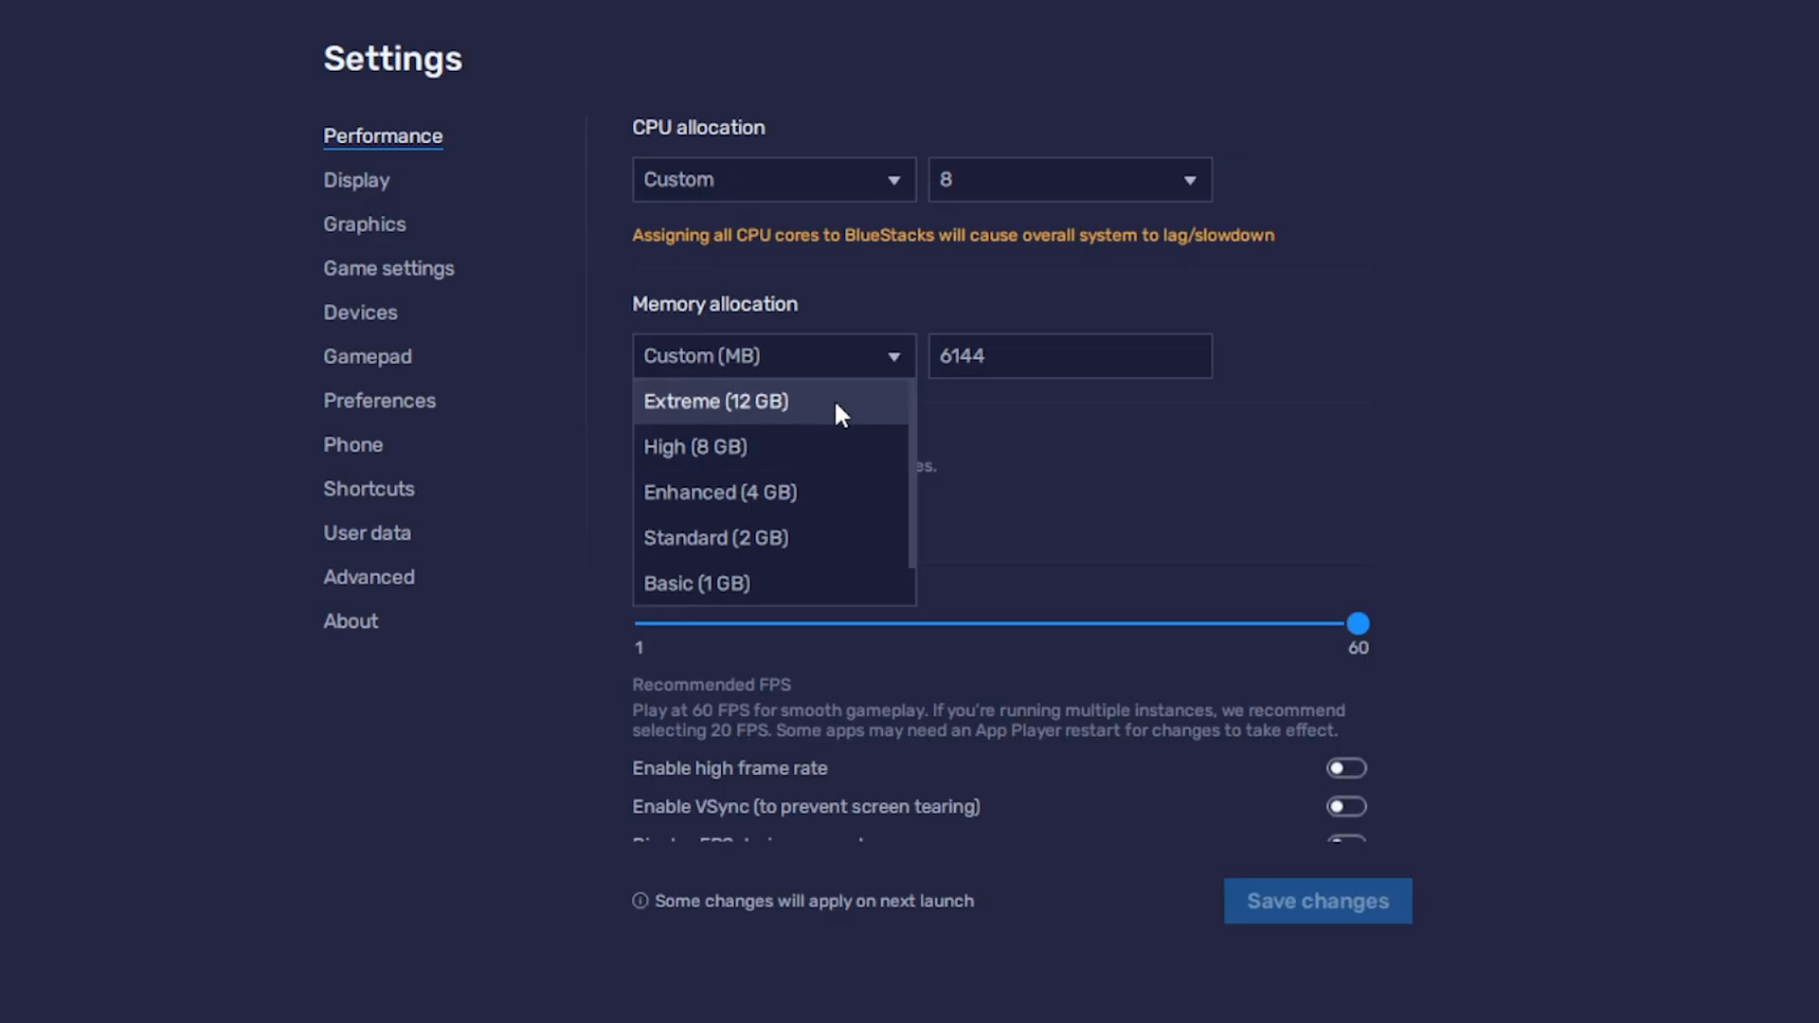
mouse_move(830, 446)
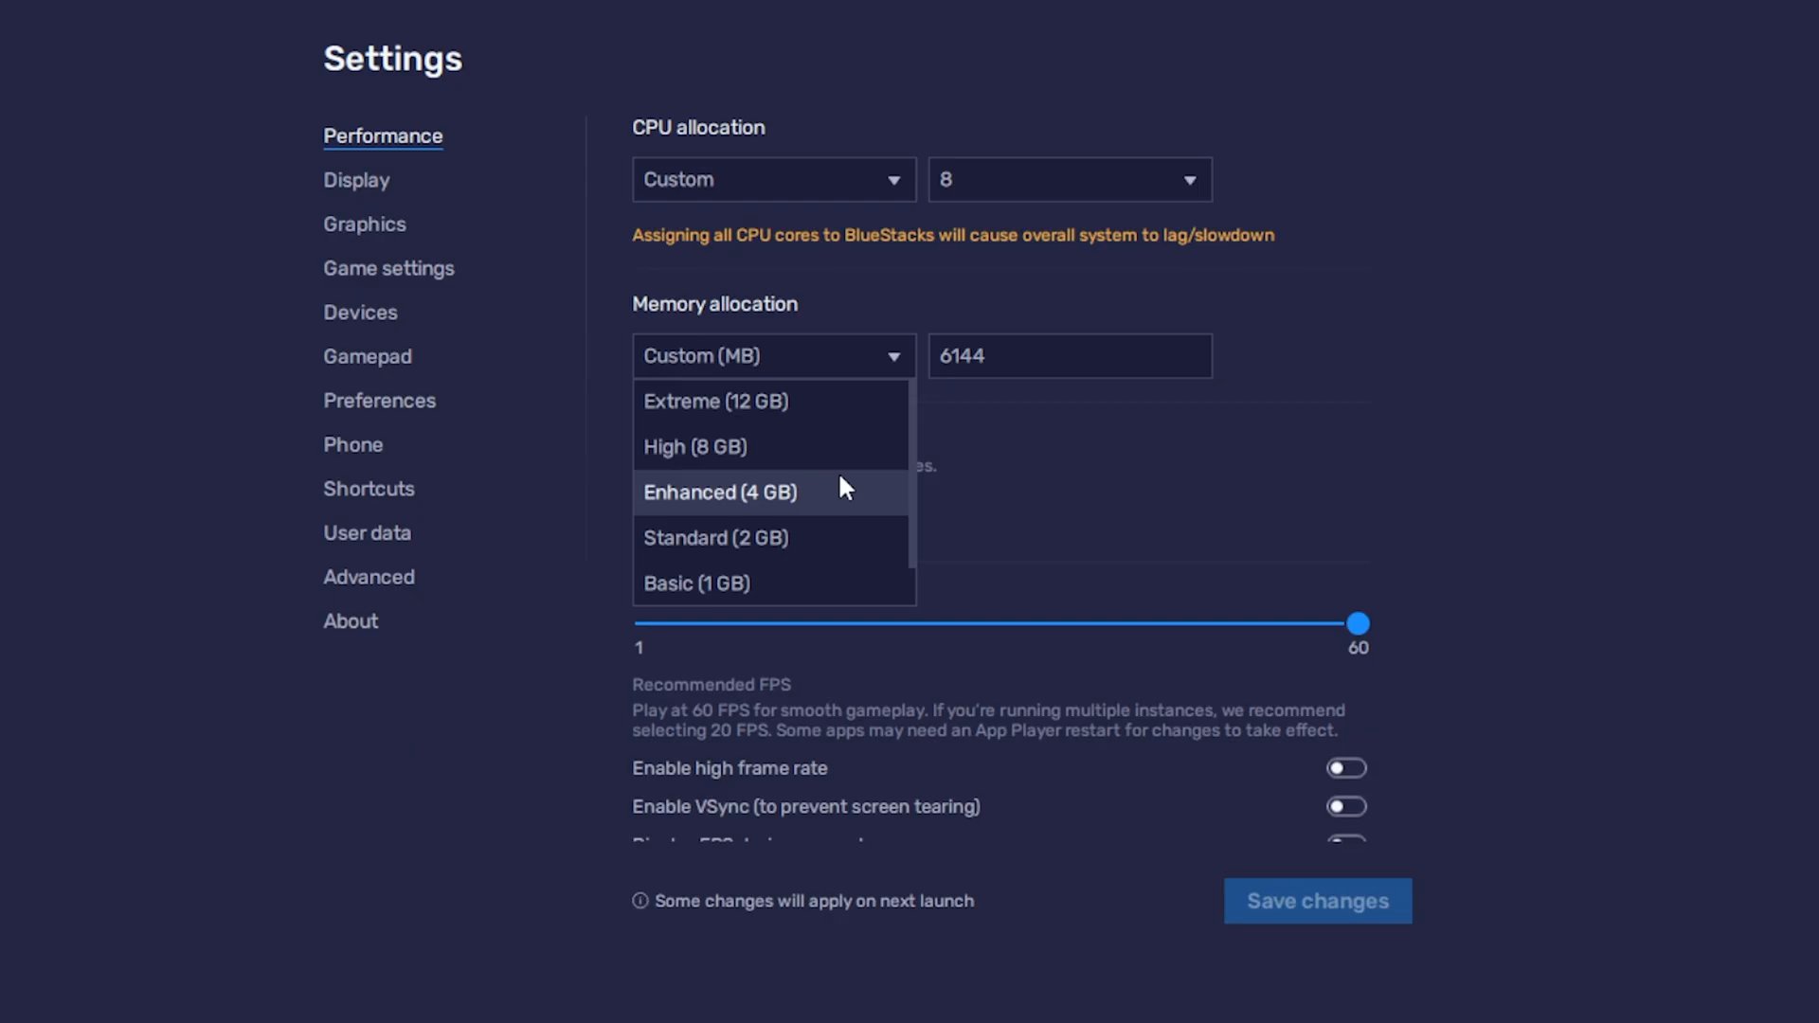
mouse_move(856, 562)
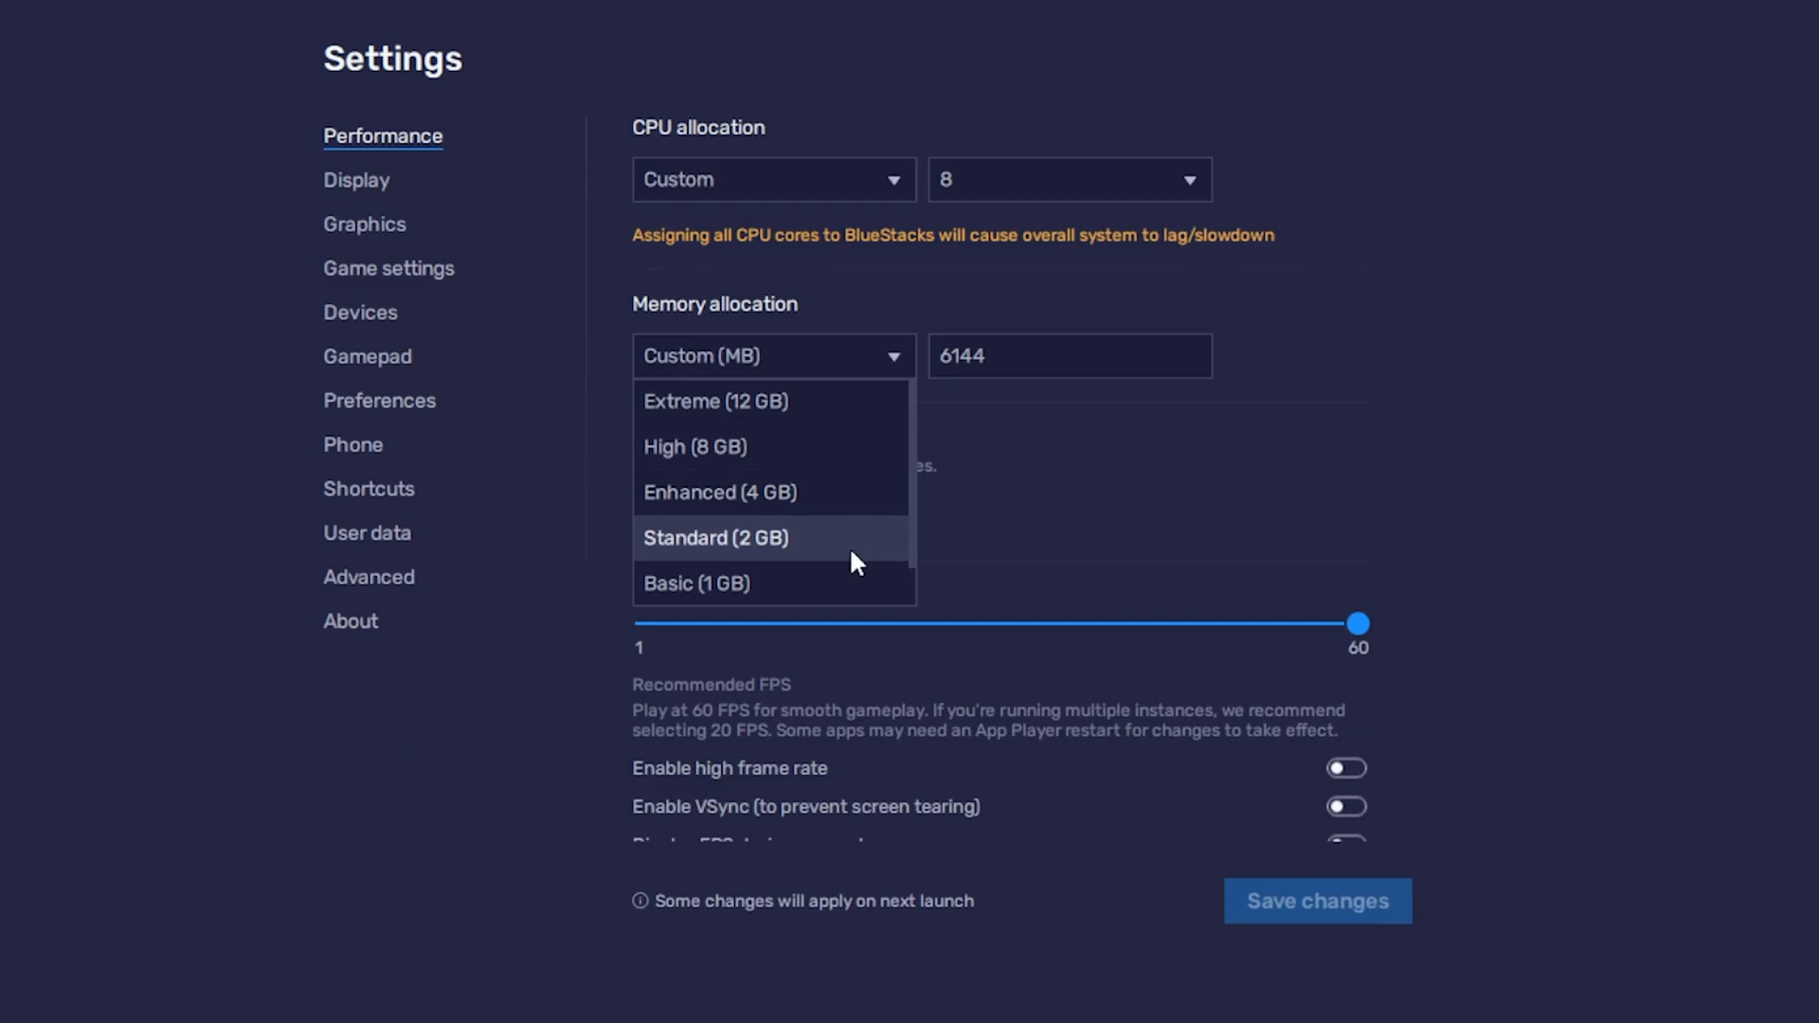
mouse_move(844, 450)
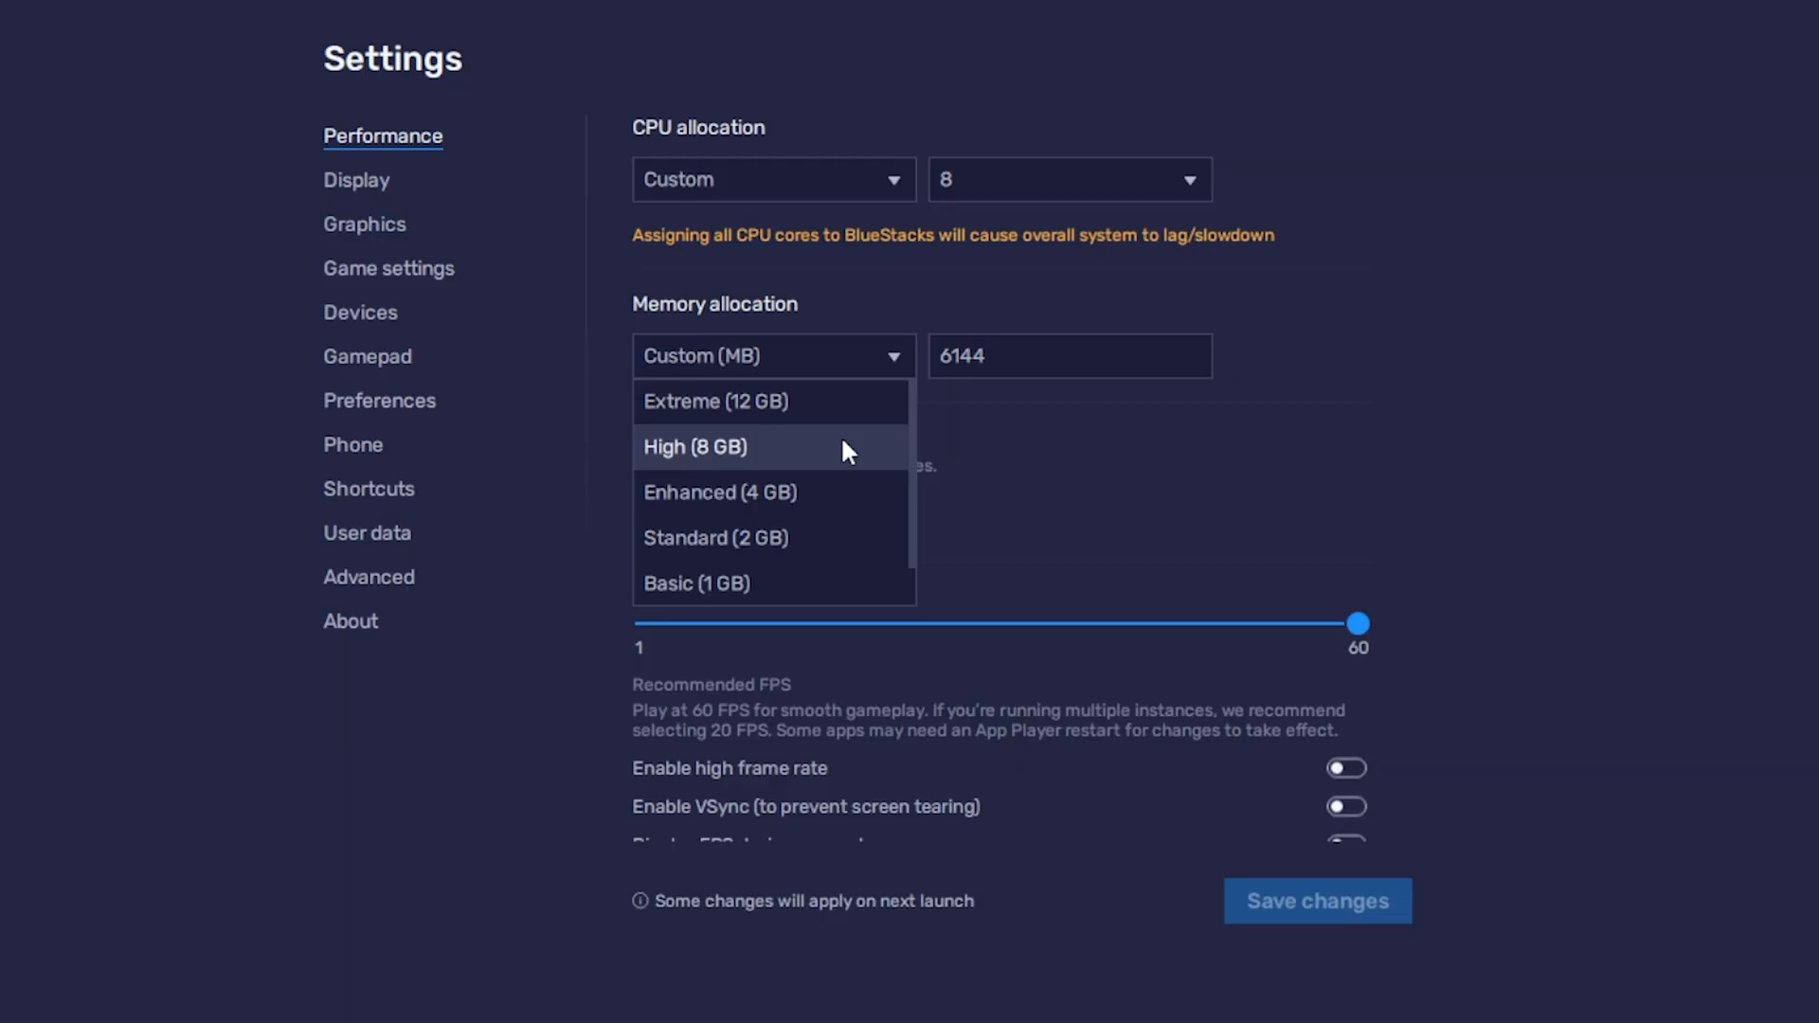
mouse_move(853, 466)
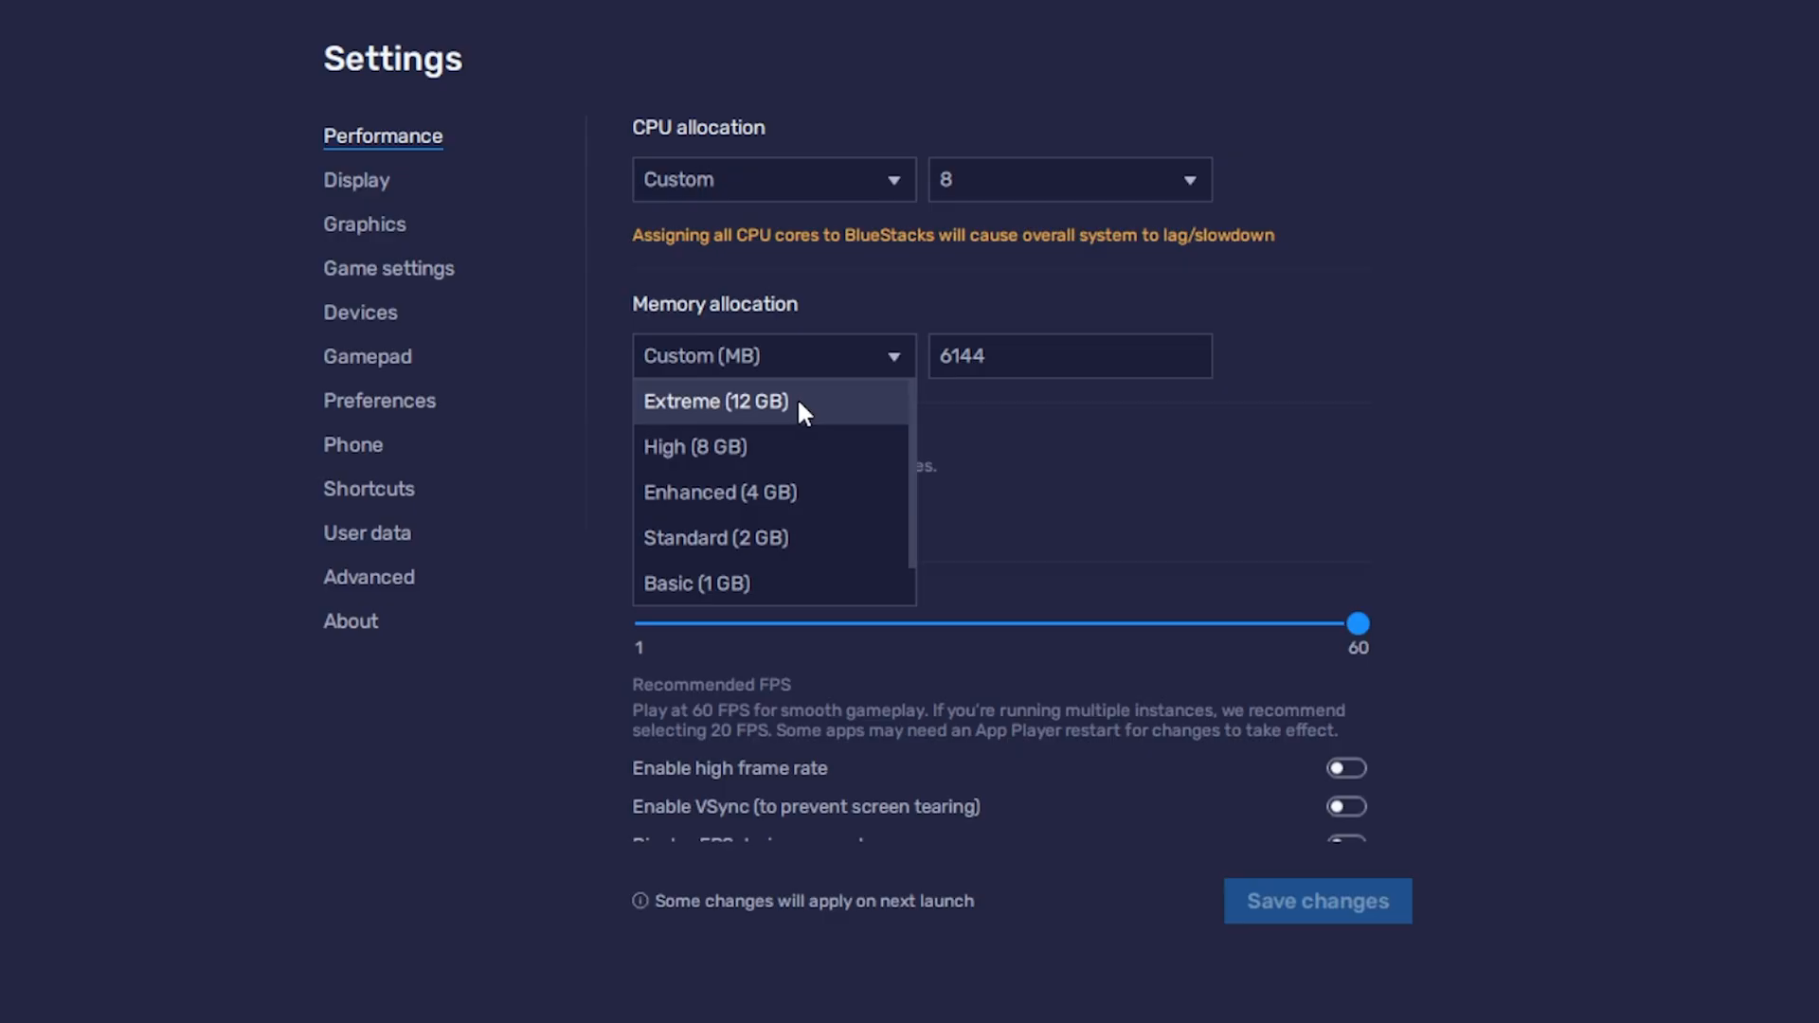
- Choose Extreme (12 GB) as the BlueStacks memory allocation
left_click(714, 402)
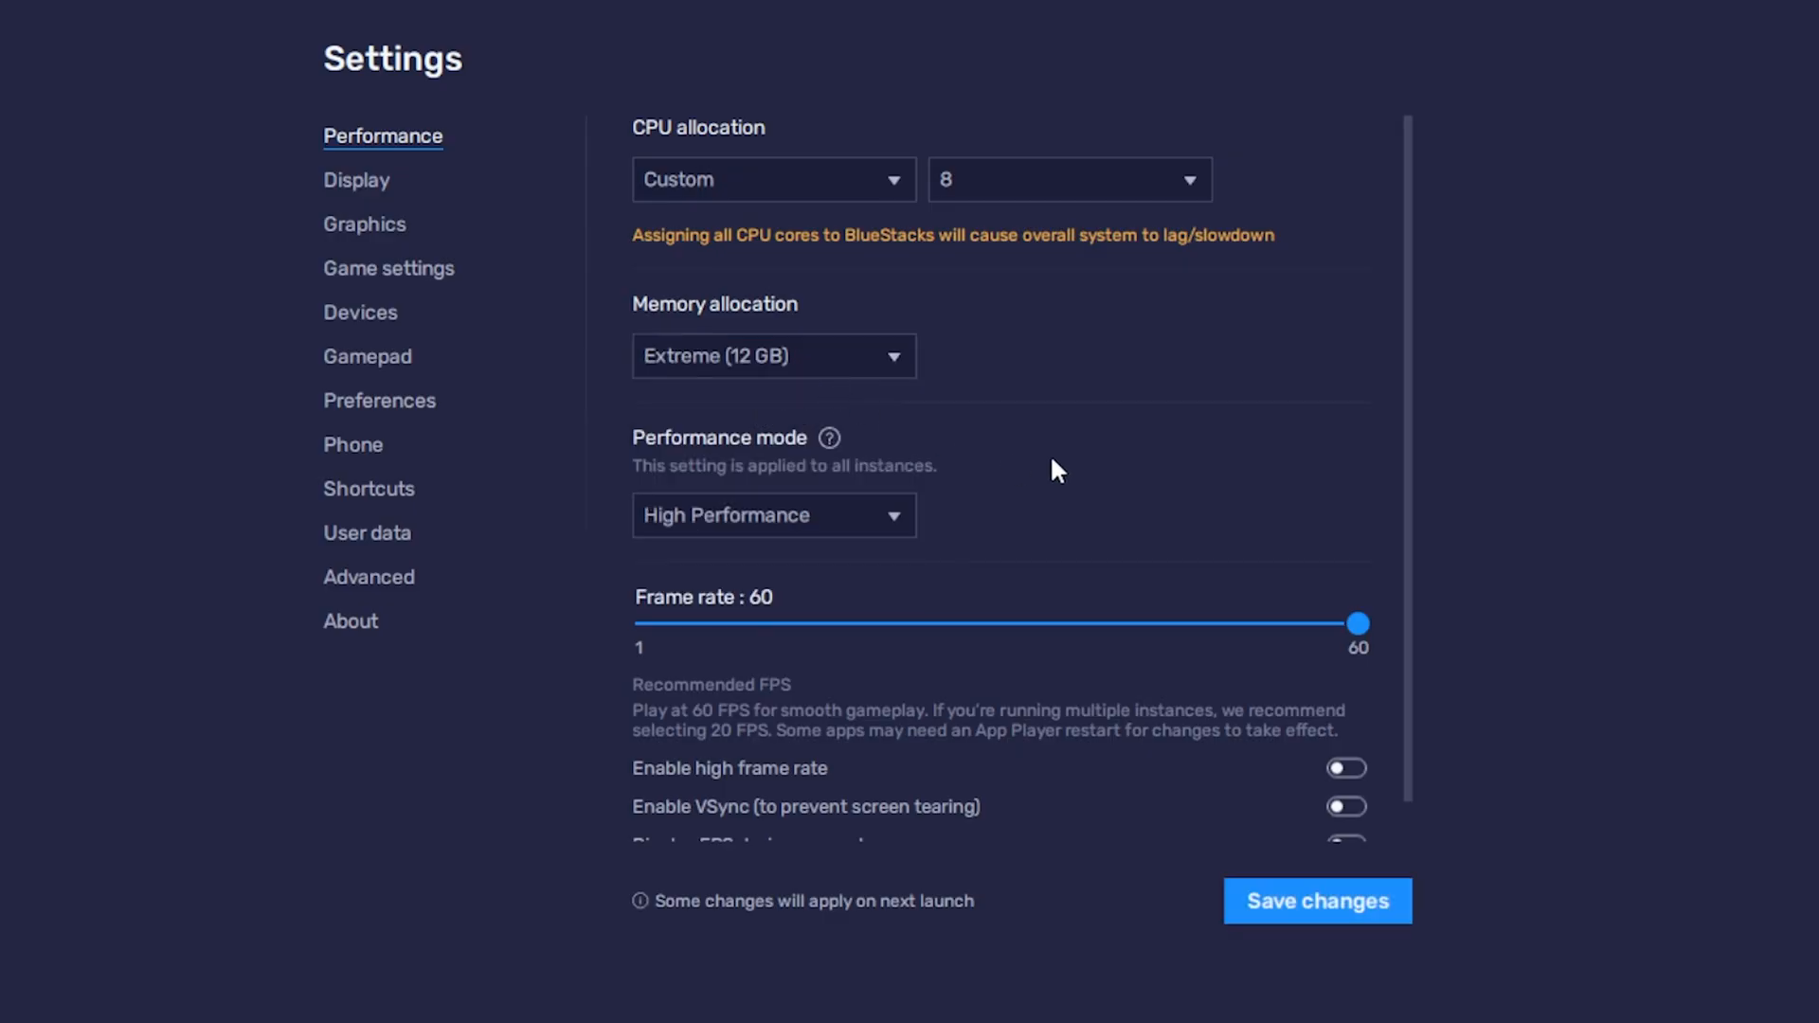
left_click(773, 515)
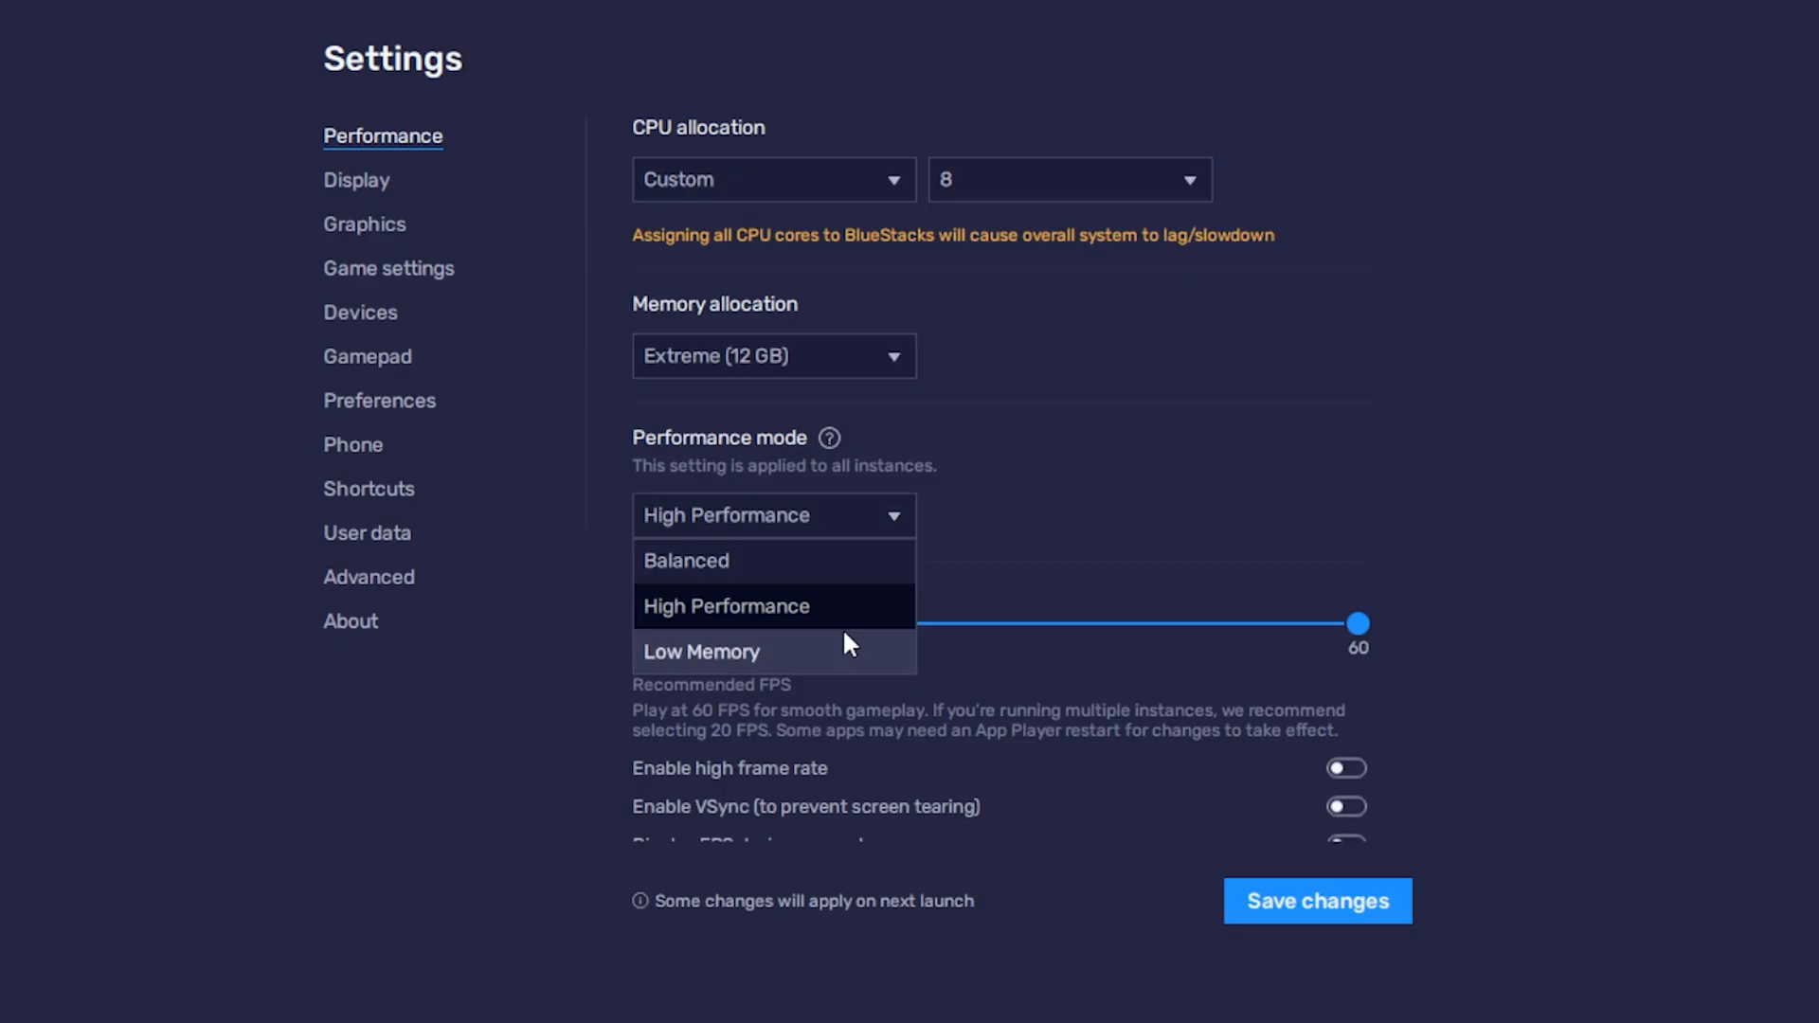
left_click(725, 605)
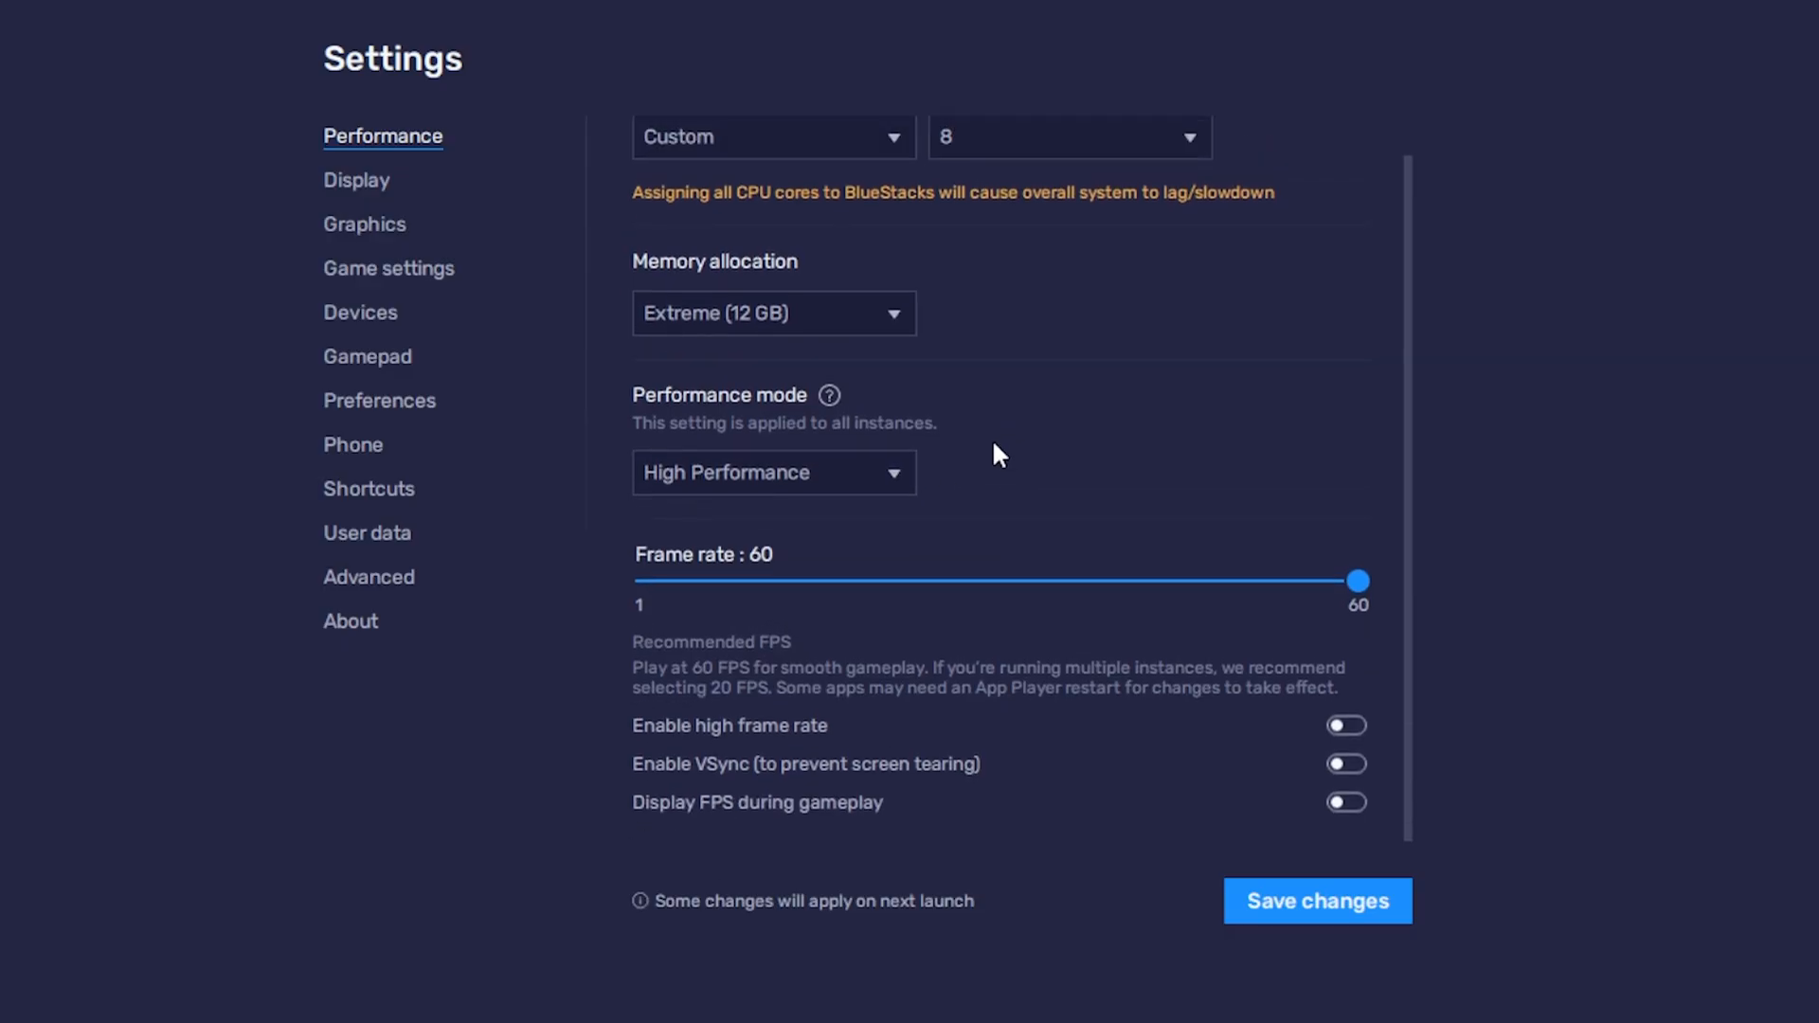
left_click(773, 472)
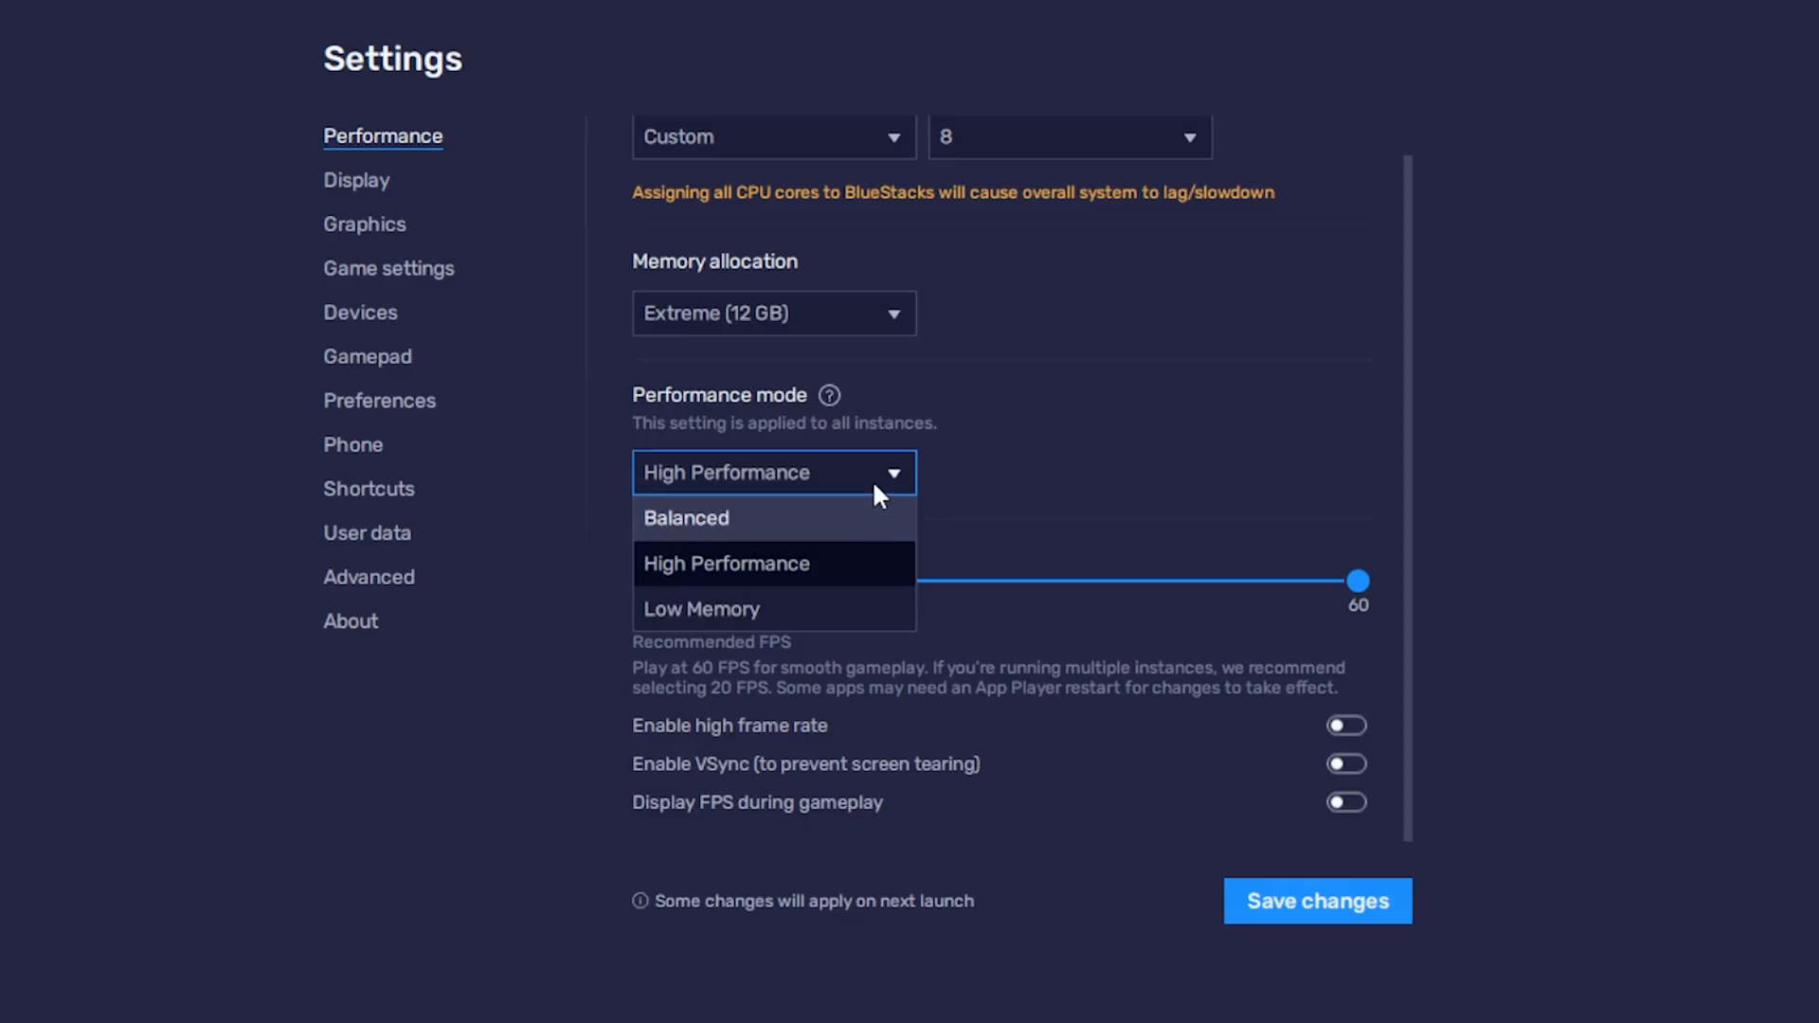
left_click(726, 563)
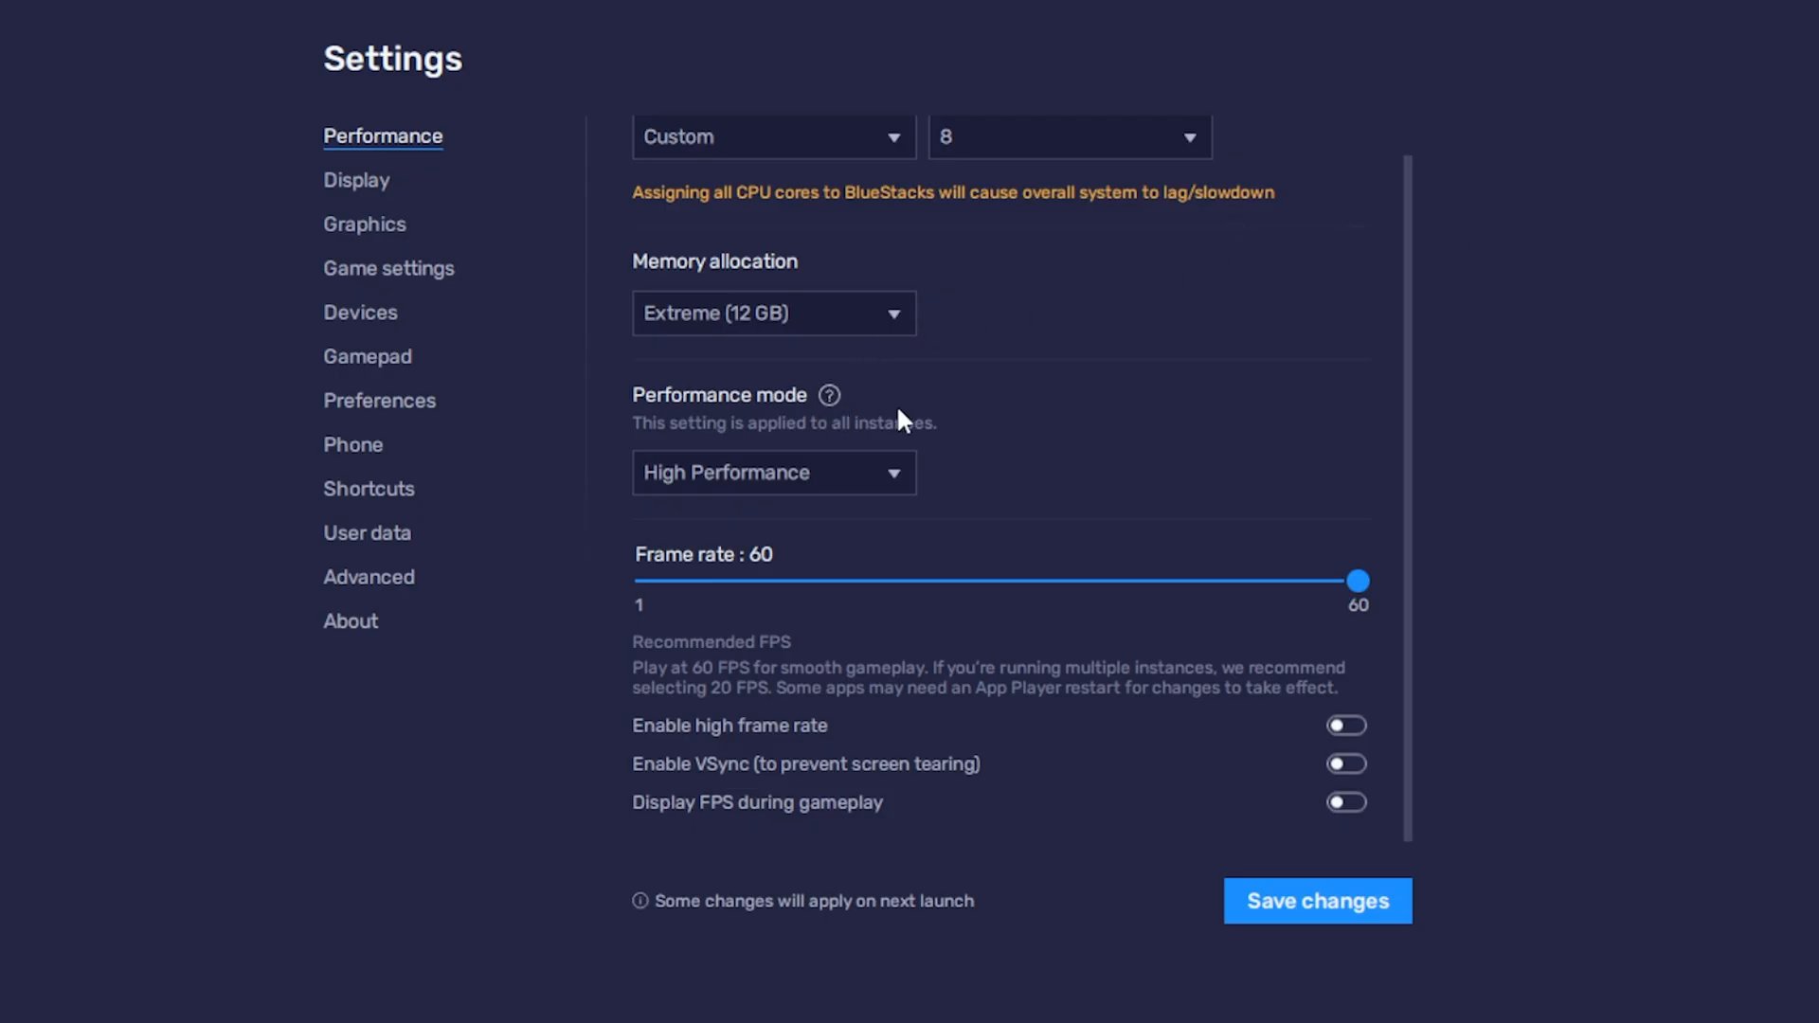
mouse_move(1490, 466)
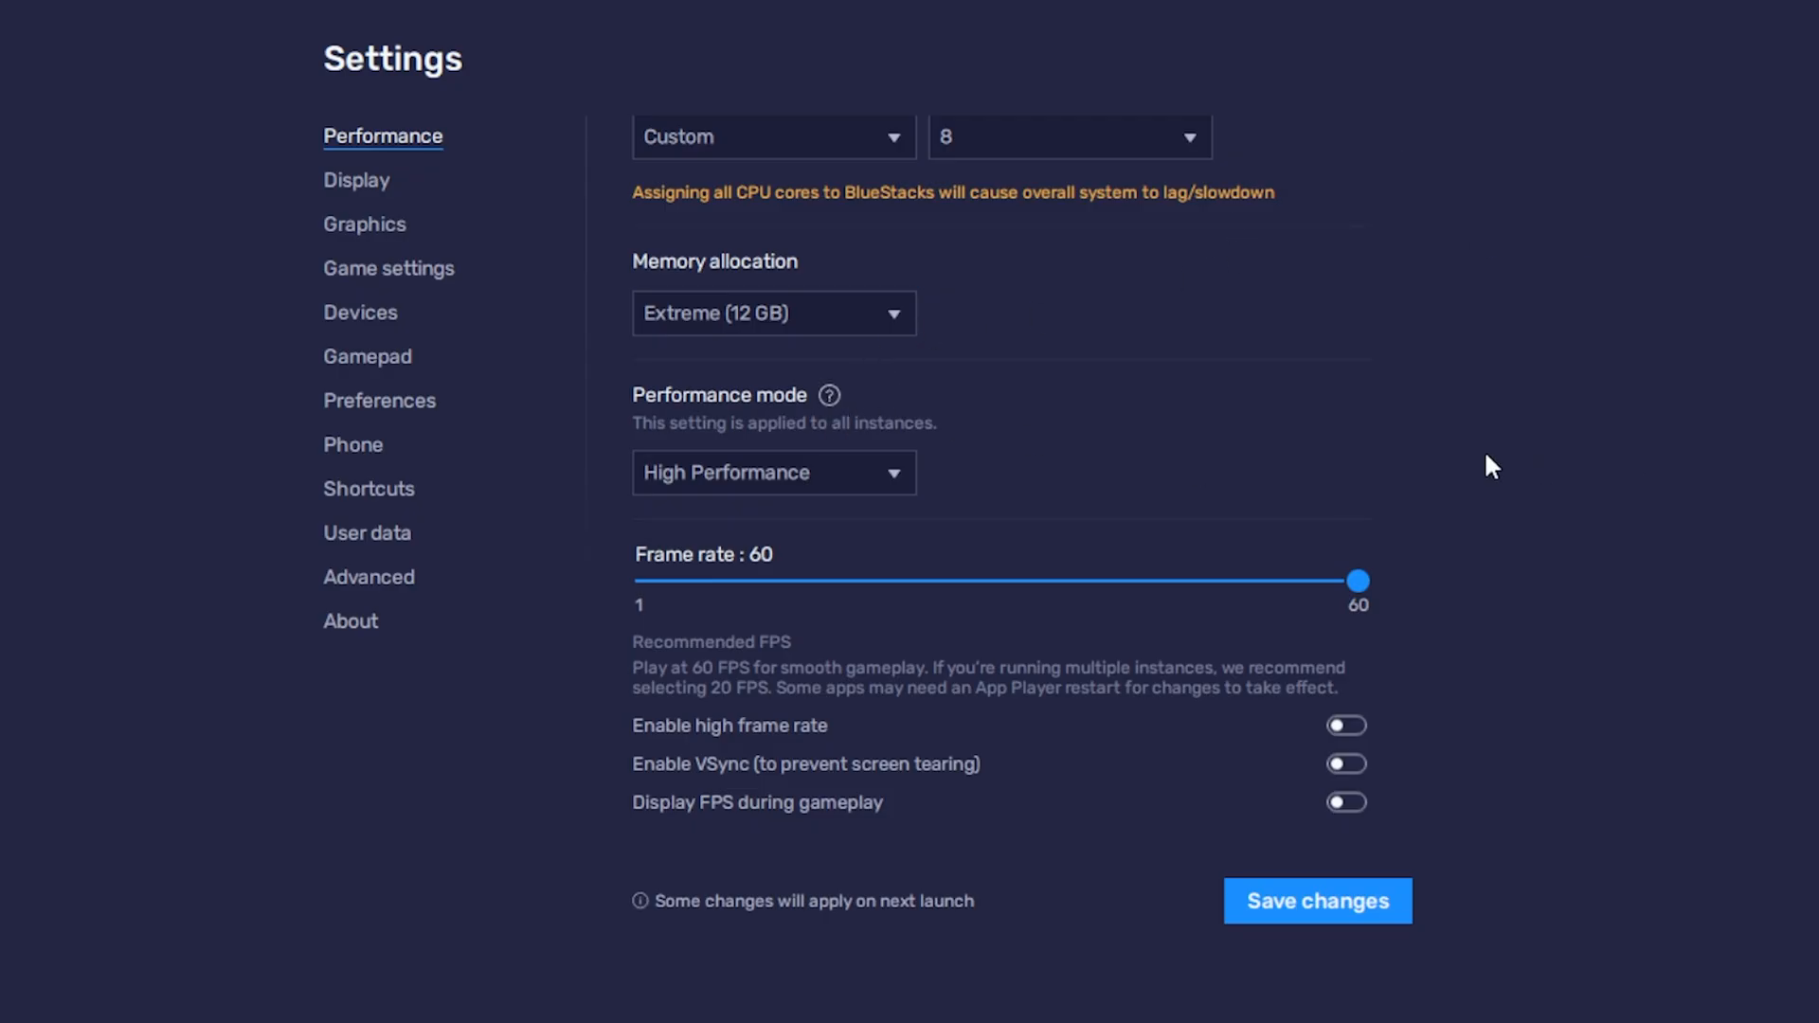
left_click(773, 471)
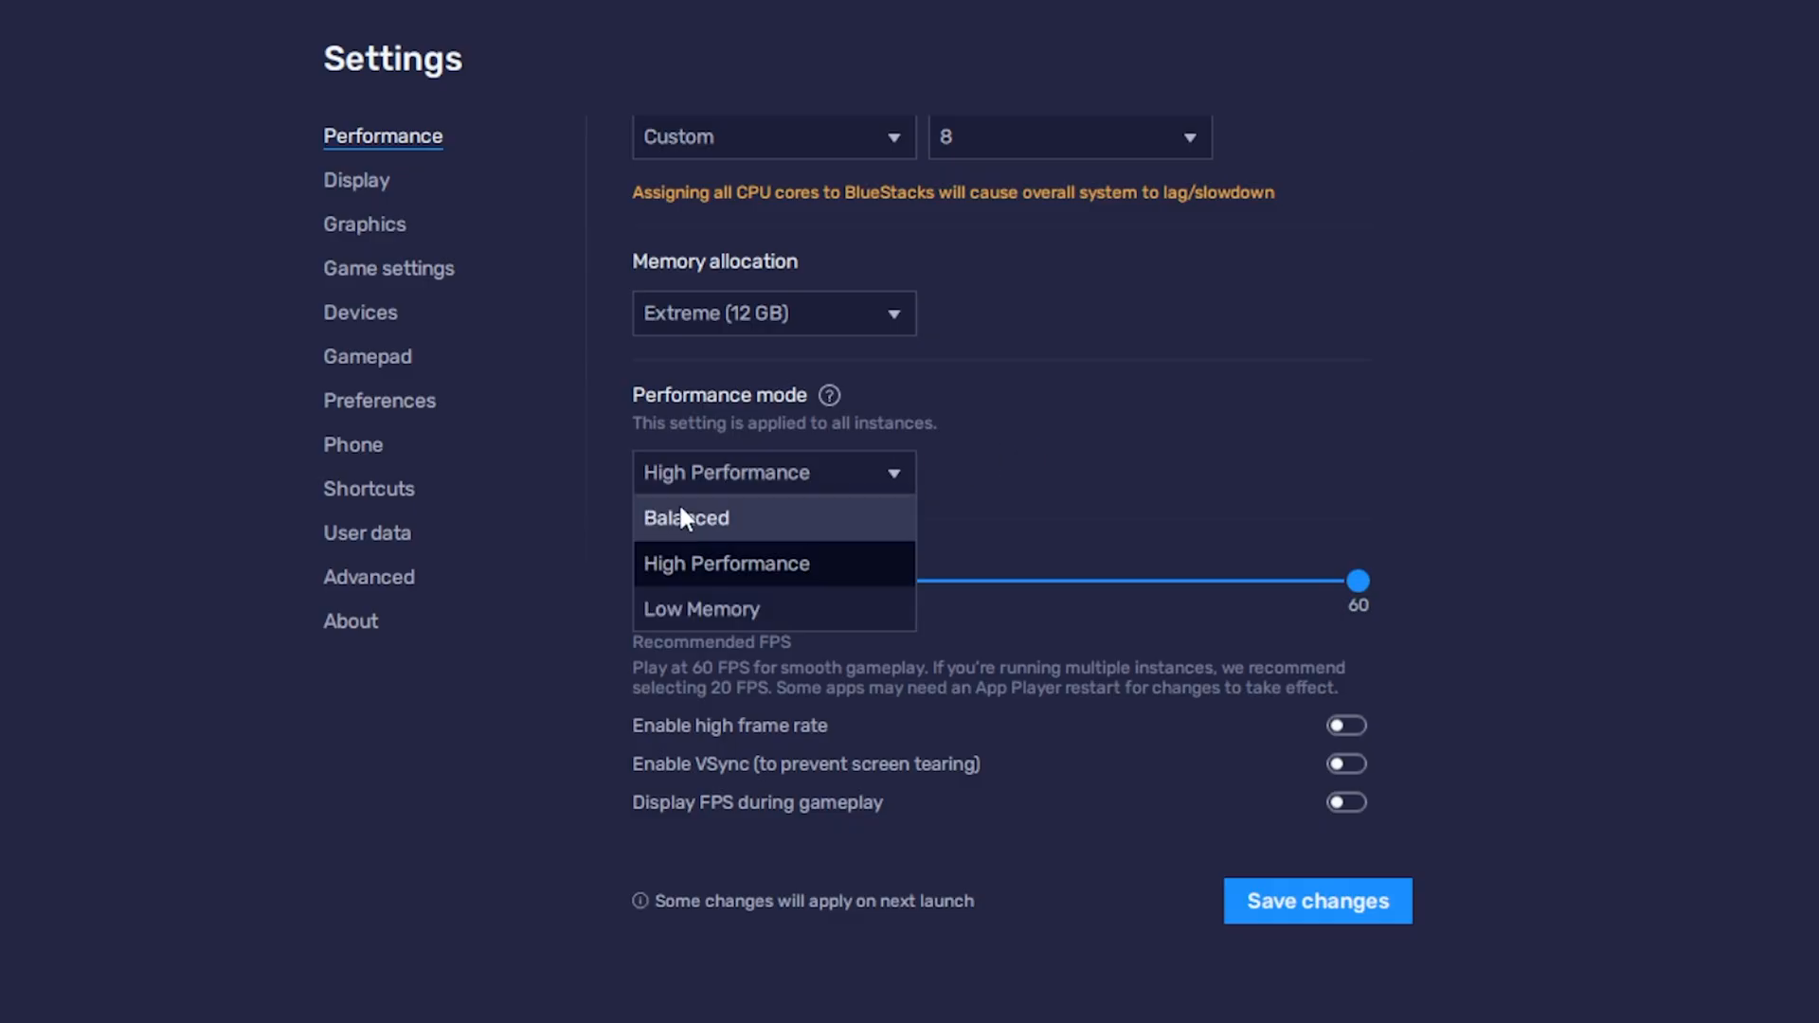
left_click(727, 562)
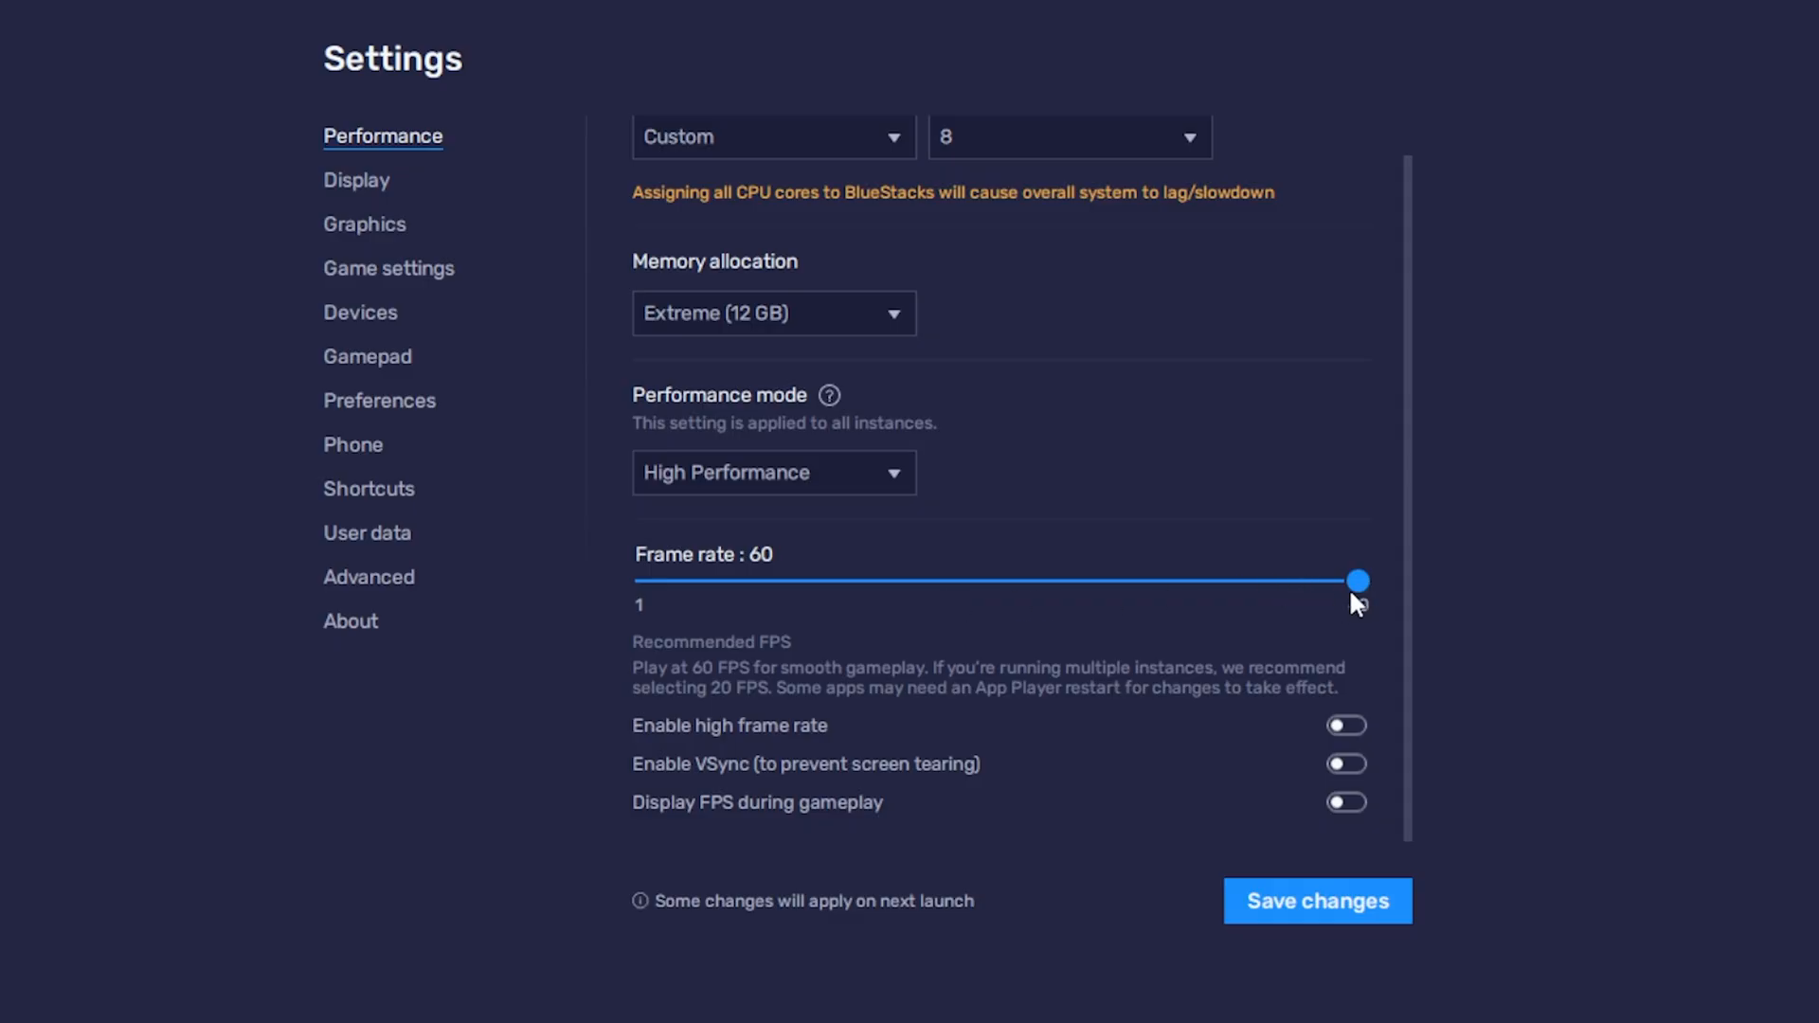
- Enable high frame rate and FPS display, save the settings, and restart BlueStacks
left_click(1345, 725)
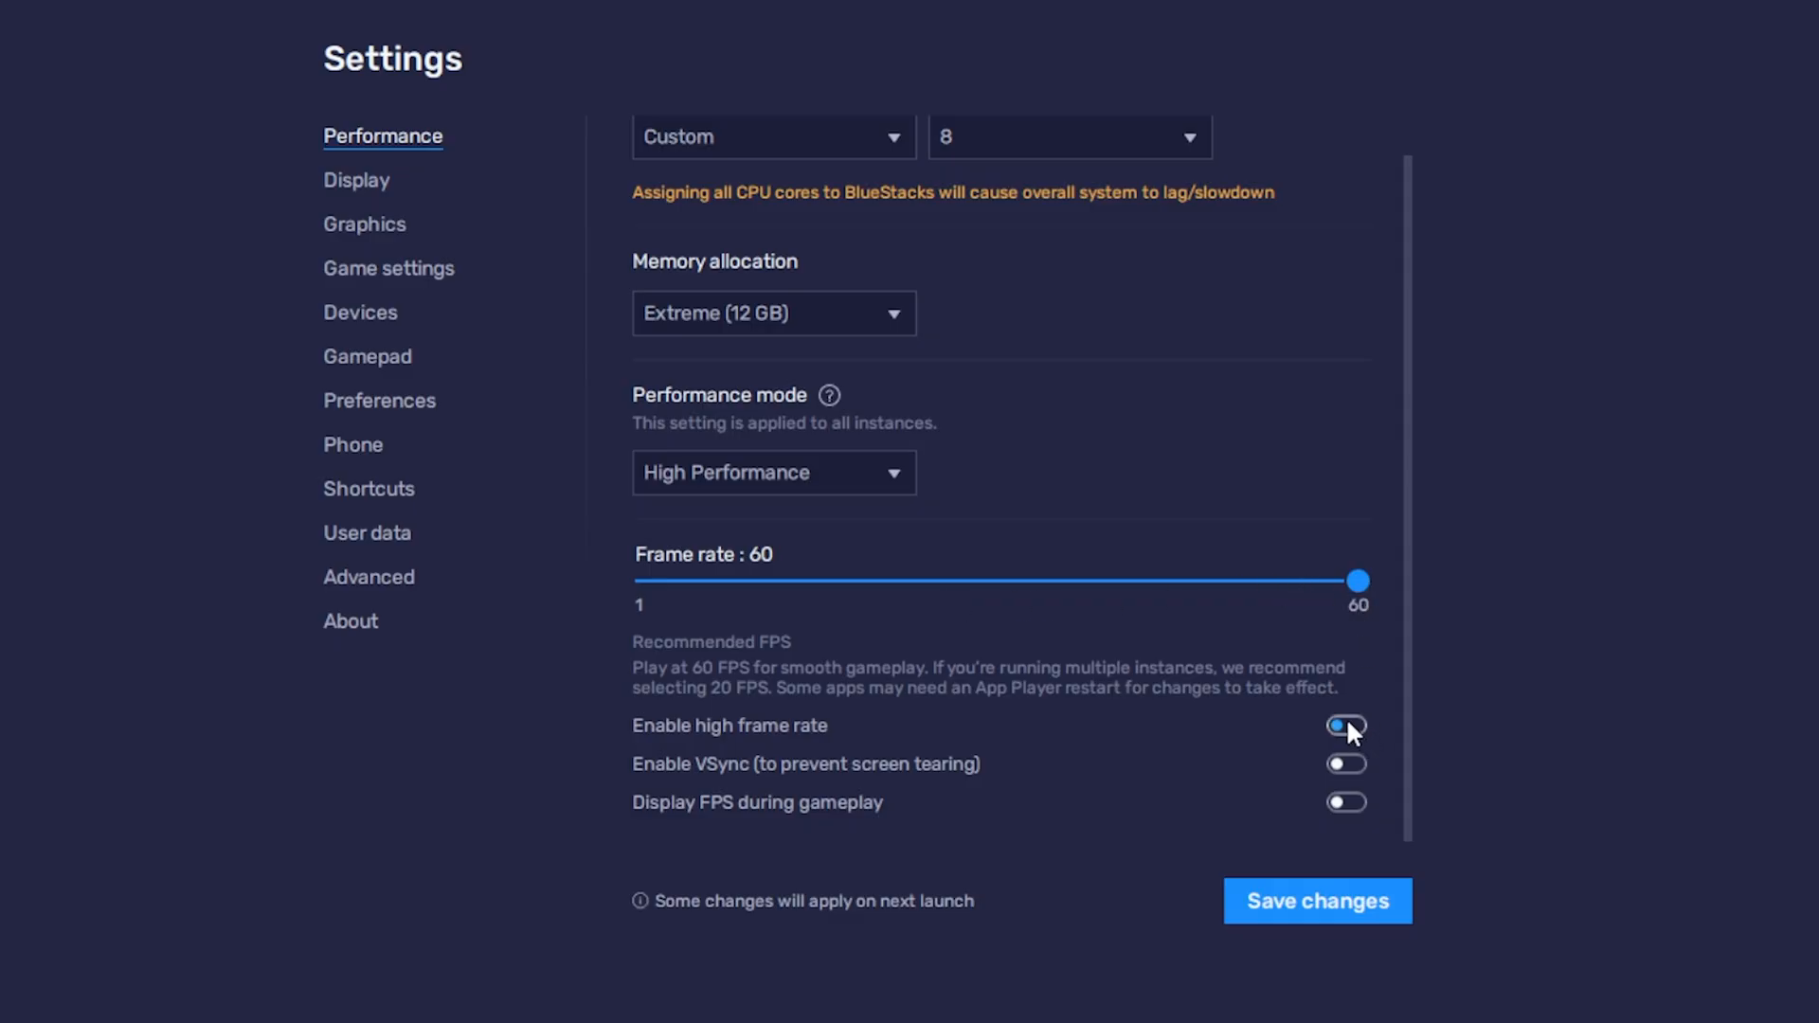
left_click(1344, 725)
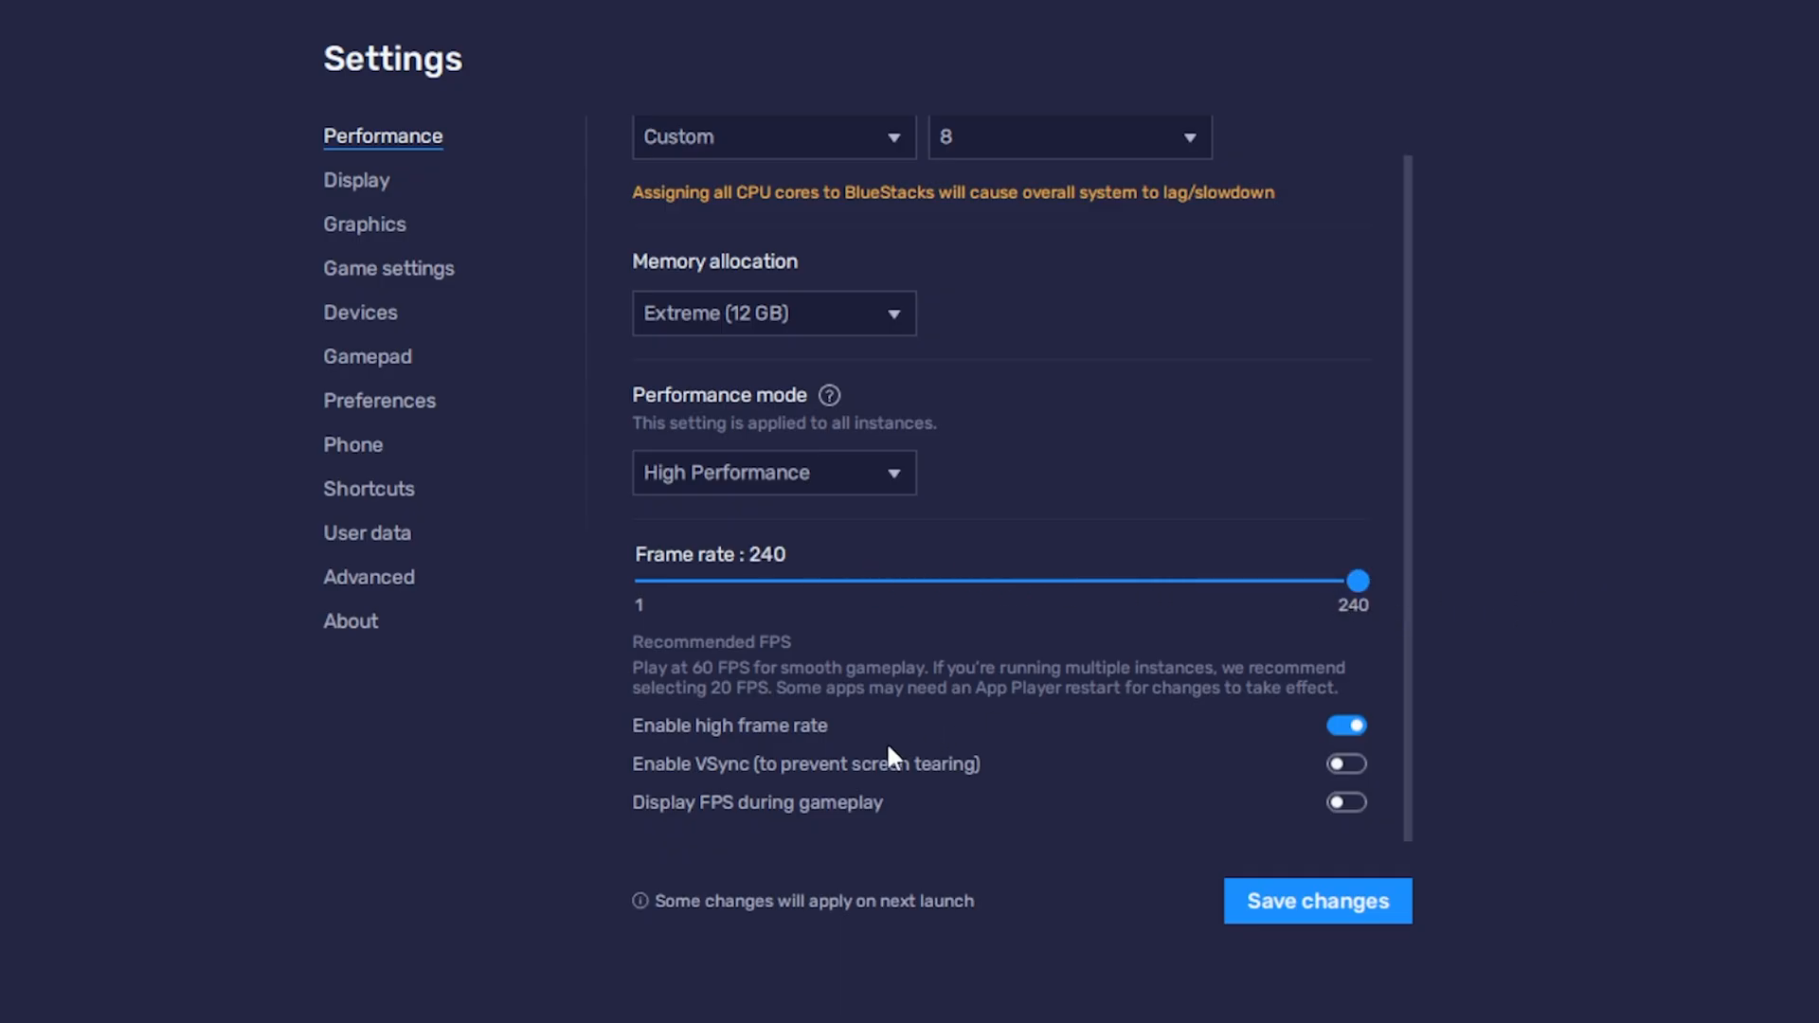
mouse_move(972, 777)
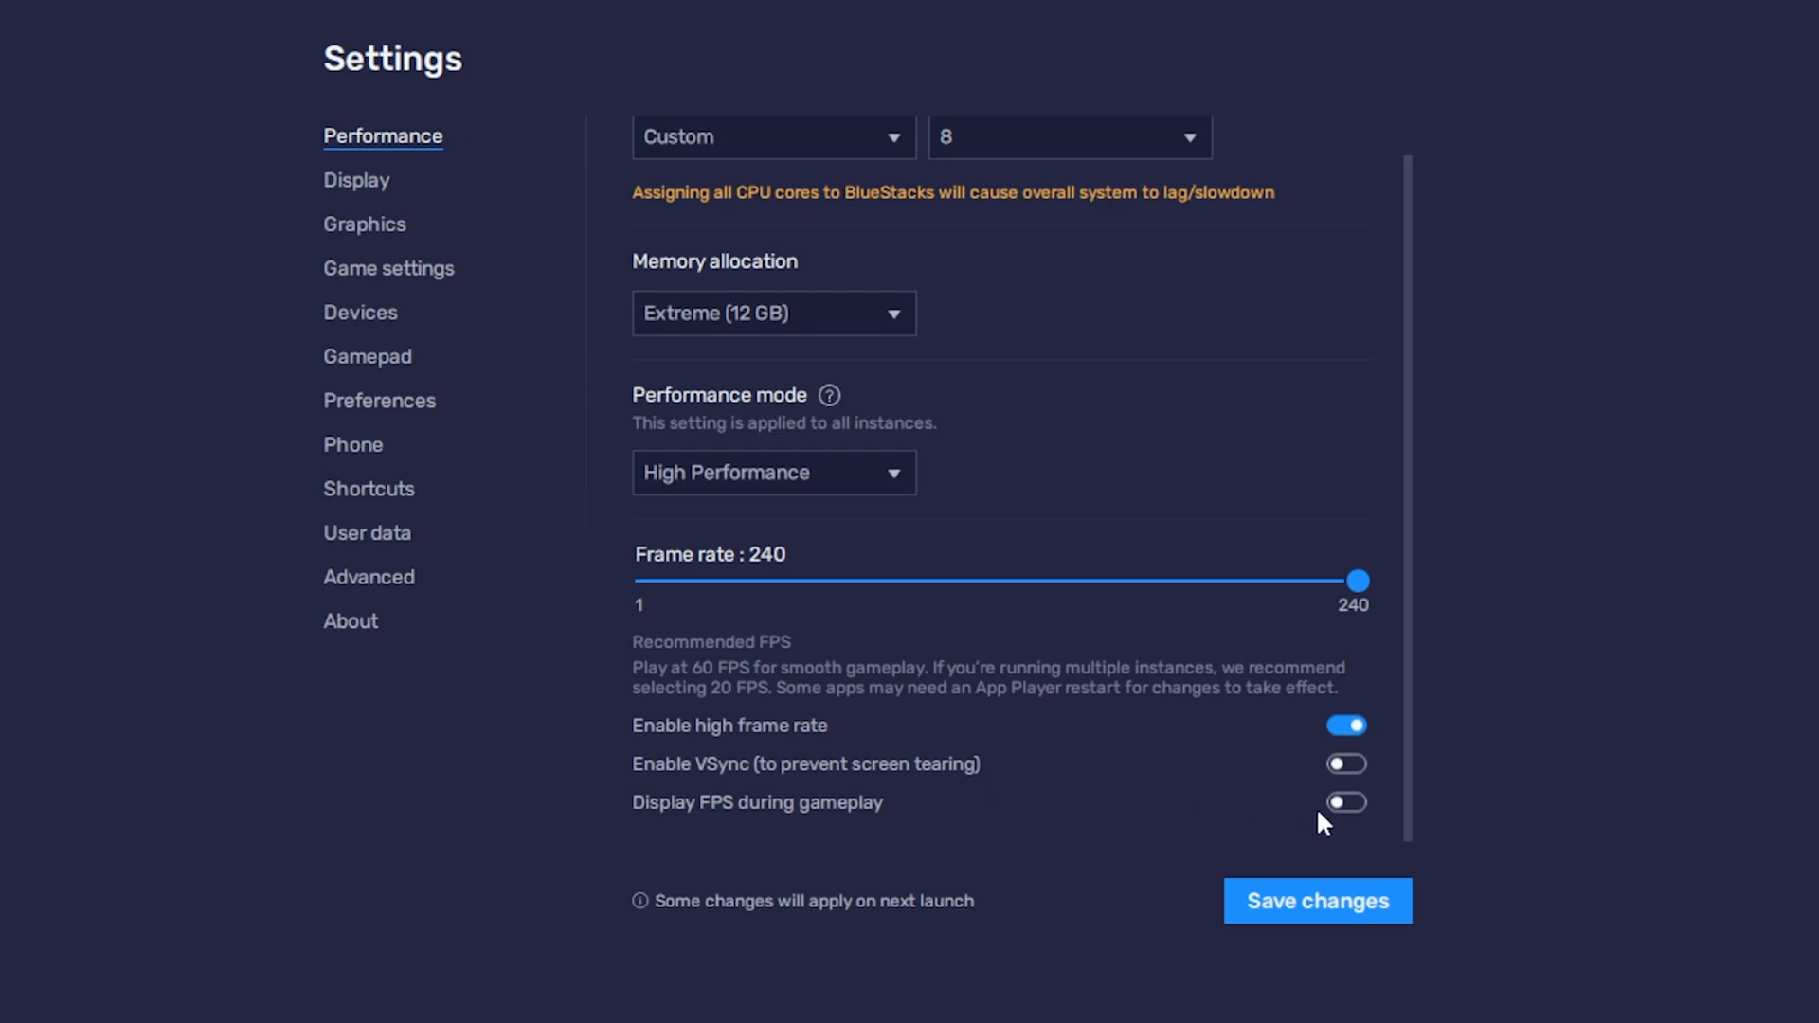
left_click(1345, 801)
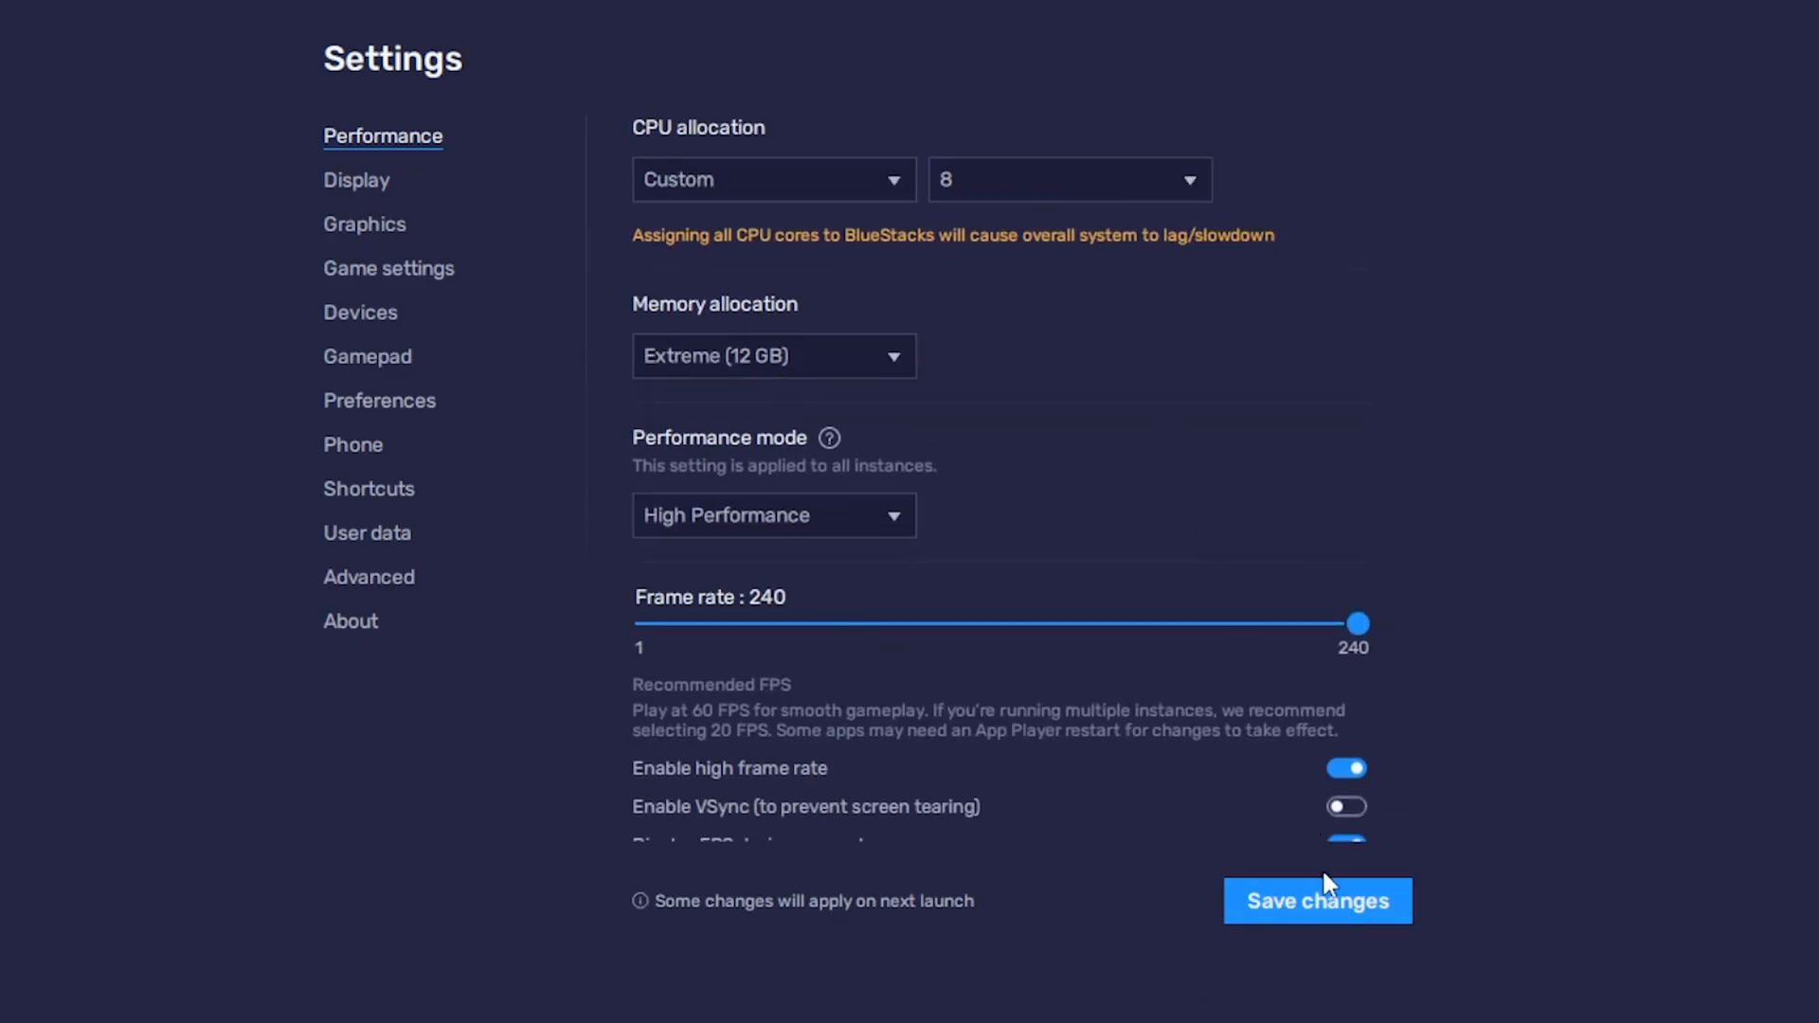
left_click(1317, 900)
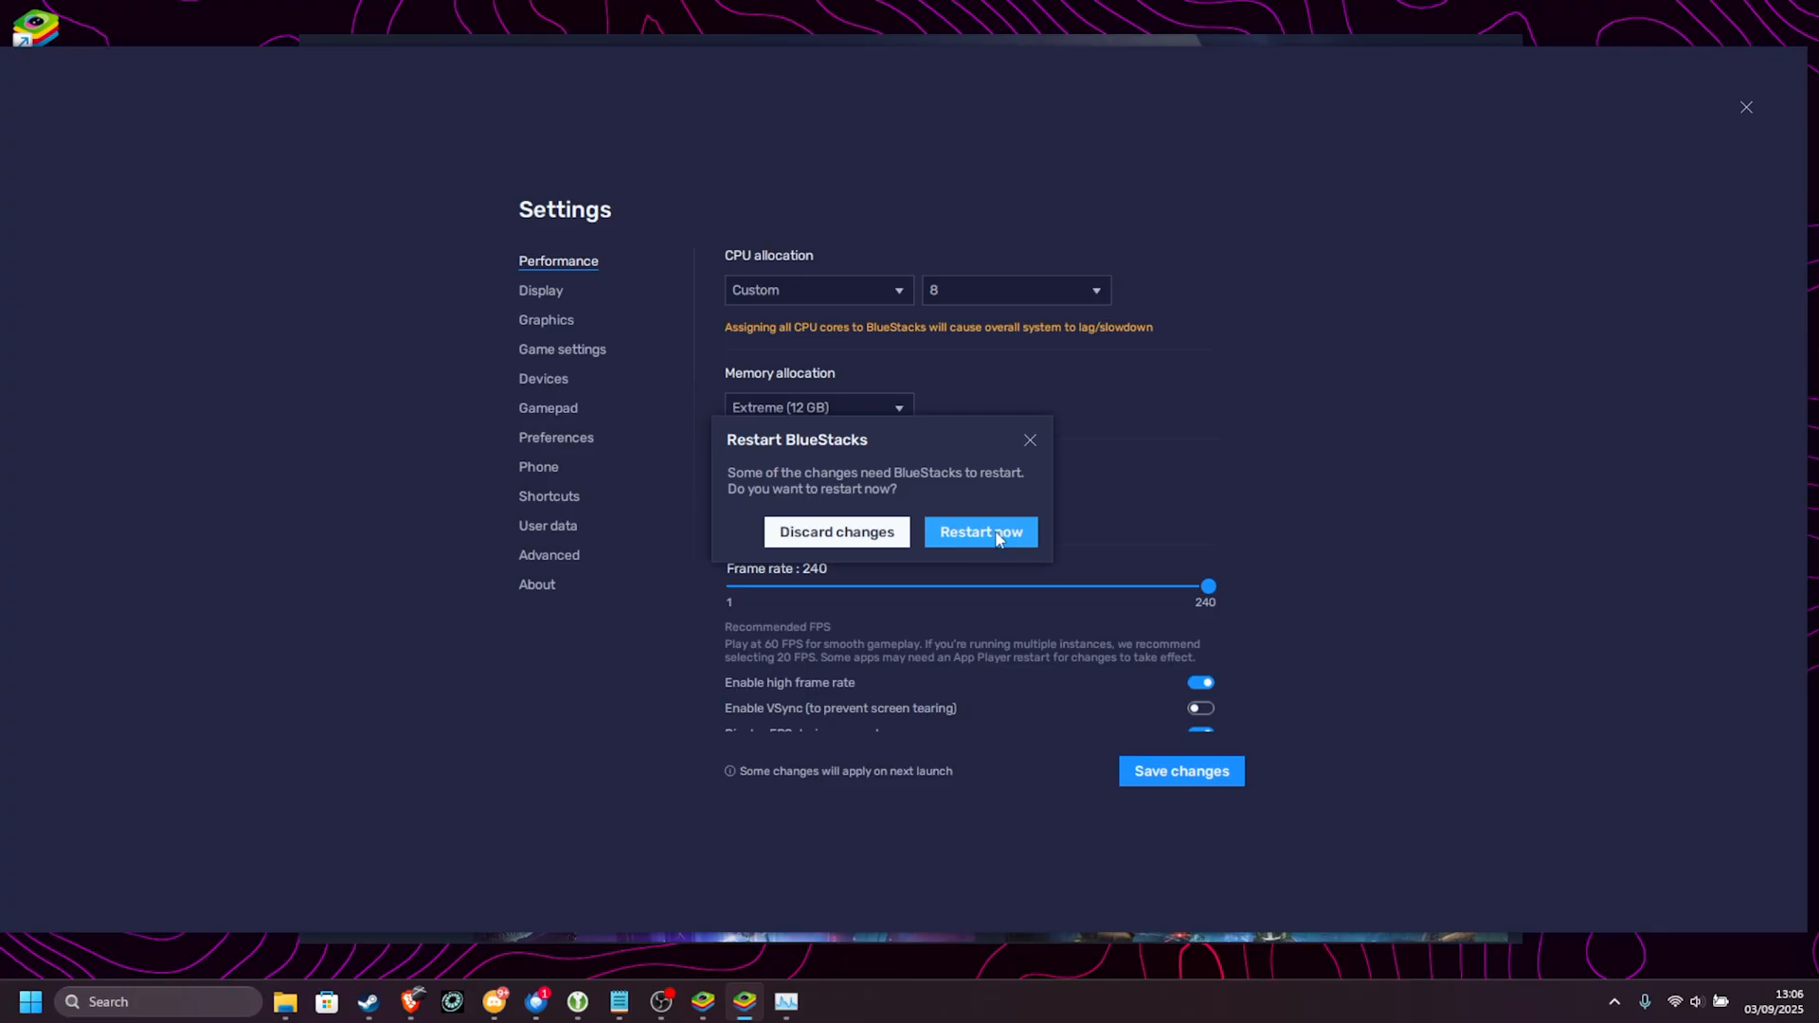
left_click(979, 531)
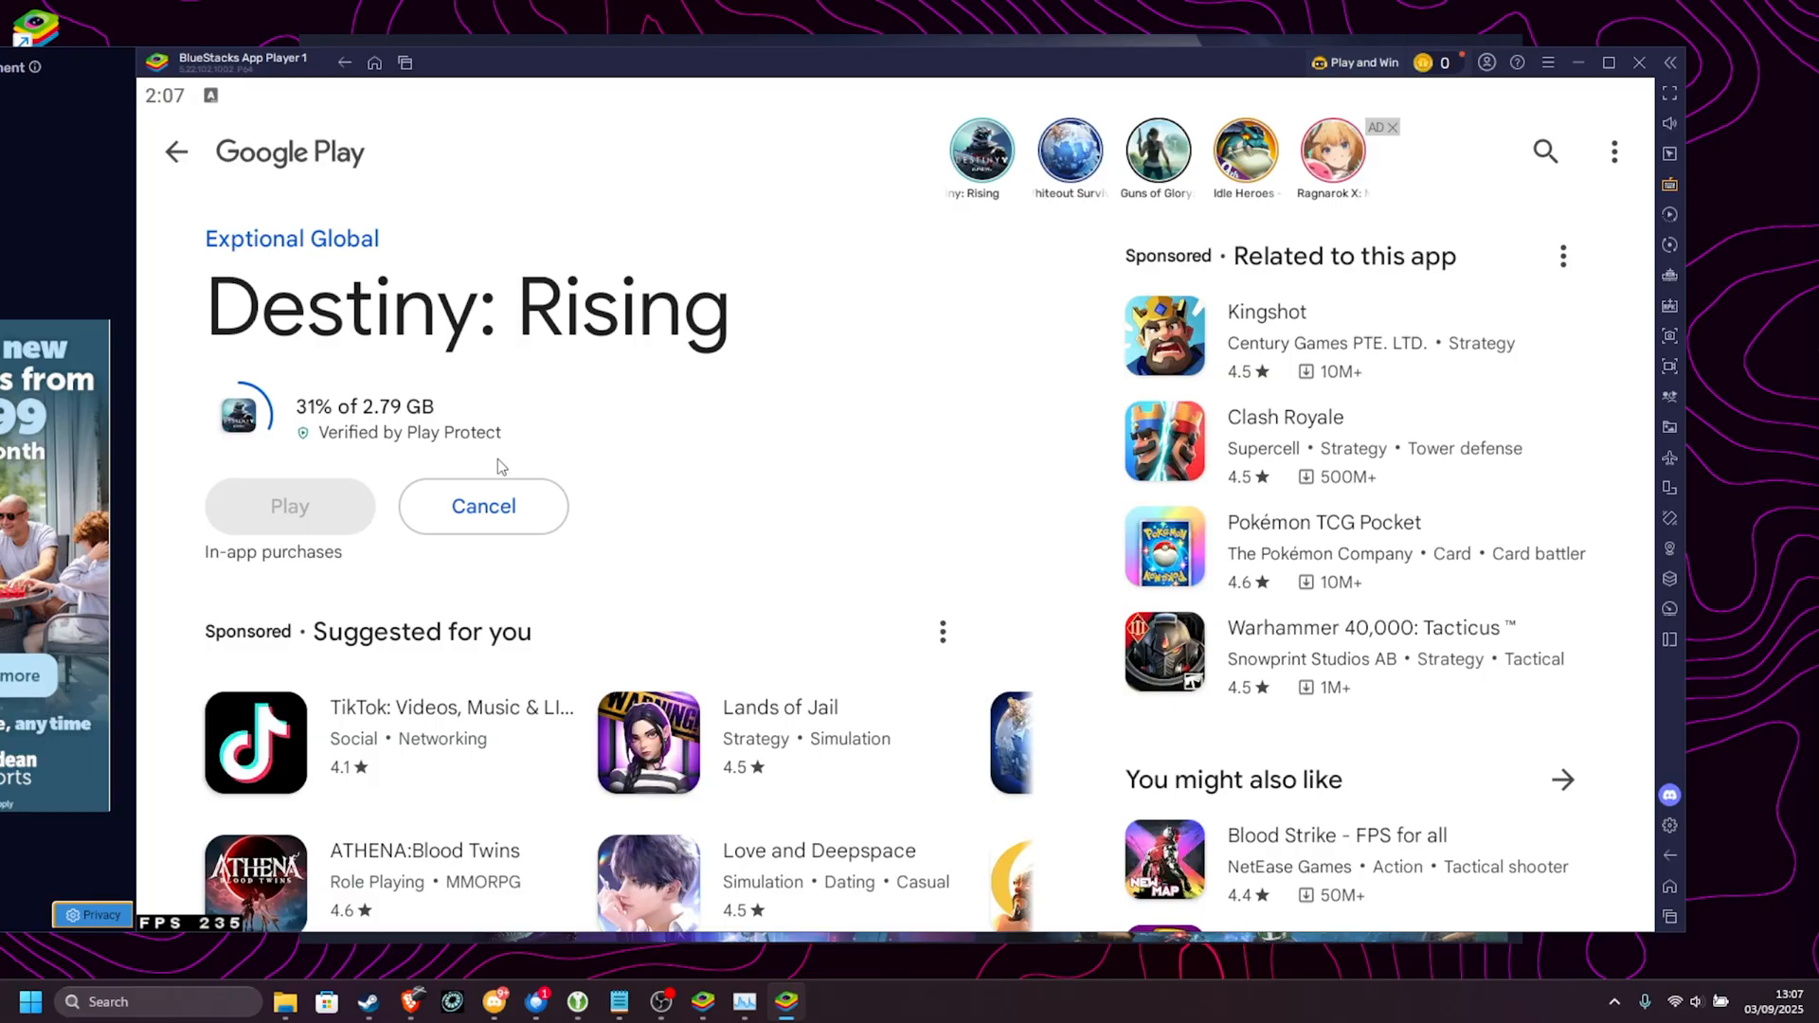
- Reopen BlueStacks Settings from the title-bar menu, now on the Display page
left_click(1547, 63)
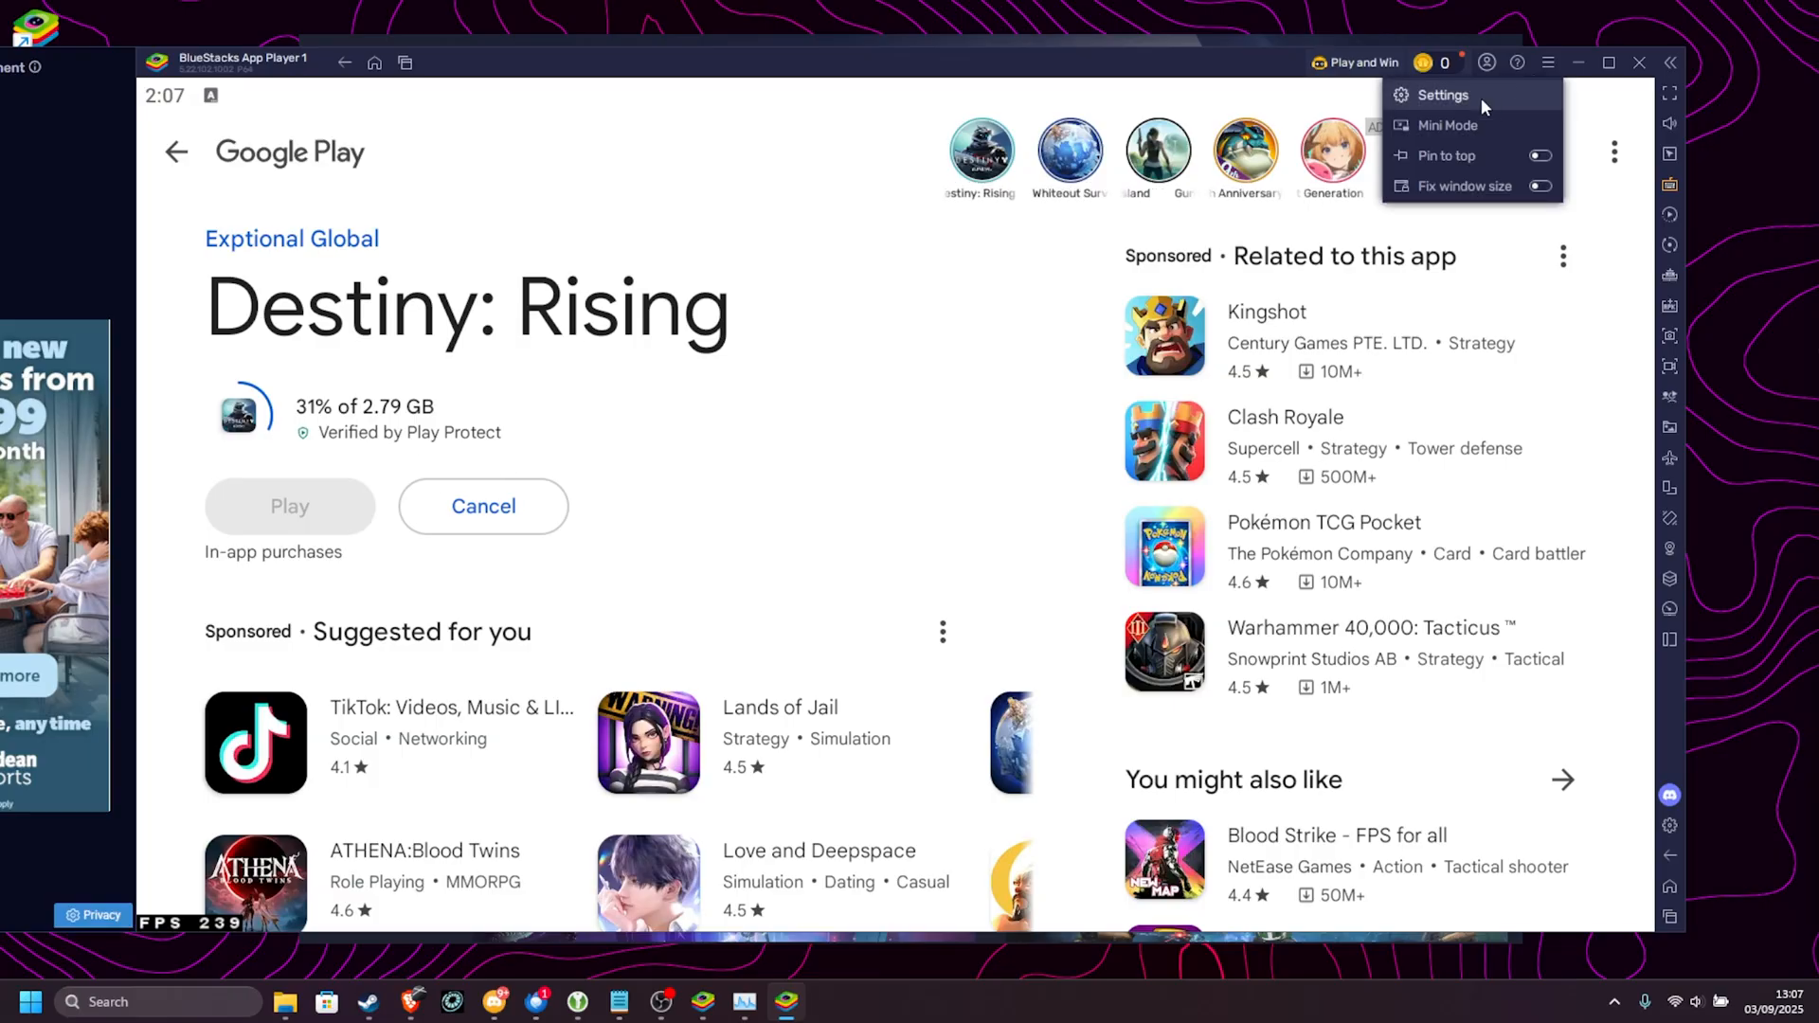
left_click(1441, 94)
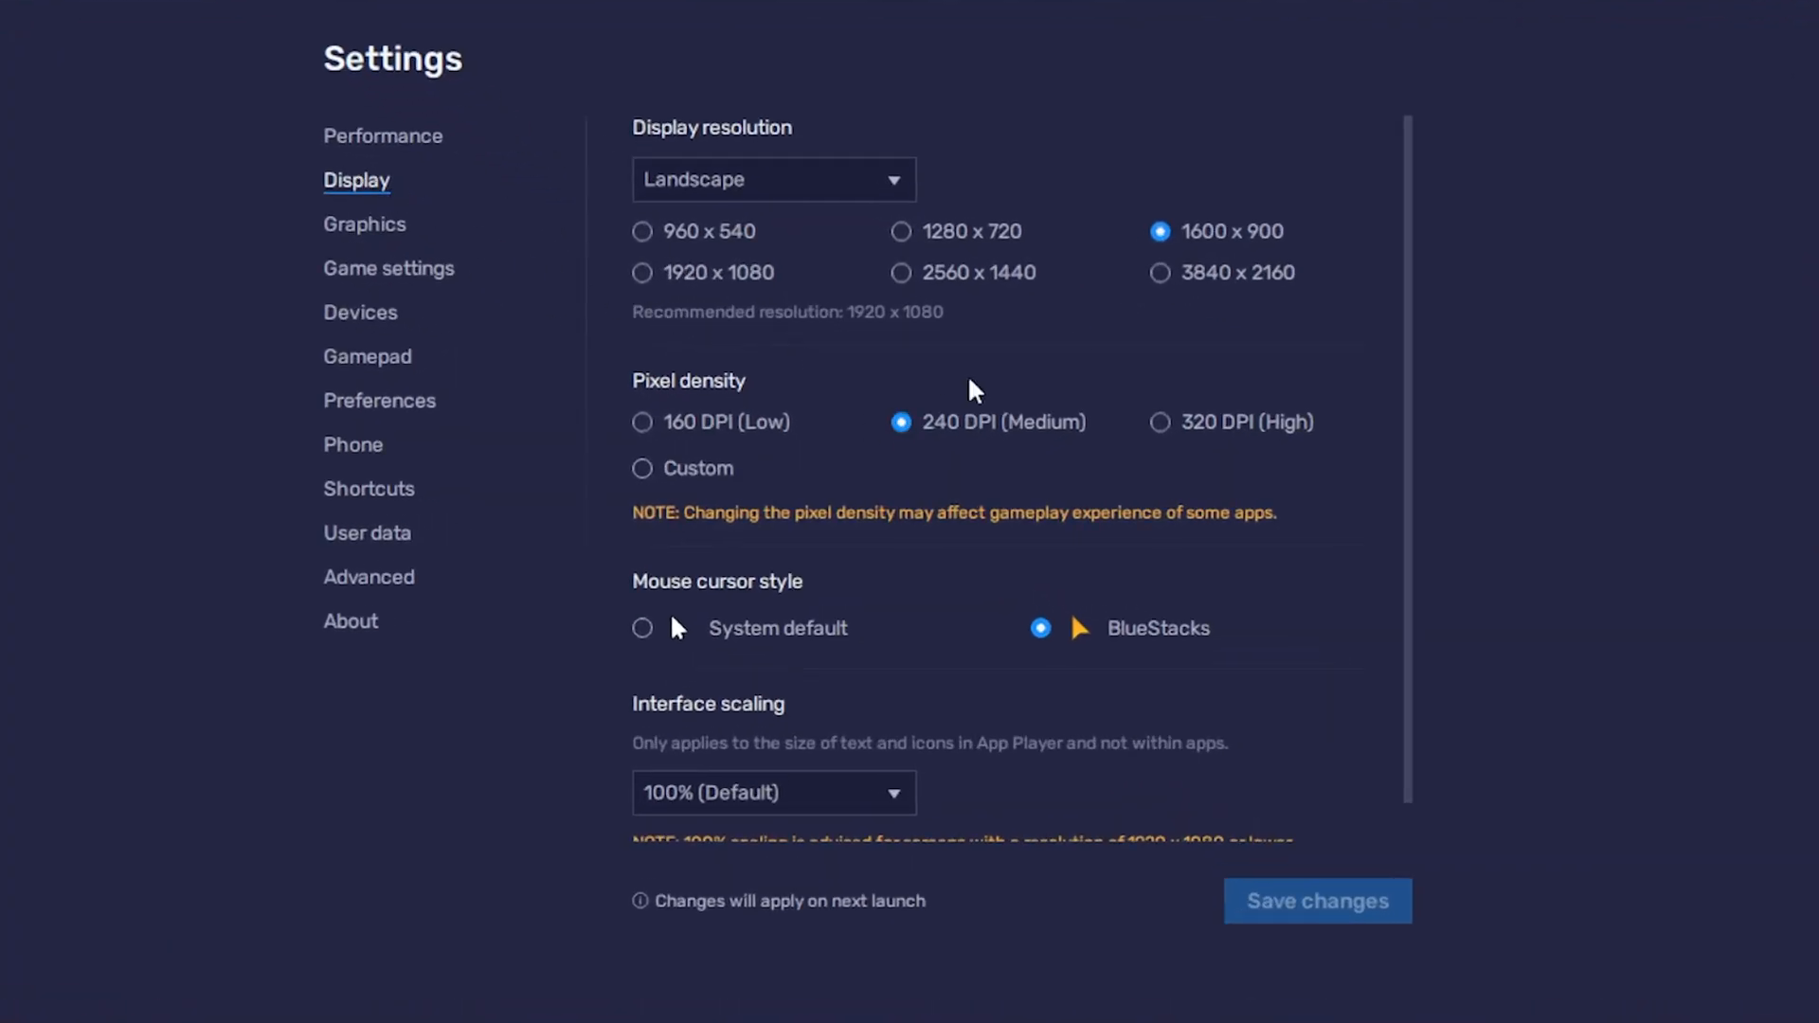
mouse_move(1085, 304)
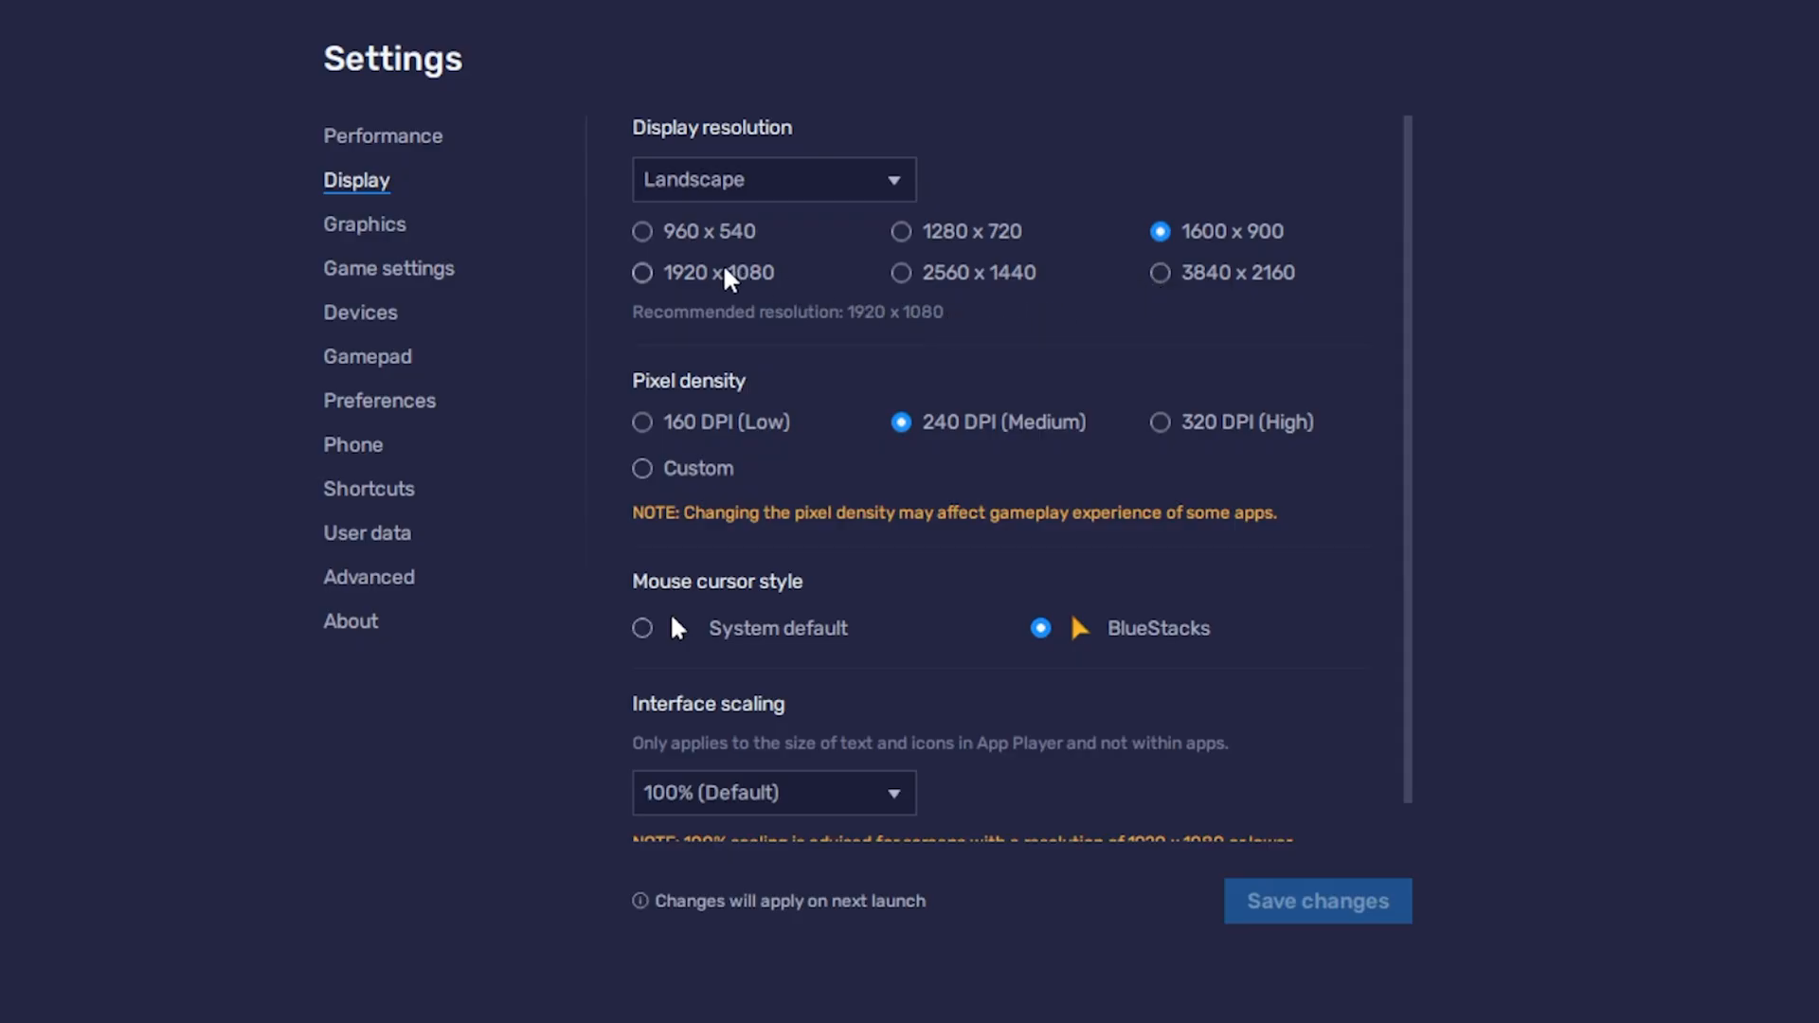
- Select the 1920 x 1080 resolution, save it, and restart BlueStacks
left_click(644, 273)
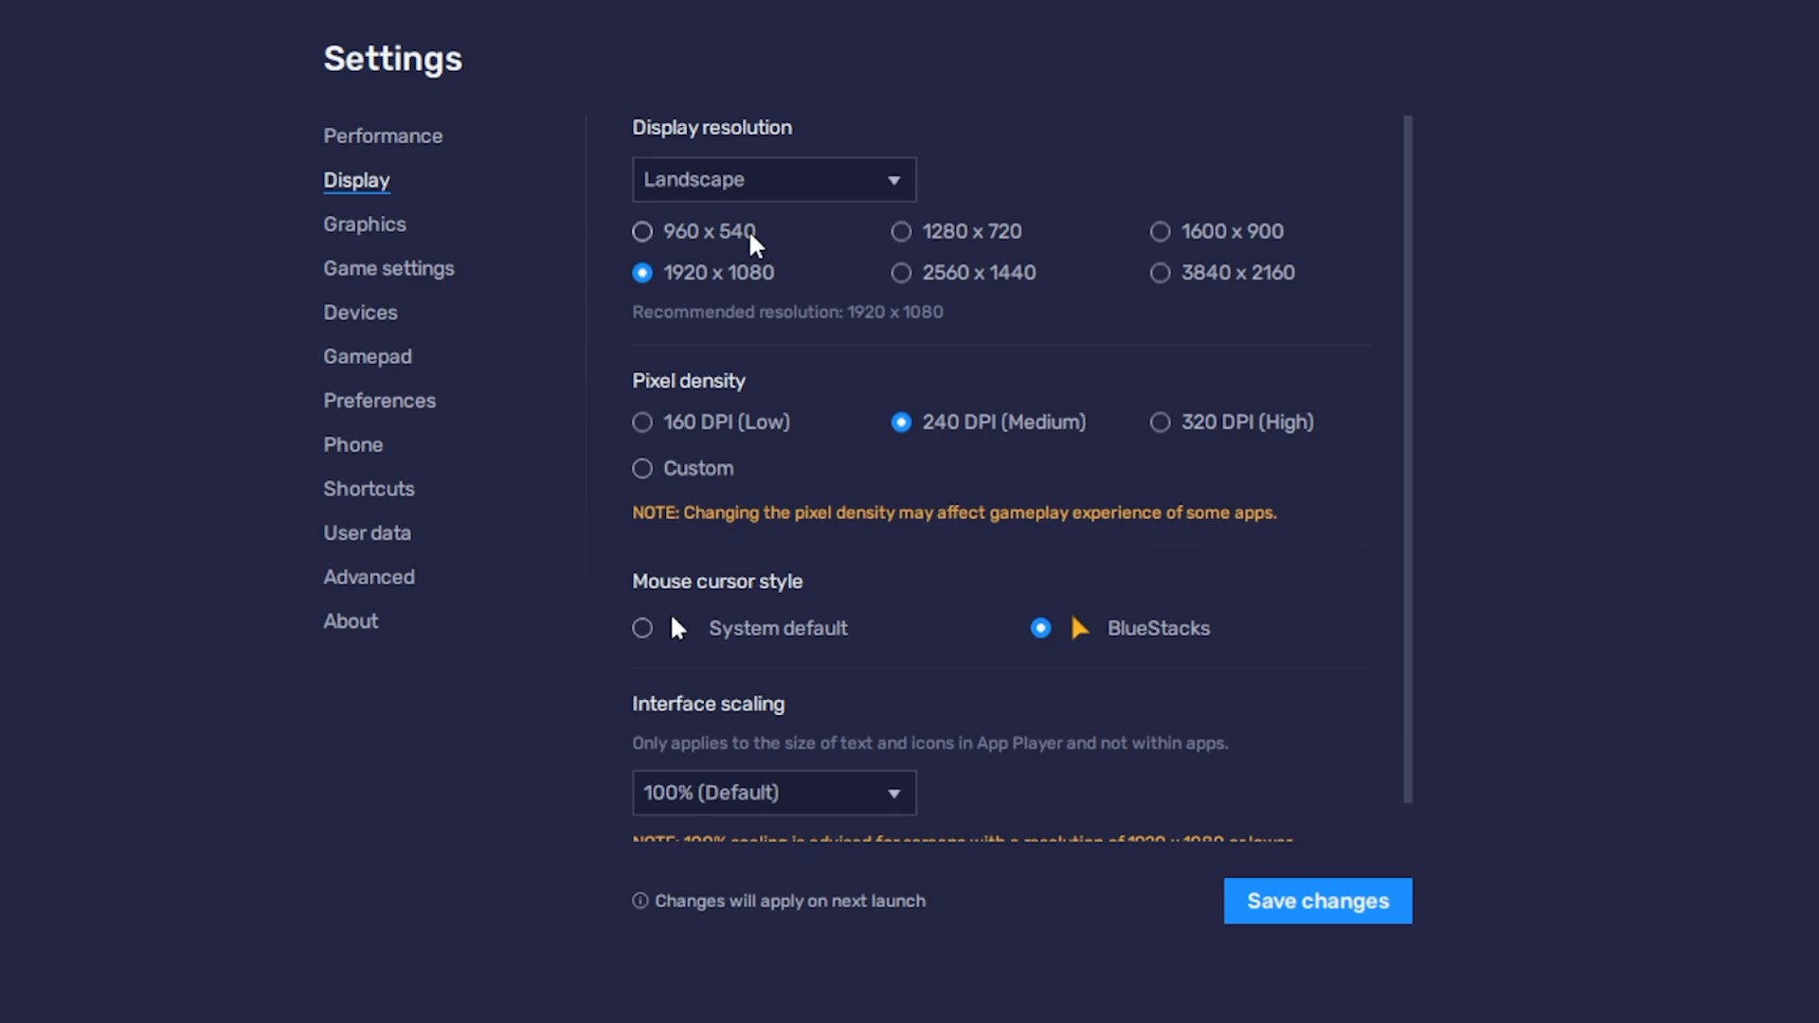
mouse_move(714, 254)
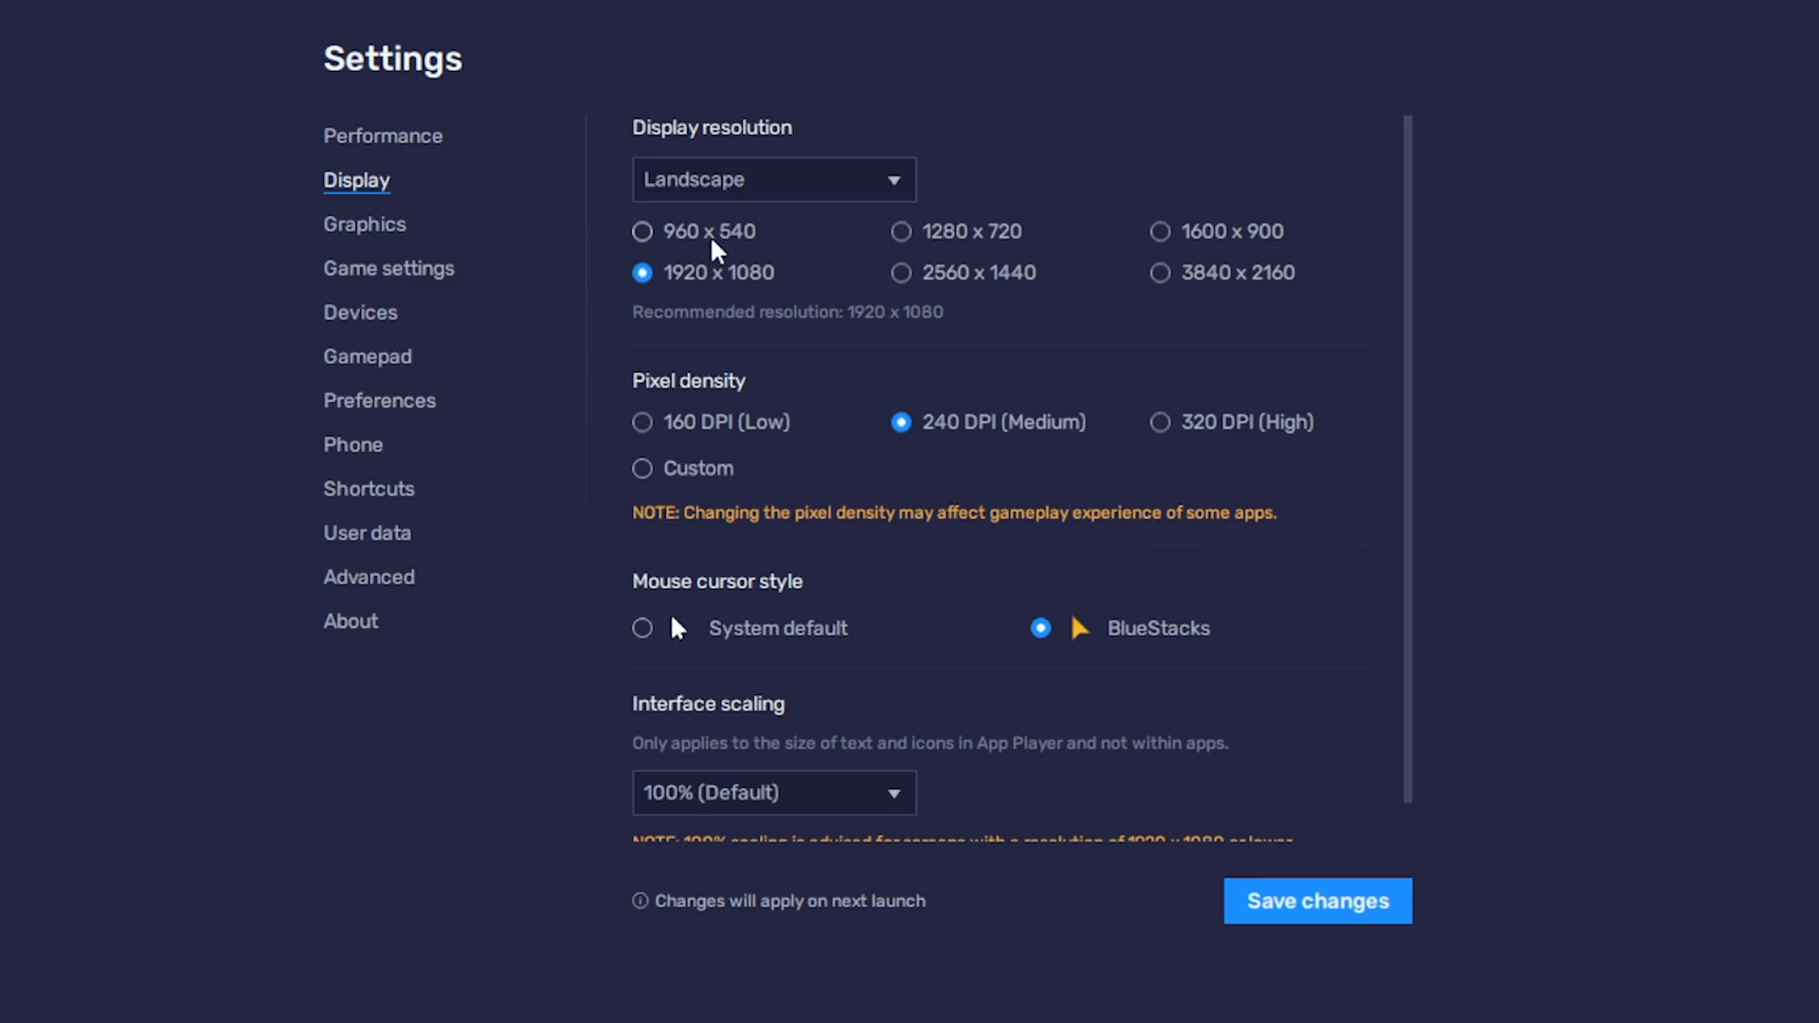
mouse_move(1046, 305)
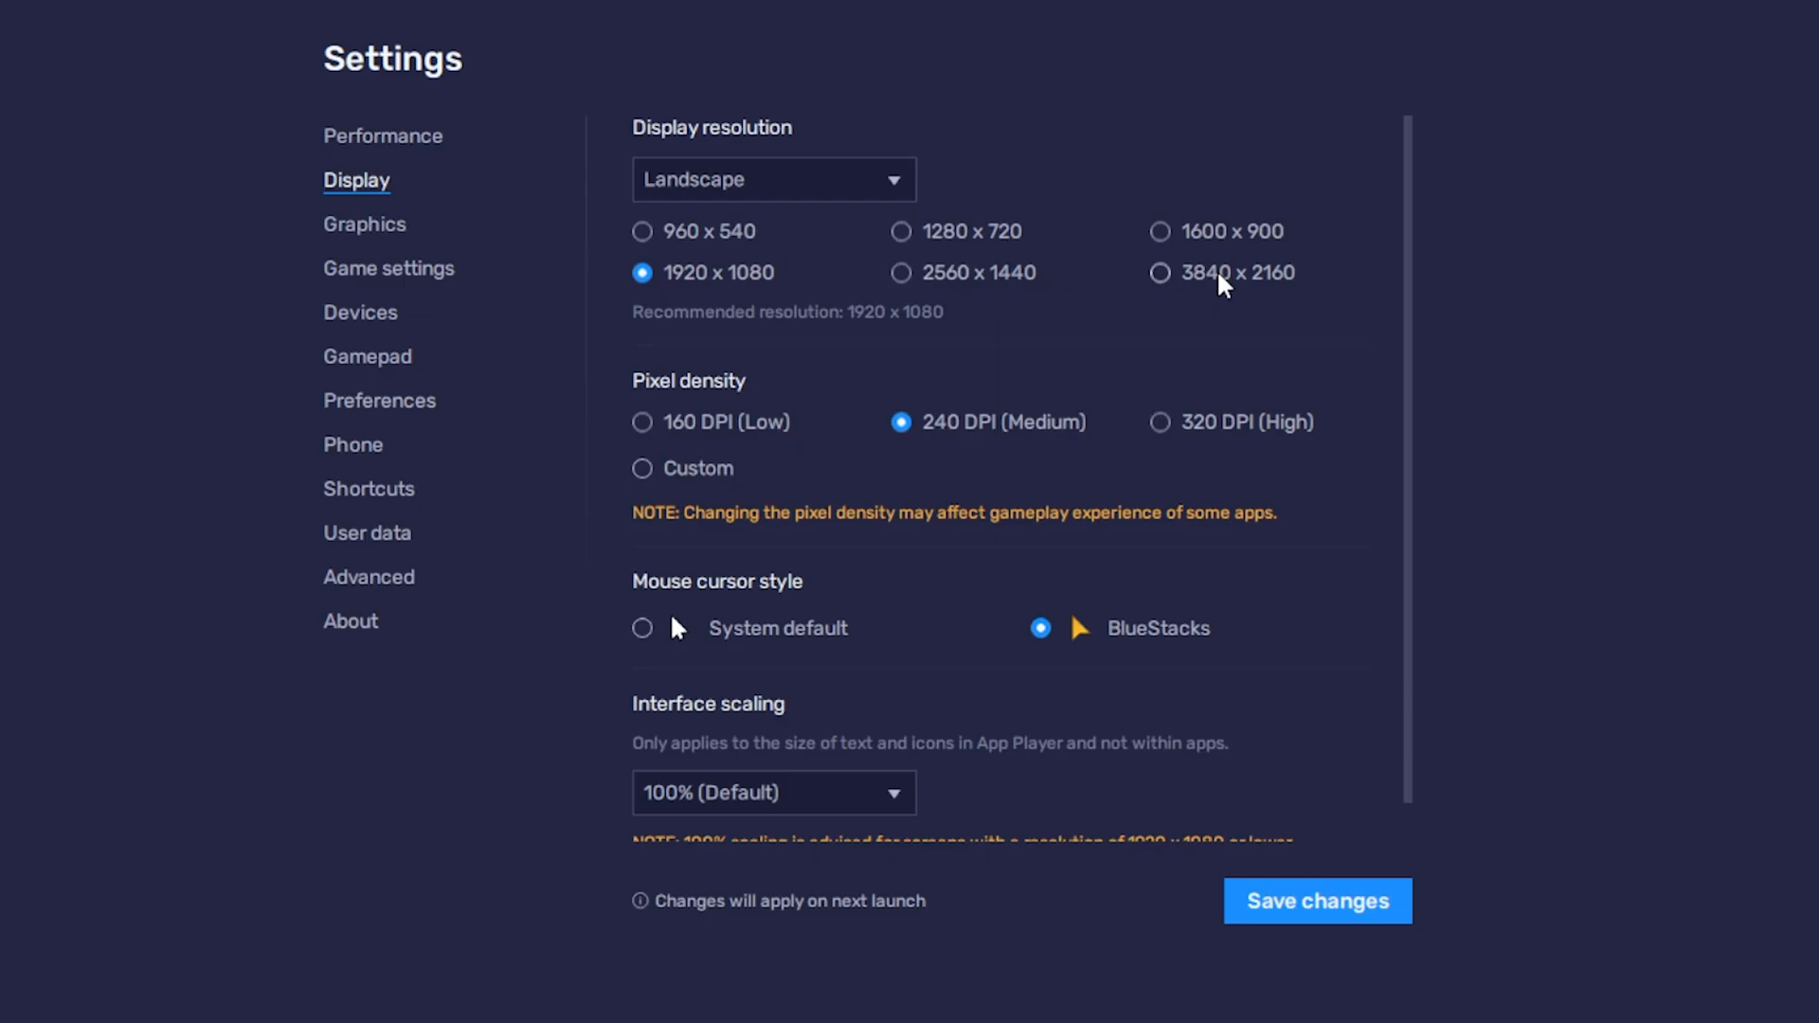
mouse_move(1254, 268)
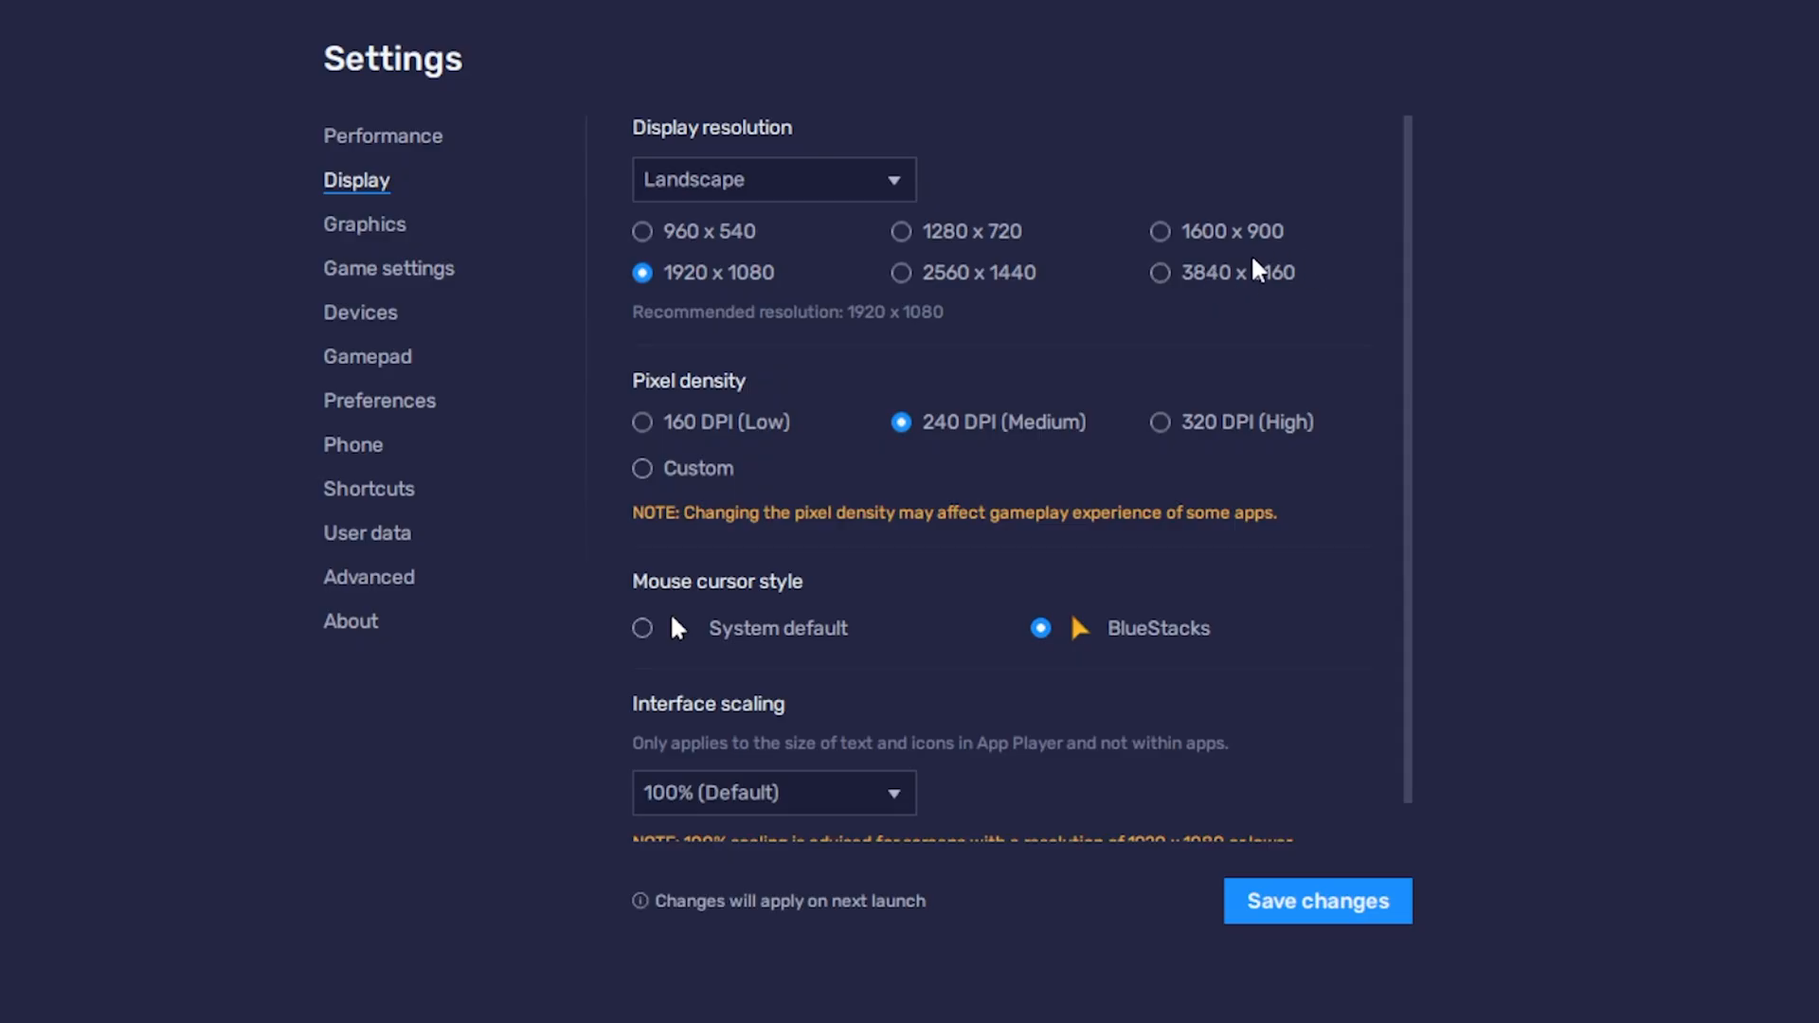
mouse_move(1255, 272)
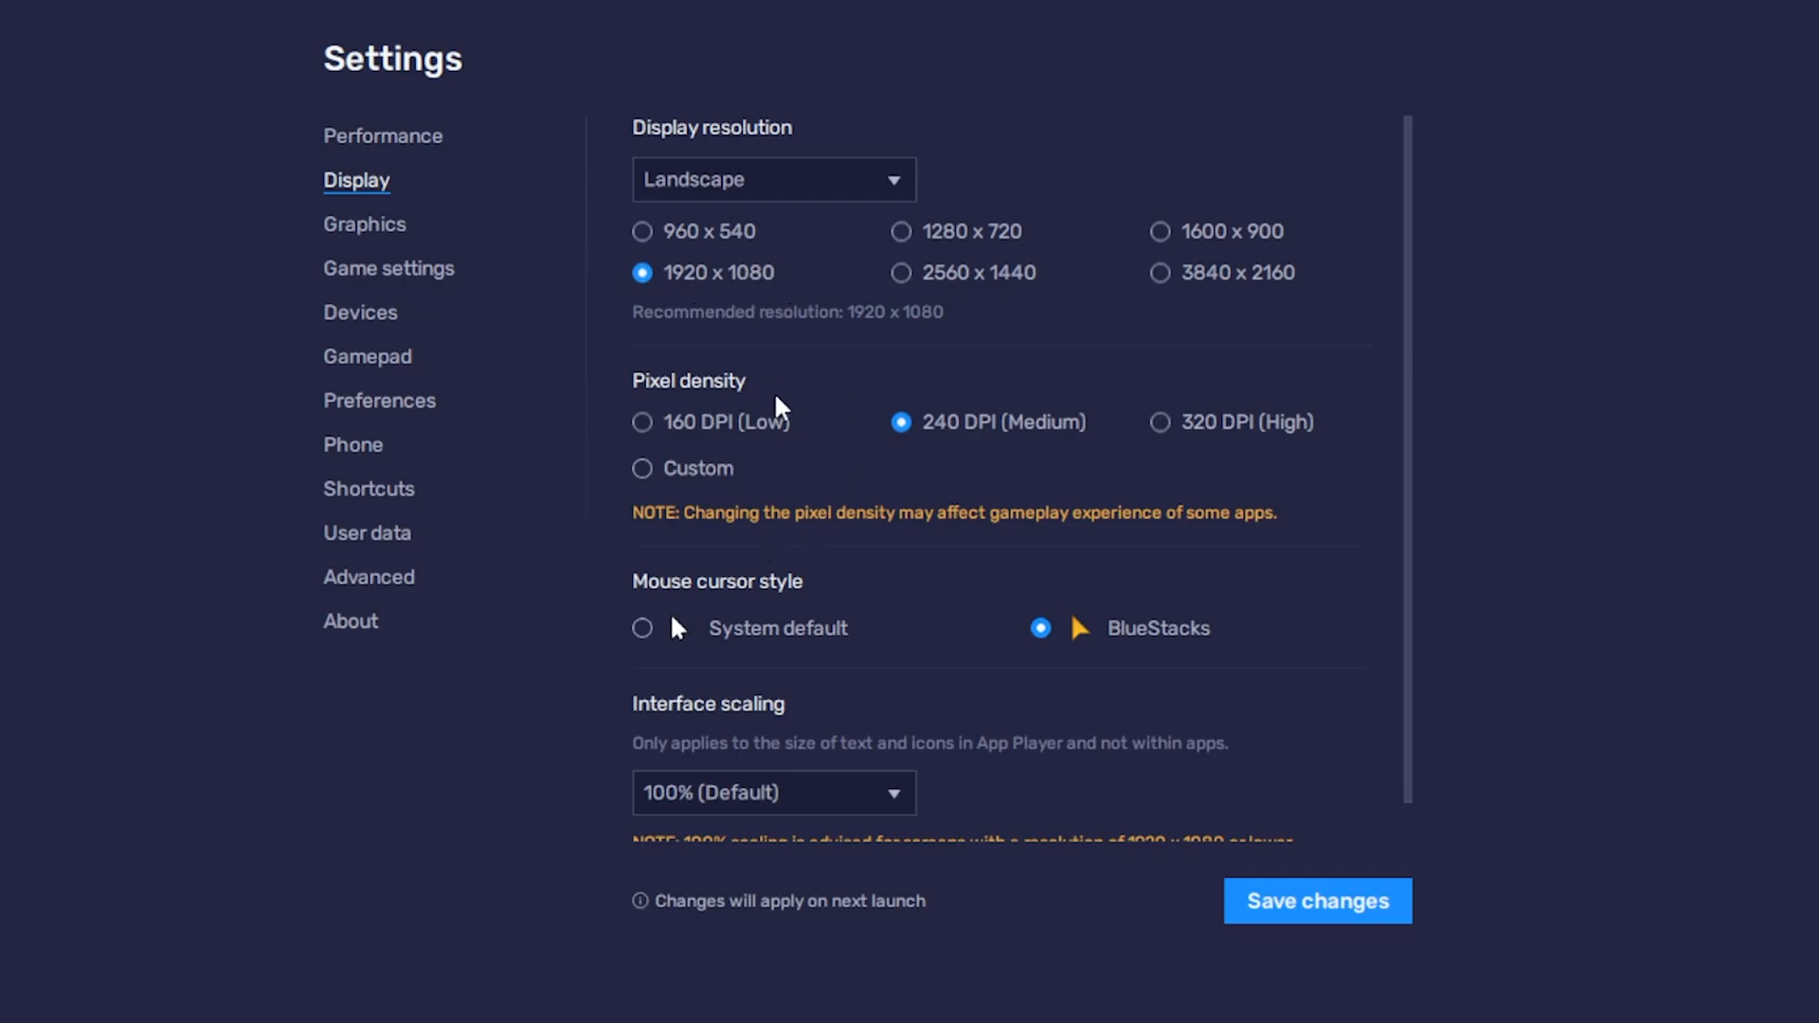
mouse_move(1009, 450)
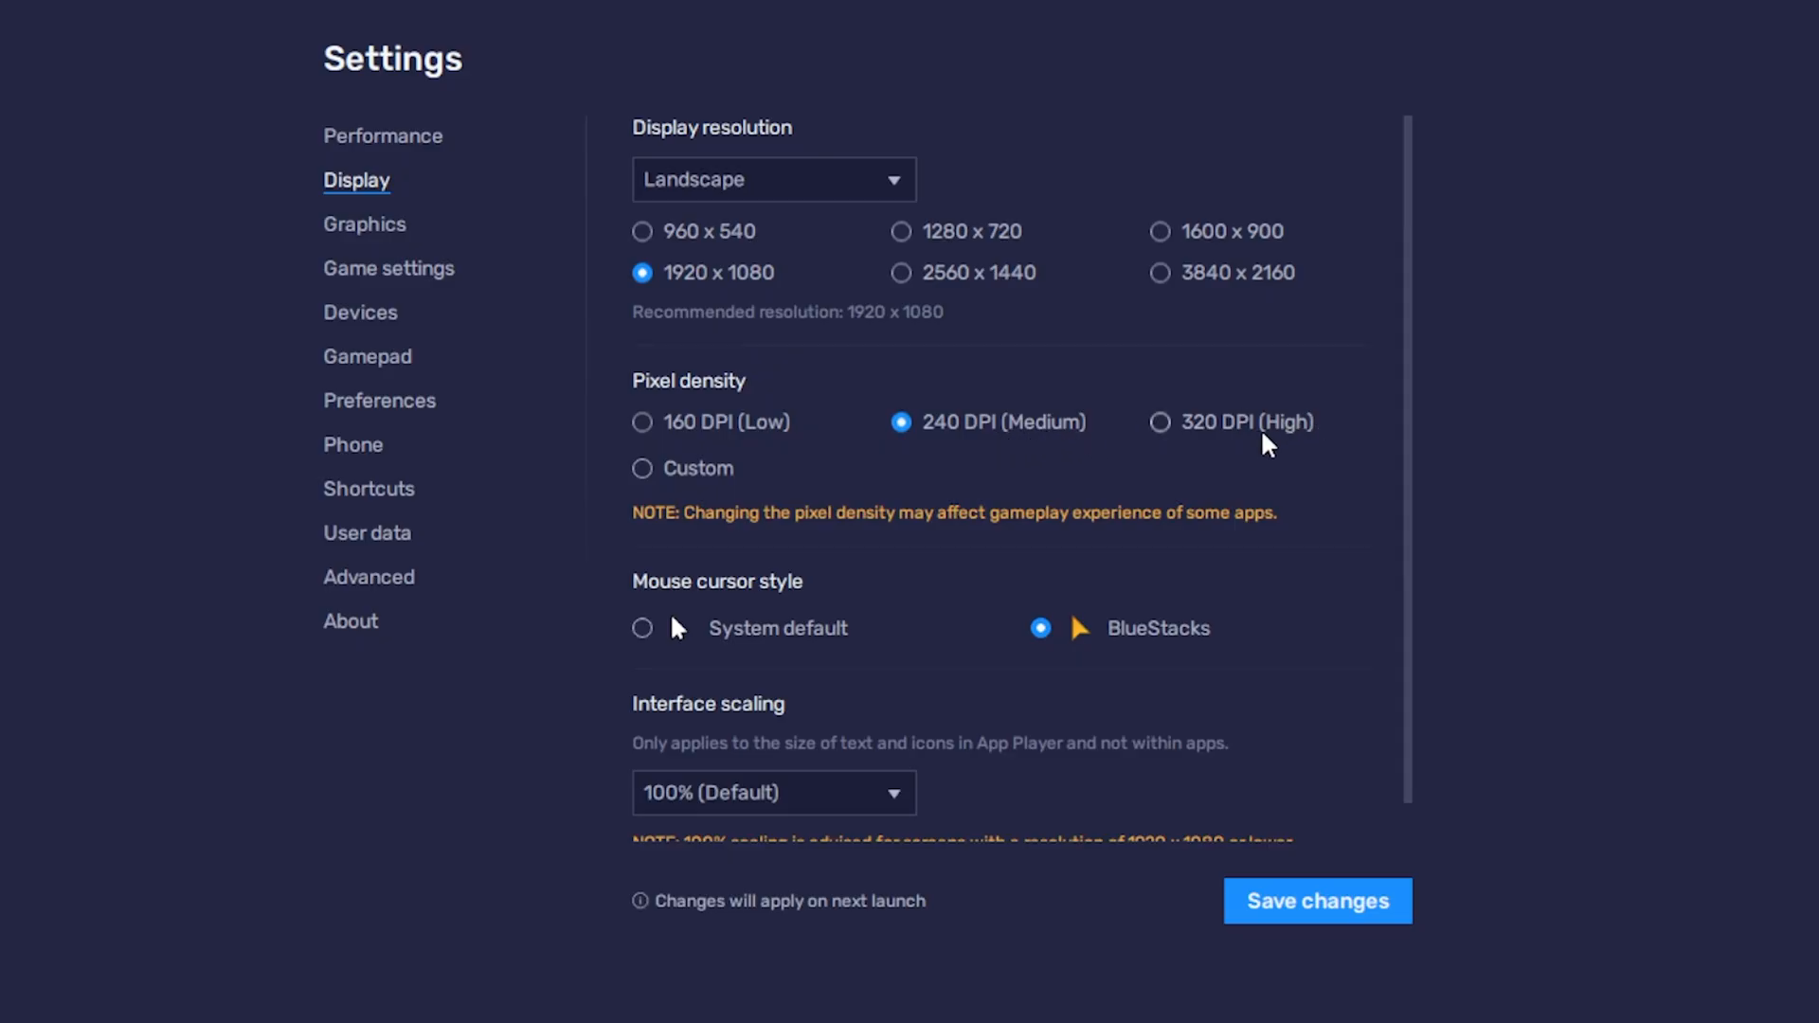
scroll("down", 3)
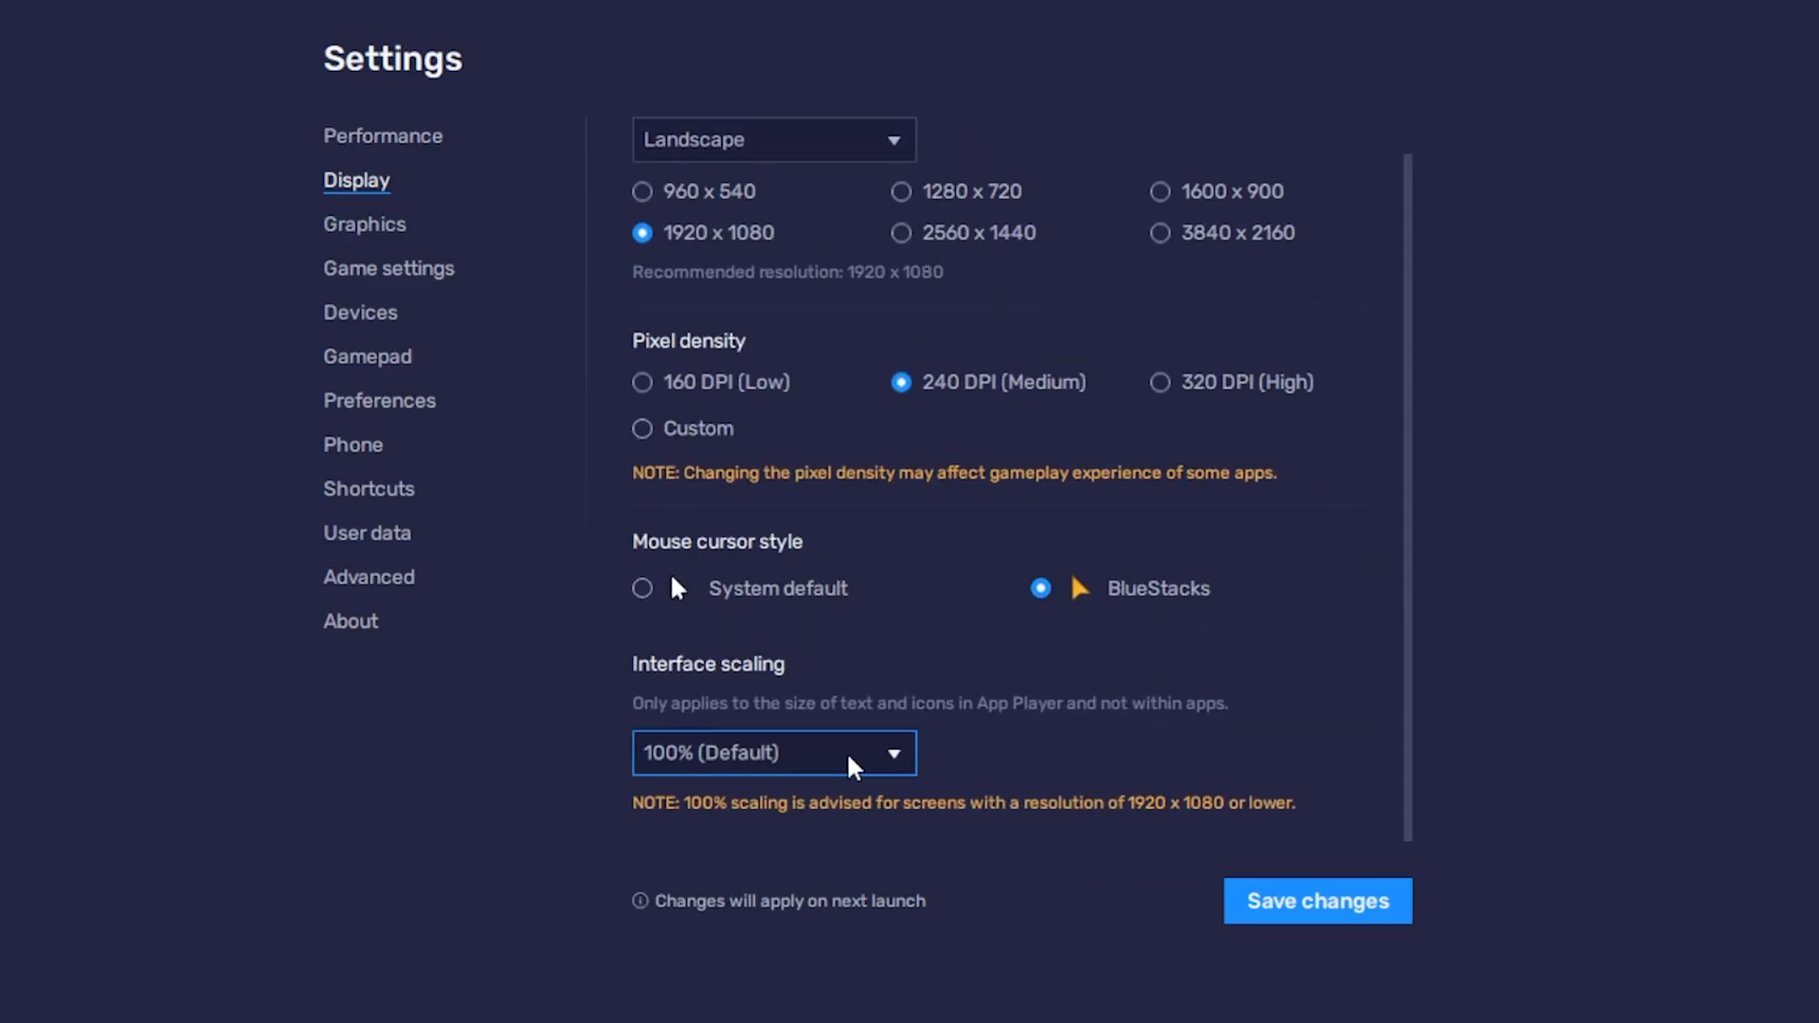
left_click(1316, 901)
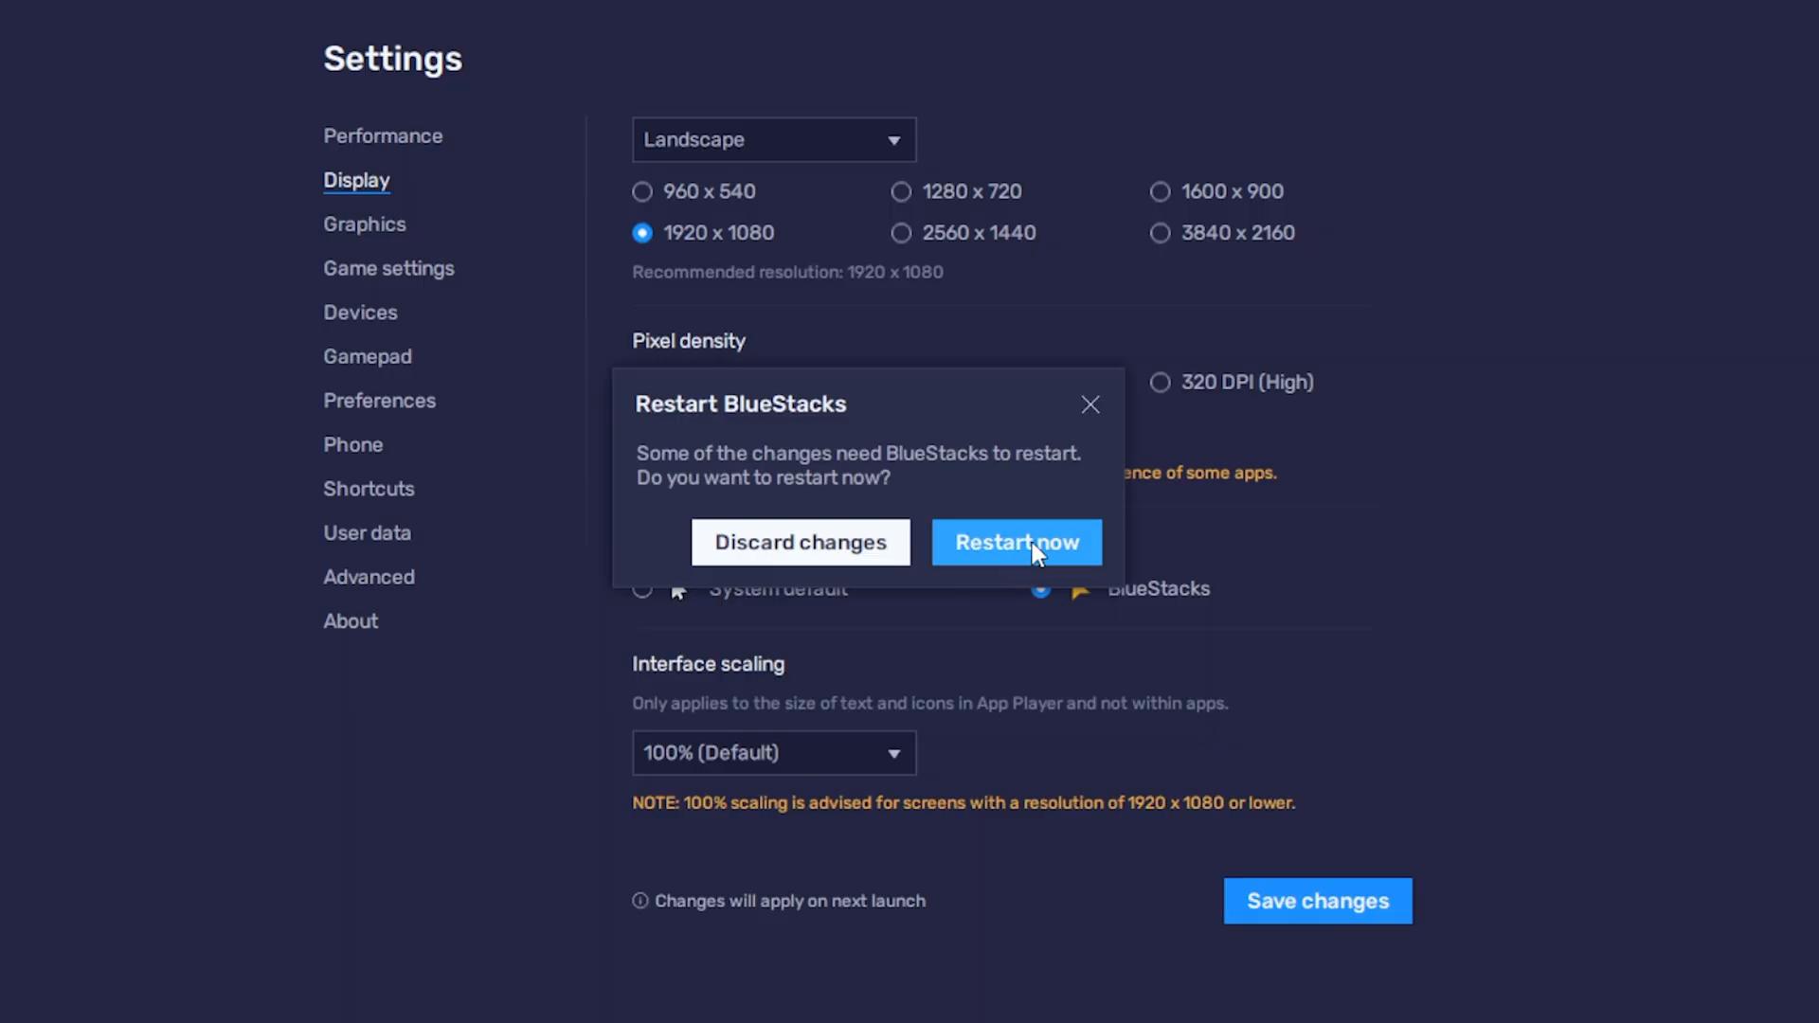
left_click(1015, 542)
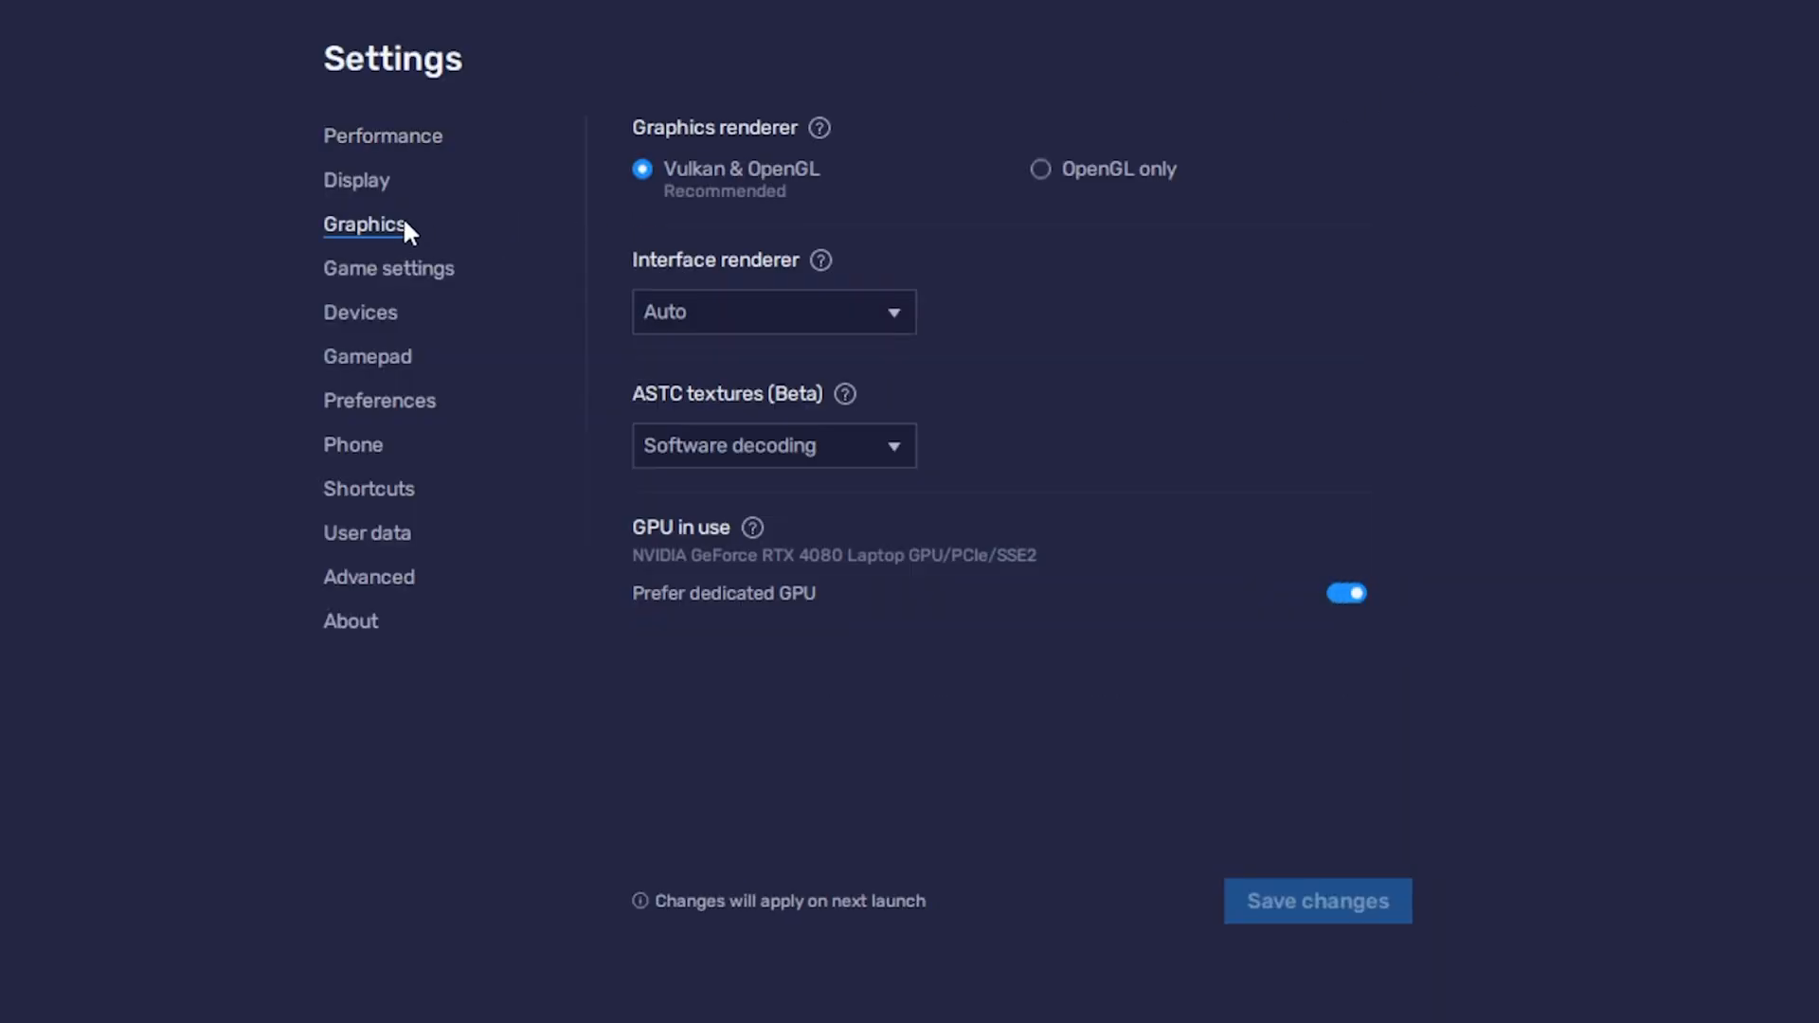
mouse_move(802, 176)
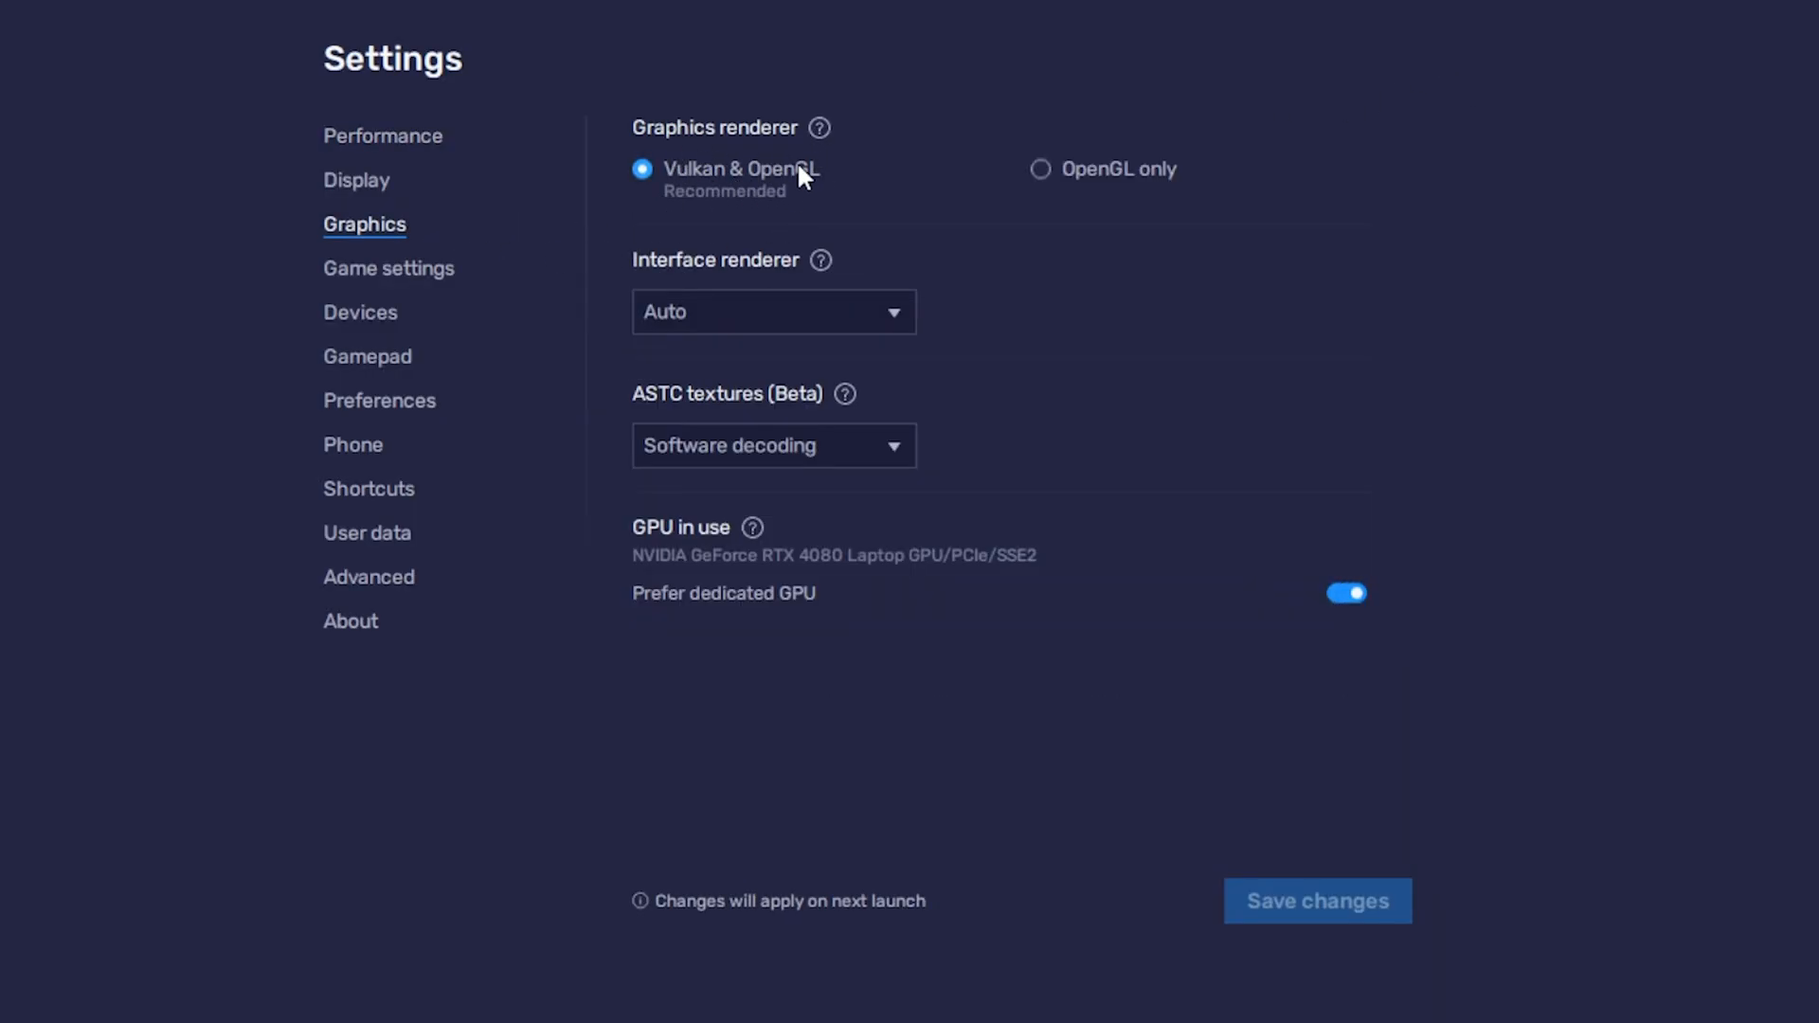
- Keep Vulkan & OpenGL selected as the BlueStacks graphics renderer
left_click(774, 310)
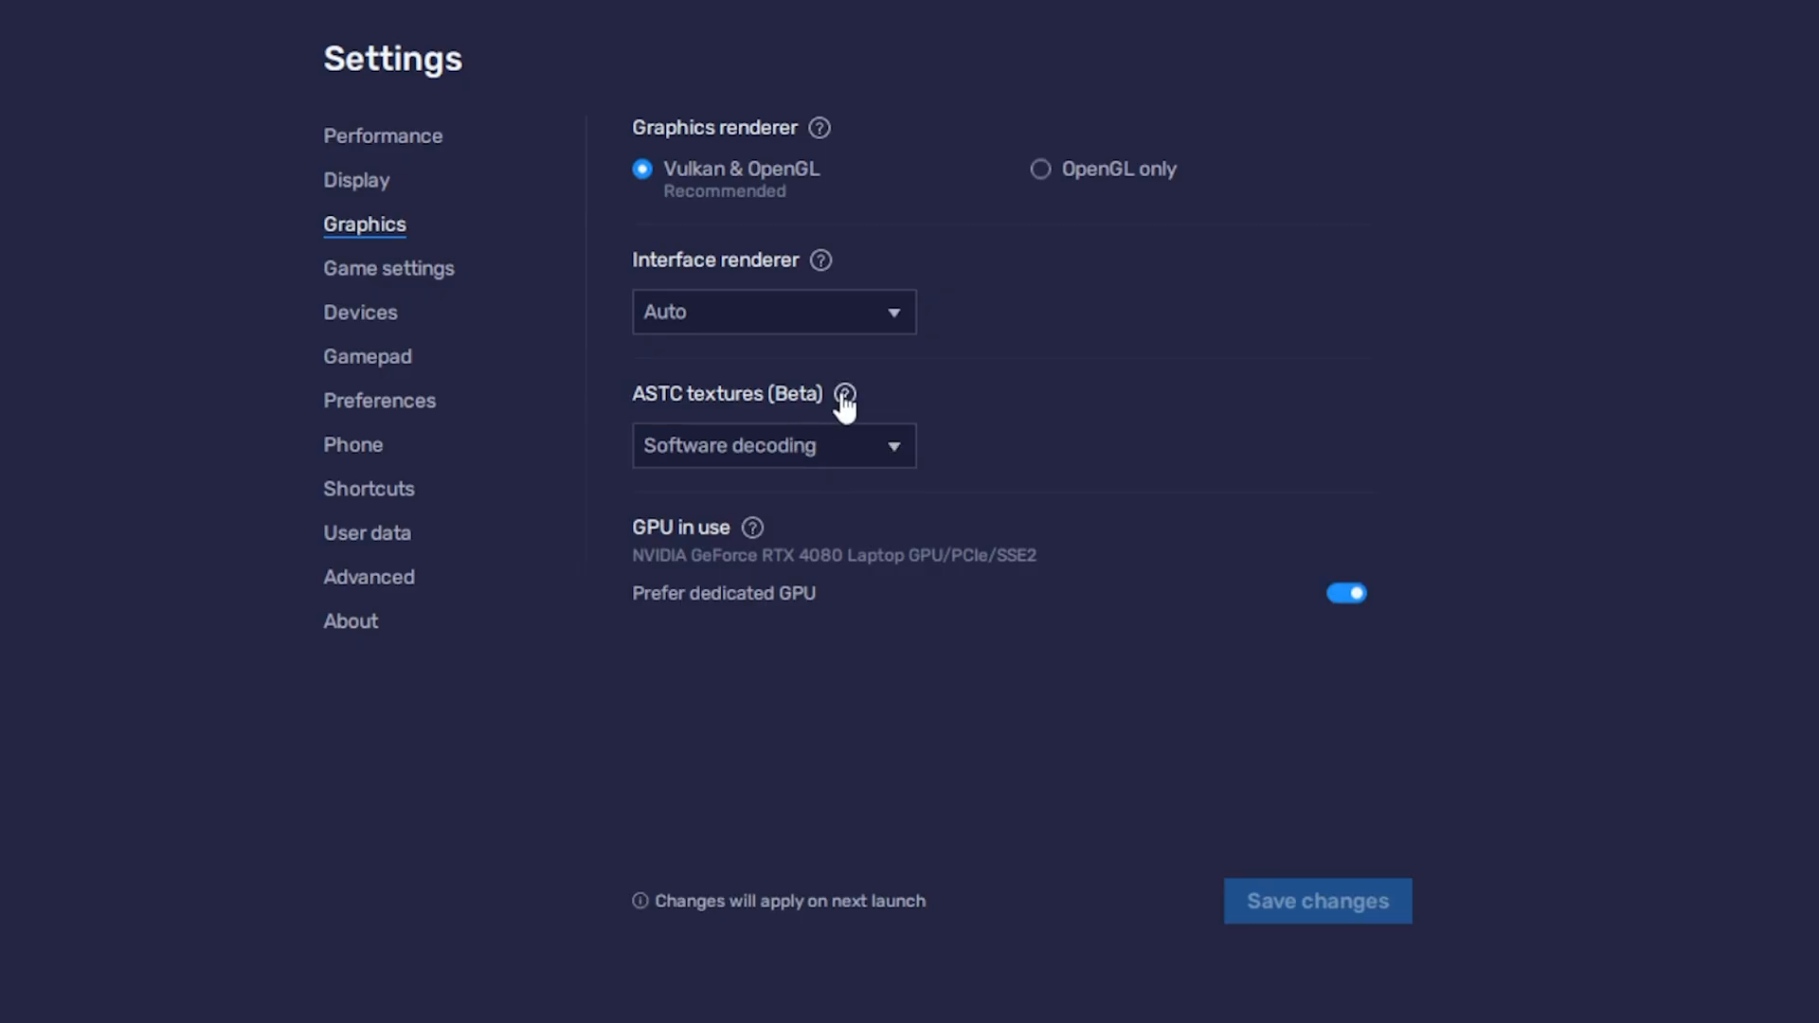
mouse_move(868, 392)
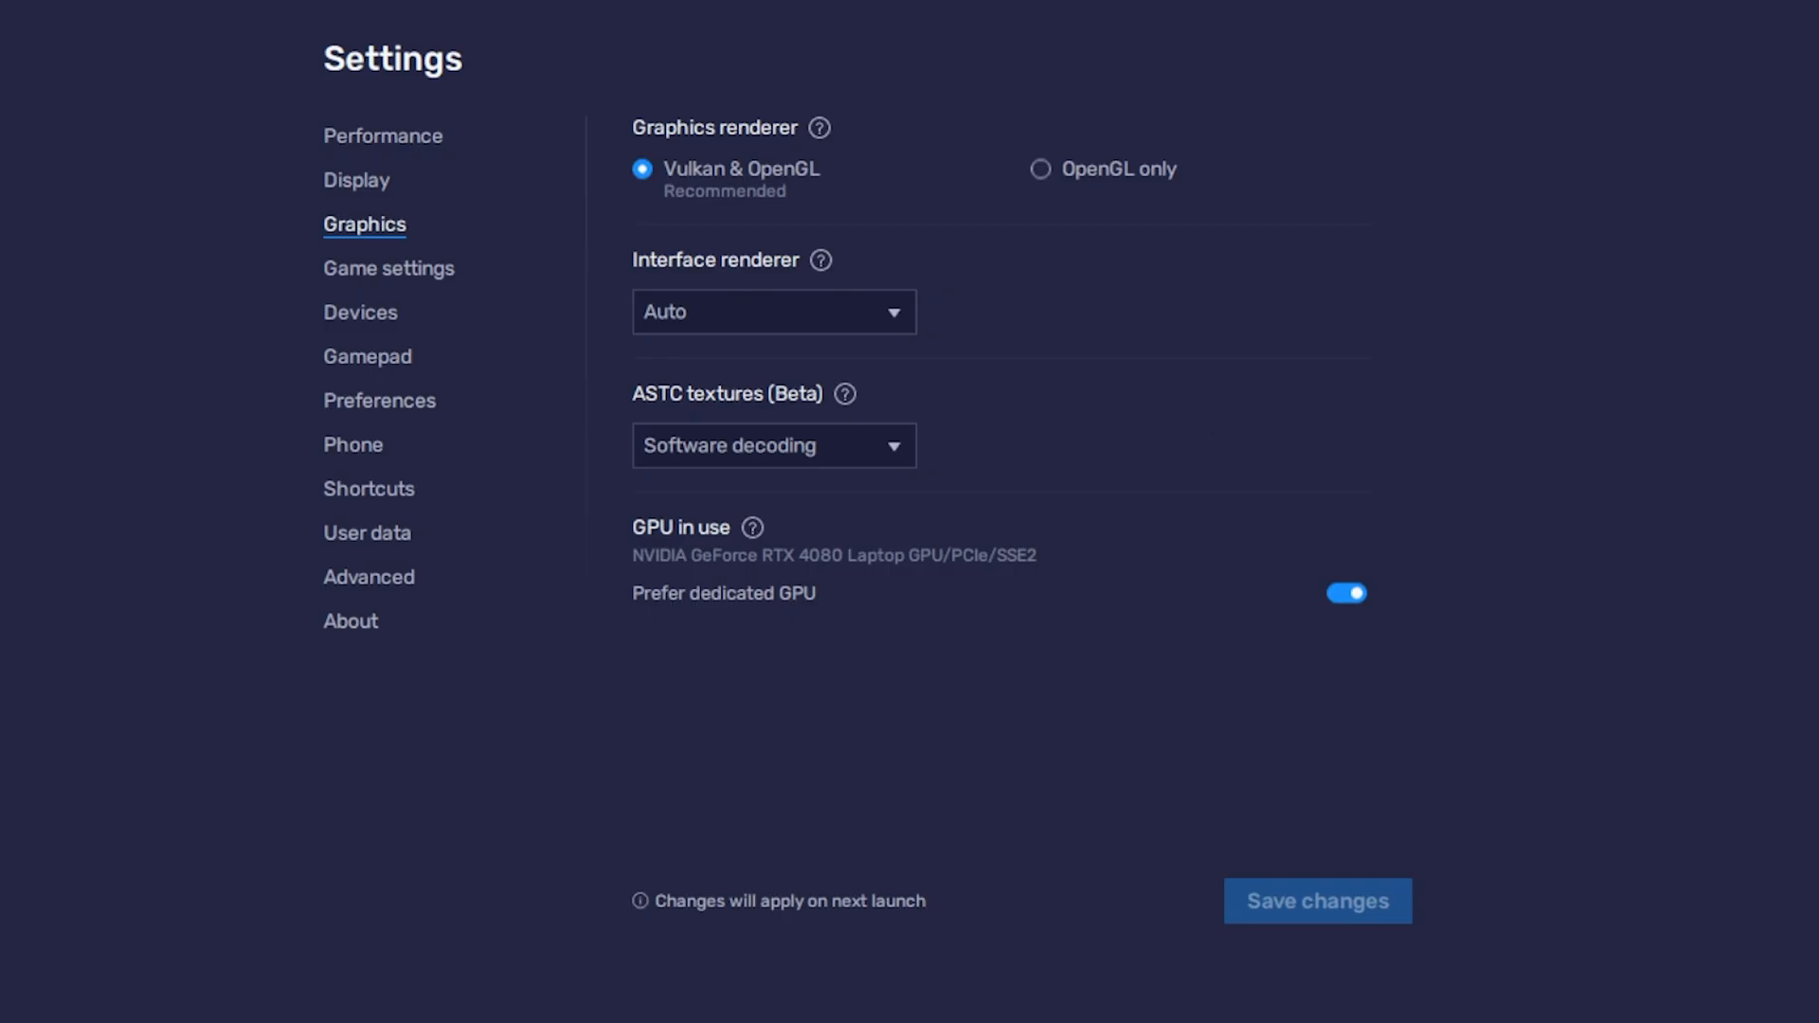
left_click(847, 393)
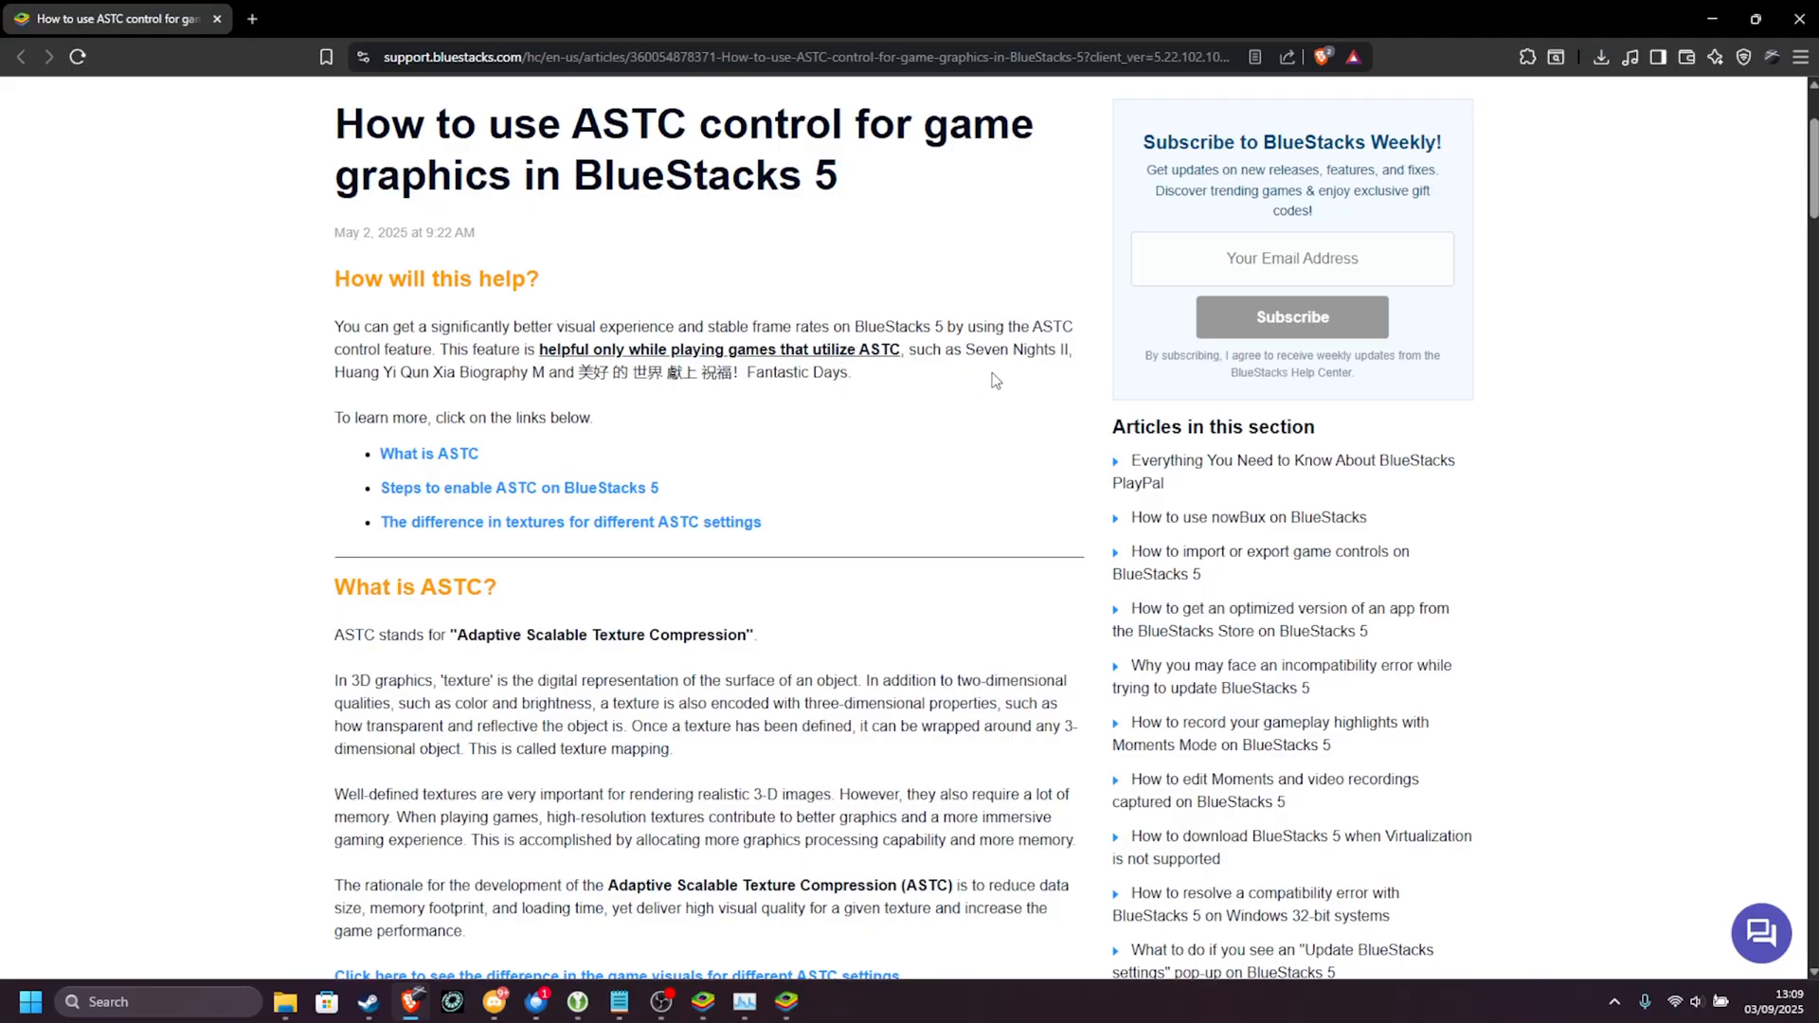
left_click_drag(334, 373, 849, 372)
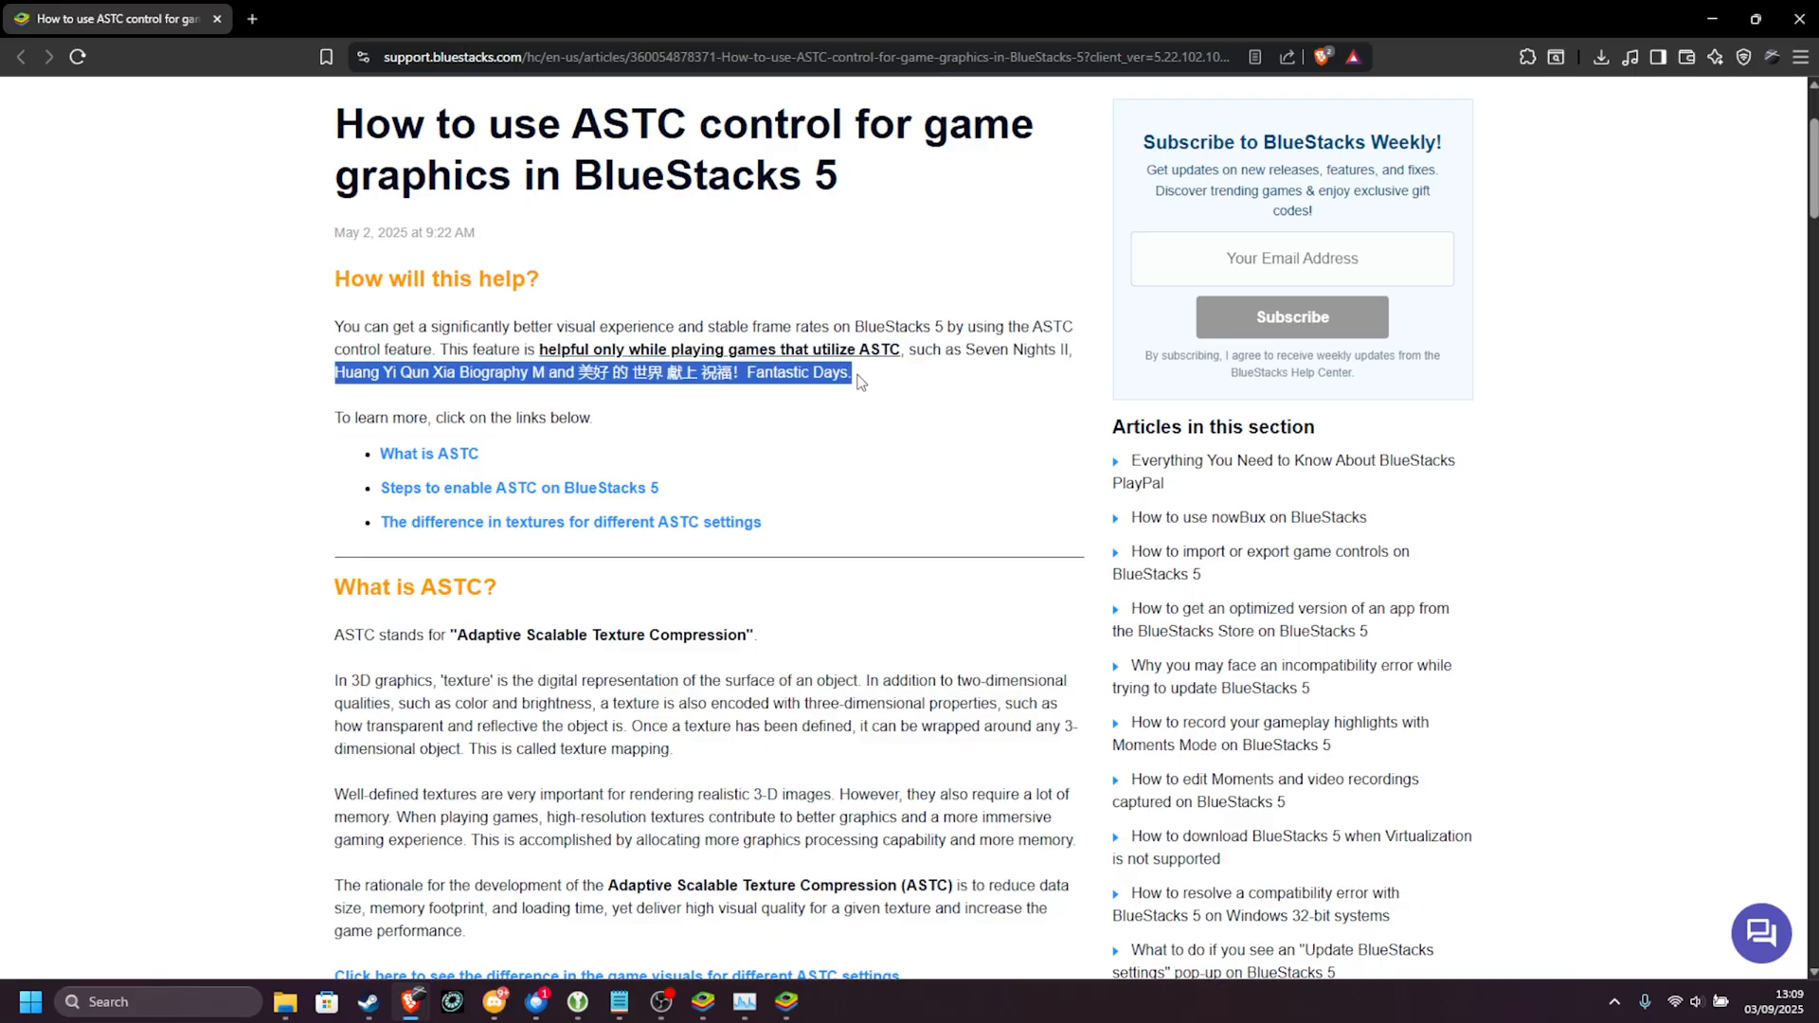
scroll("down", 3)
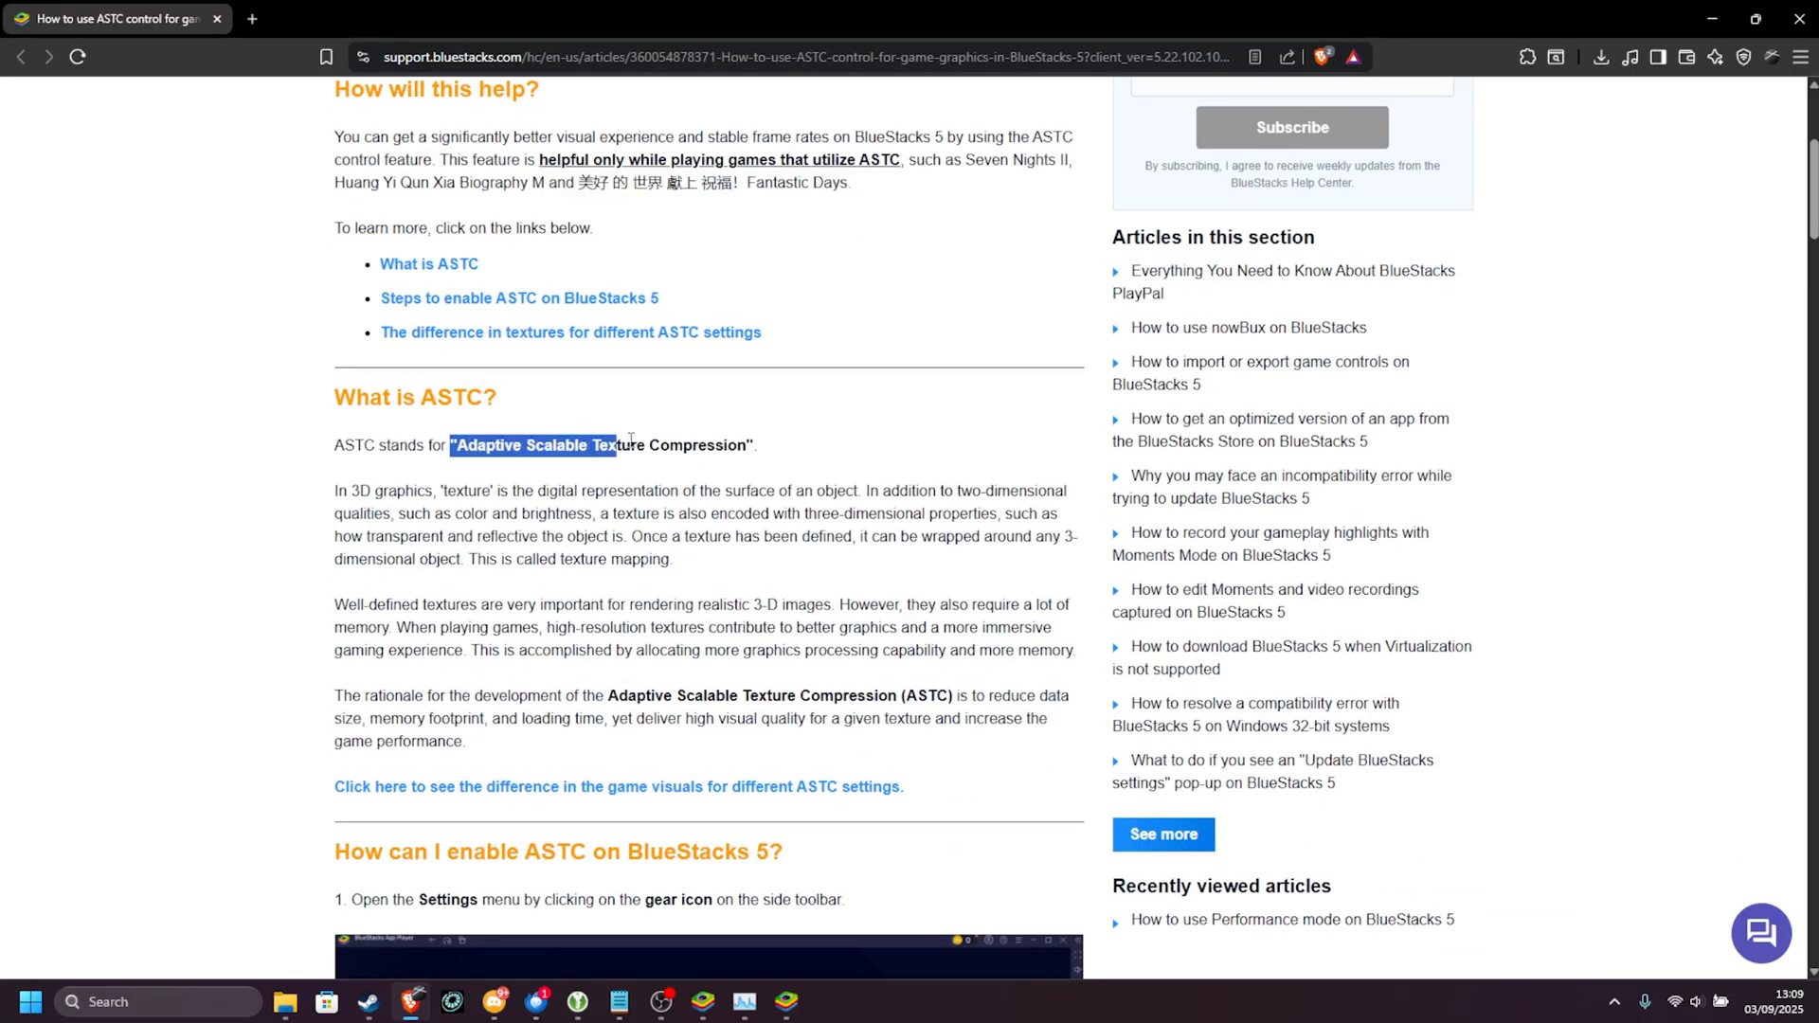
scroll("down", 3)
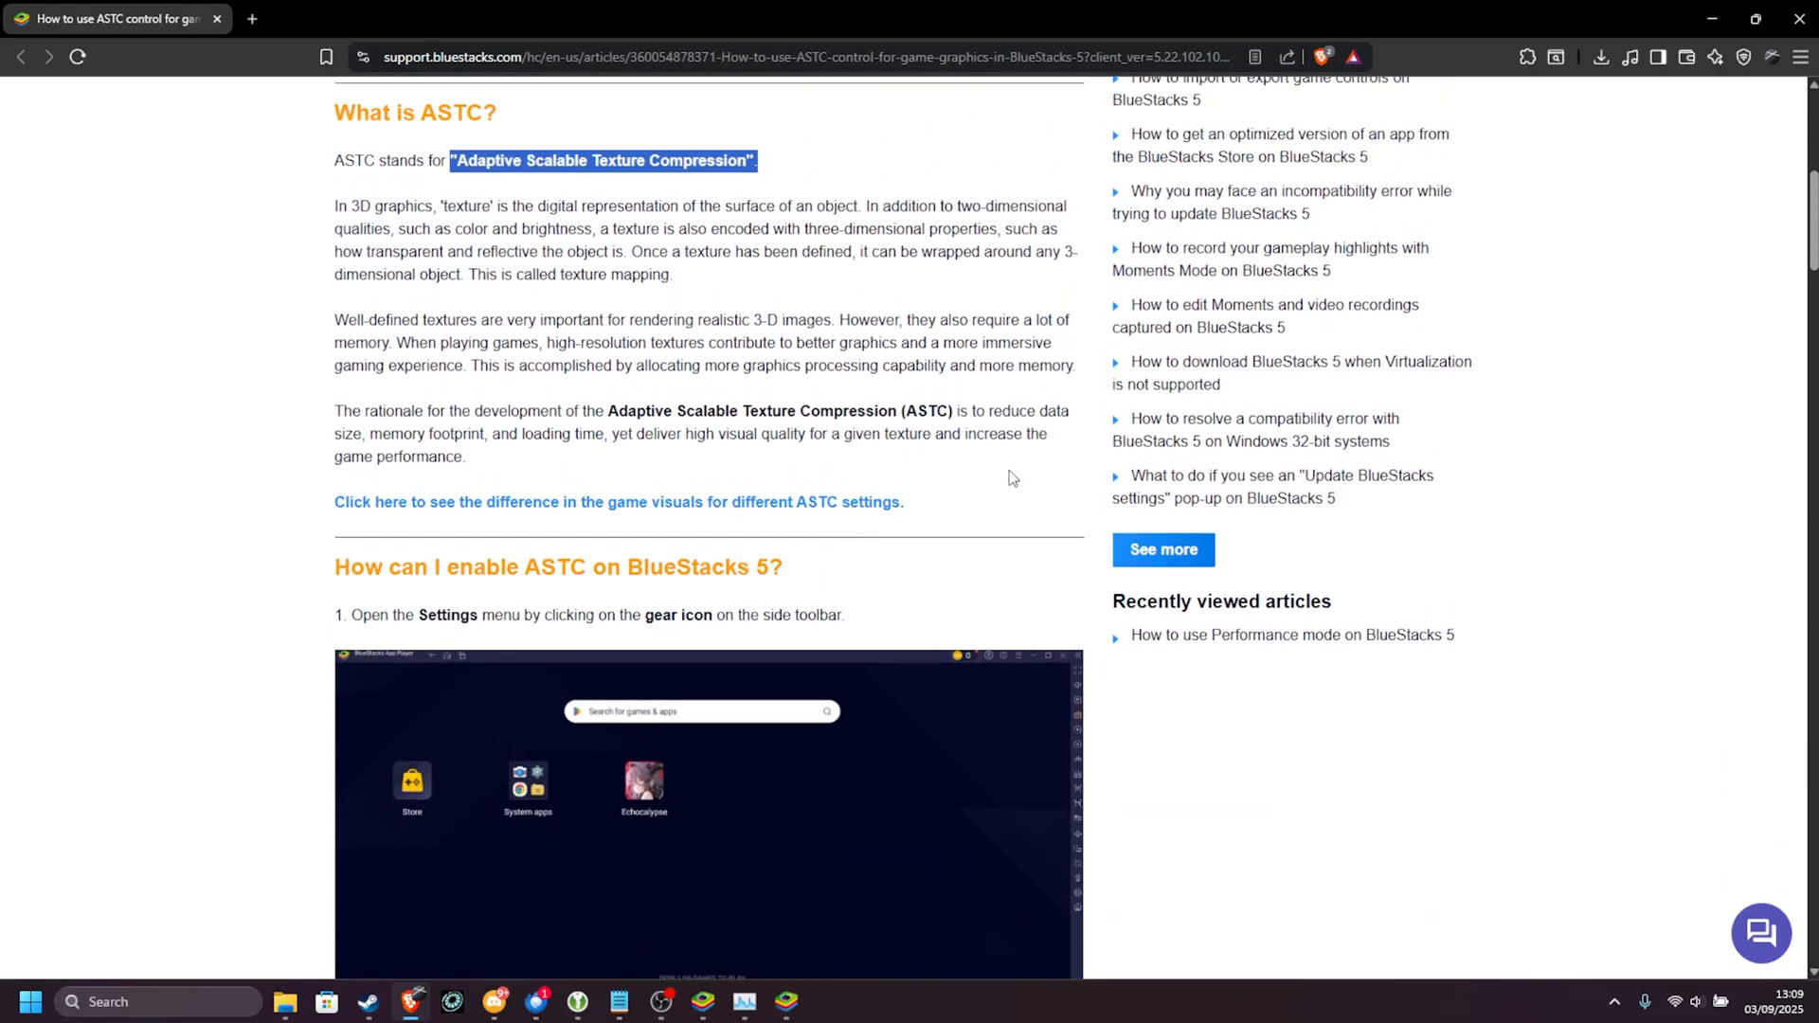
scroll("down", 3)
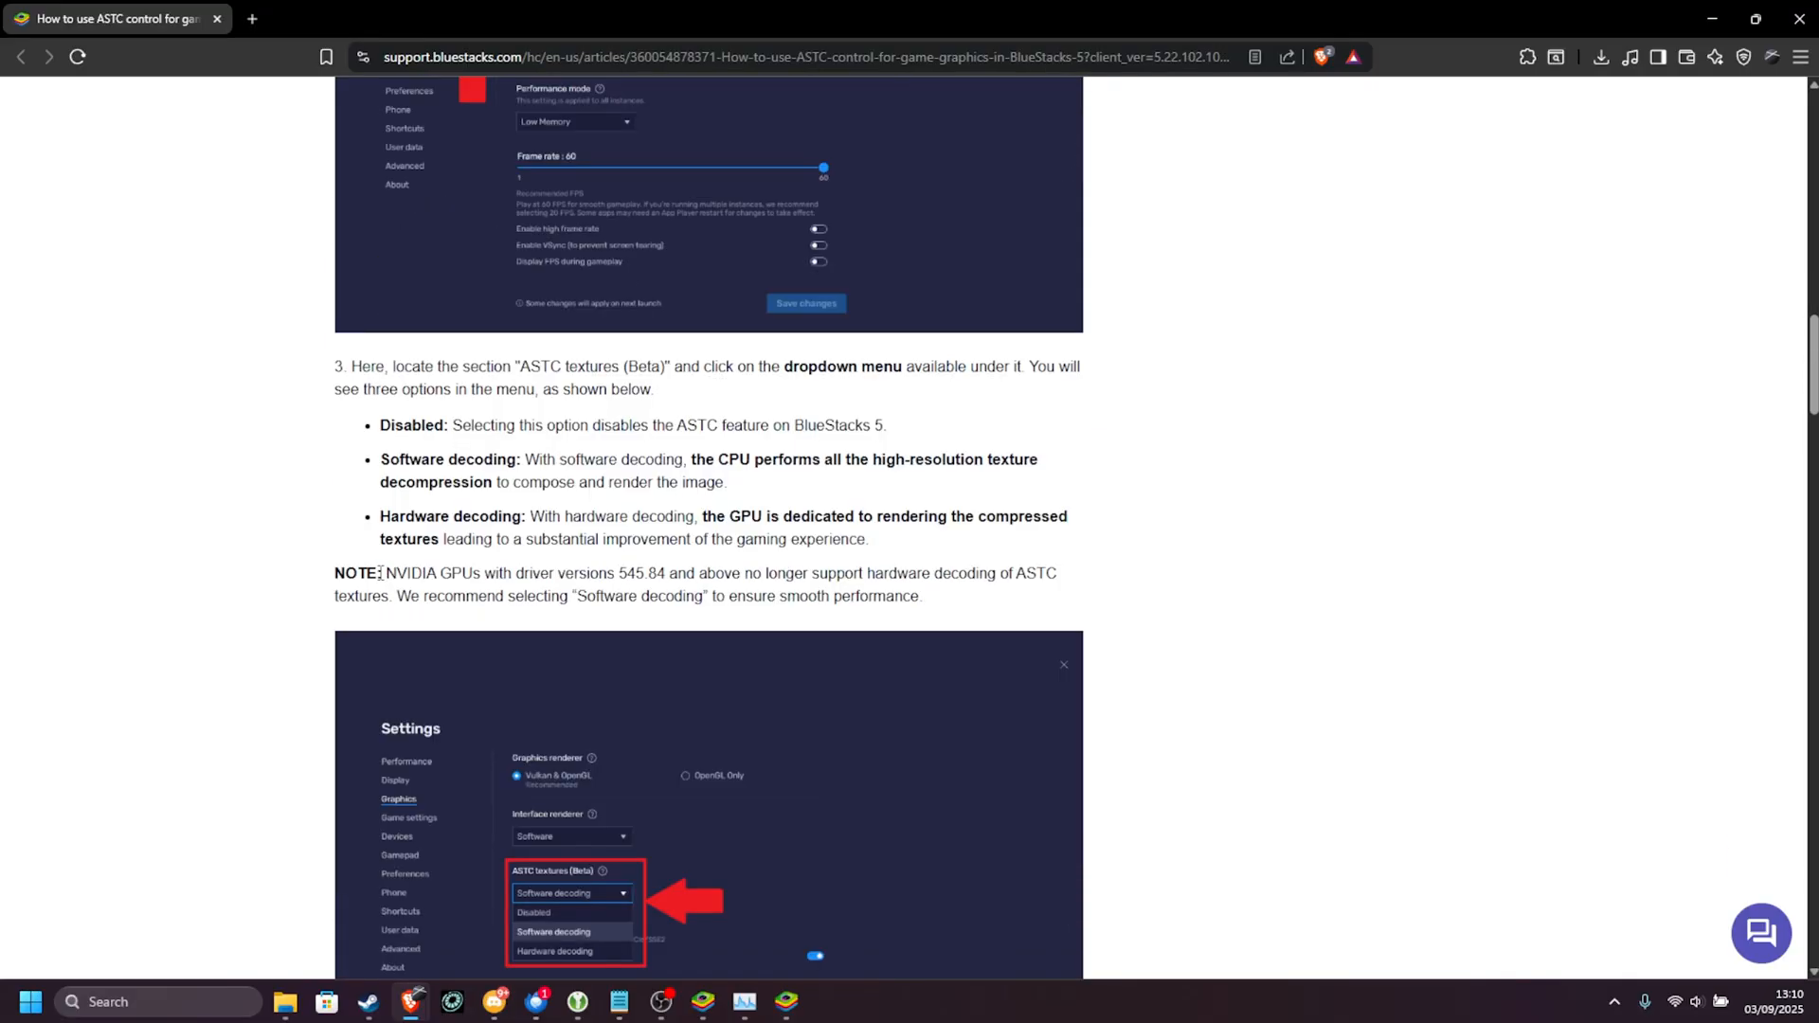
left_click_drag(382, 573, 684, 573)
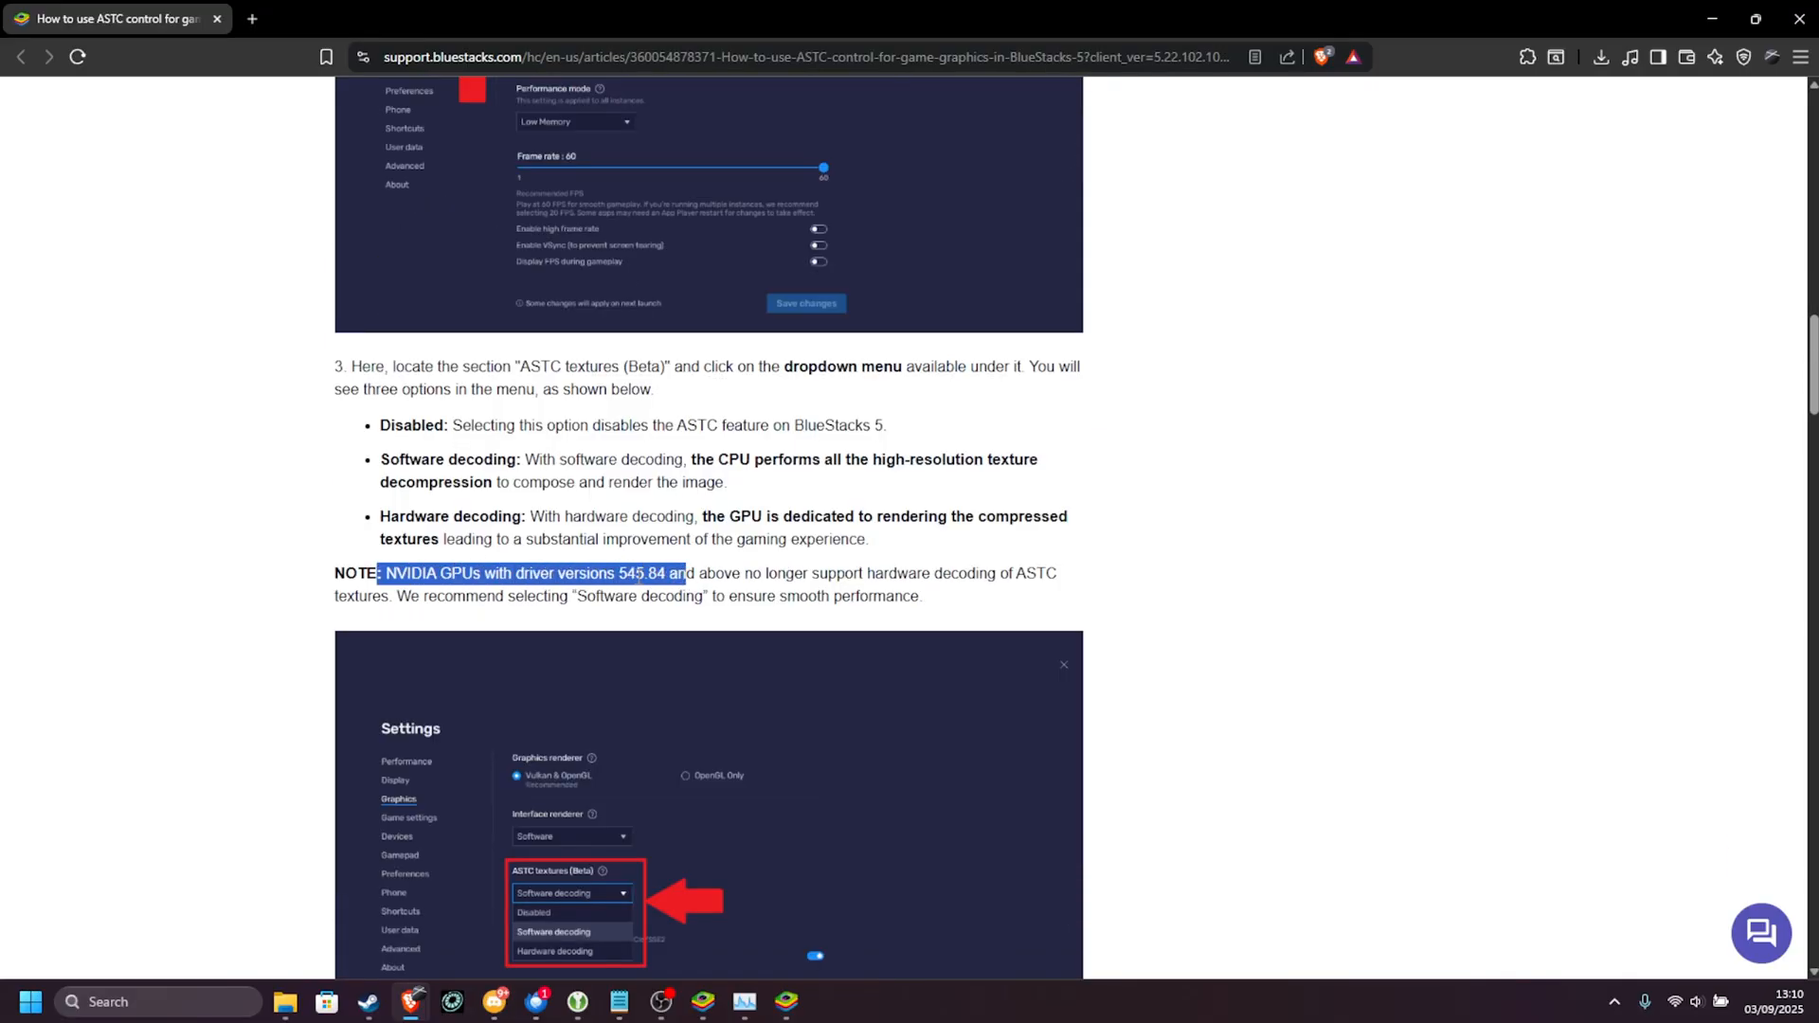
left_click_drag(687, 573, 824, 573)
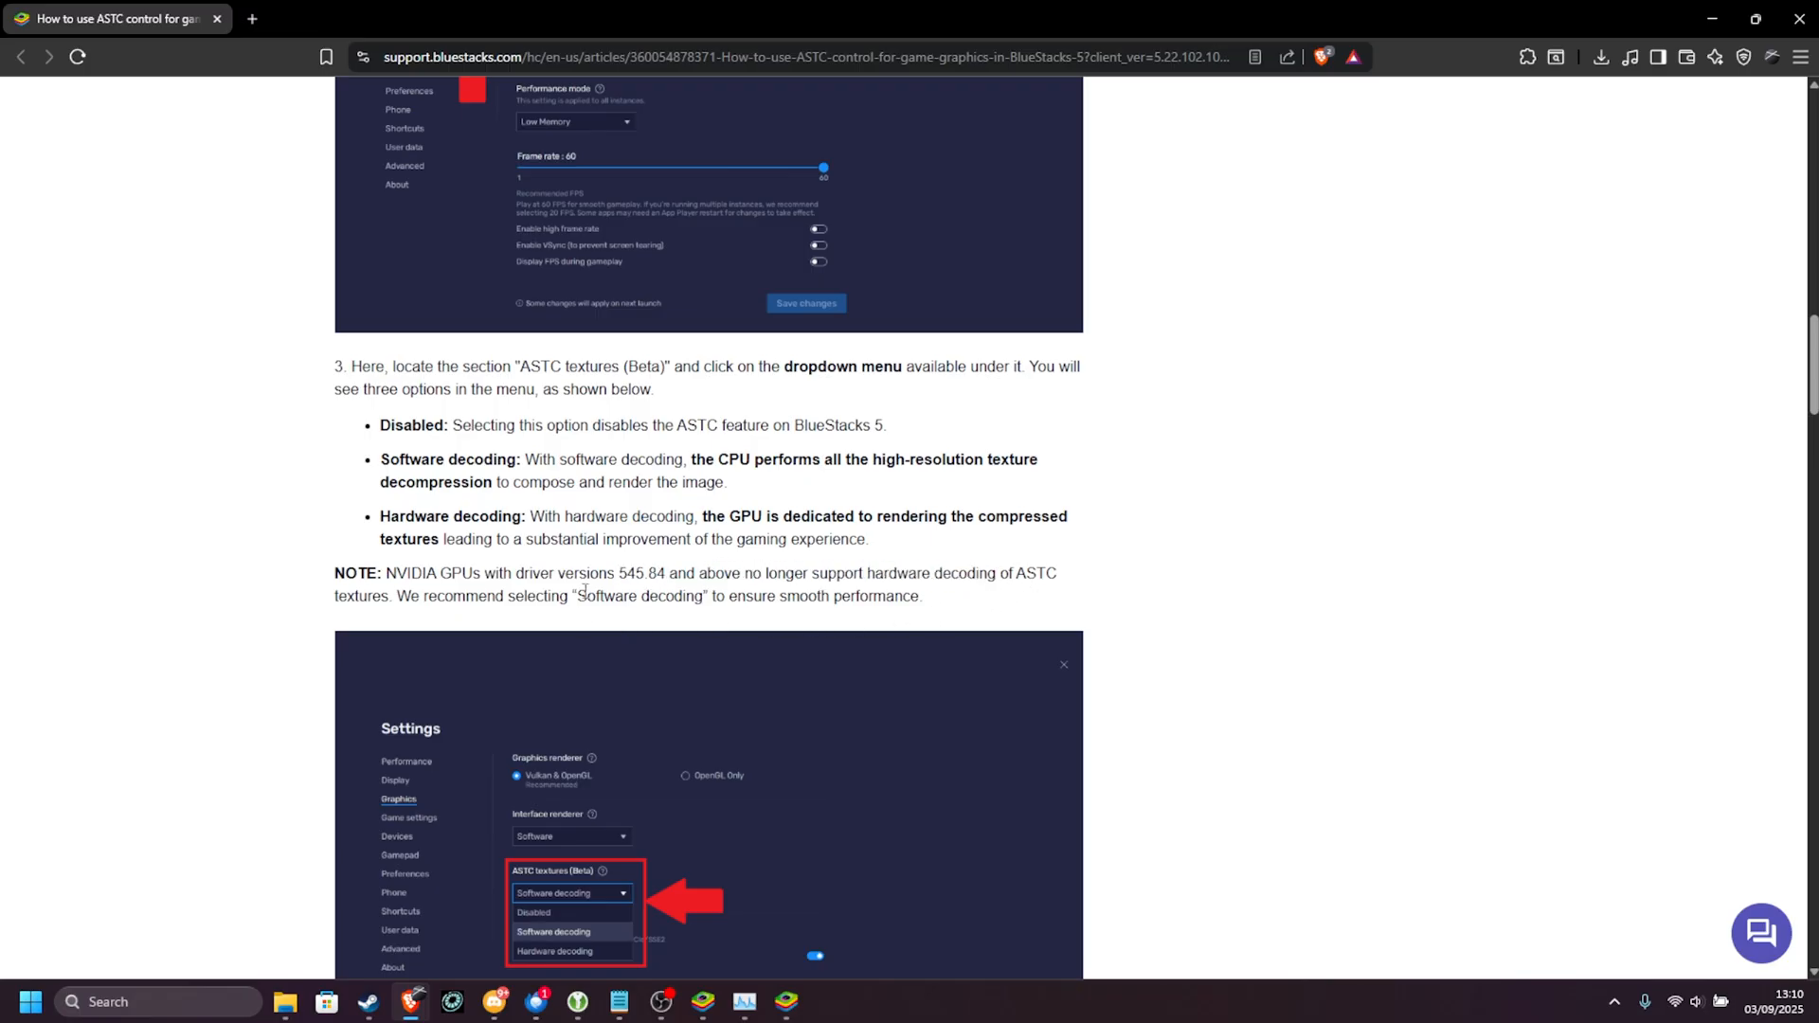
scroll("down", 3)
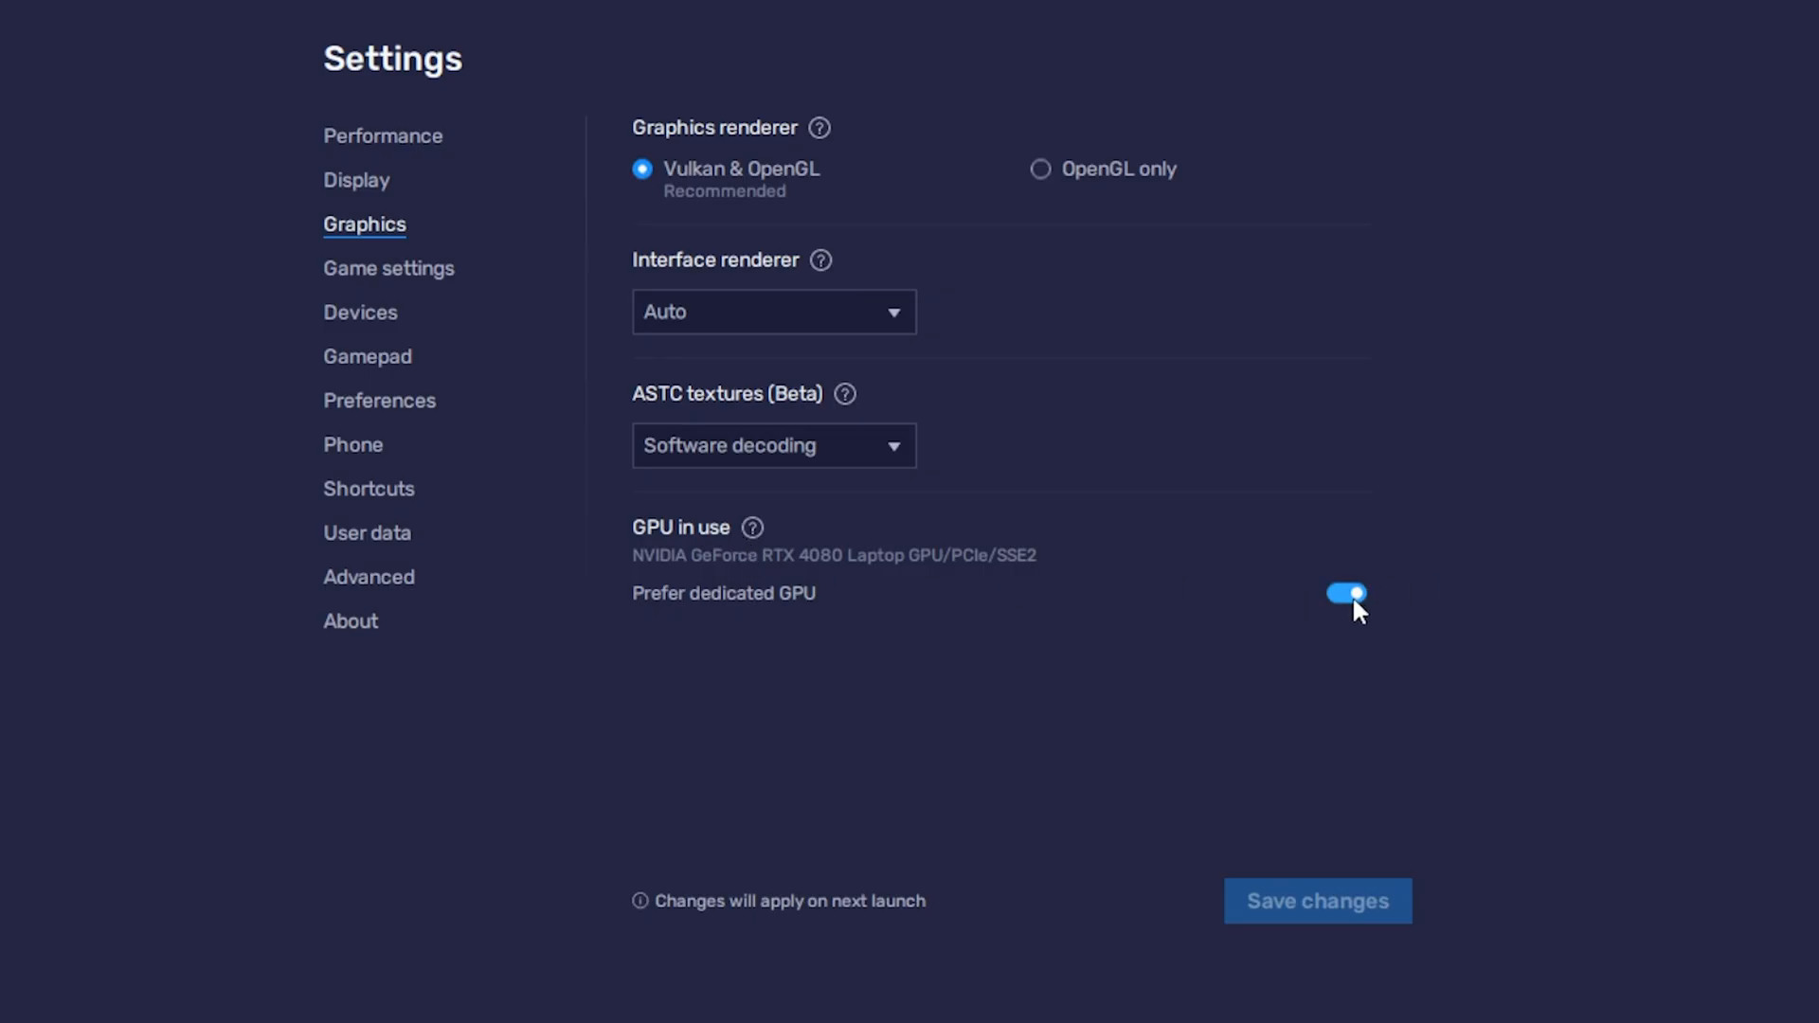
- Browse the Game settings, Devices and Gamepad pages unchanged, ending on Preferences
left_click(389, 268)
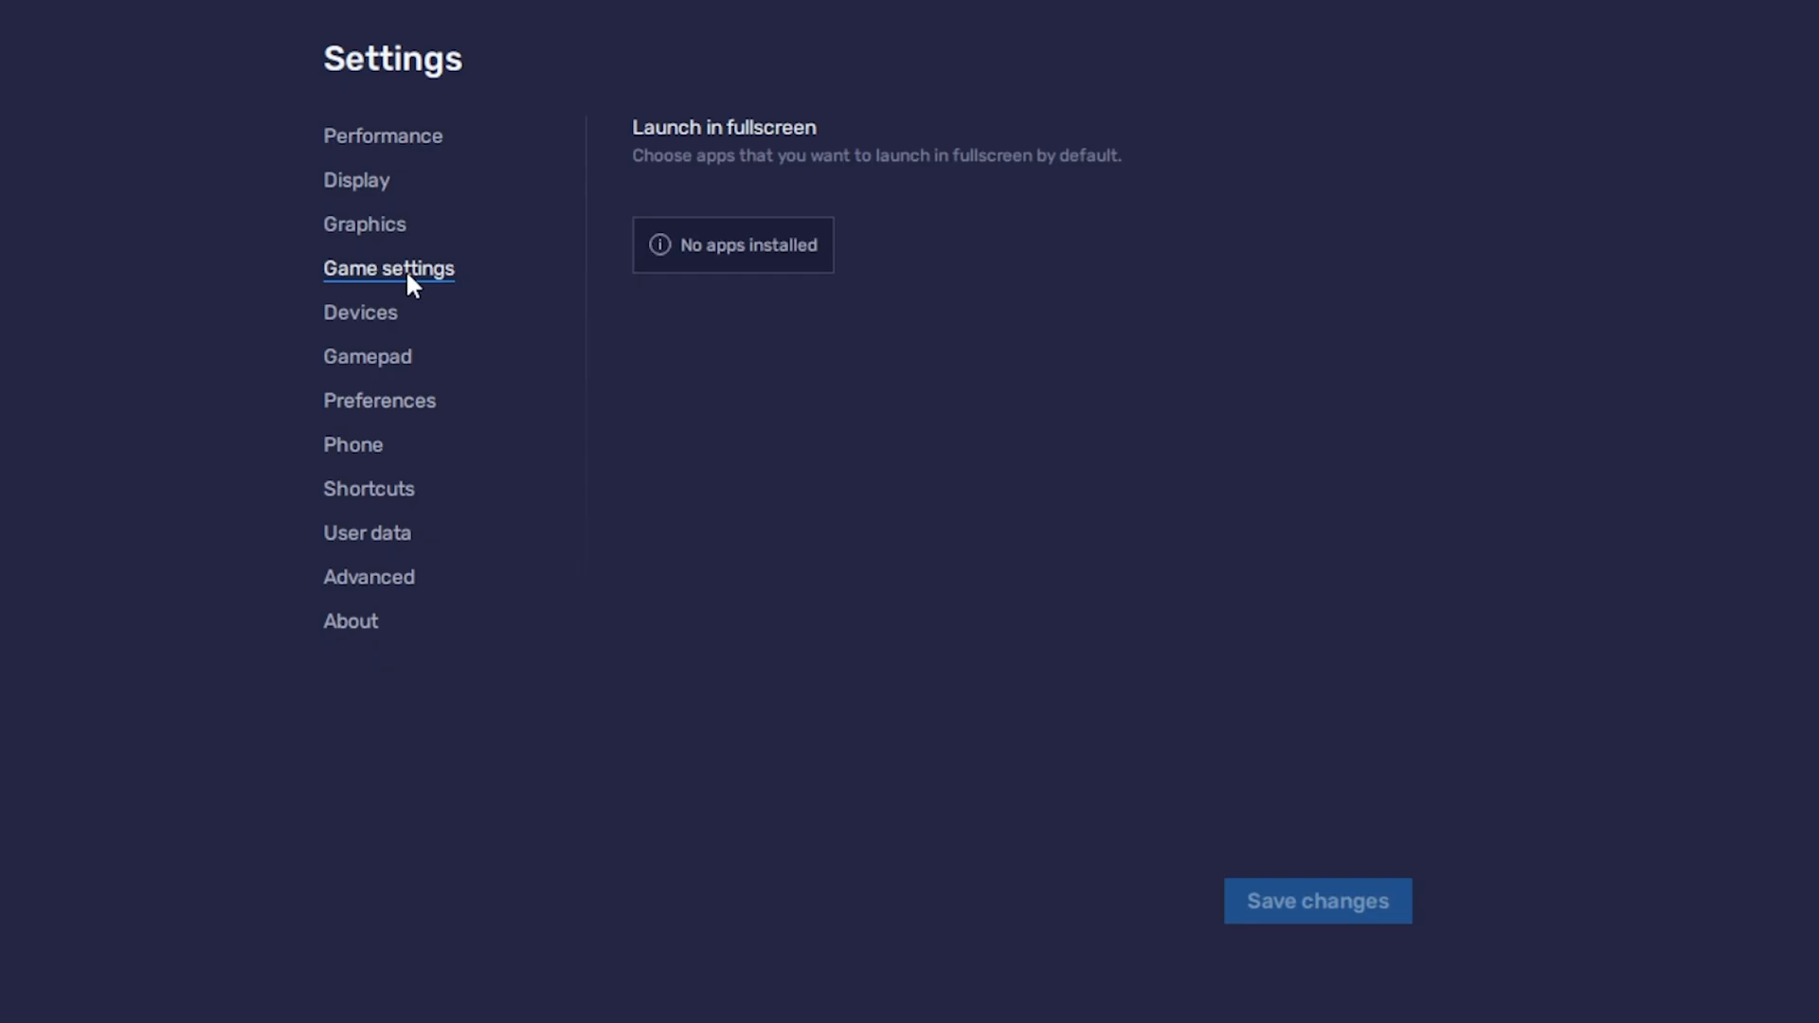
mouse_move(756, 248)
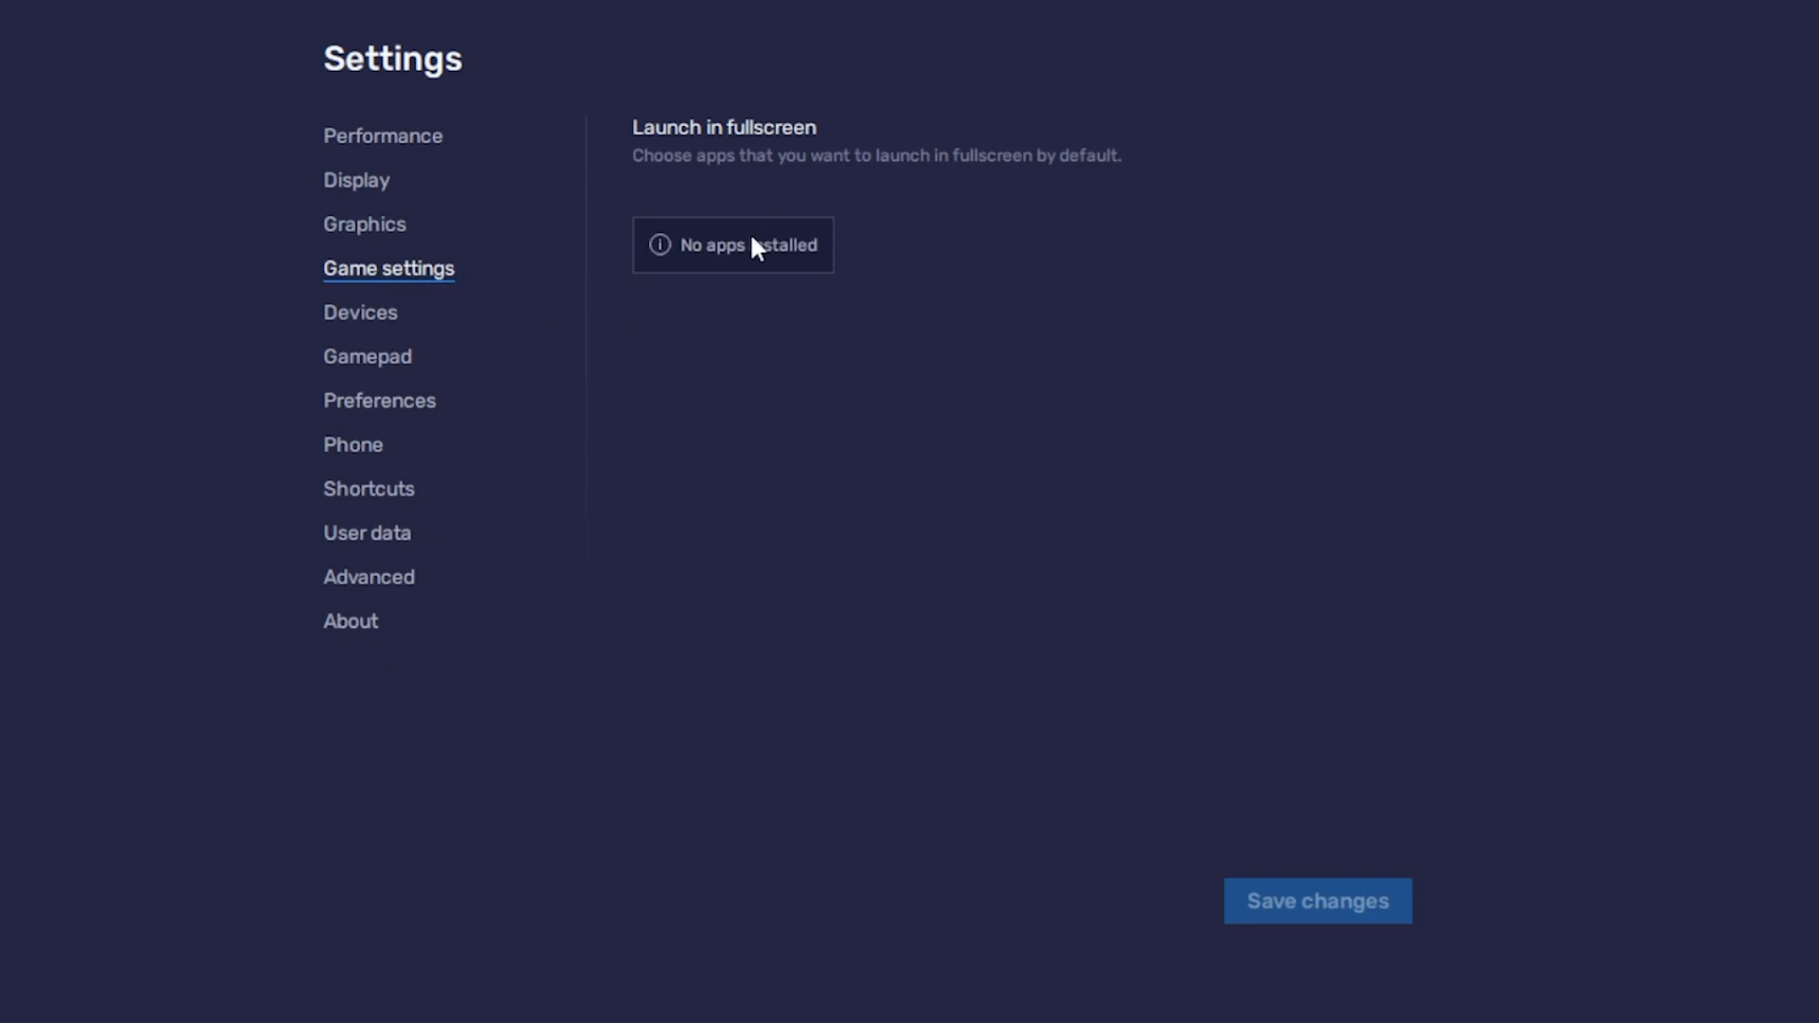
left_click(360, 312)
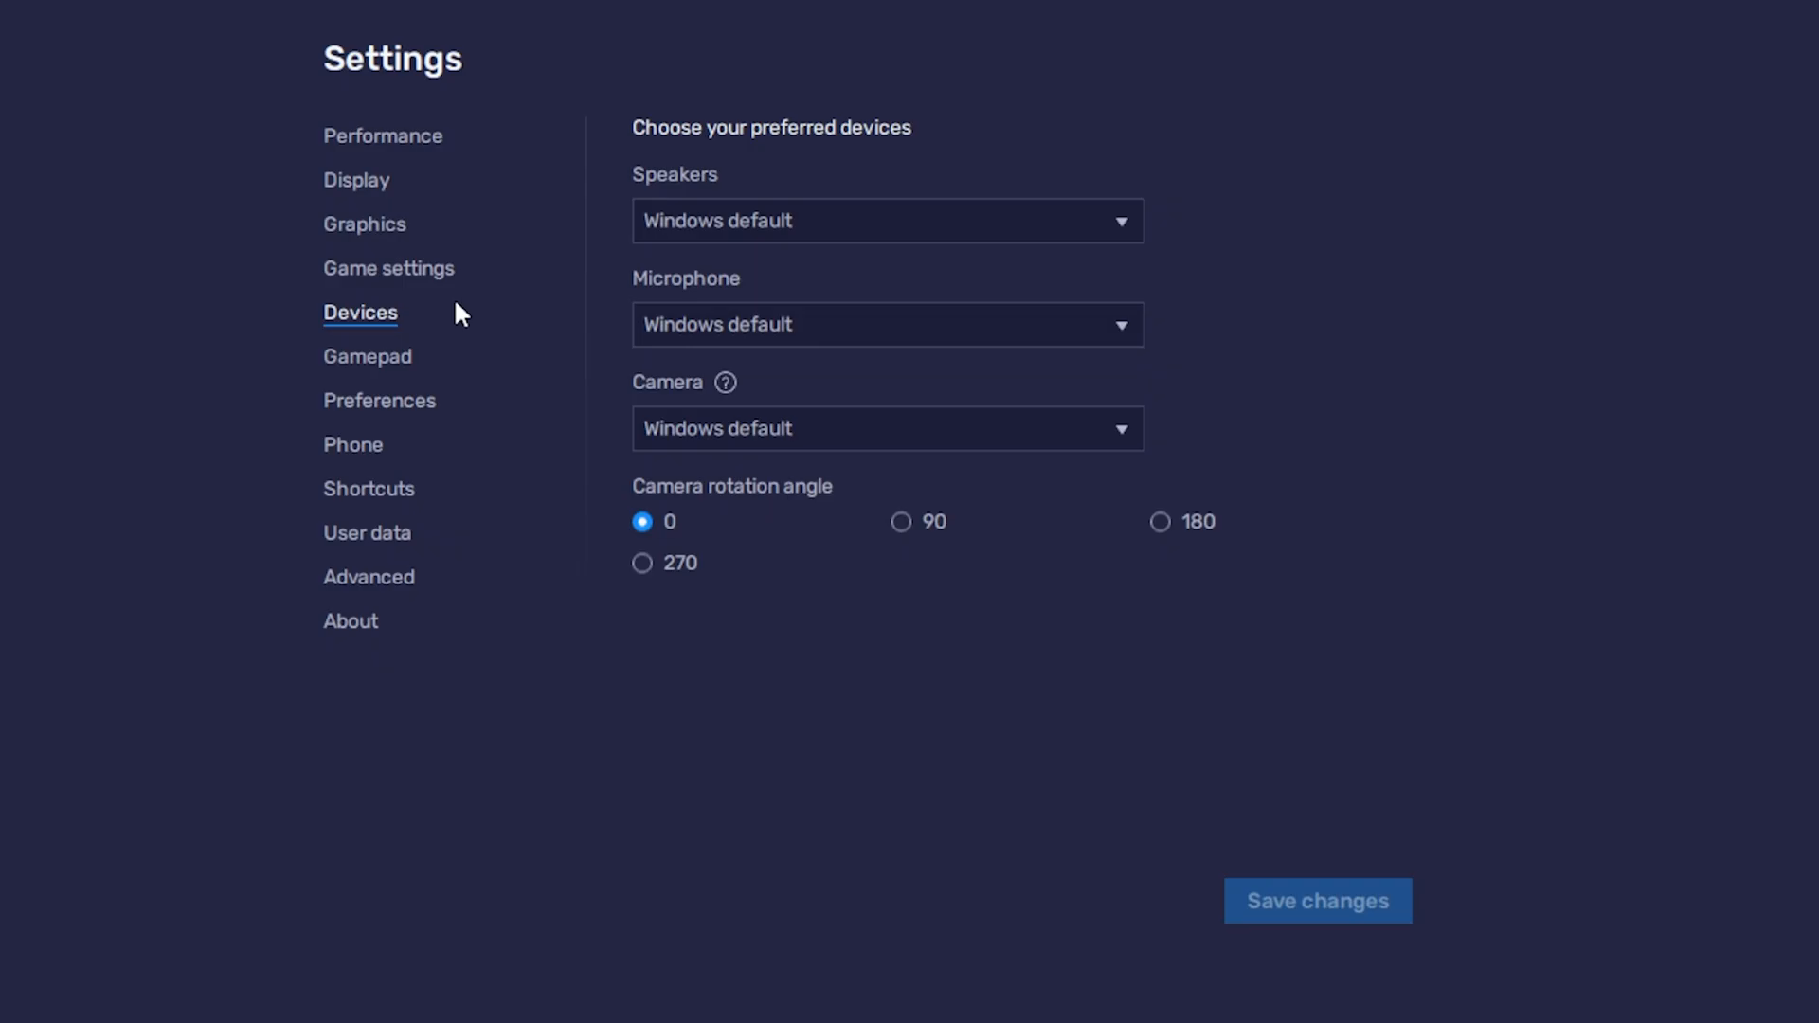
left_click(886, 220)
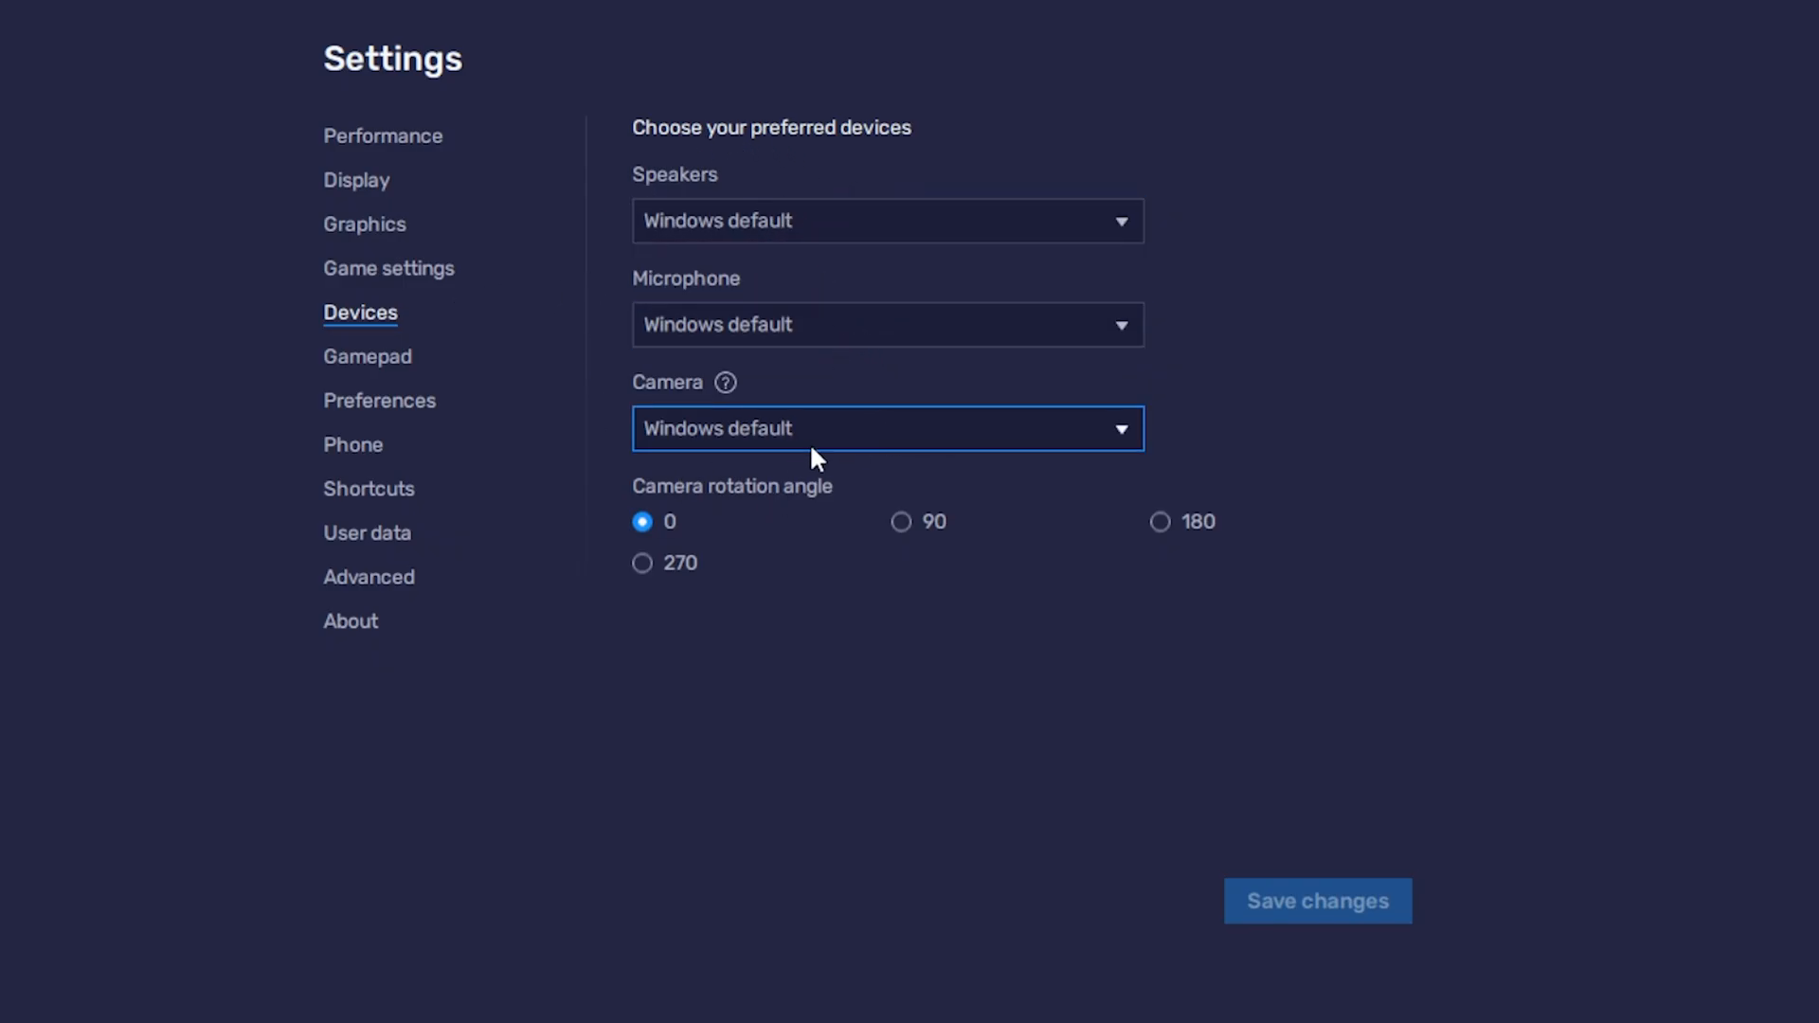
left_click(367, 356)
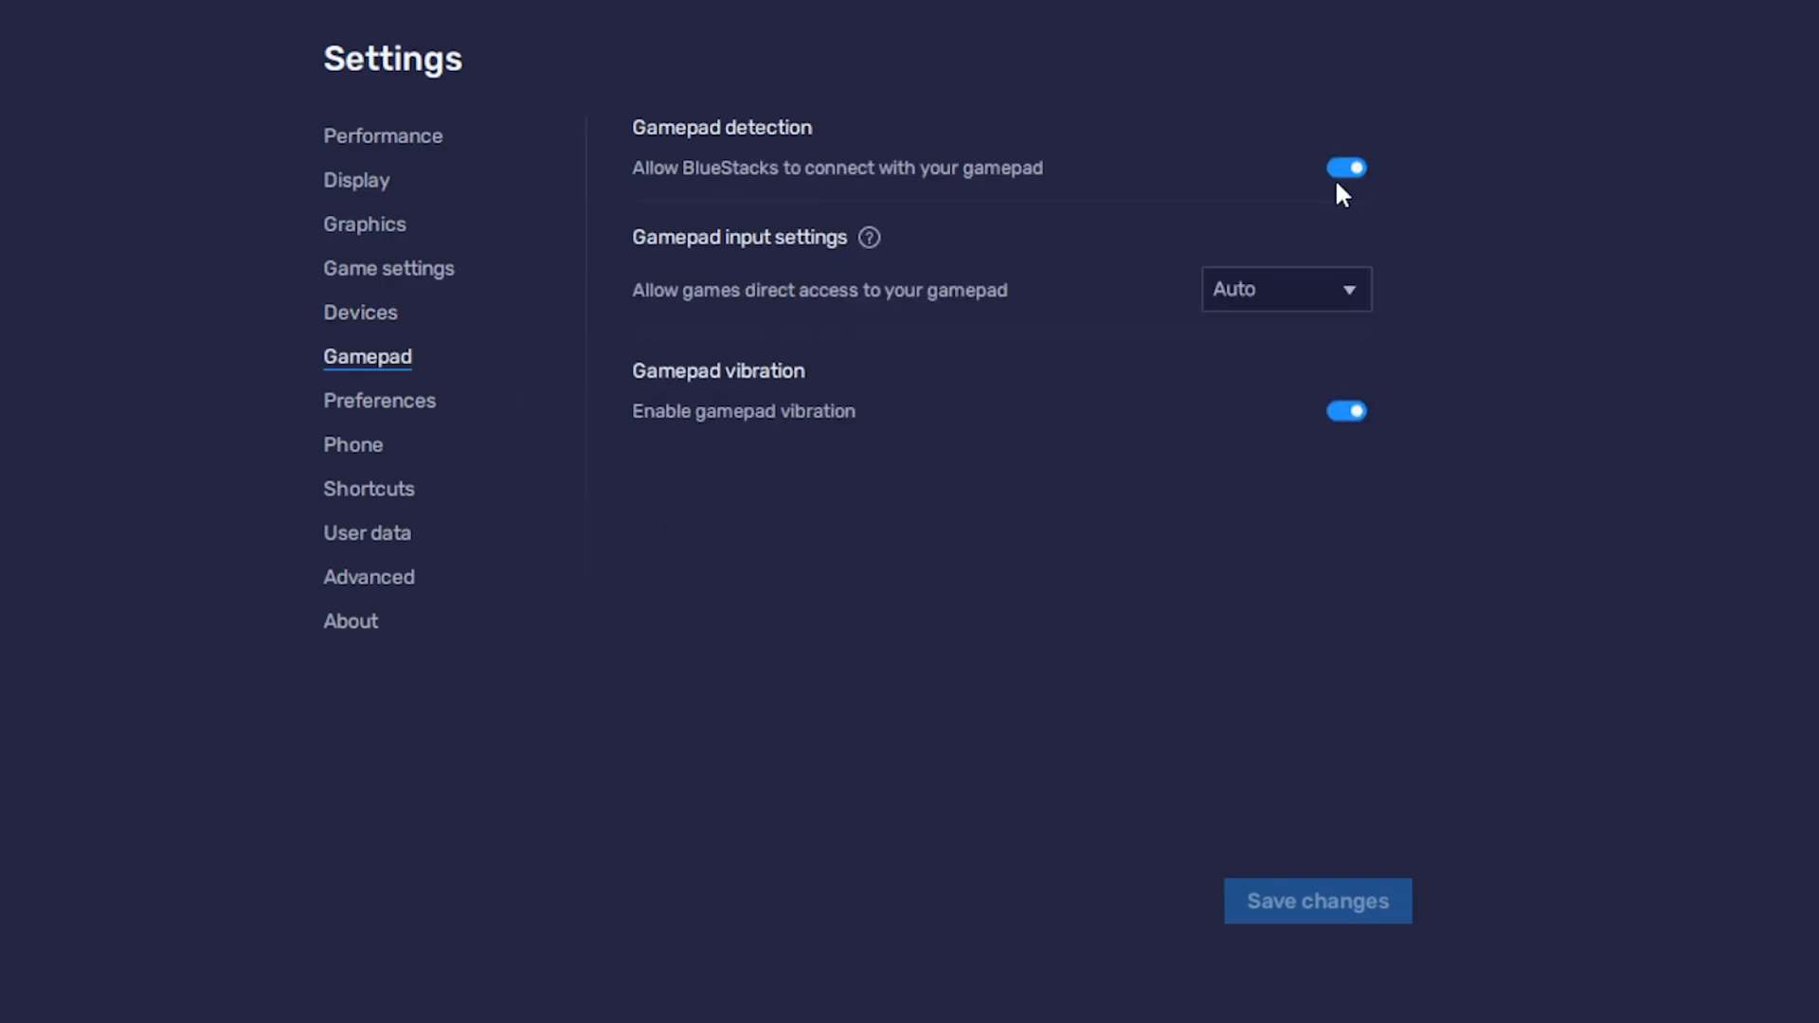
mouse_move(755, 438)
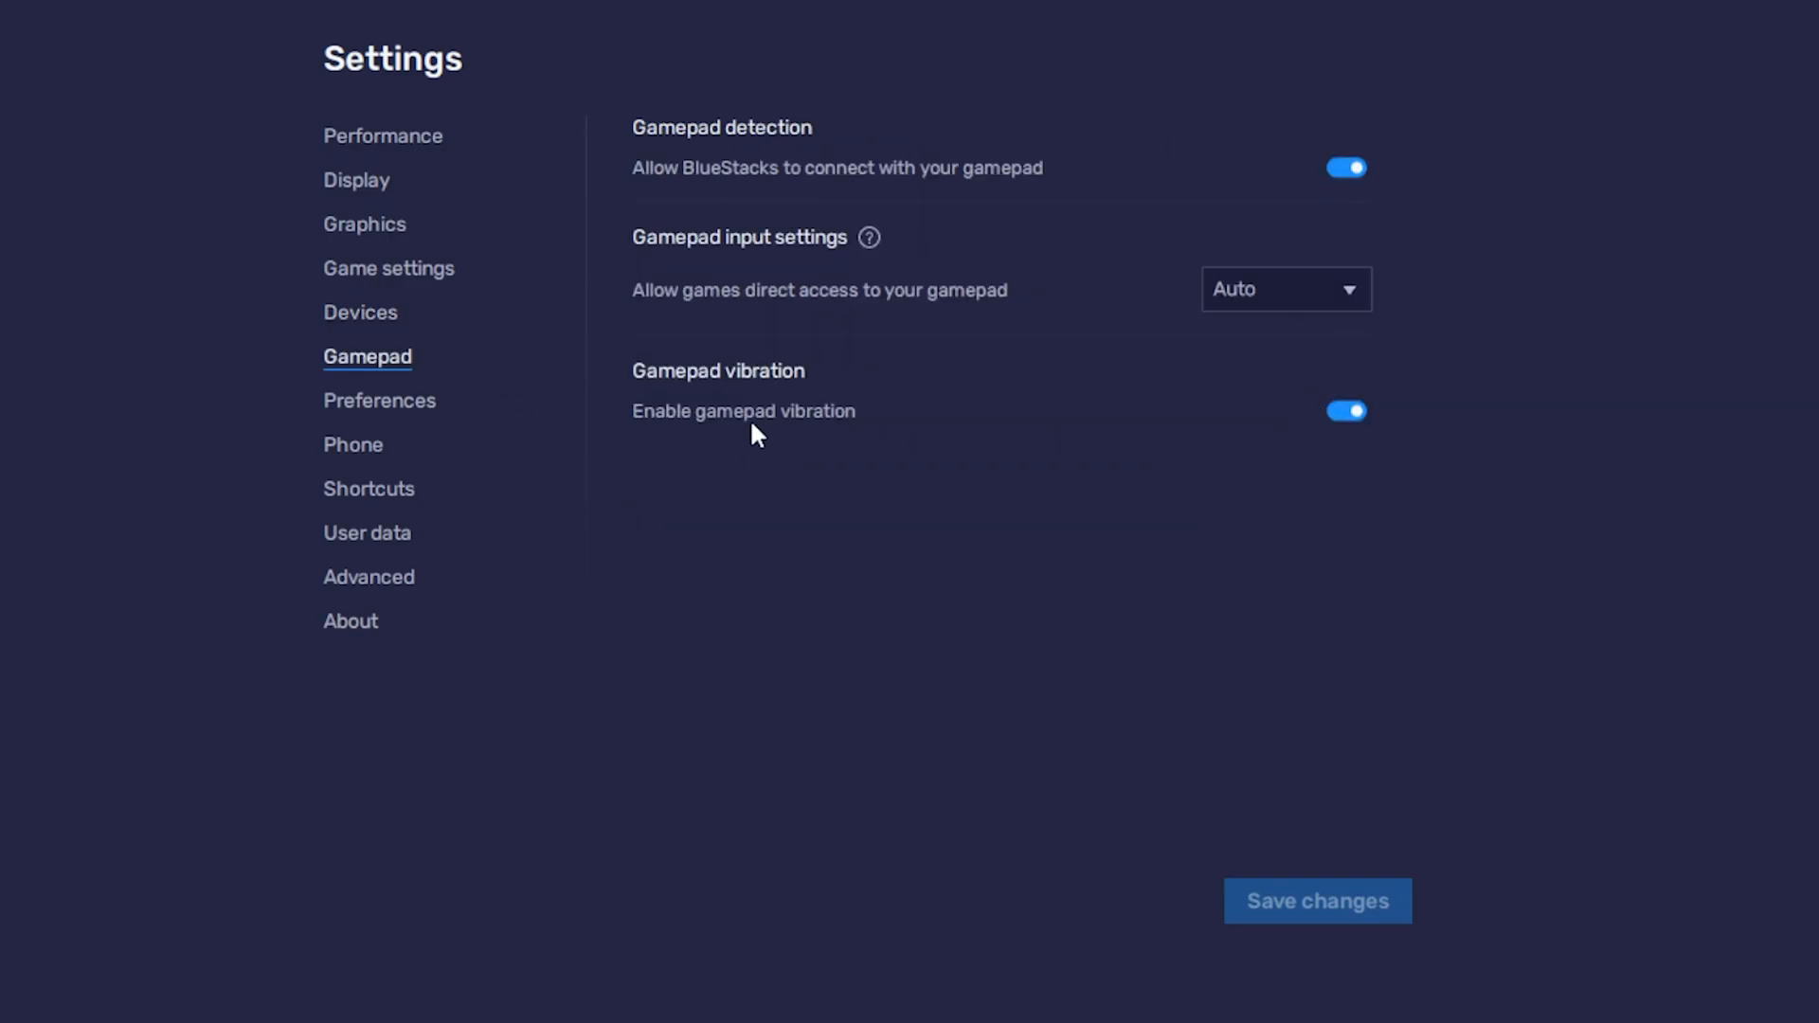
left_click(379, 399)
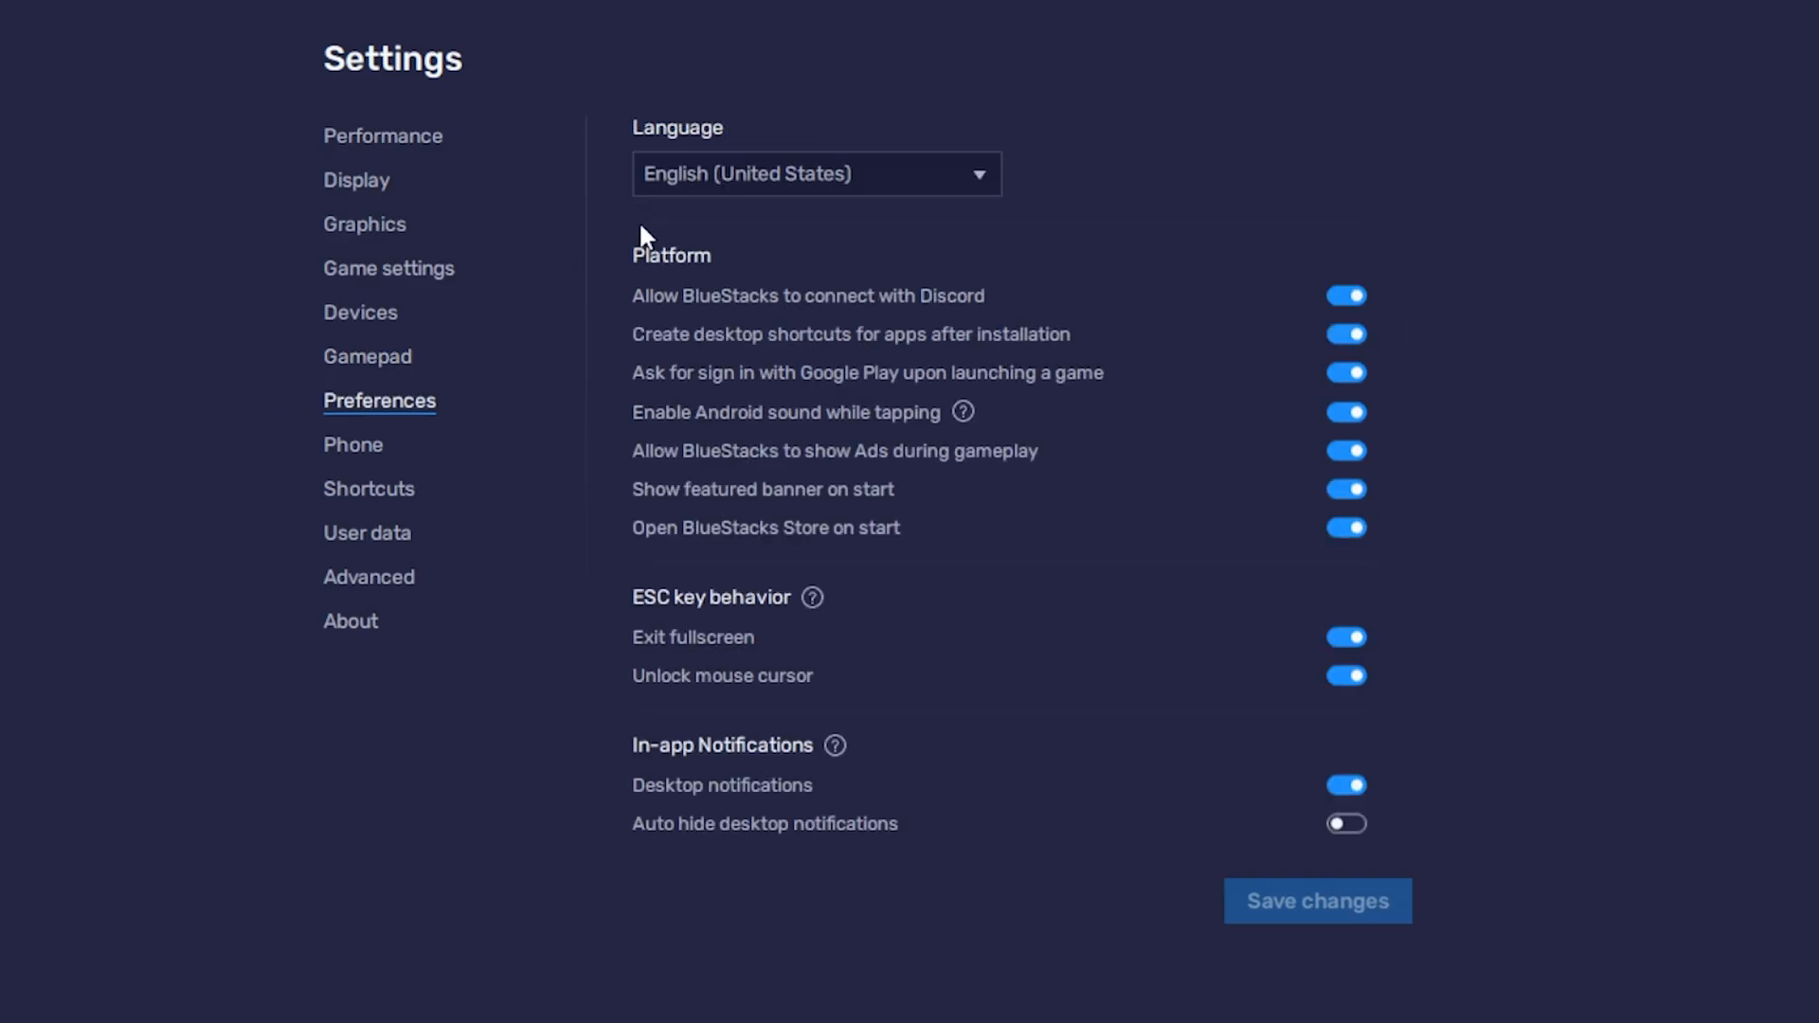
- Switch off the Discord connection and gameplay ads, and save the preferences
scroll("down", 3)
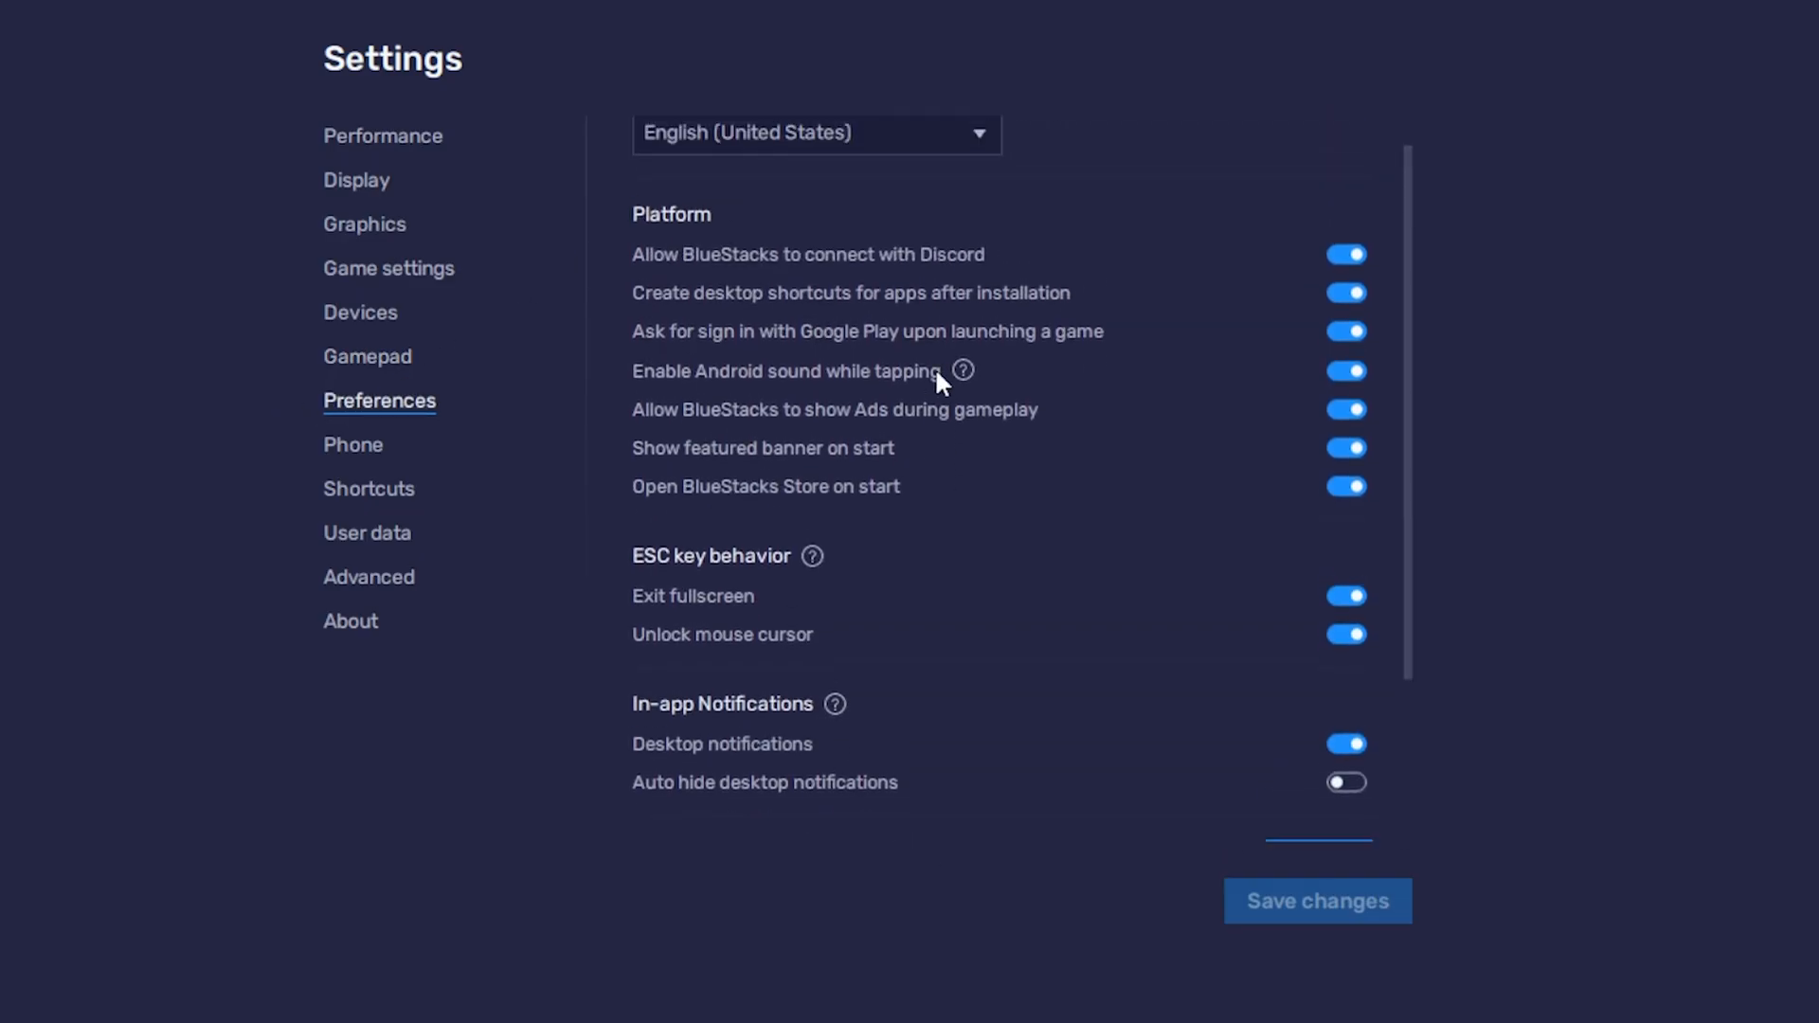
mouse_move(893, 268)
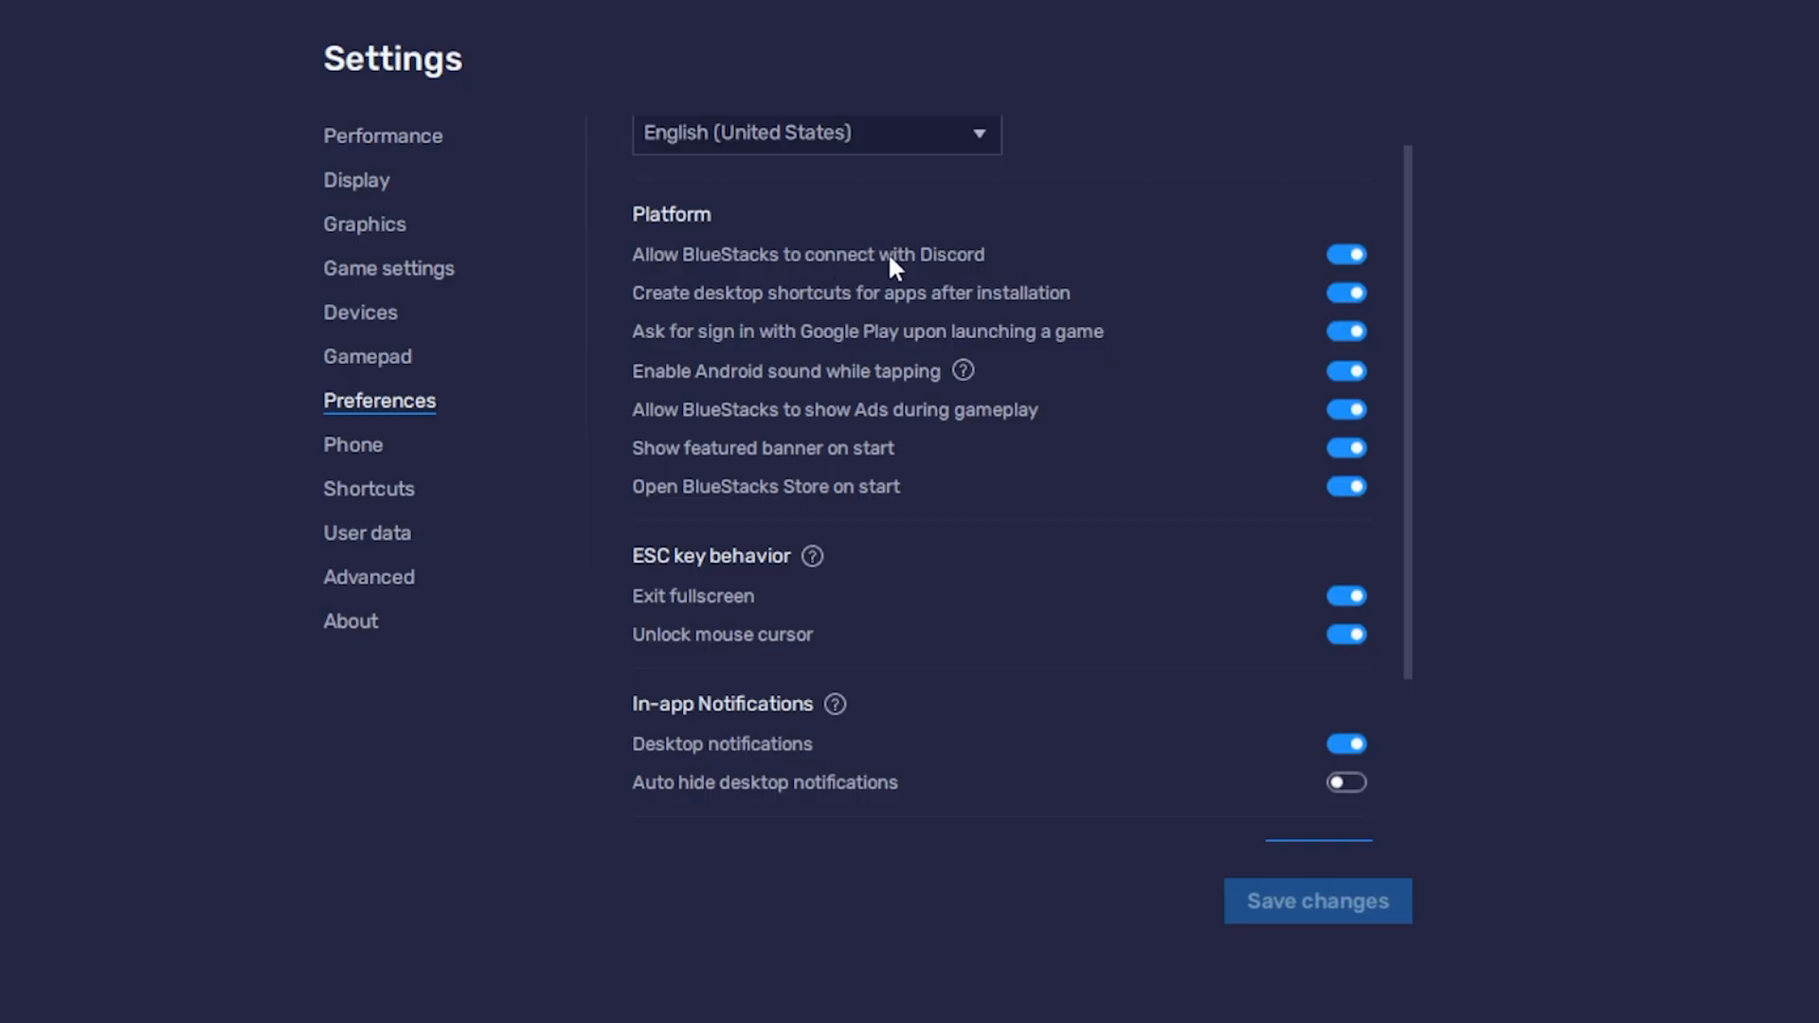
mouse_move(1164, 274)
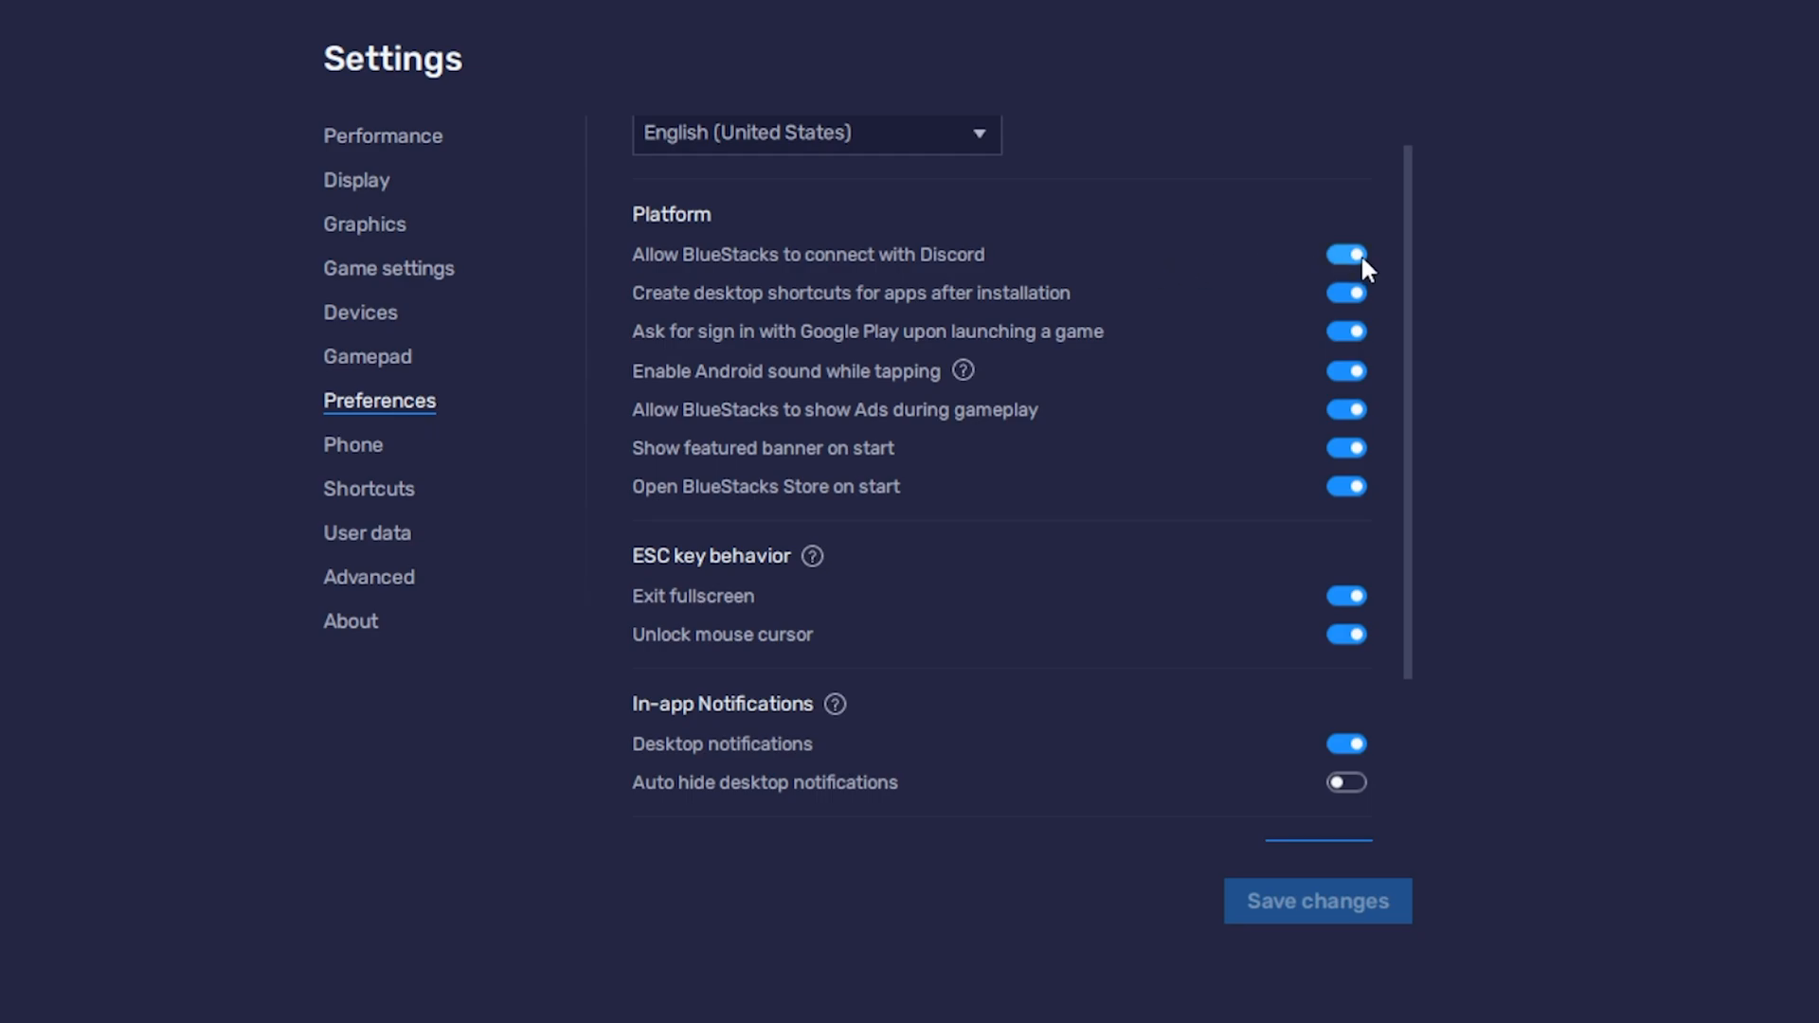
left_click(1346, 254)
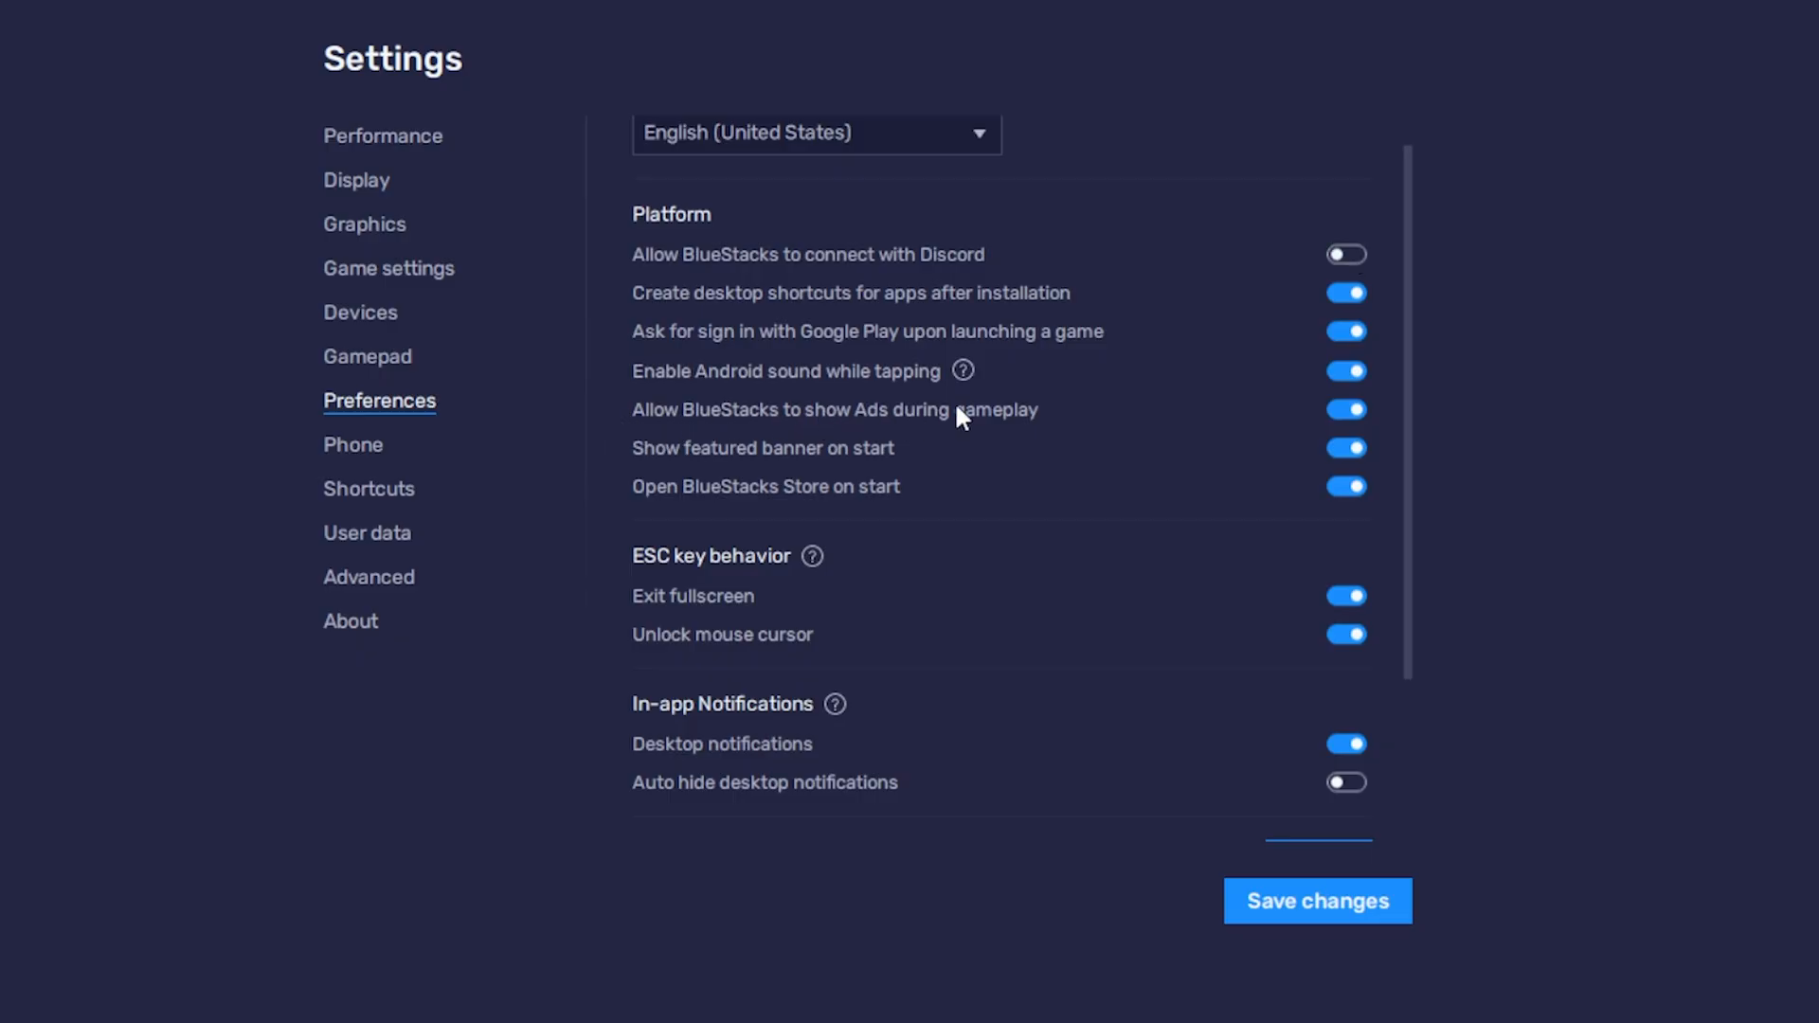
left_click(1344, 408)
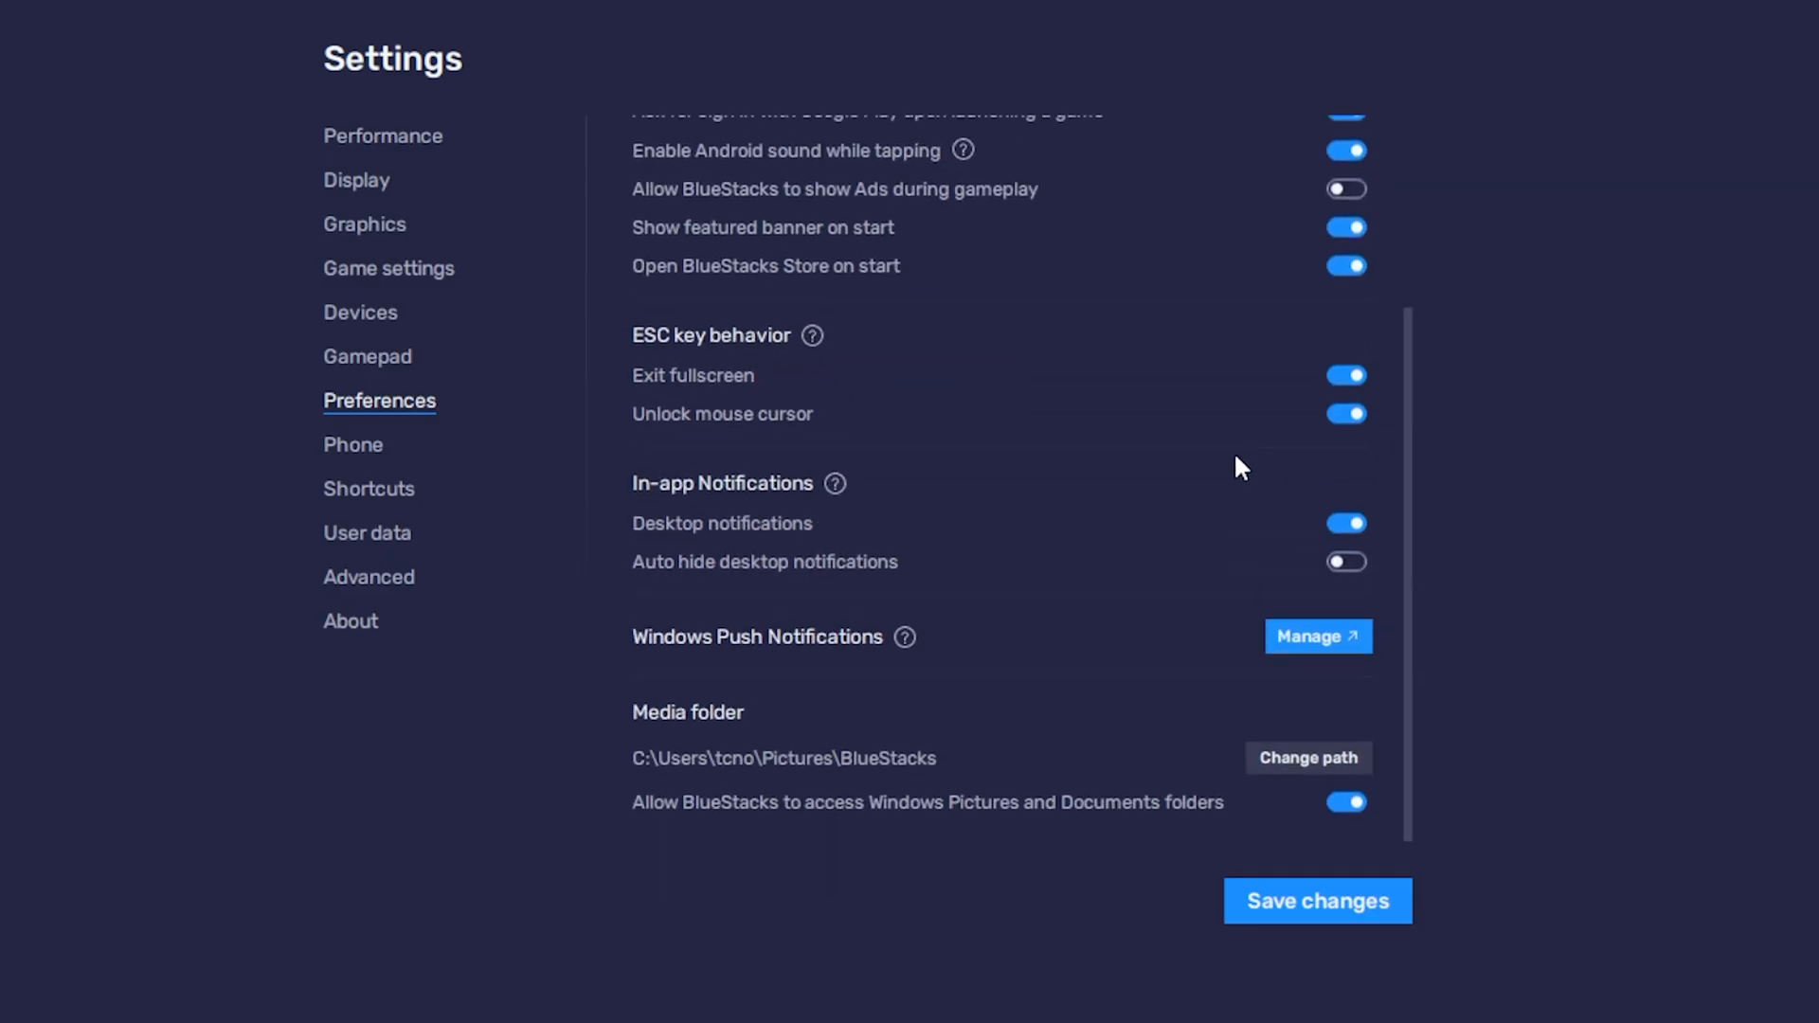
left_click(1317, 901)
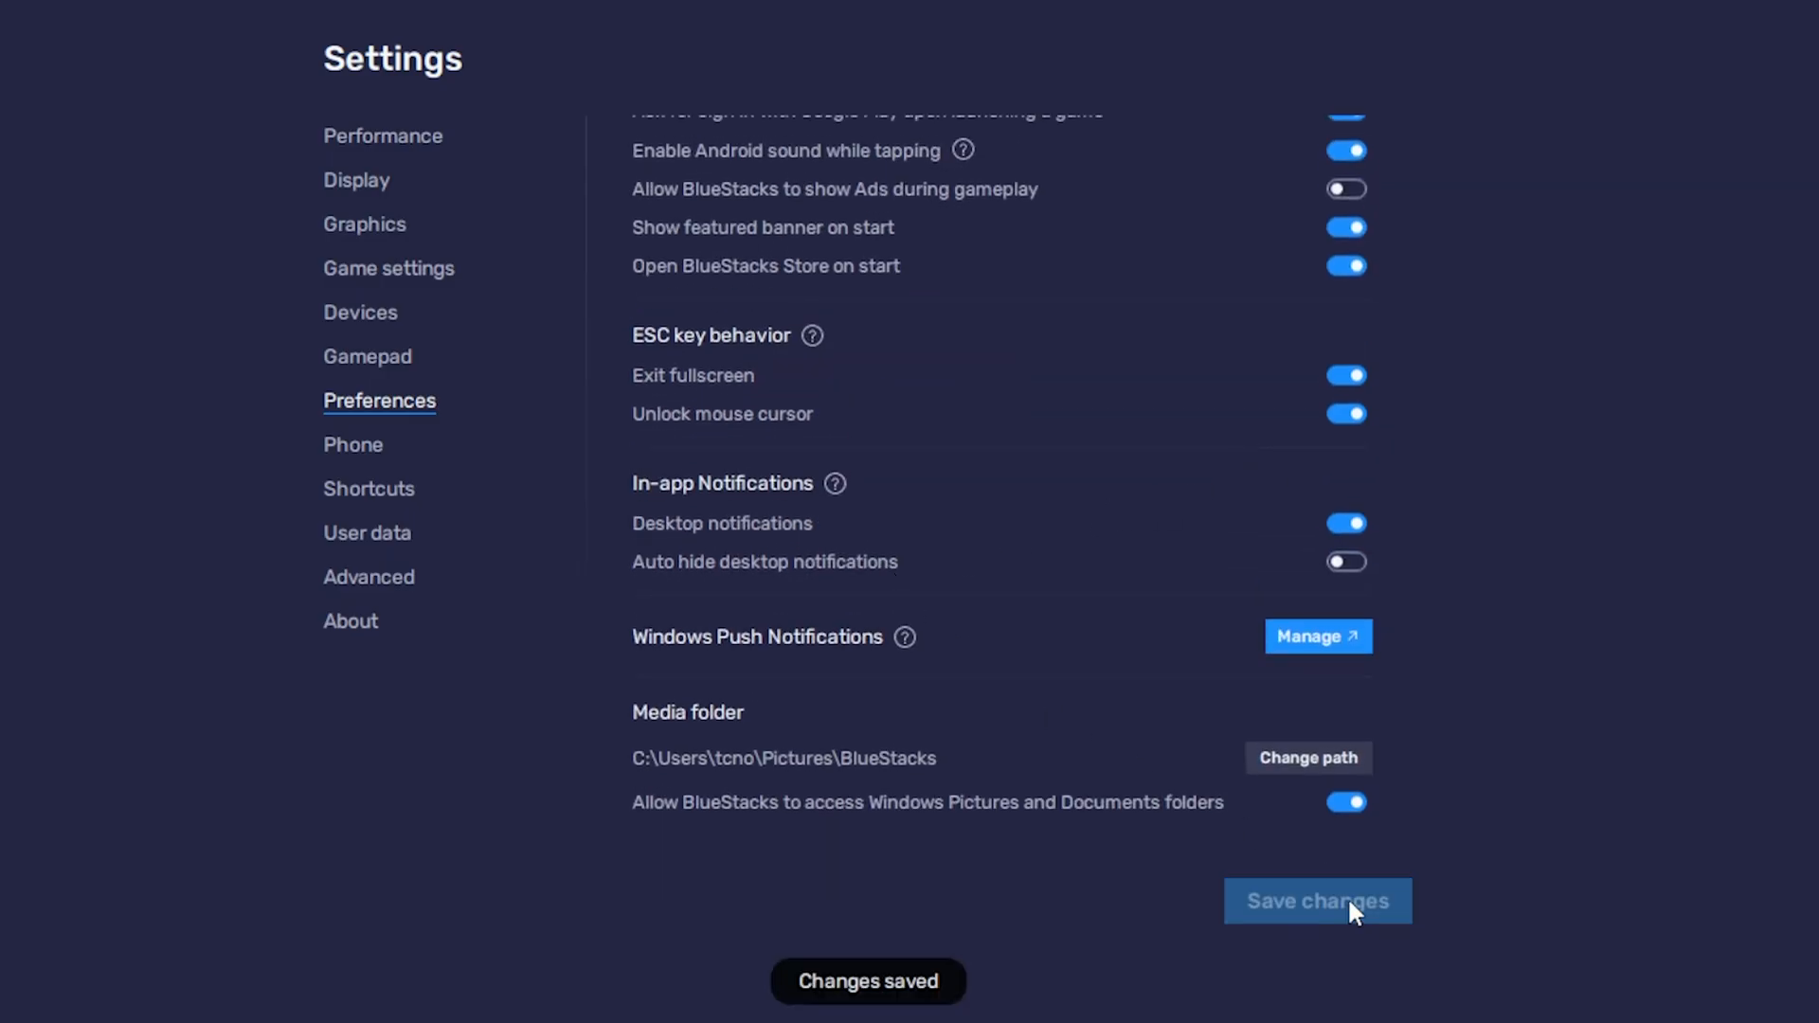
left_click(353, 444)
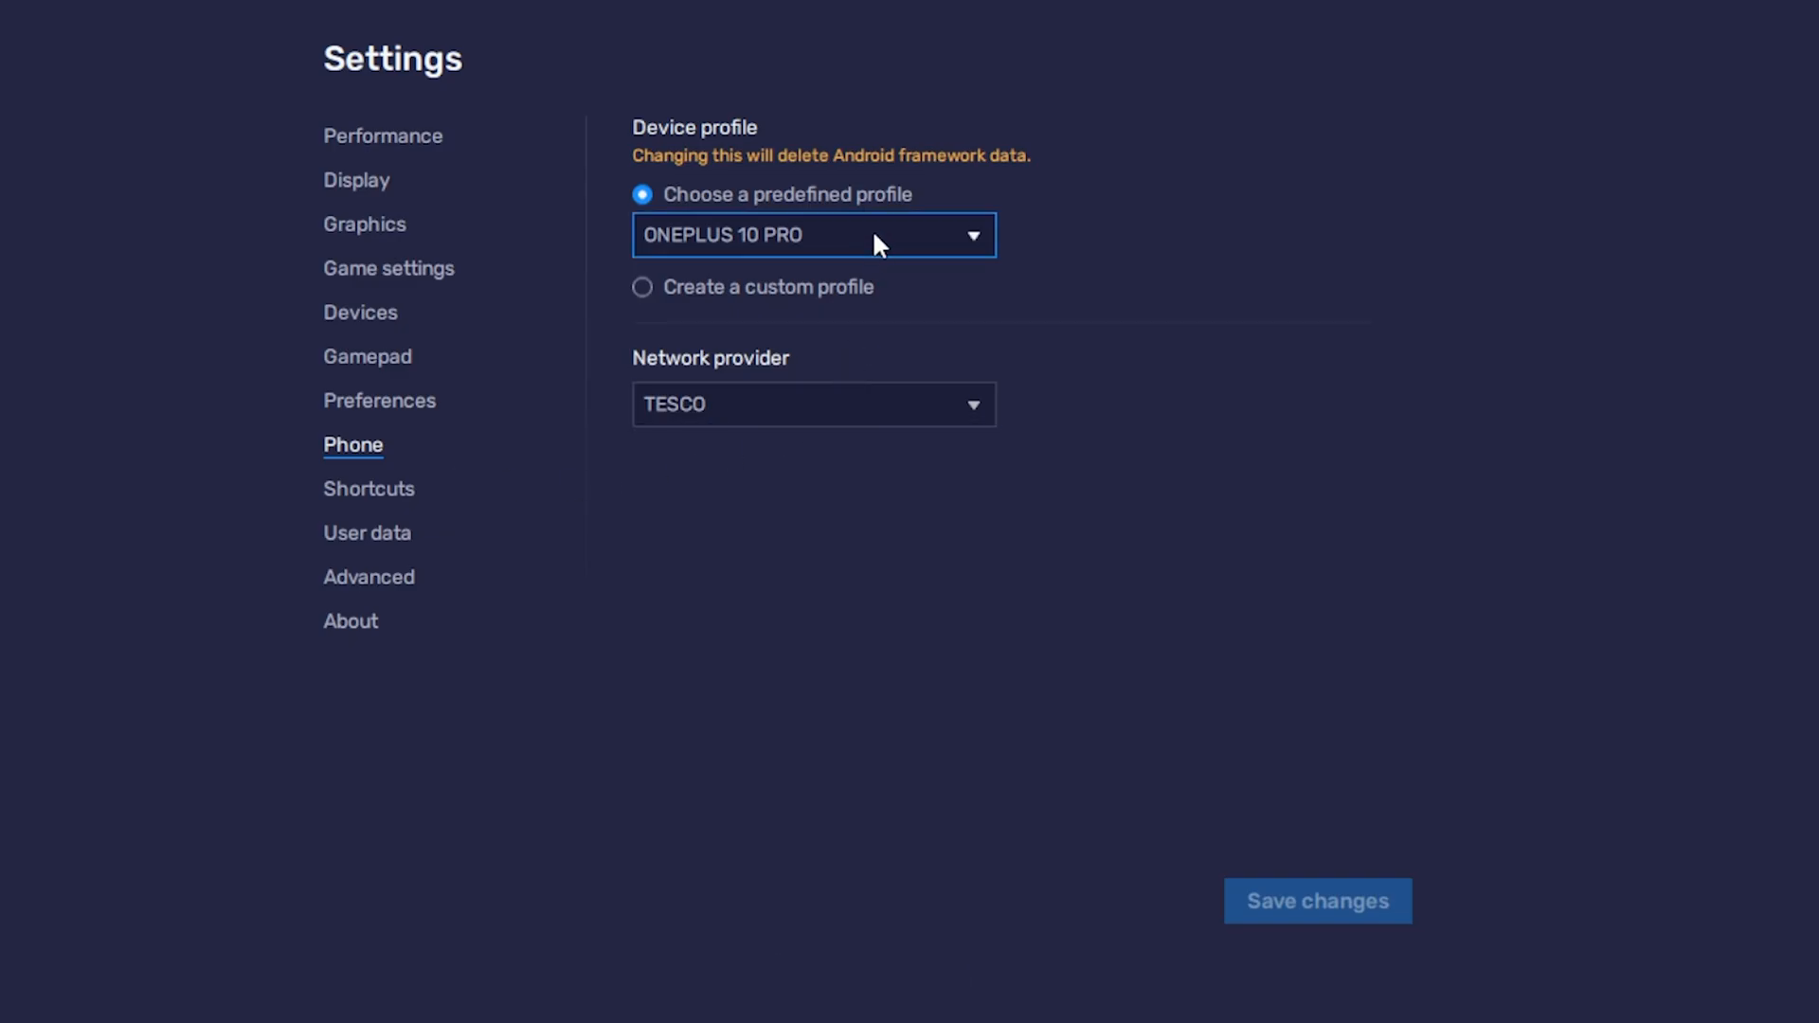
- Review the device profile list, Shortcuts, User data and Advanced pages, then close Settings
left_click(812, 234)
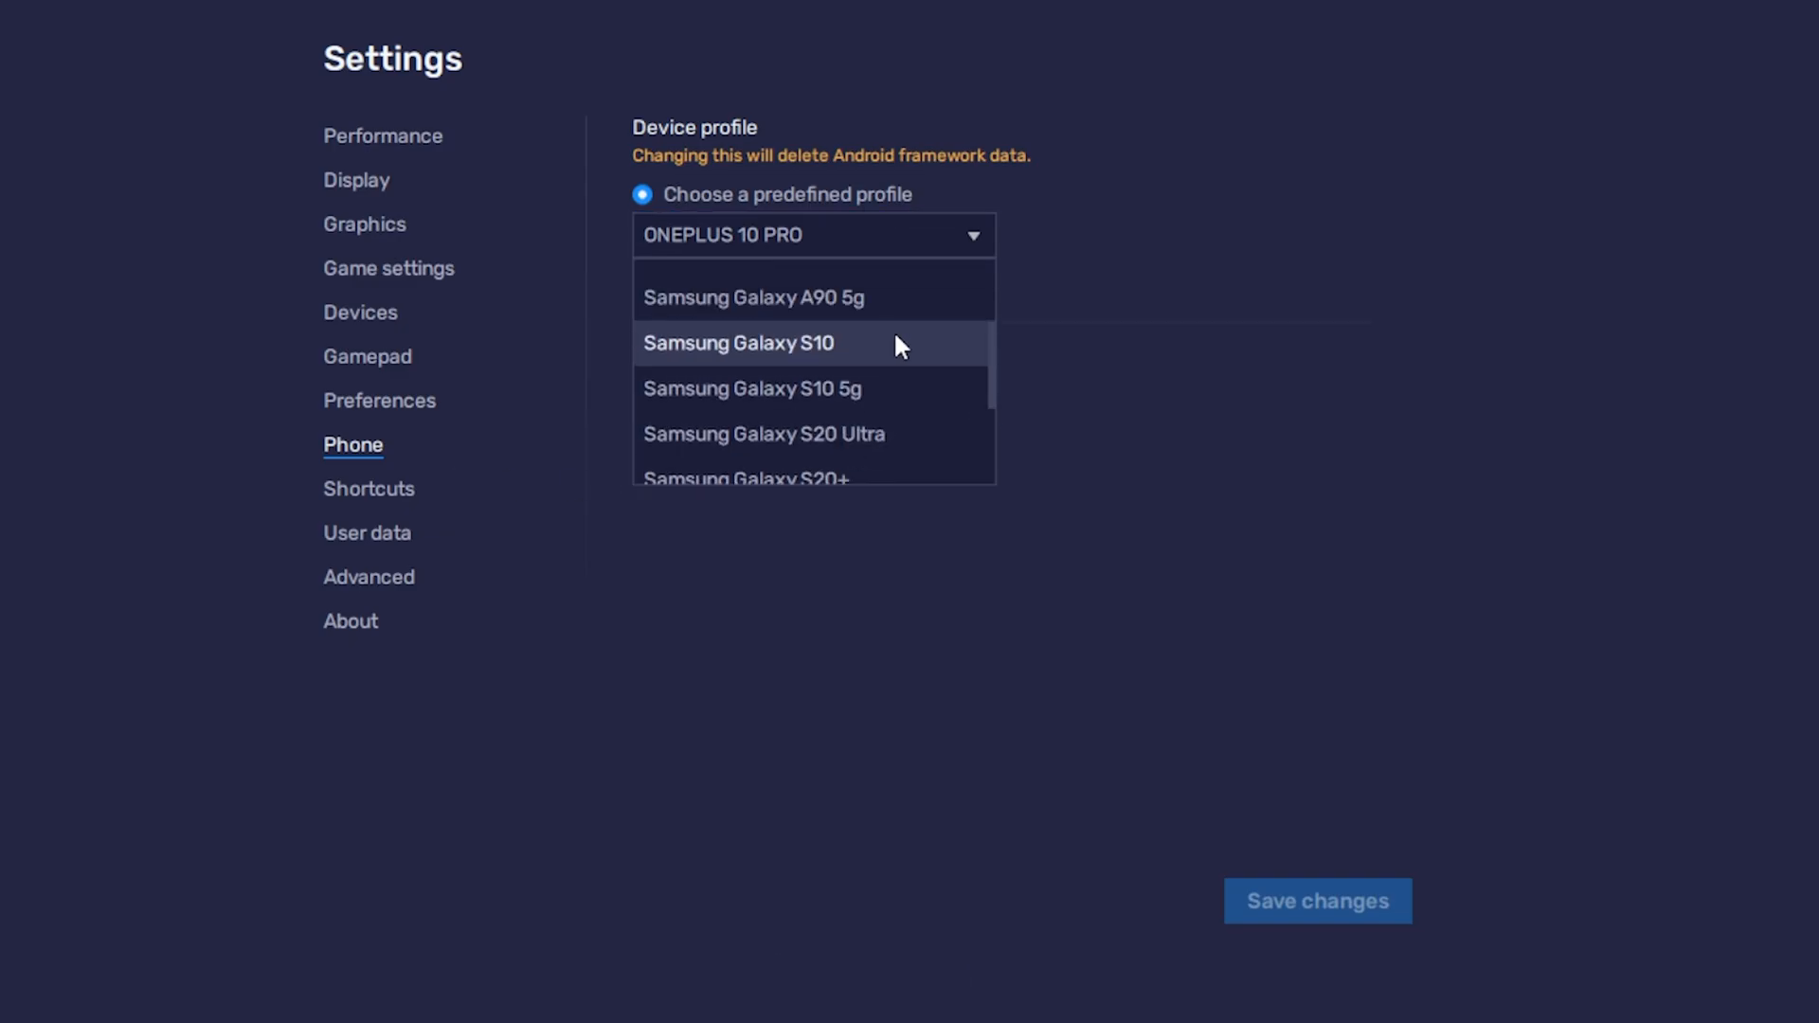
left_click(368, 488)
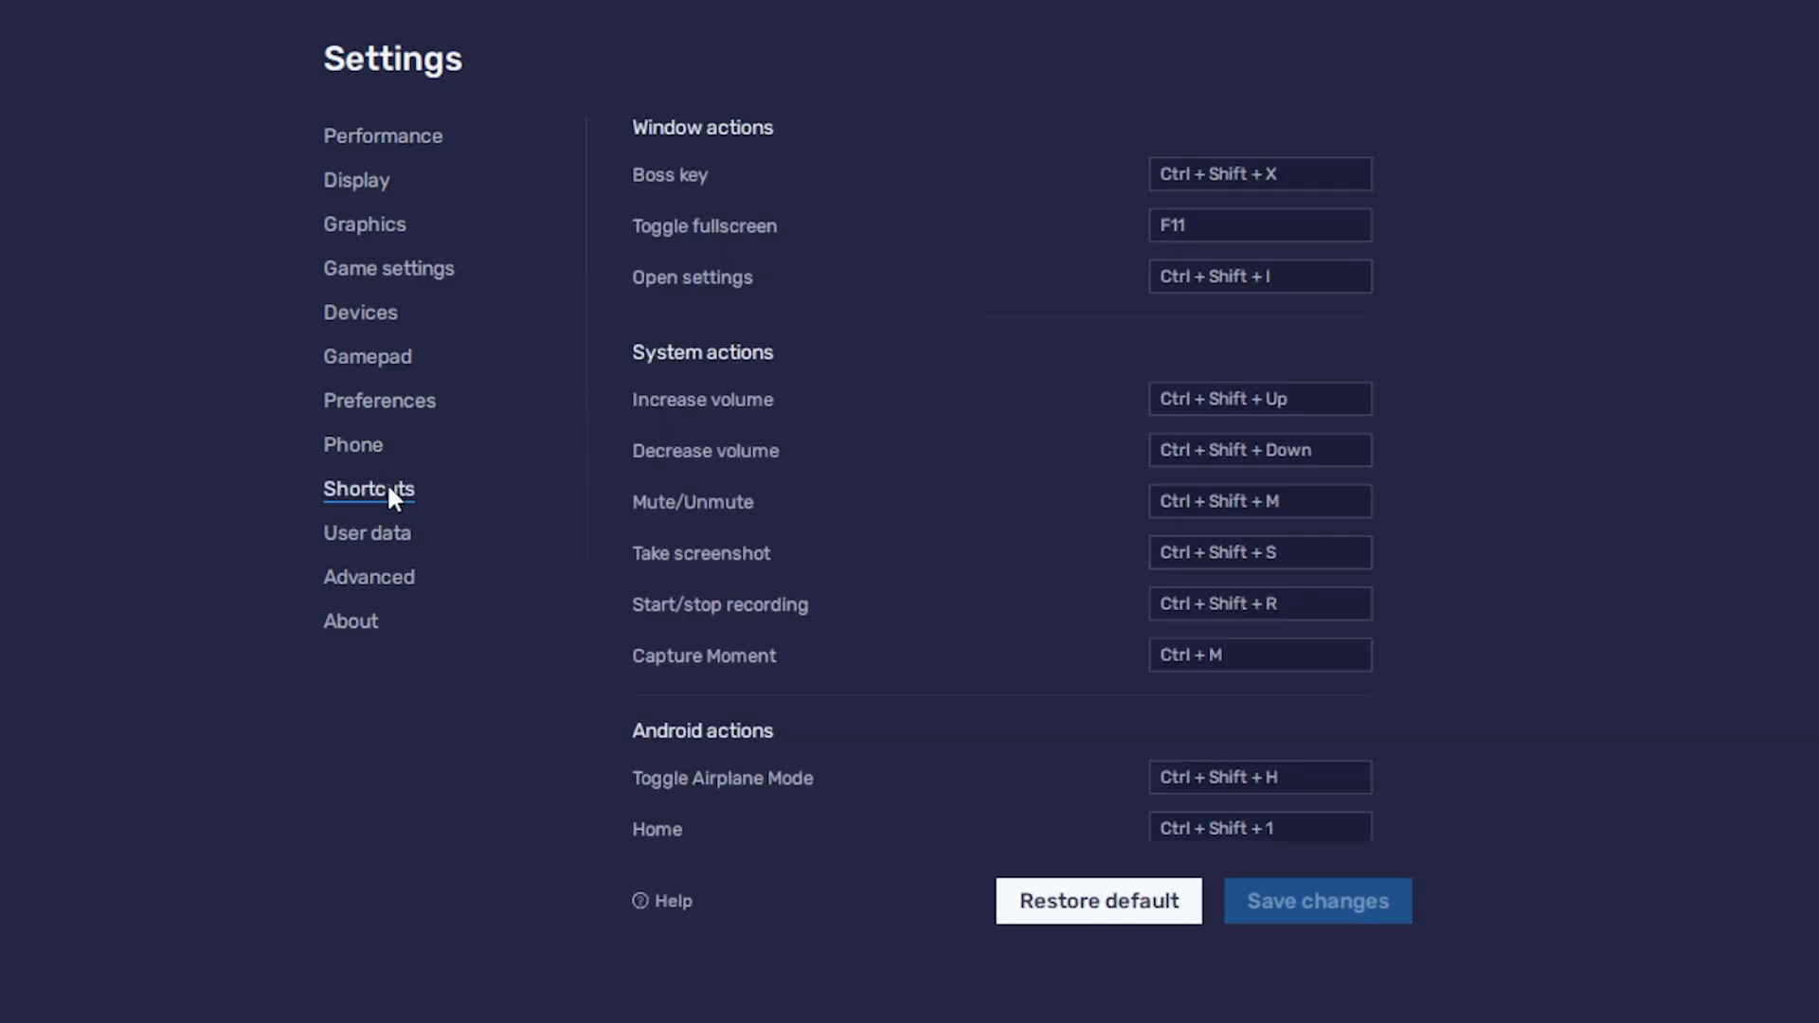
scroll("down", 3)
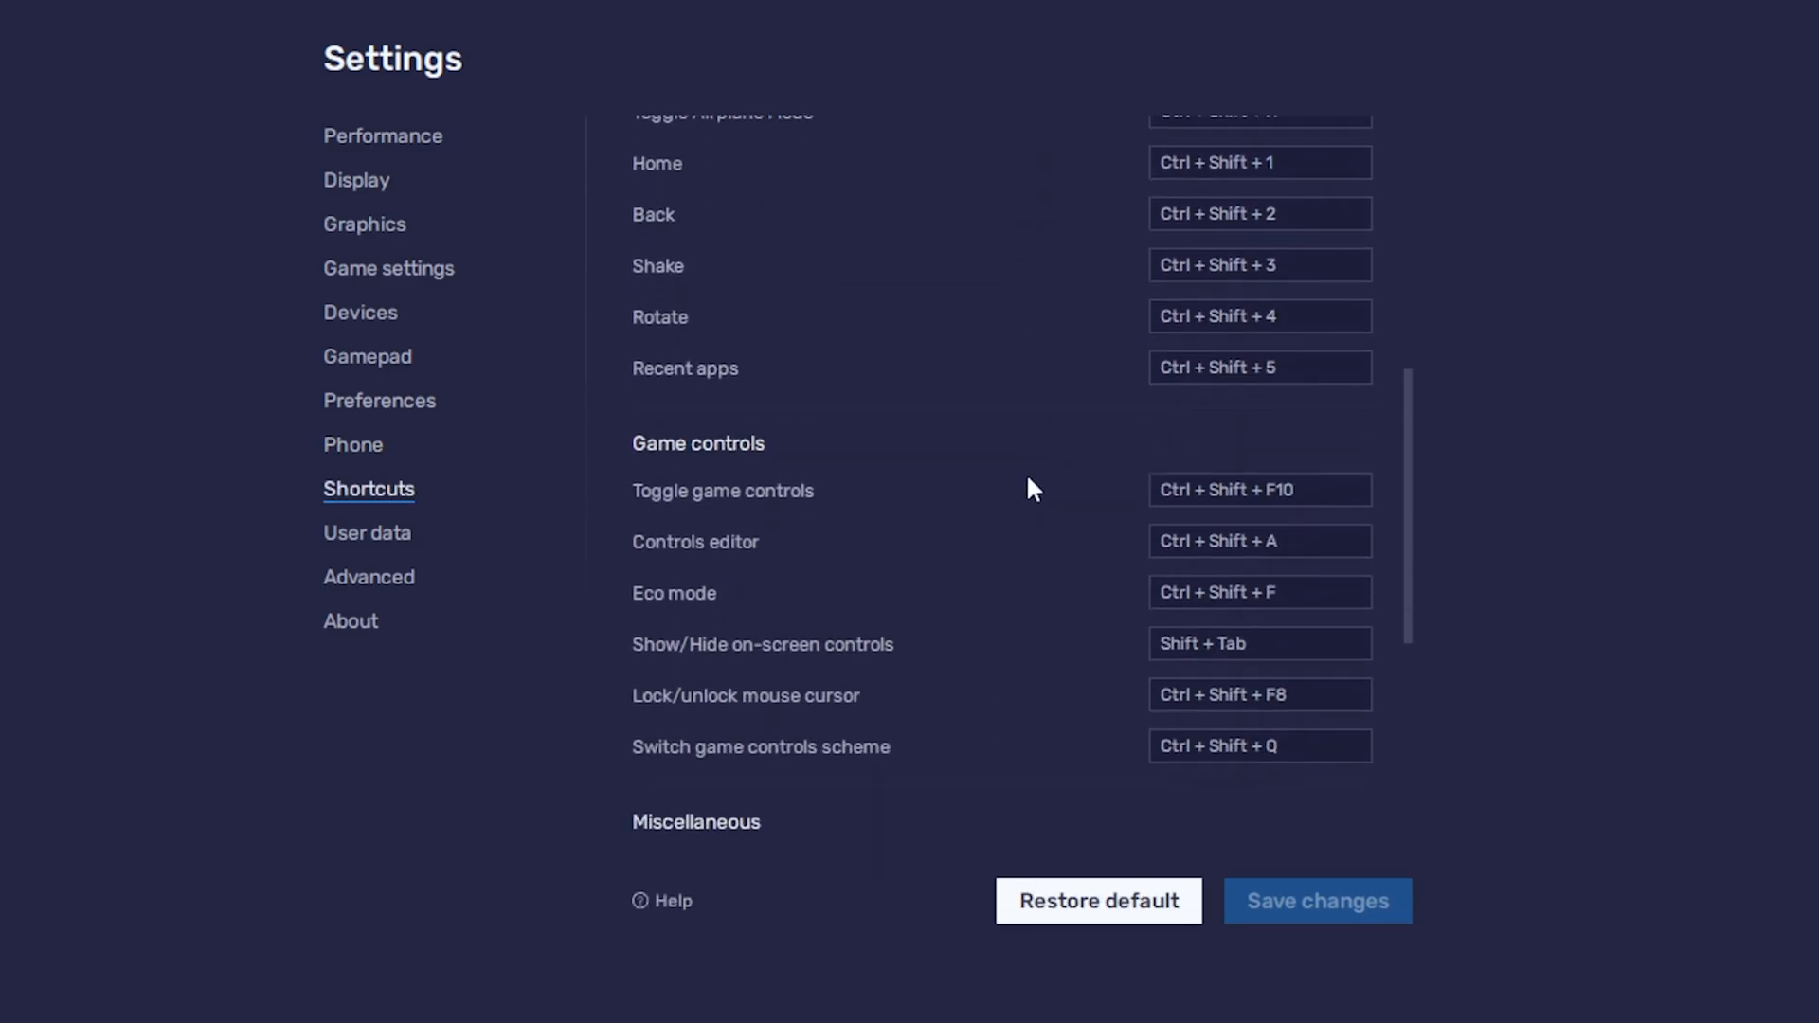
left_click(367, 533)
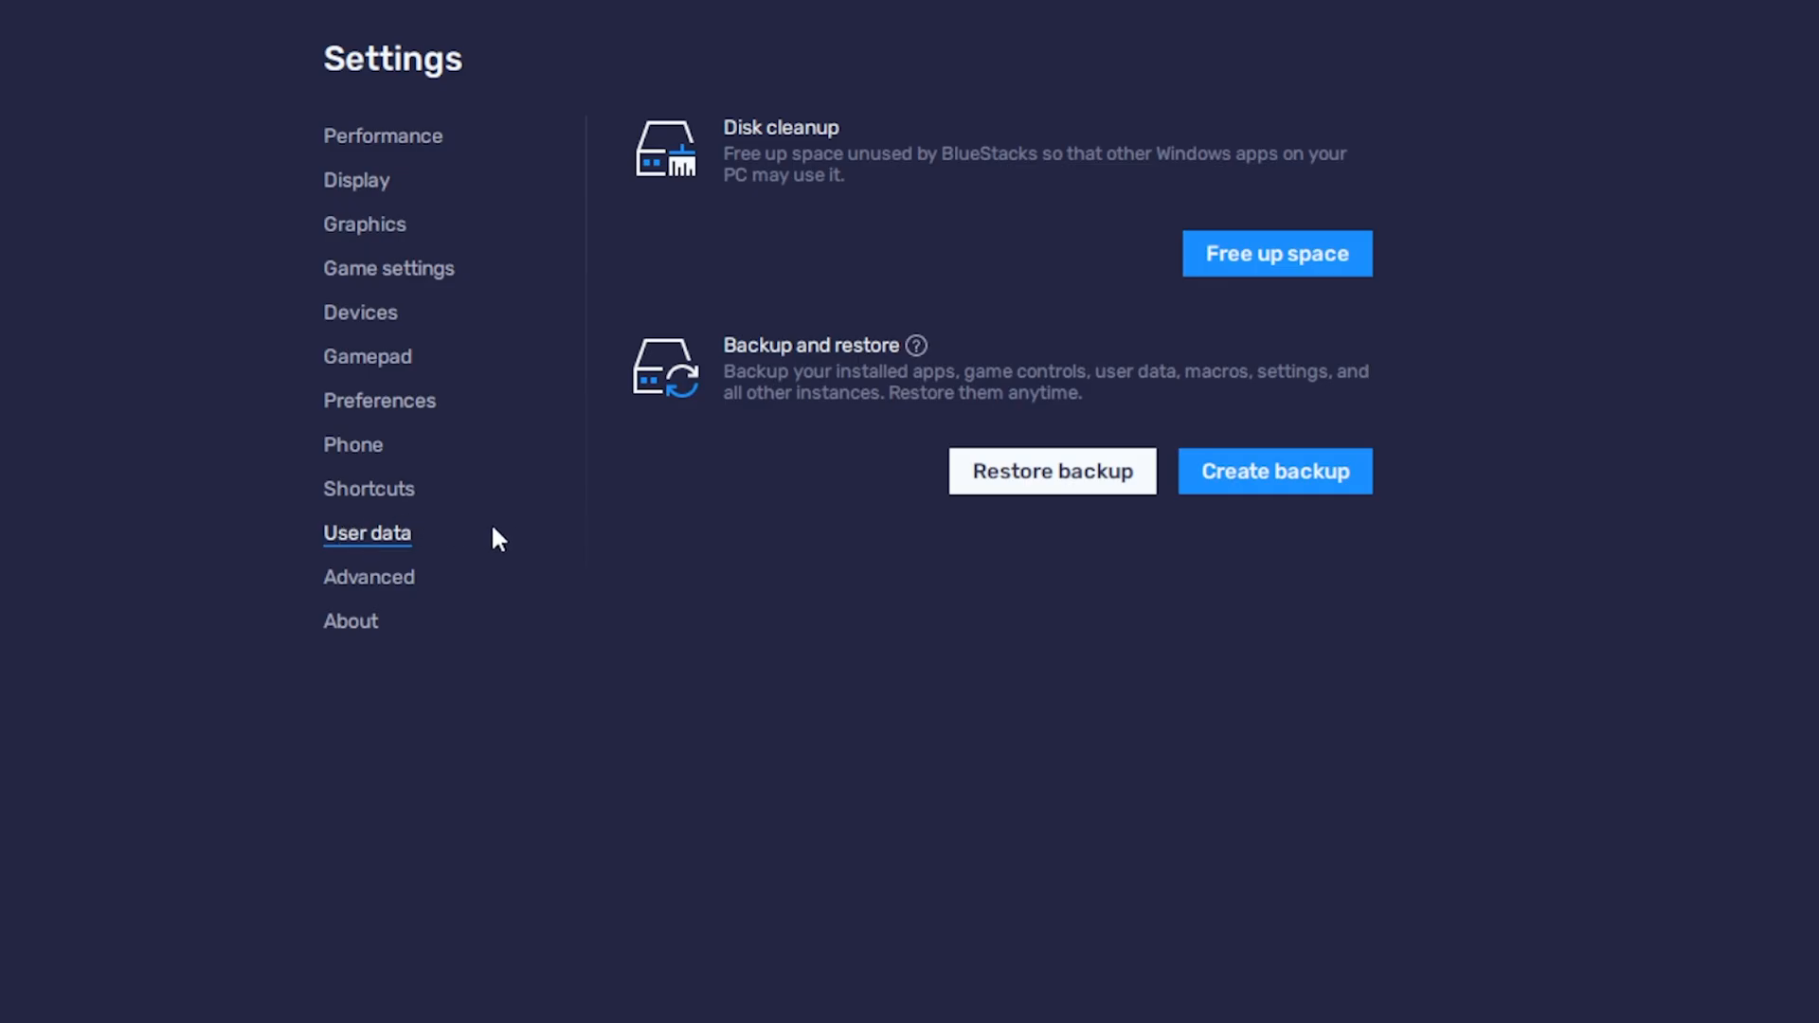
mouse_move(827, 177)
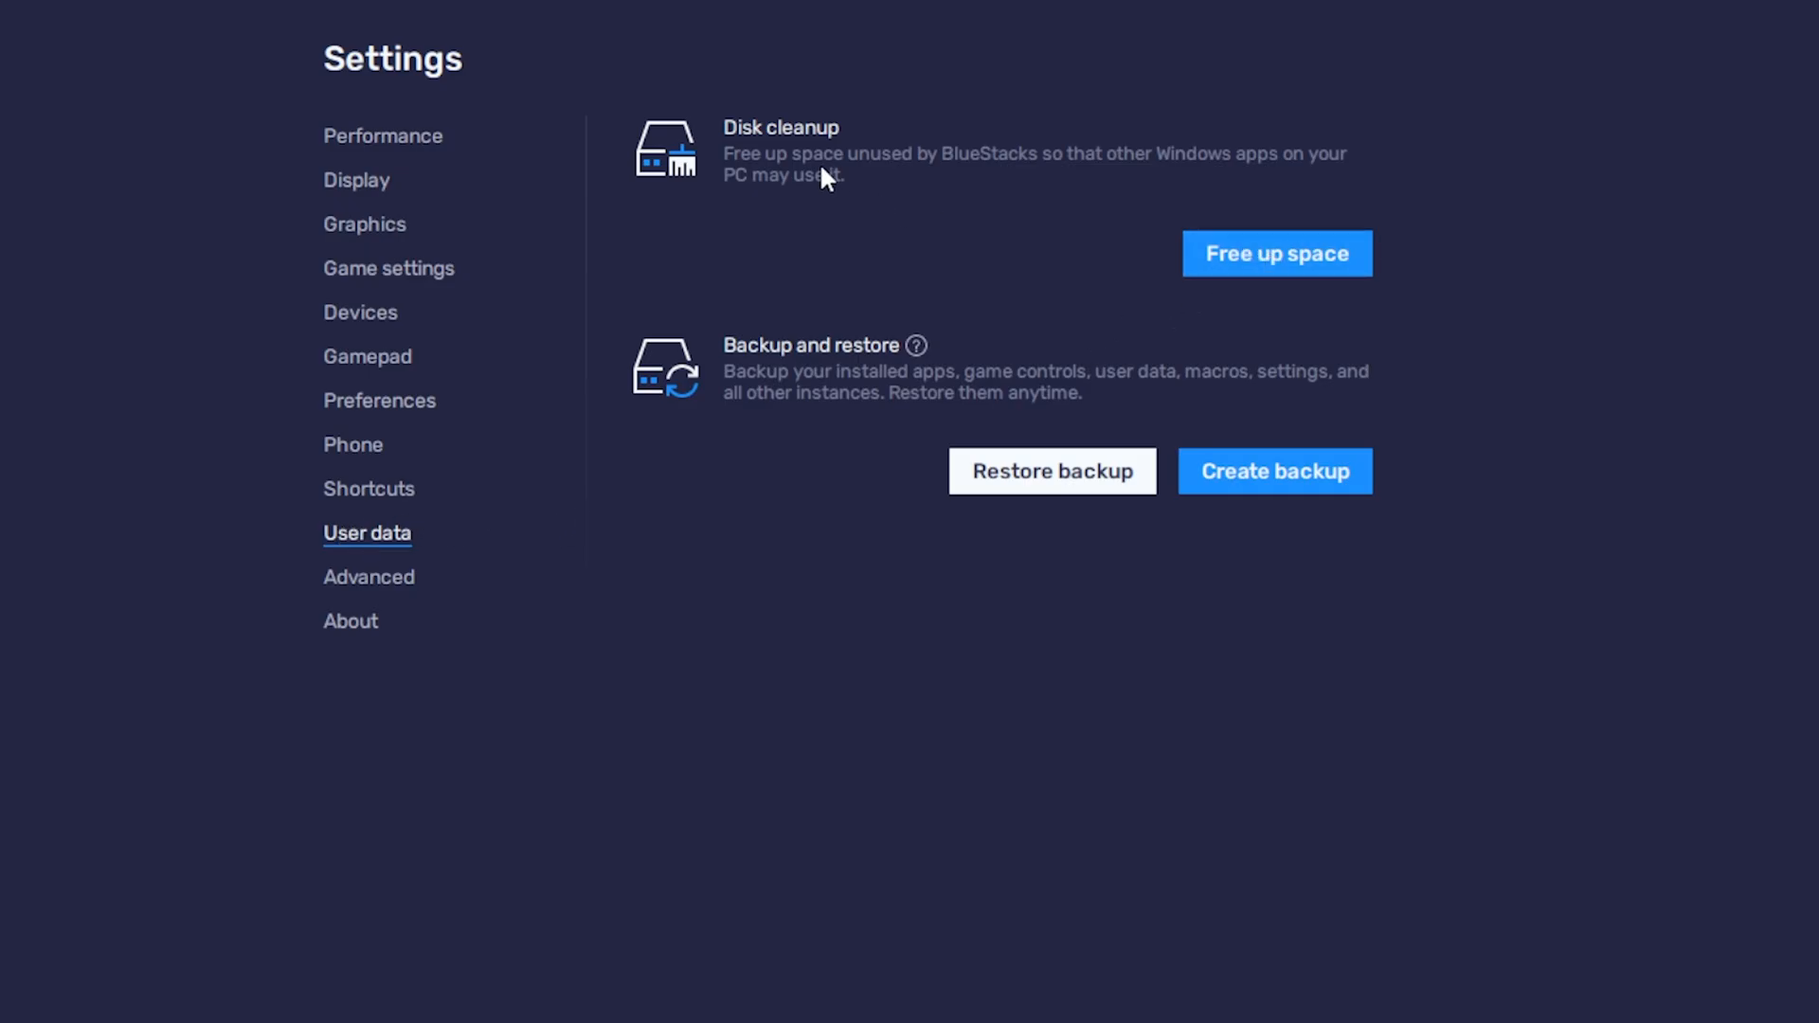
mouse_move(946, 169)
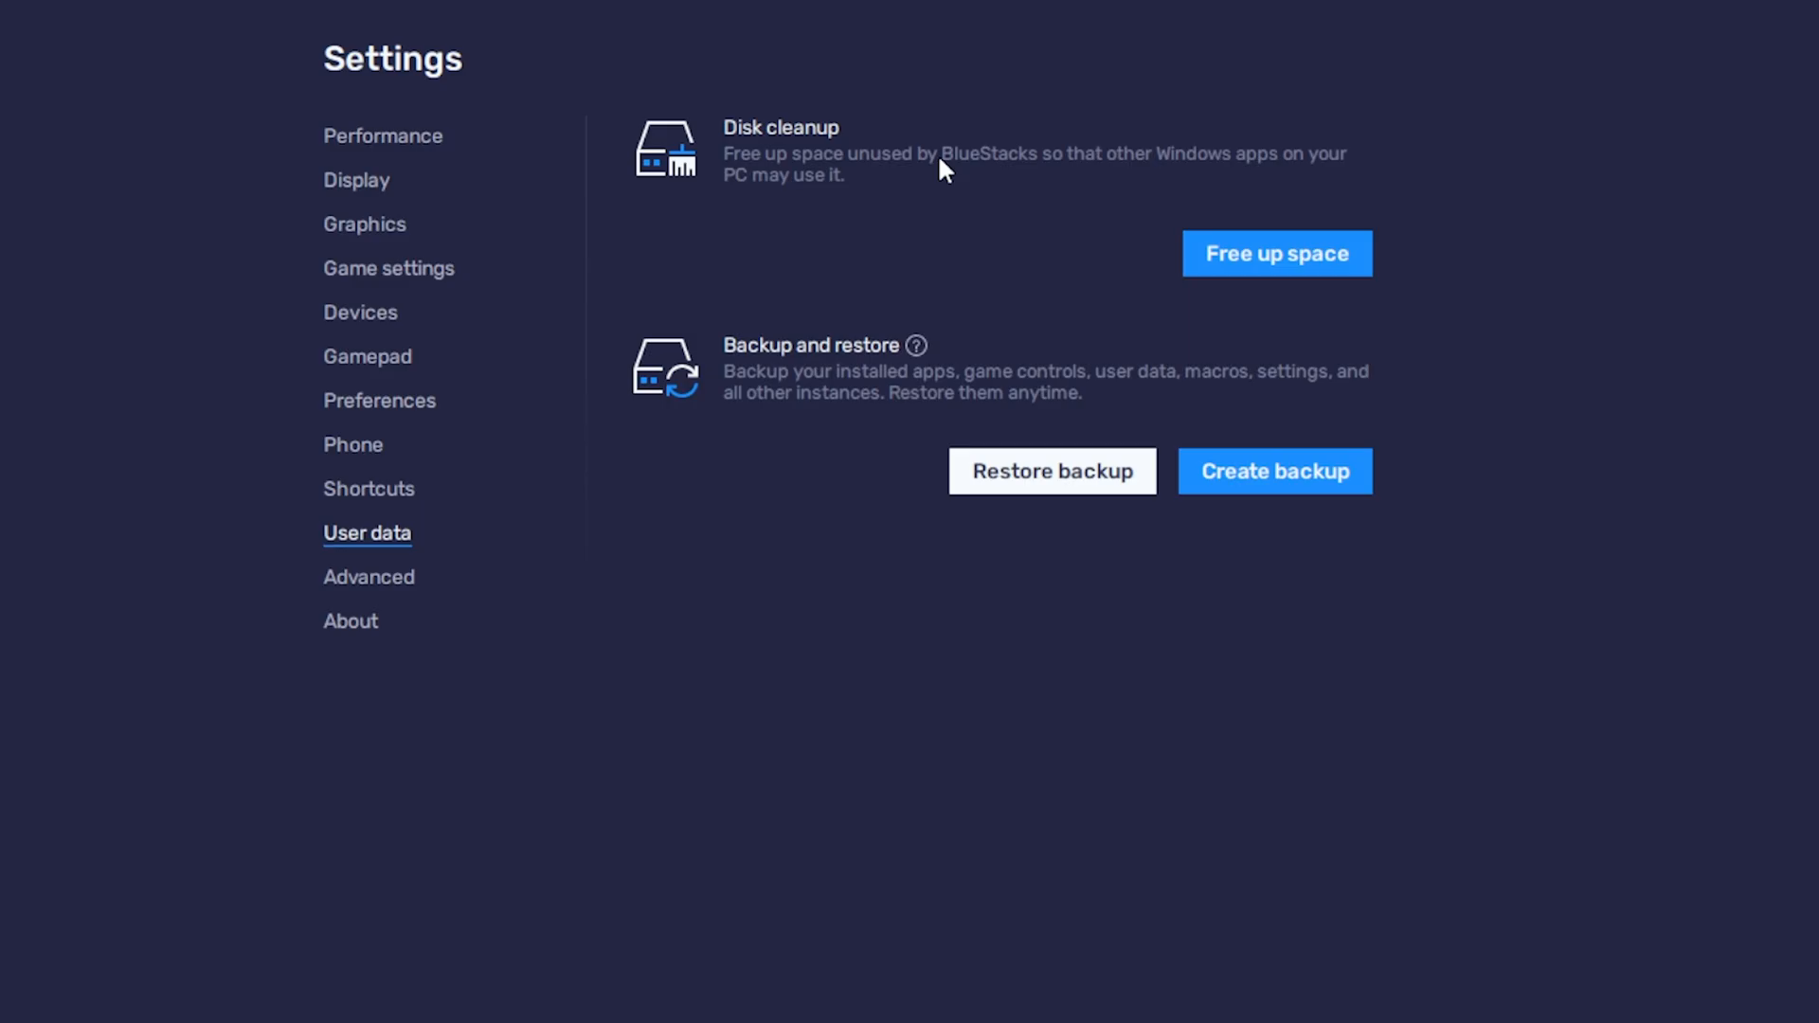
mouse_move(1025, 360)
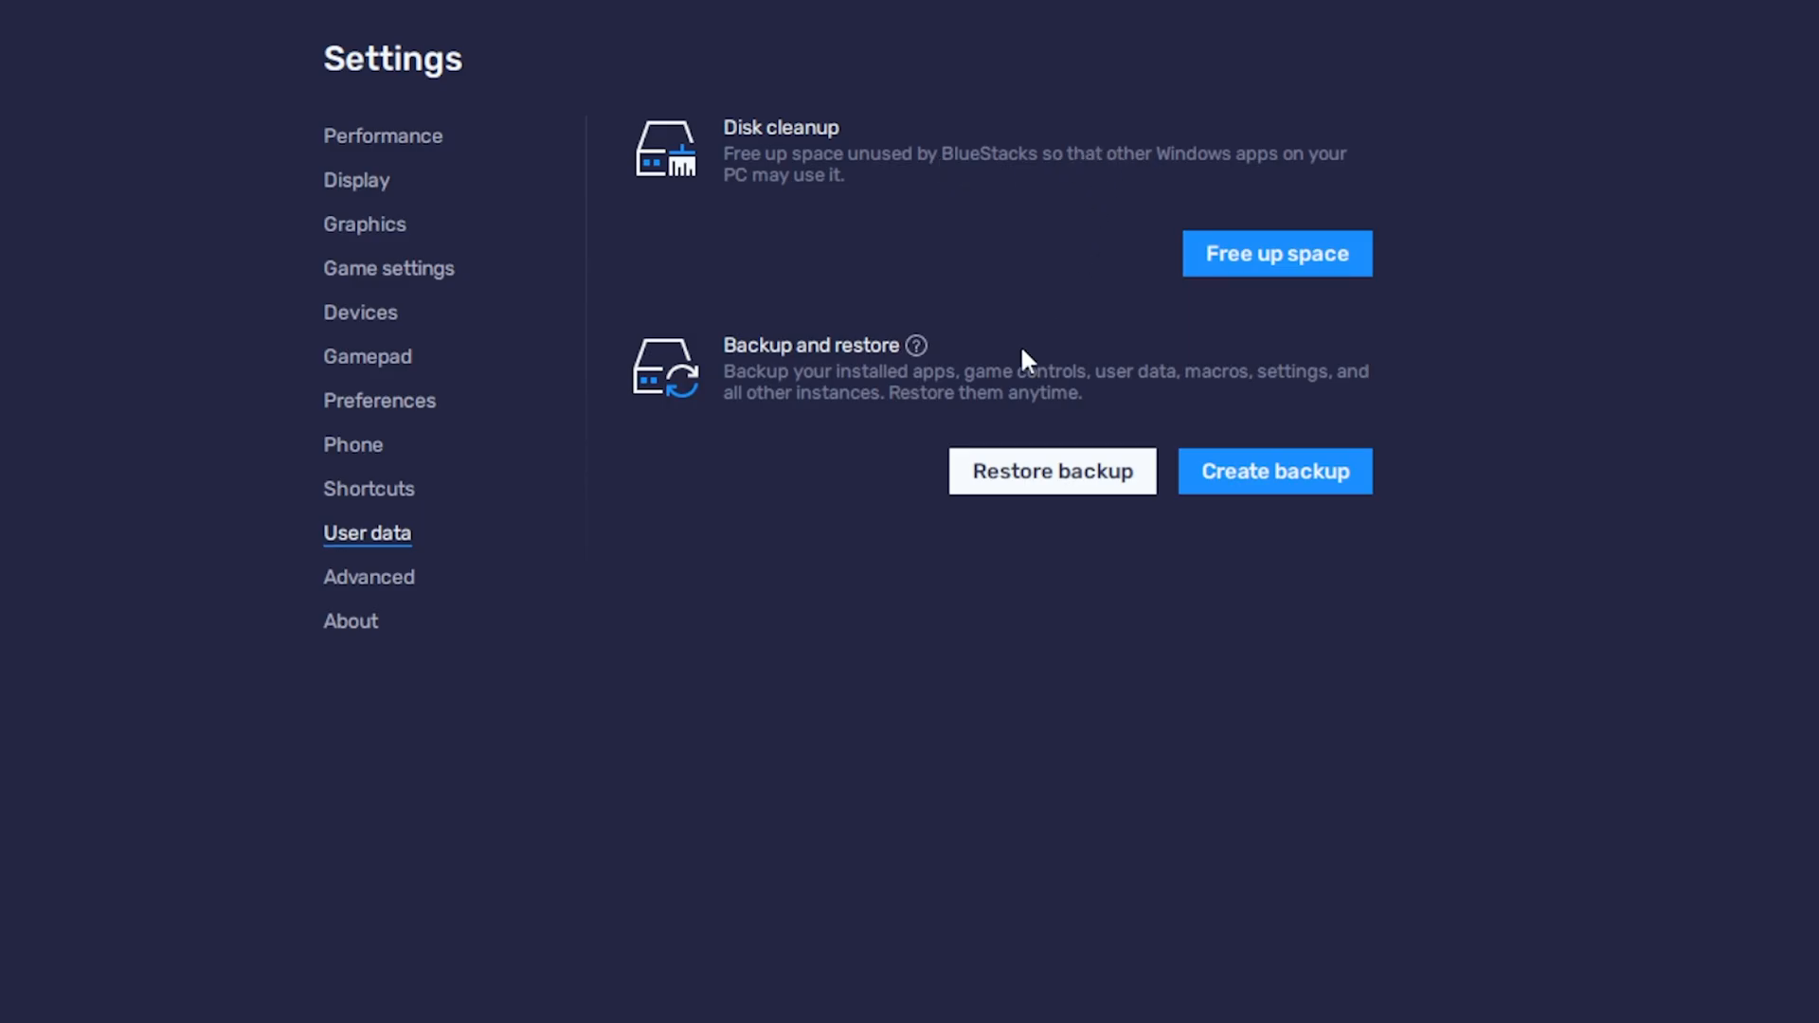
mouse_move(523, 318)
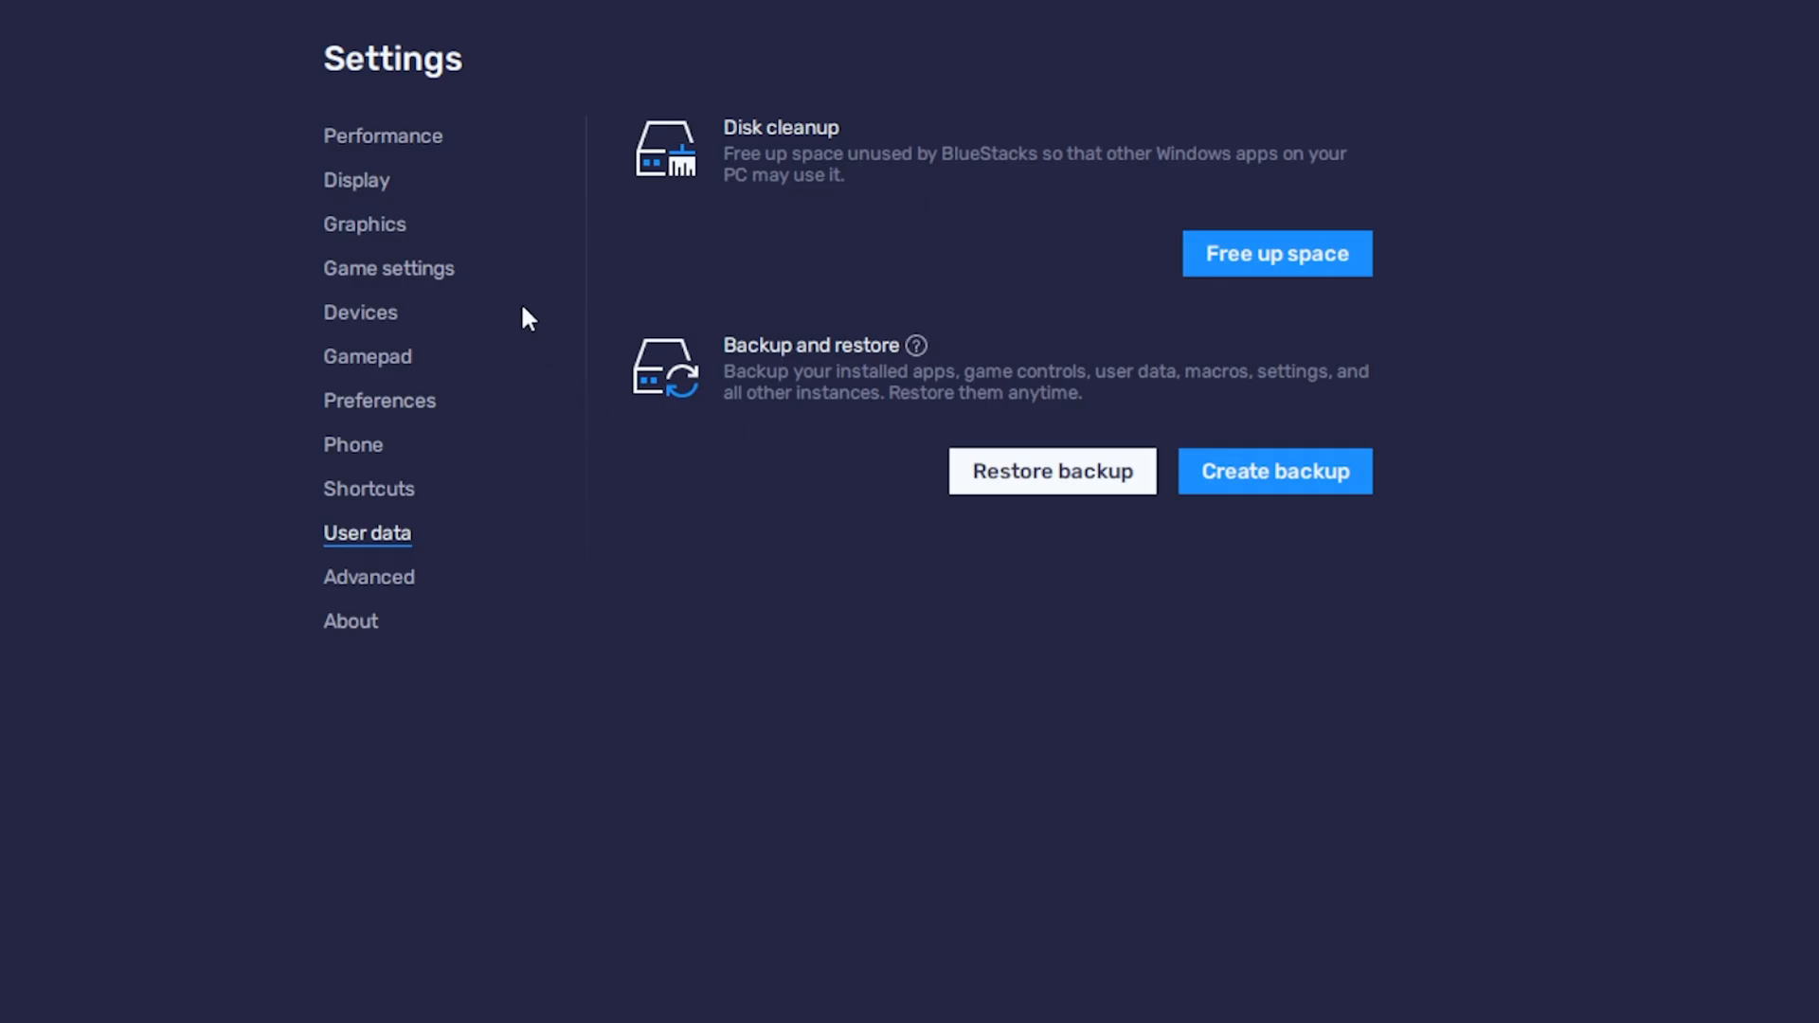
left_click(368, 577)
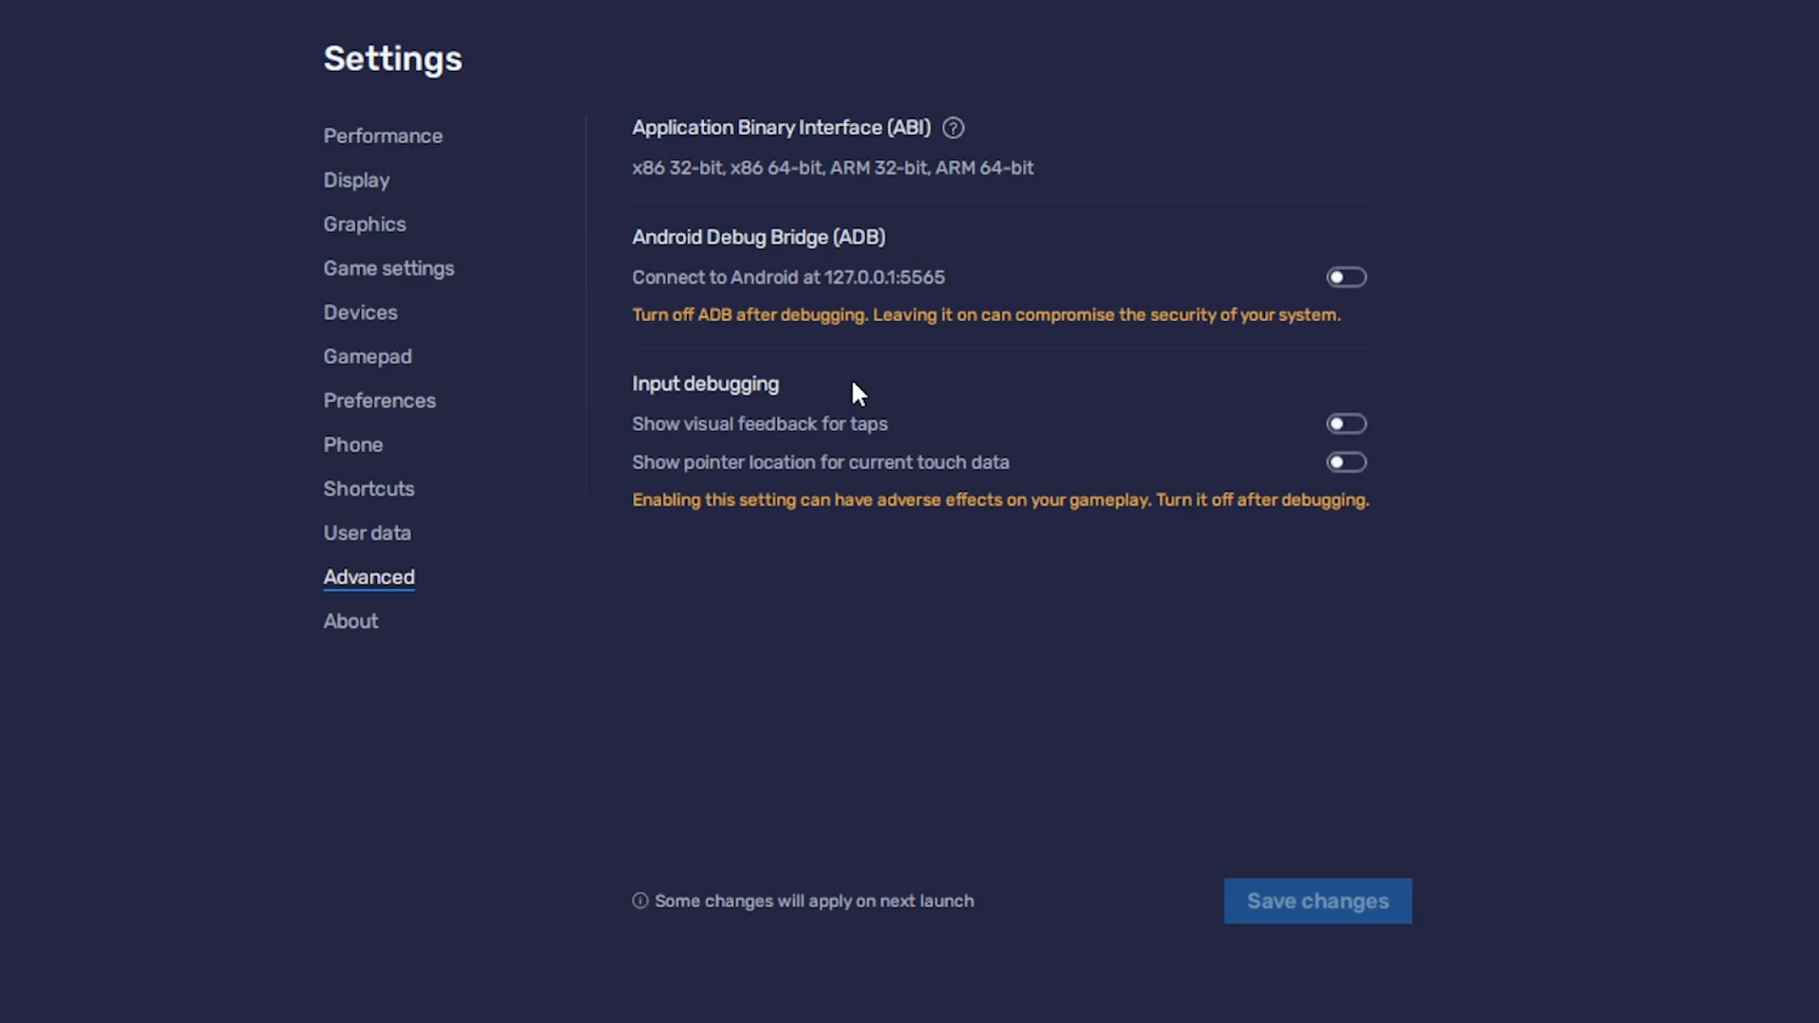
left_click(349, 621)
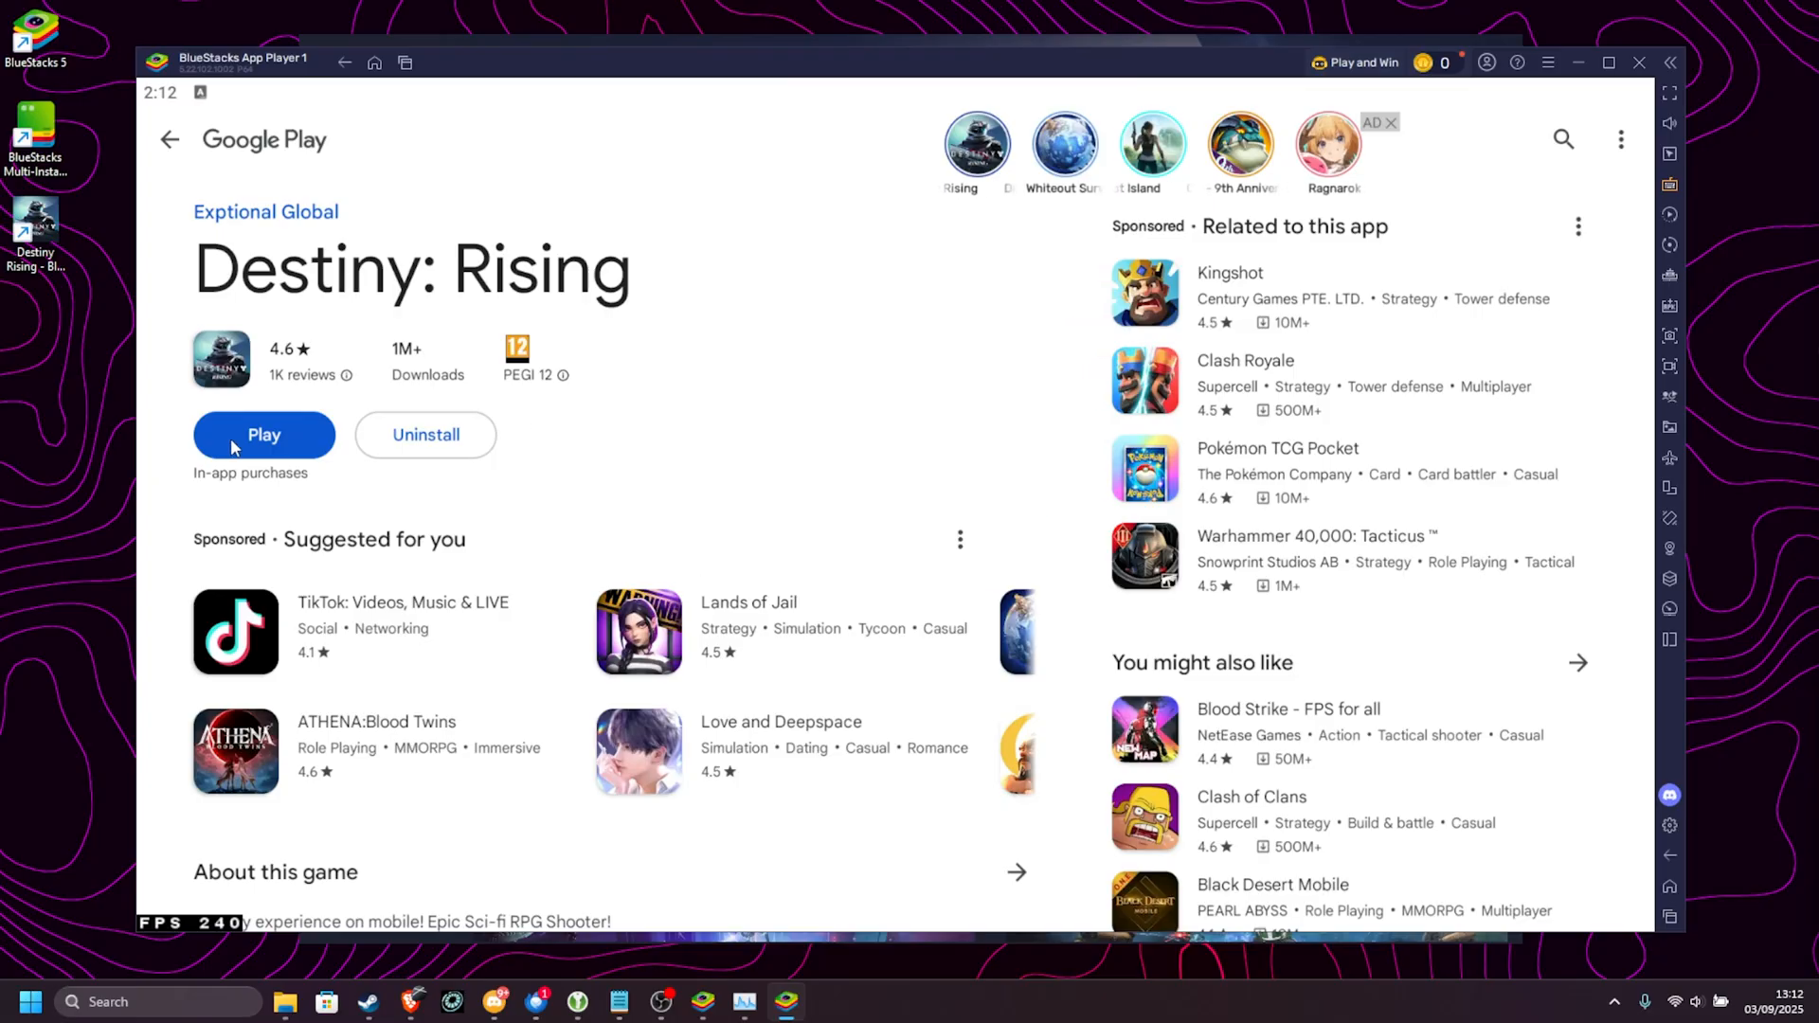
- Launch Destiny: Rising from its Google Play page and enter the game
left_click(263, 434)
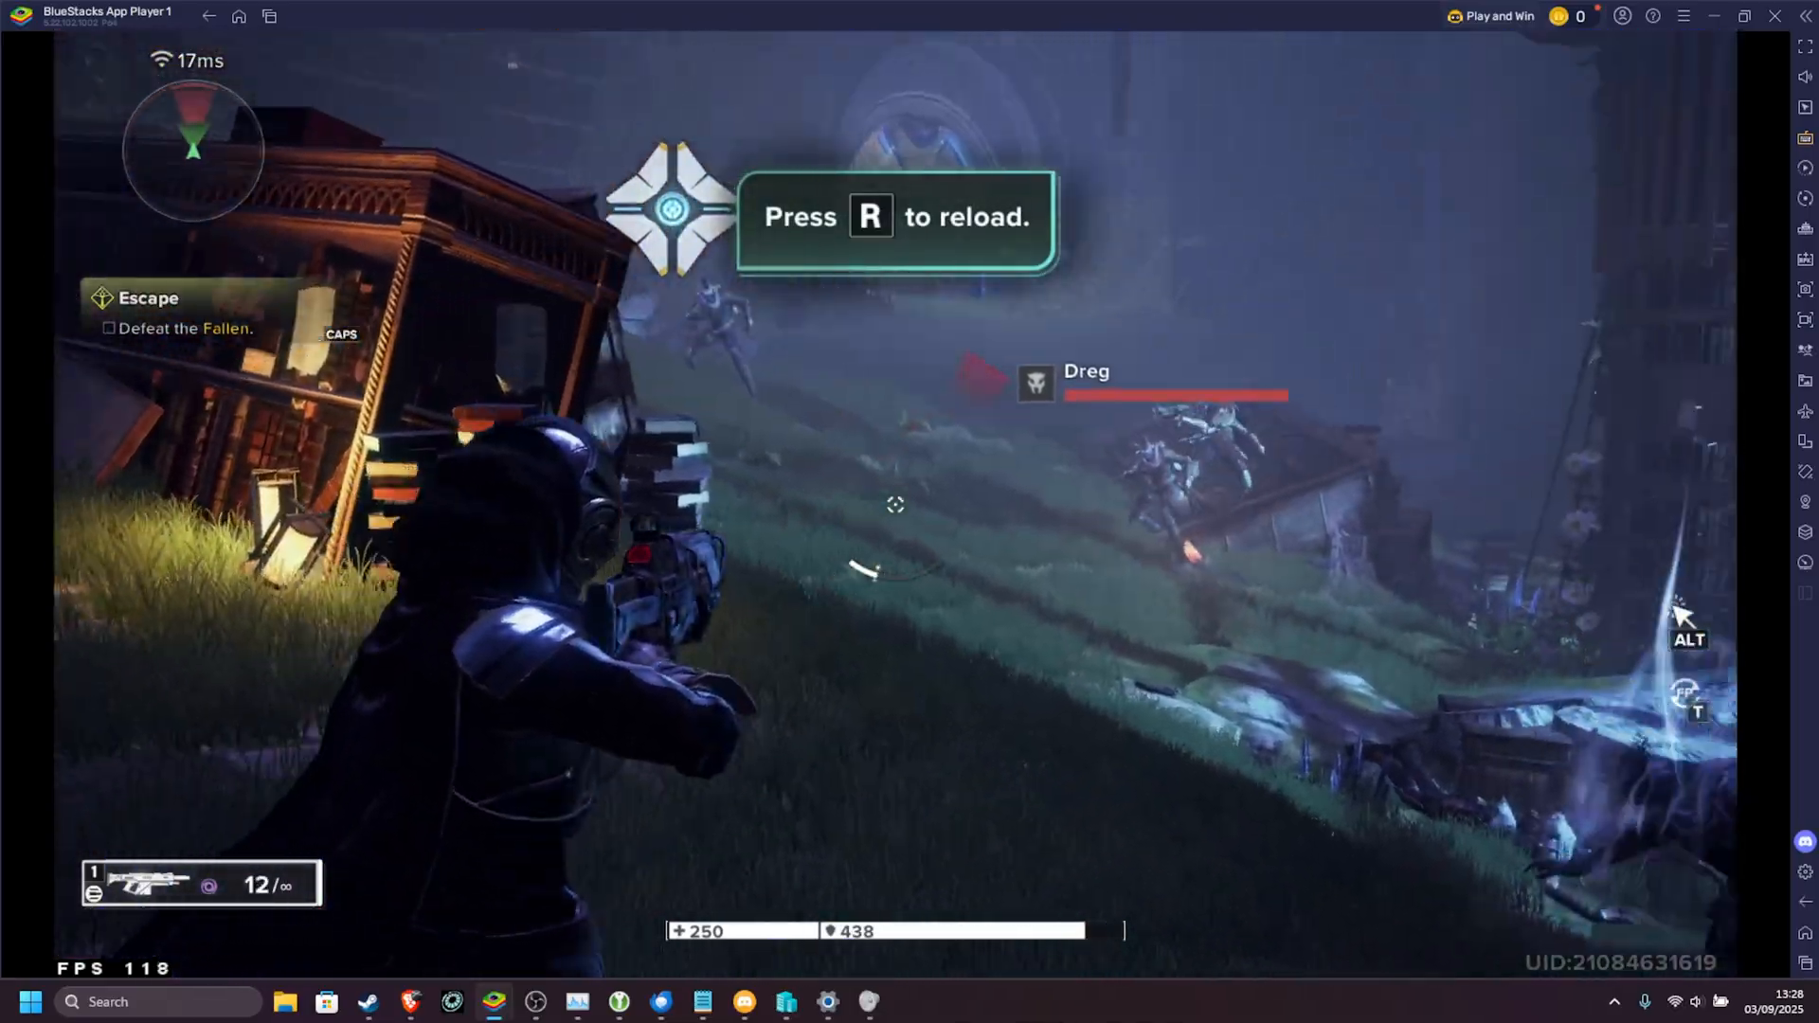
left_click(894, 505)
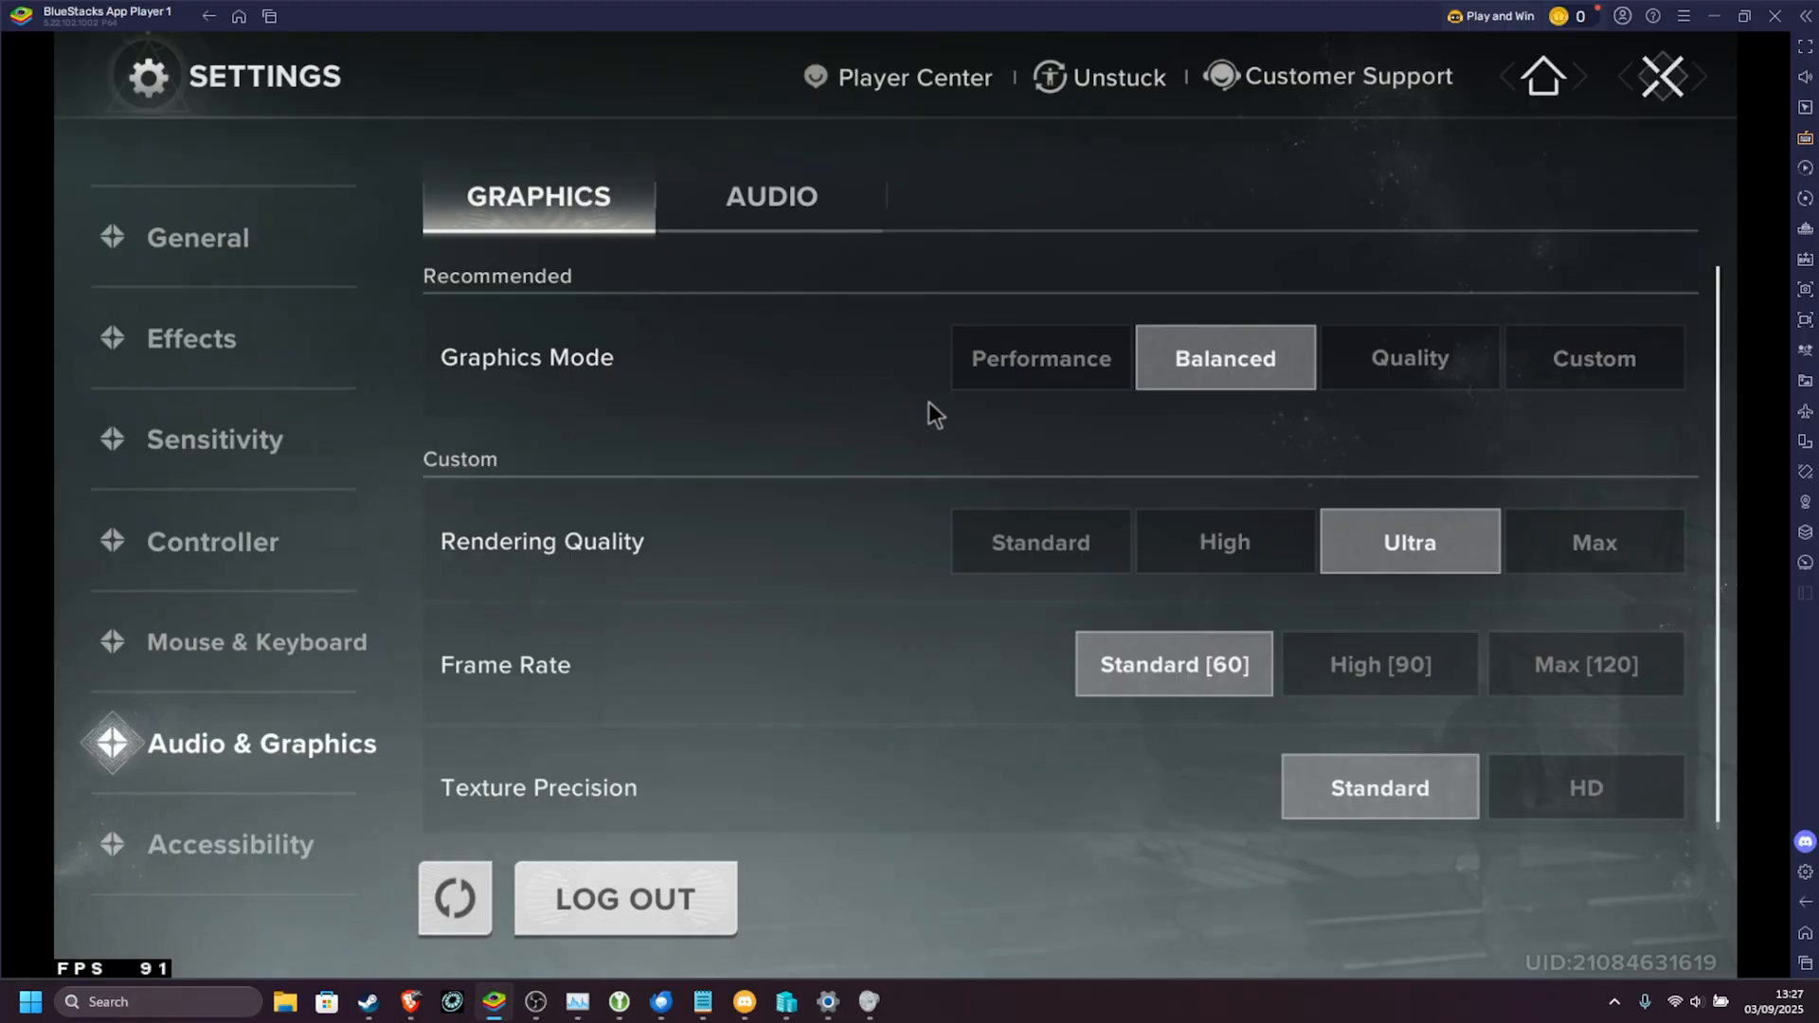
- Switch graphics to Quality mode with HD textures and a Max [120] frame rate
left_click(1409, 357)
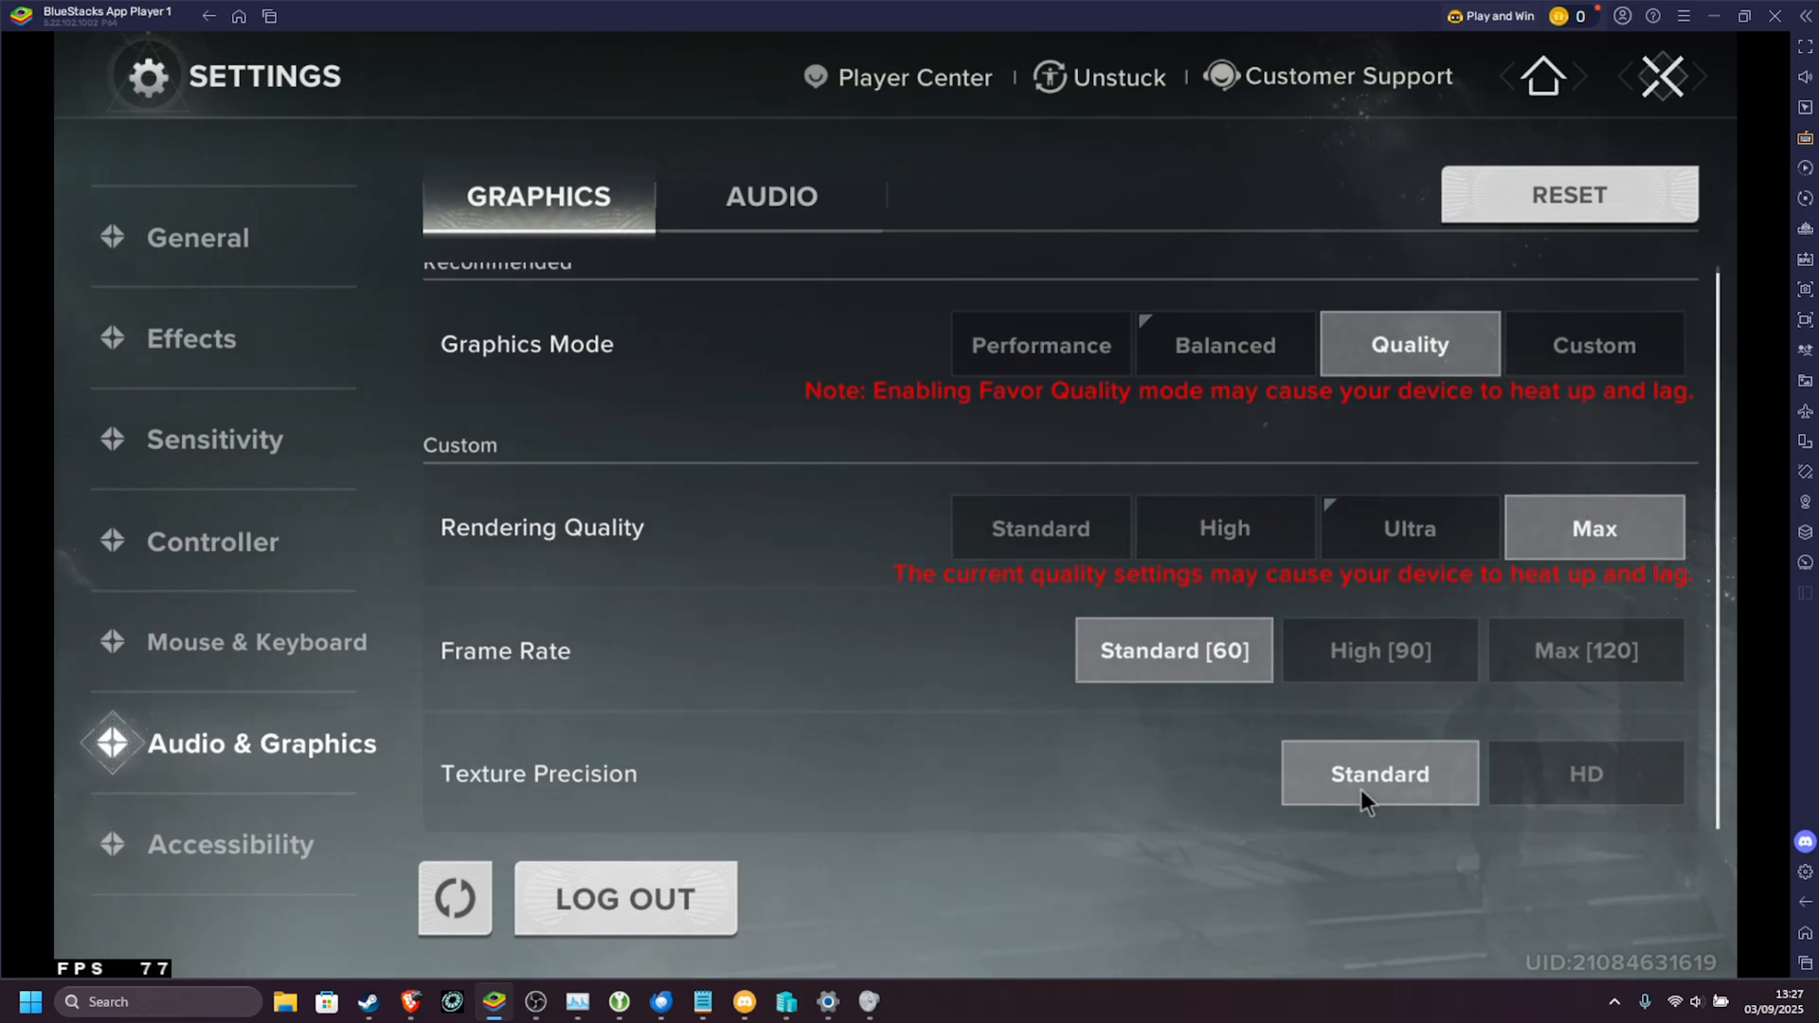
left_click(1585, 774)
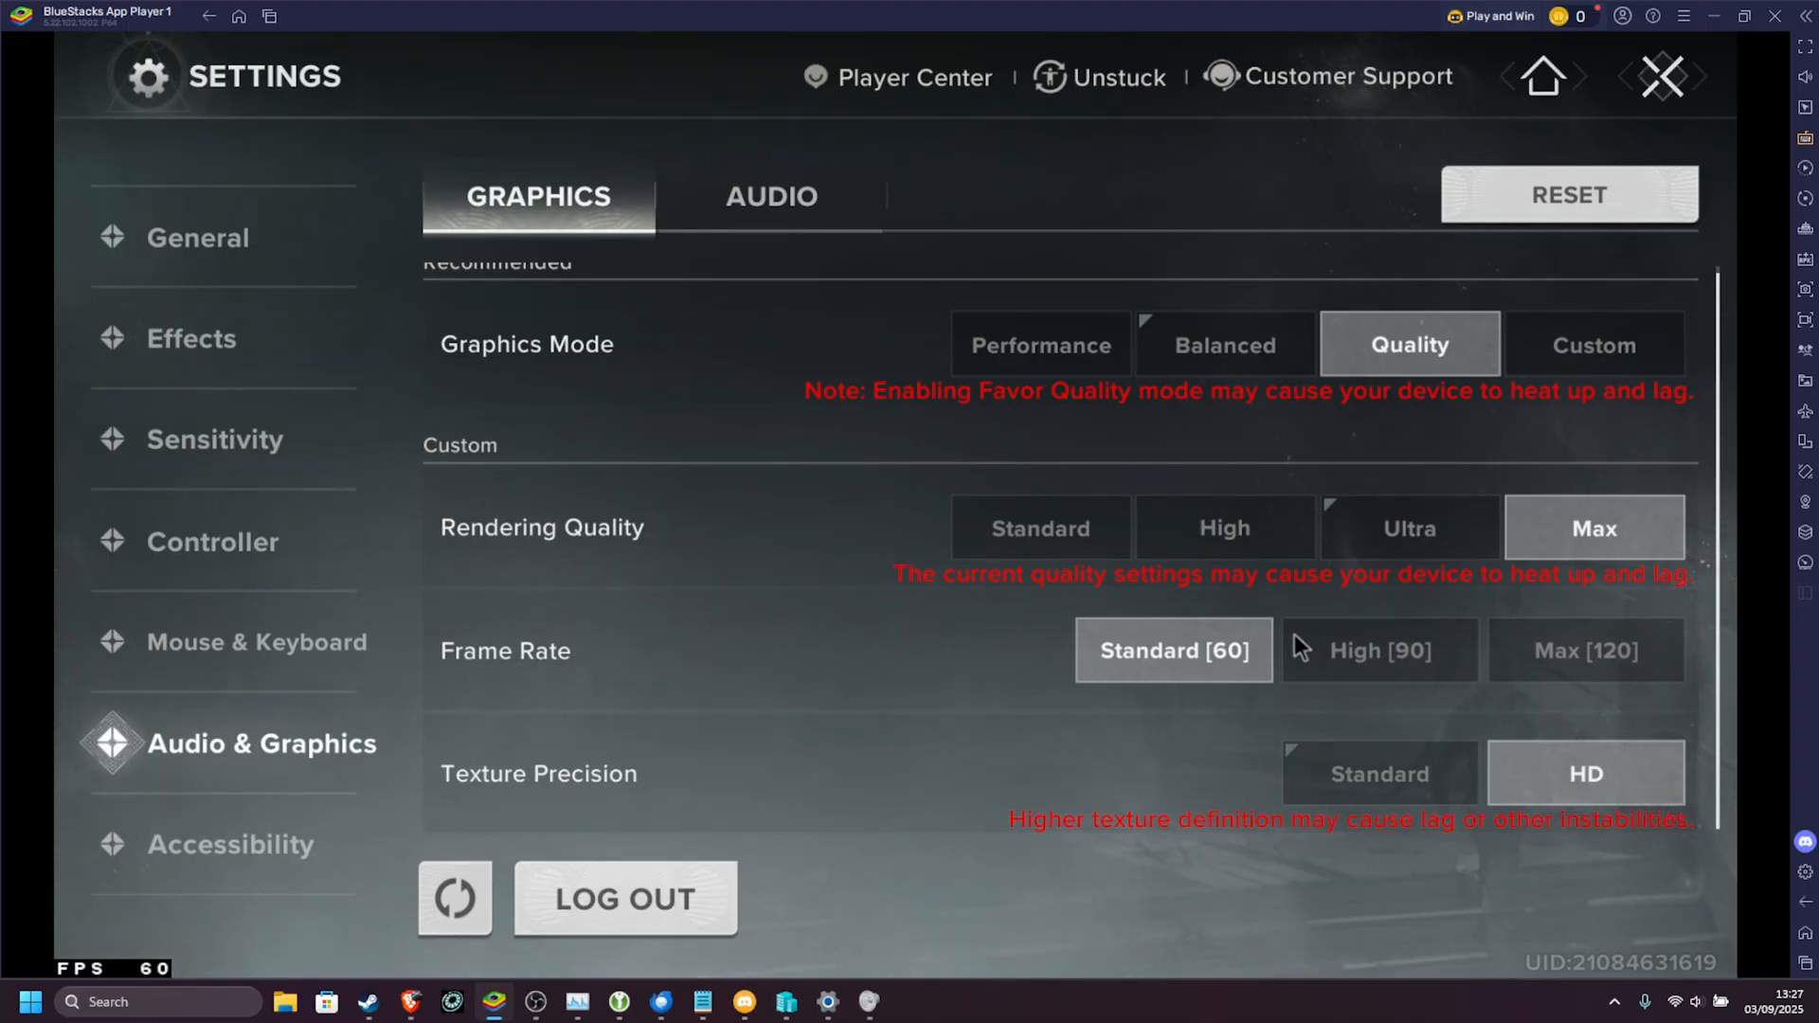
left_click(1586, 650)
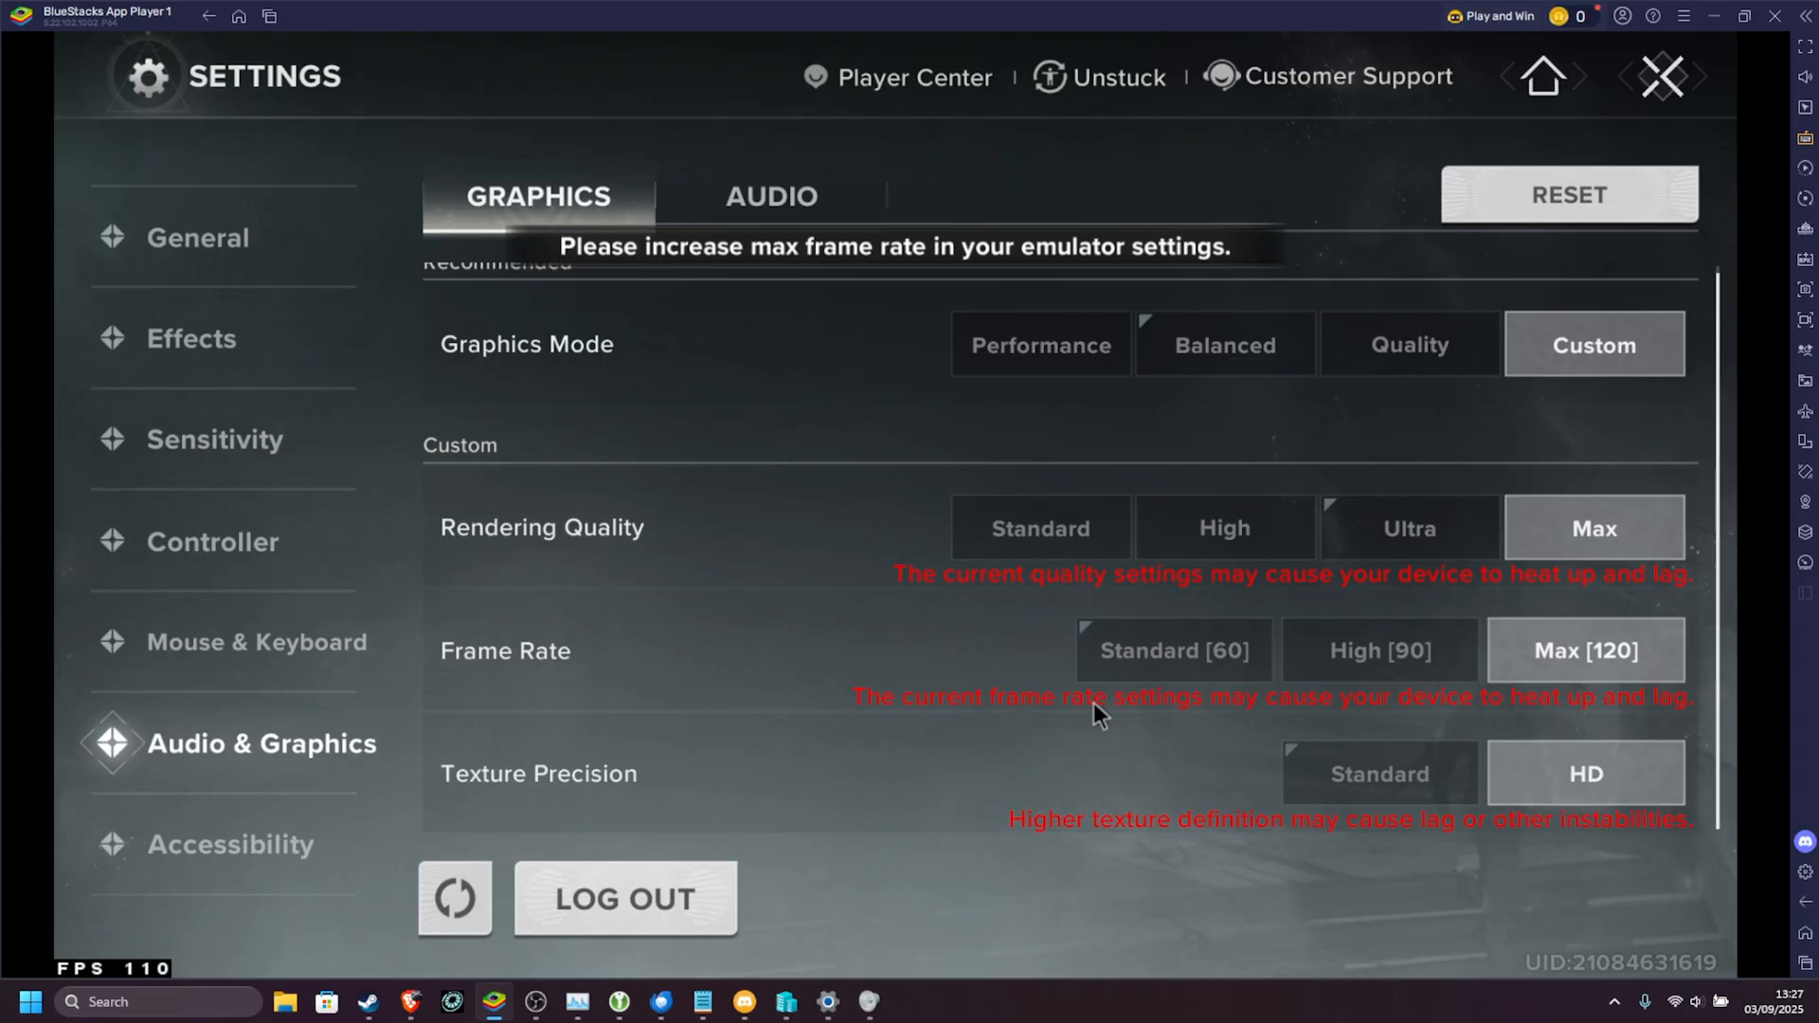